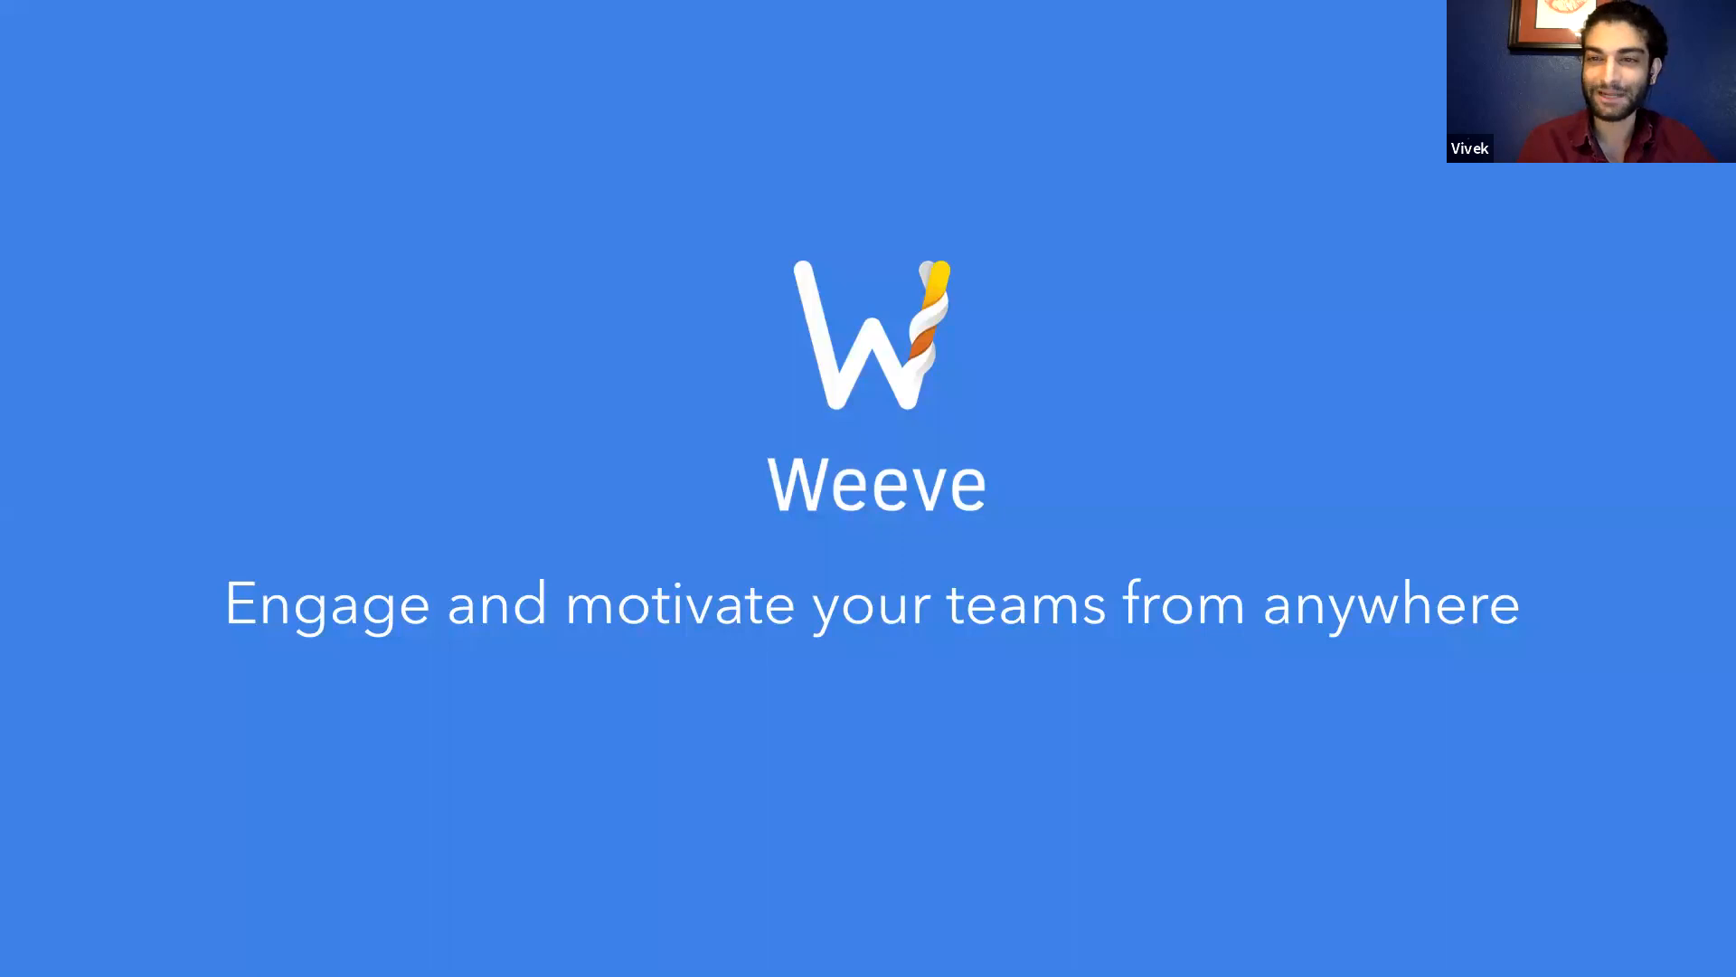
# Step: Open Kim's 'New Conversation created' email with Acme Corporation's COVID-19 survey questions
pyautogui.press('Right')
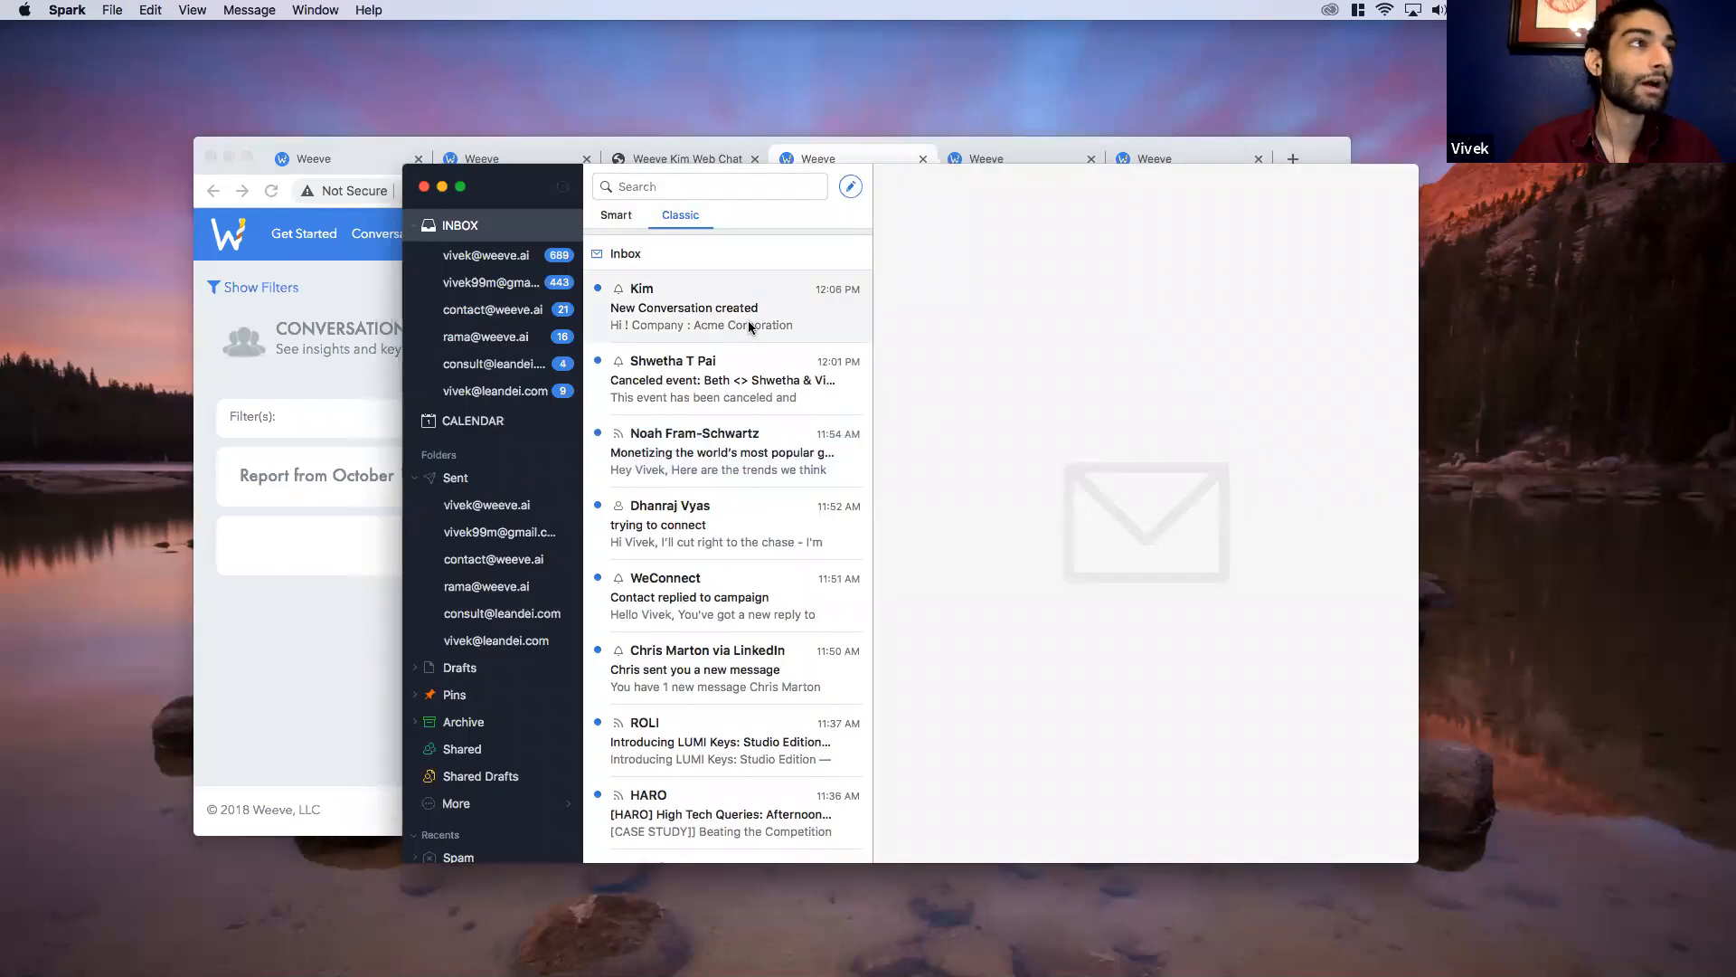
pyautogui.click(720, 306)
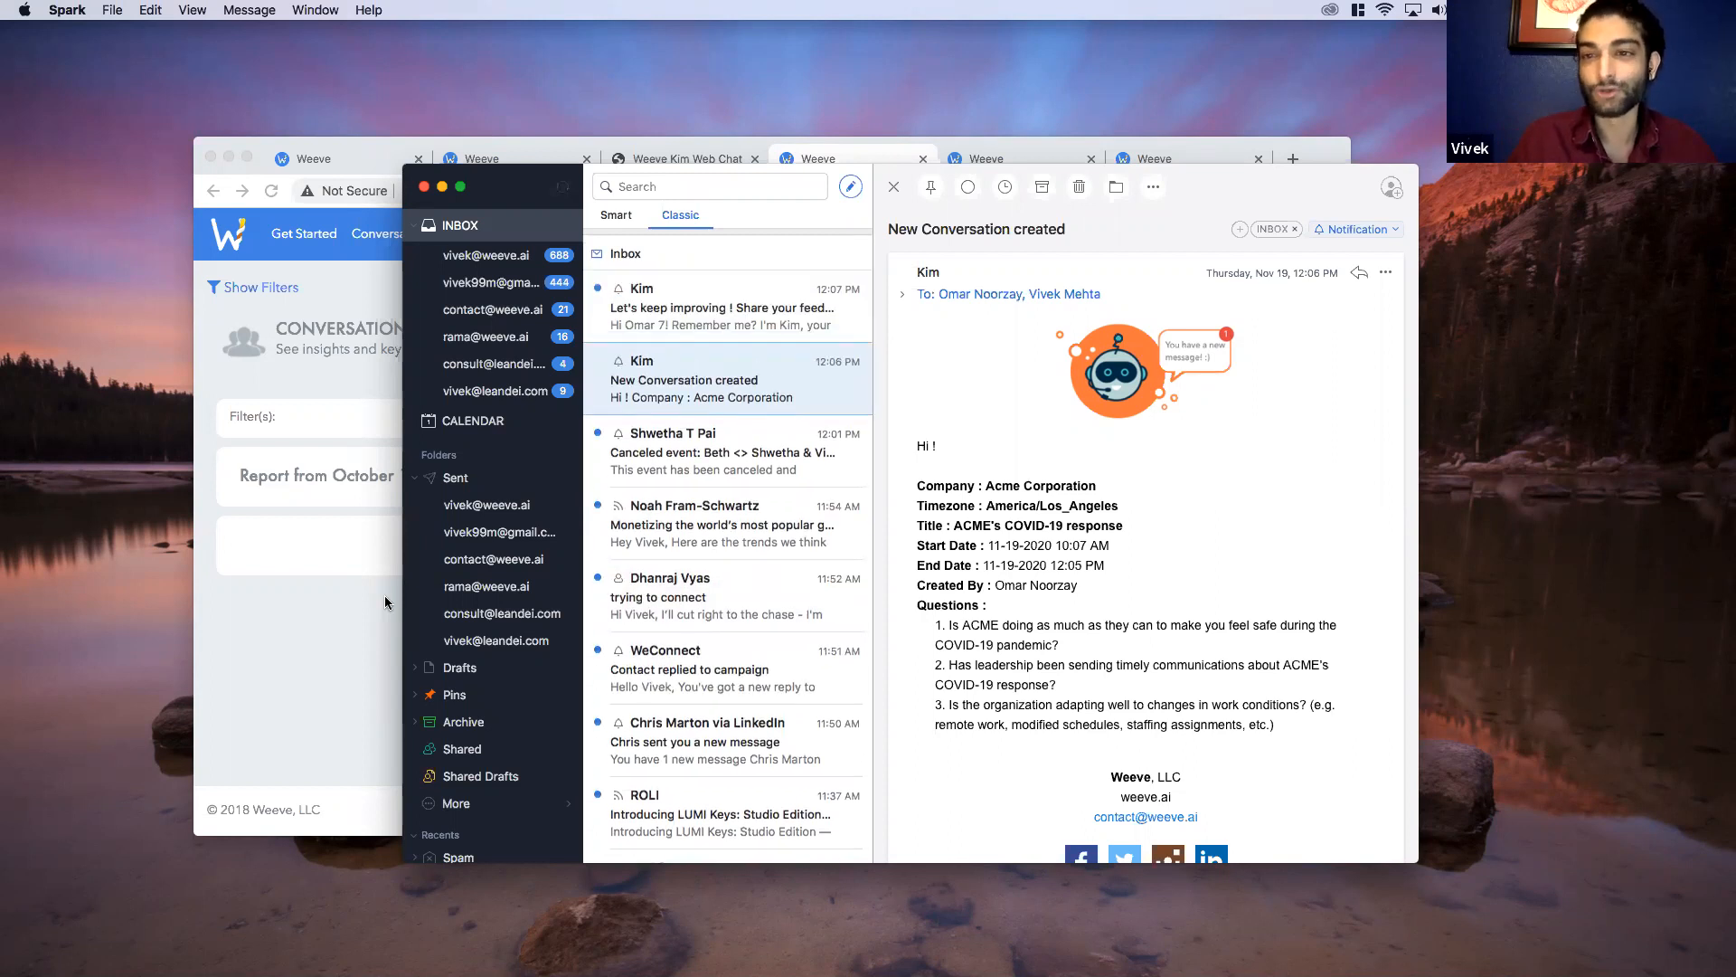
pyautogui.moveTo(465, 580)
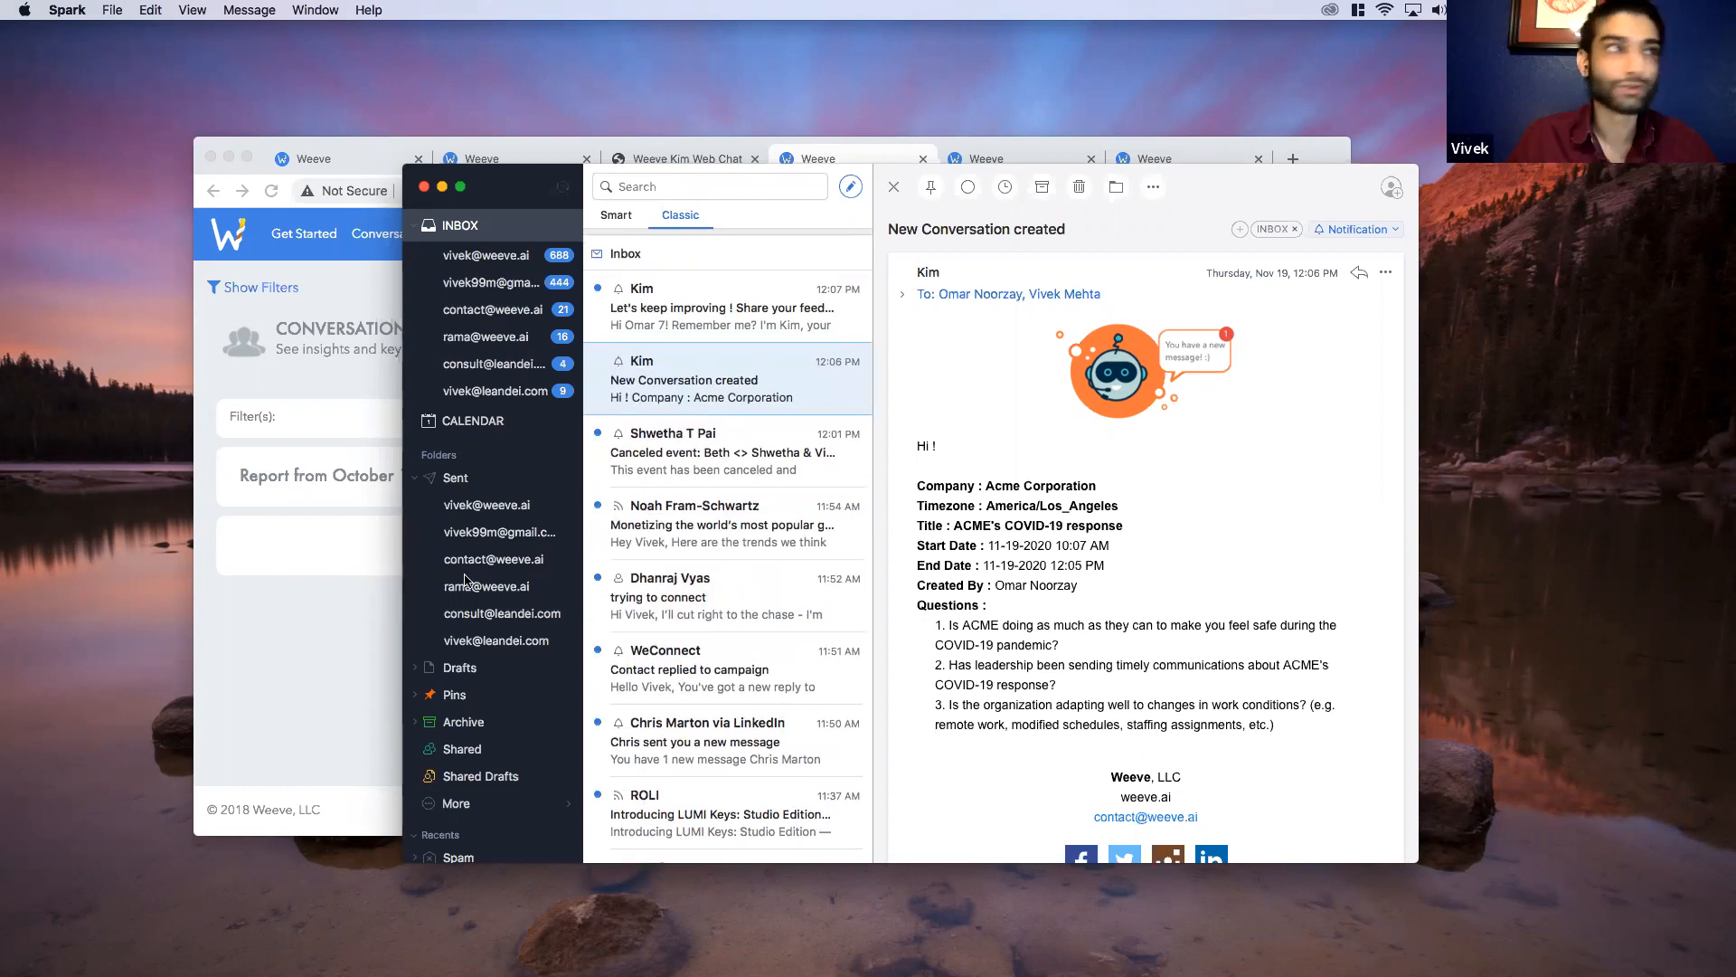
# Step: Bring up Kim's chat and reply 'Nice to meet you, Kim!', 'Why should I talk to you?', 'What can we chat about?'
pyautogui.click(726, 307)
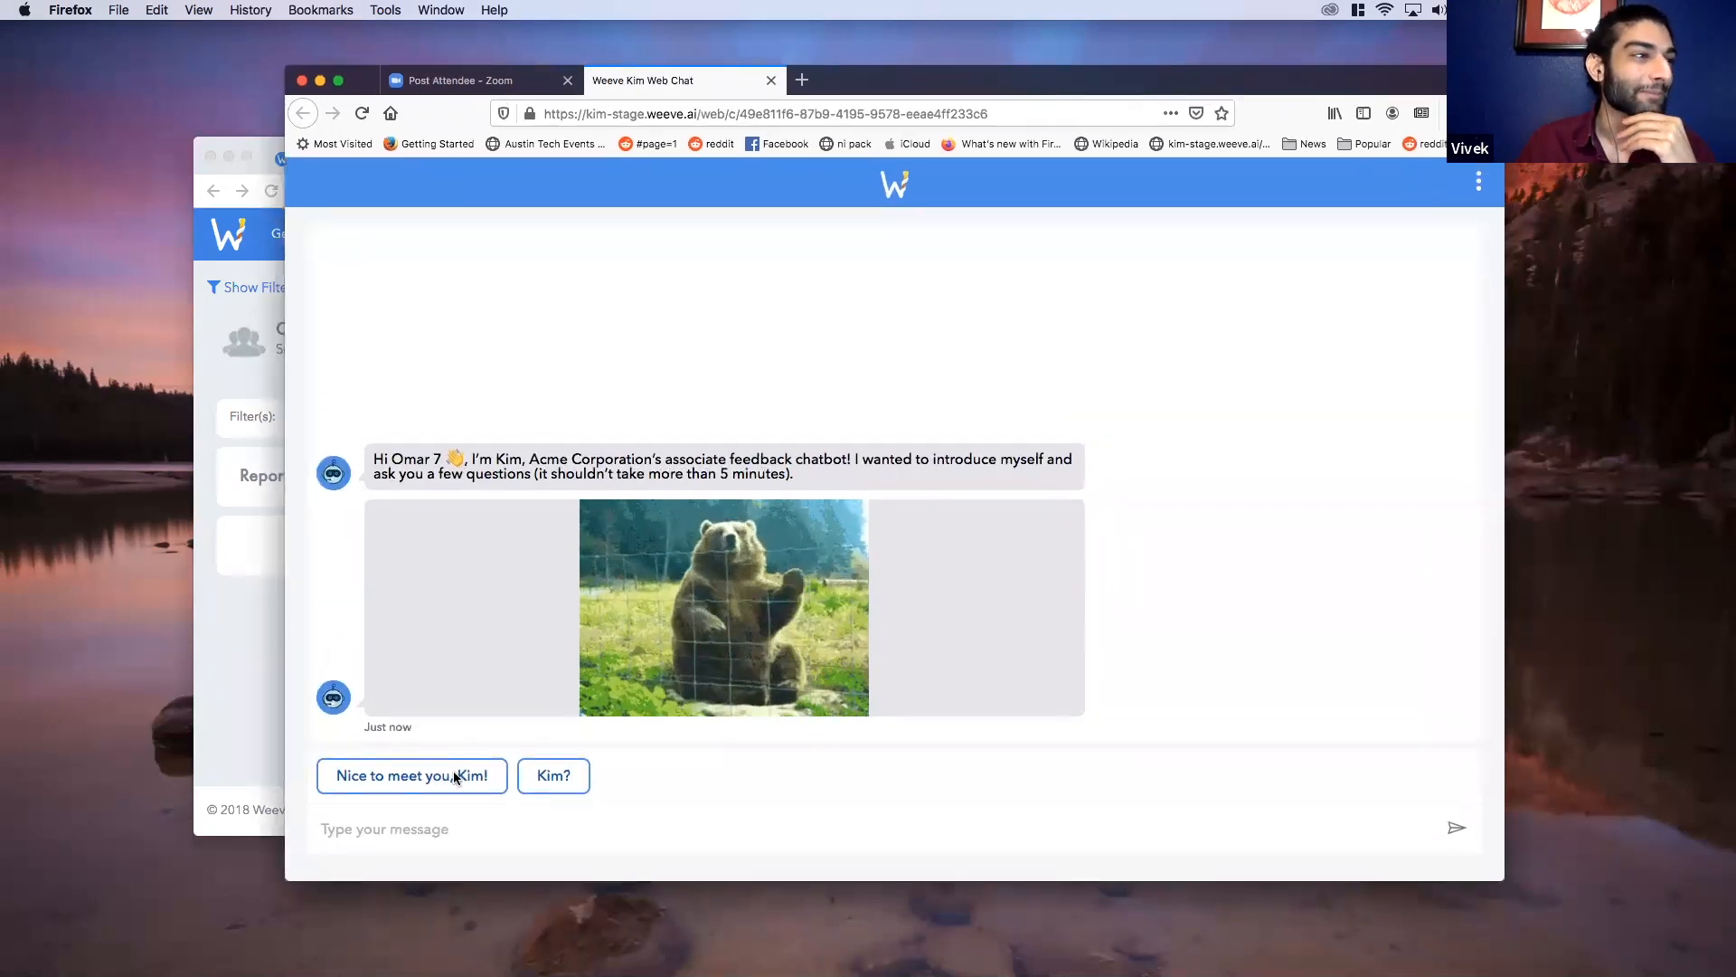
pyautogui.click(410, 775)
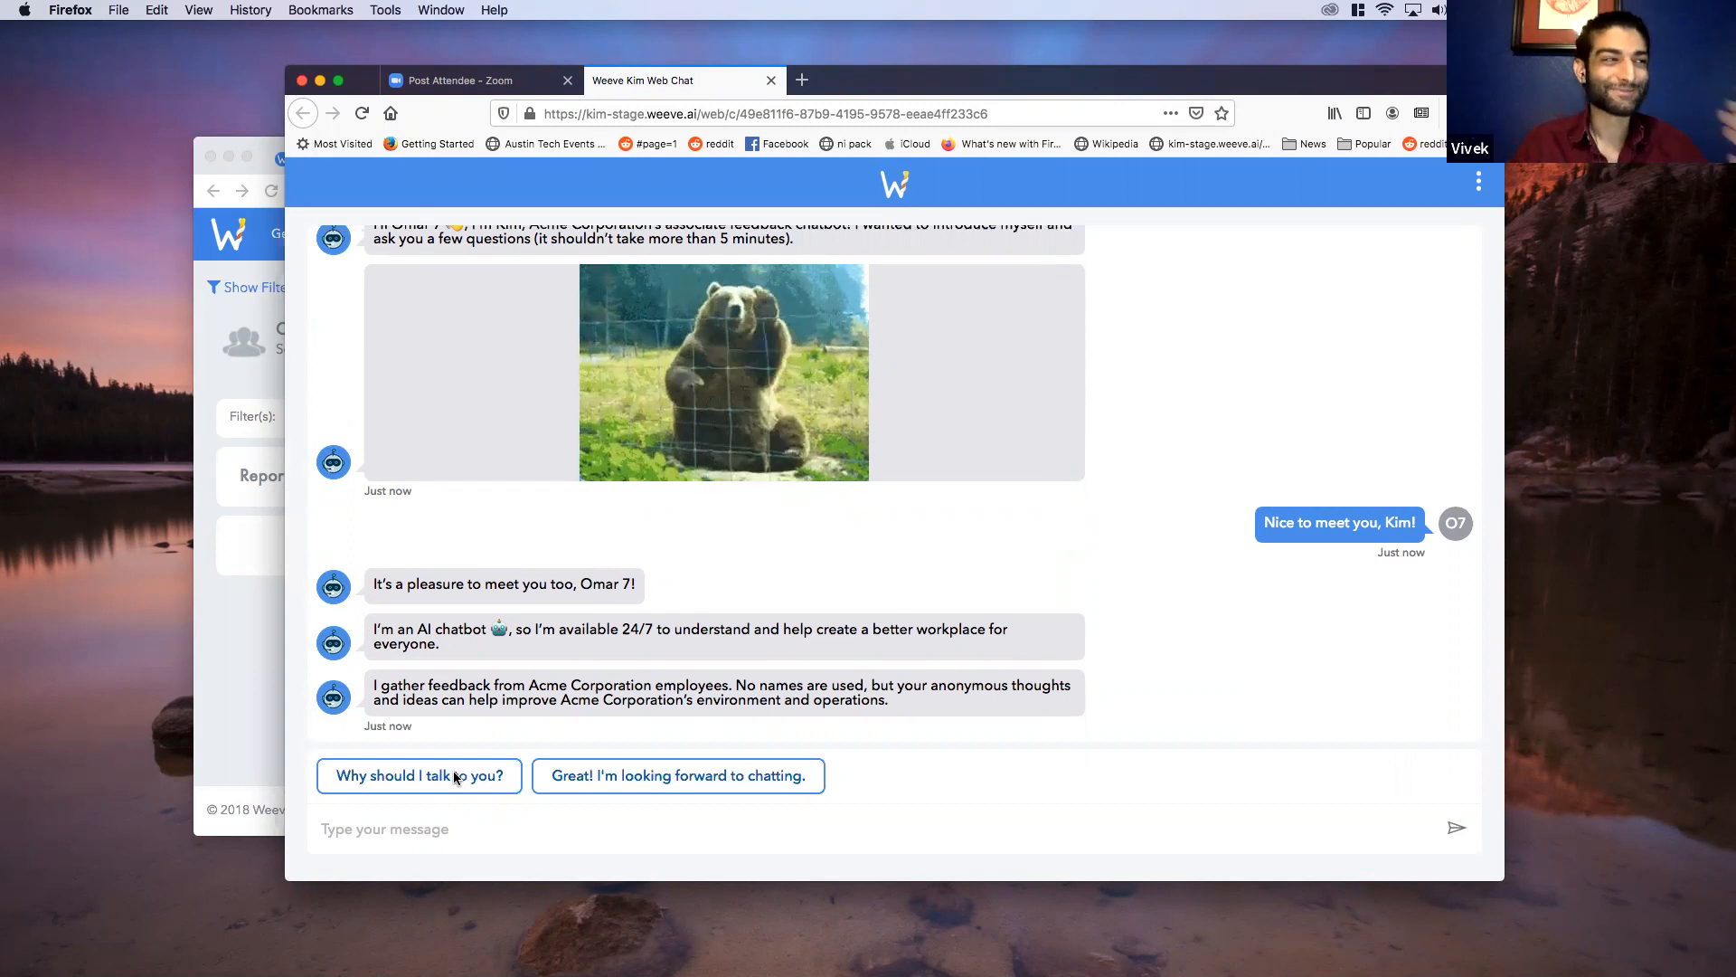
pyautogui.click(419, 775)
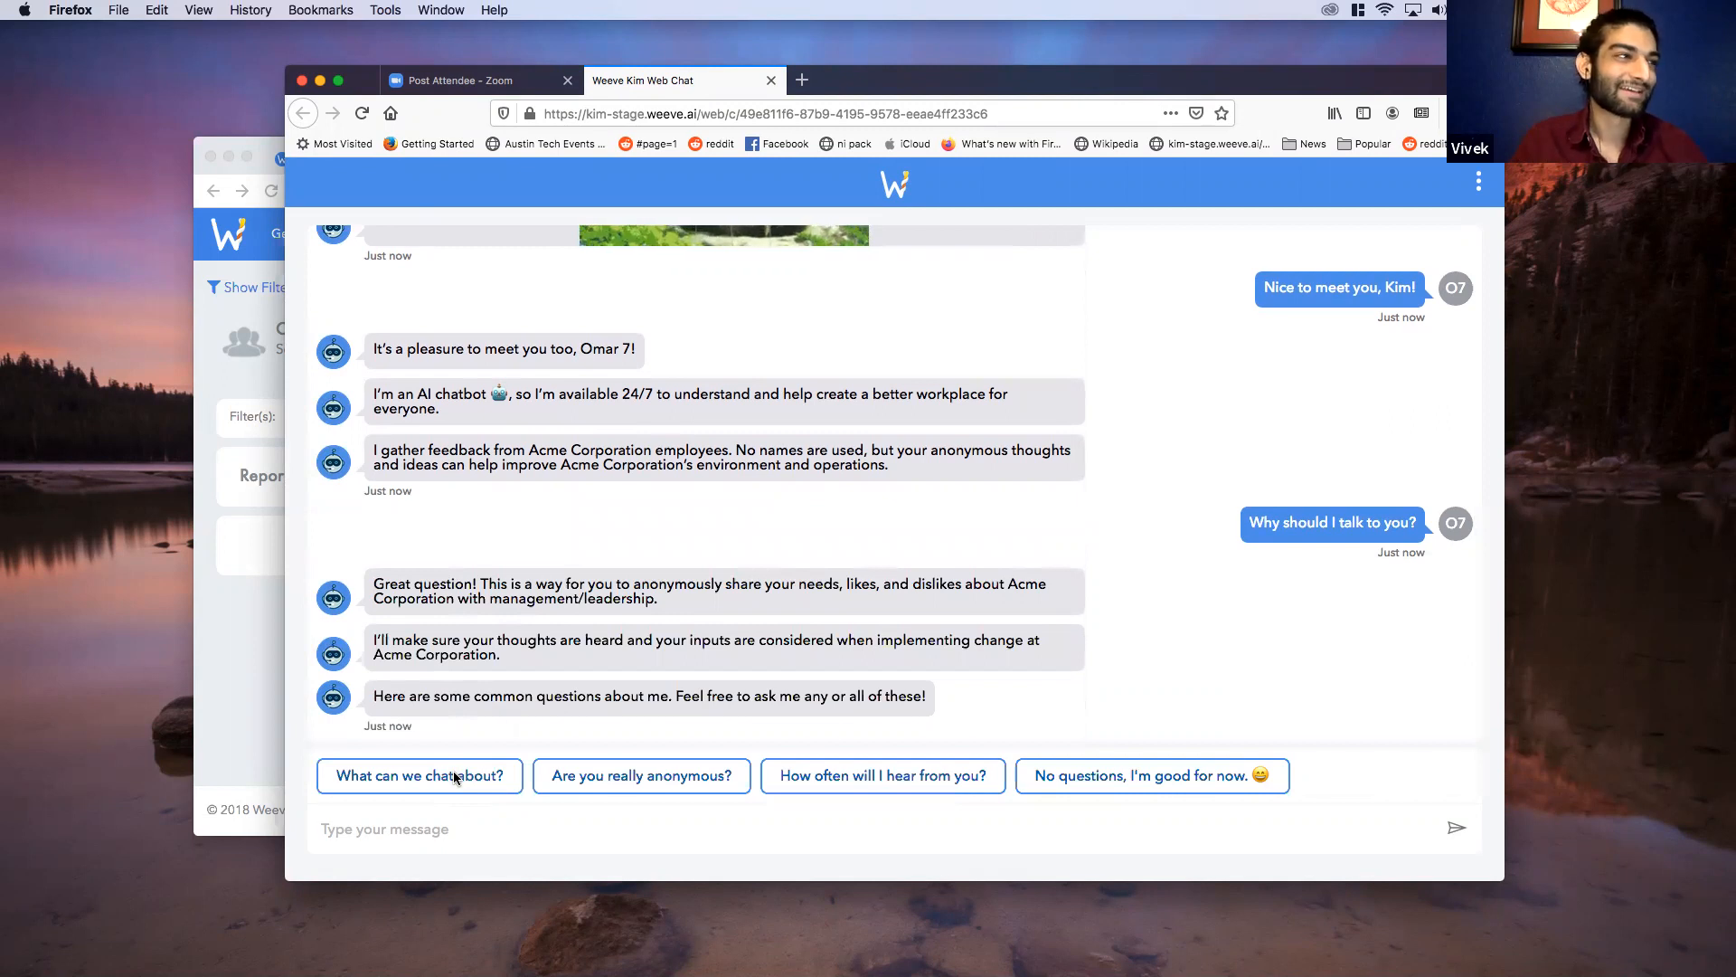
pyautogui.moveTo(1134, 616)
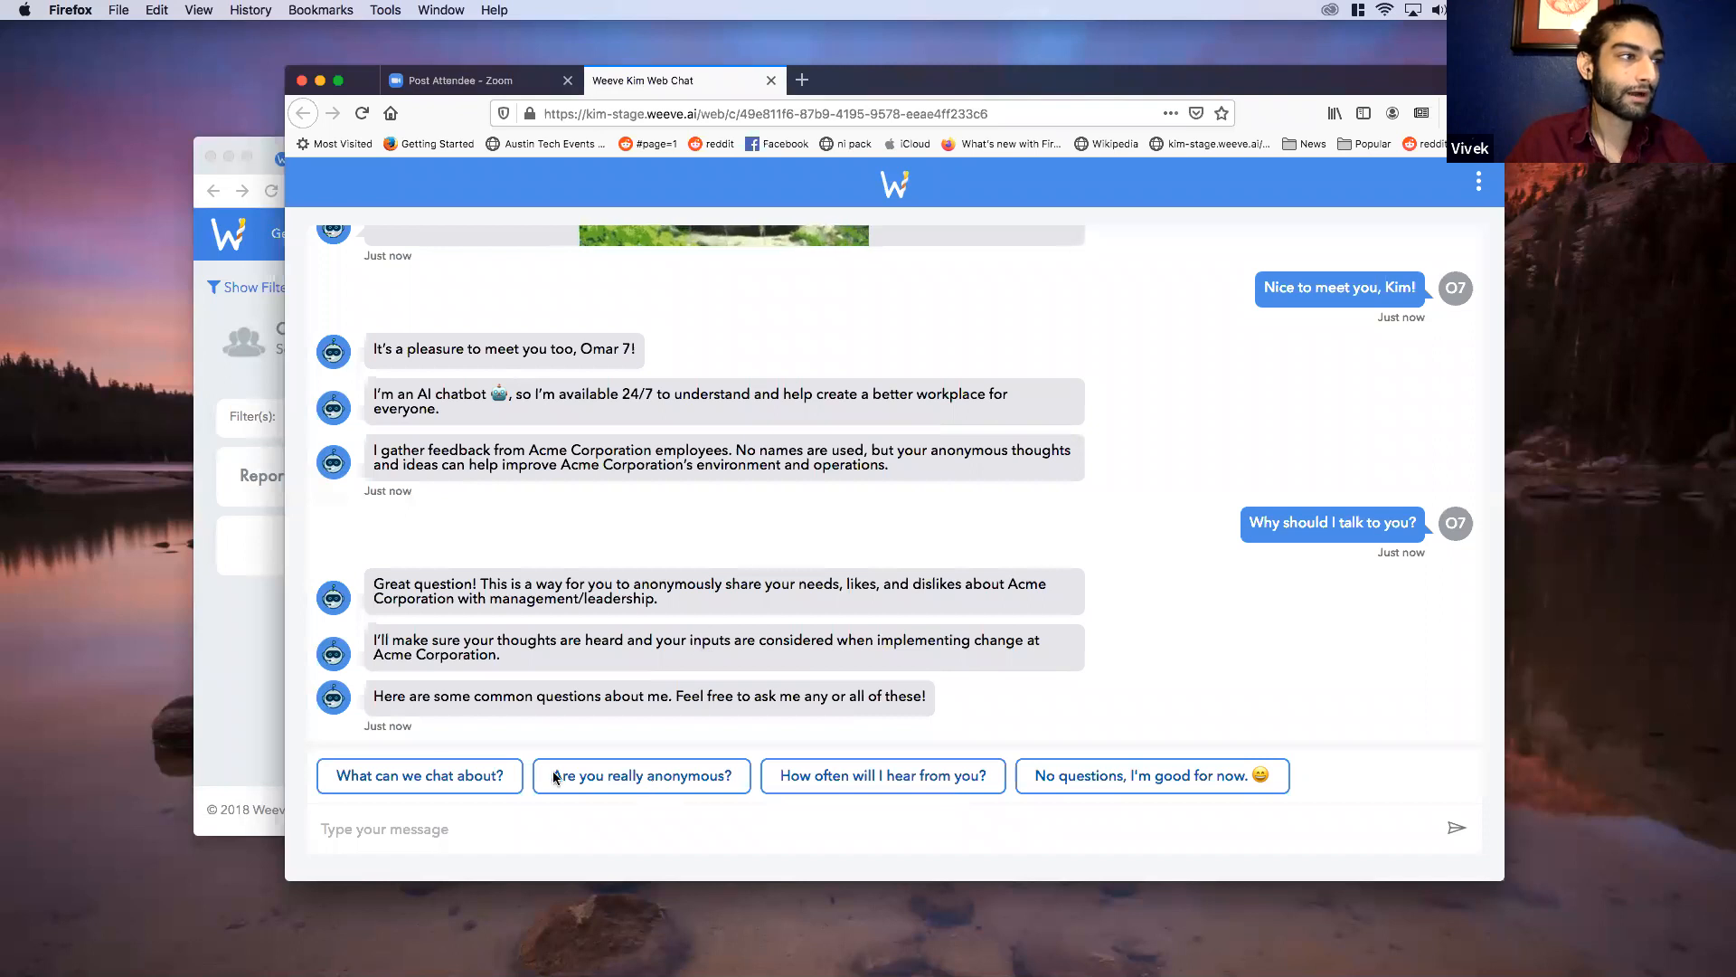
pyautogui.click(418, 775)
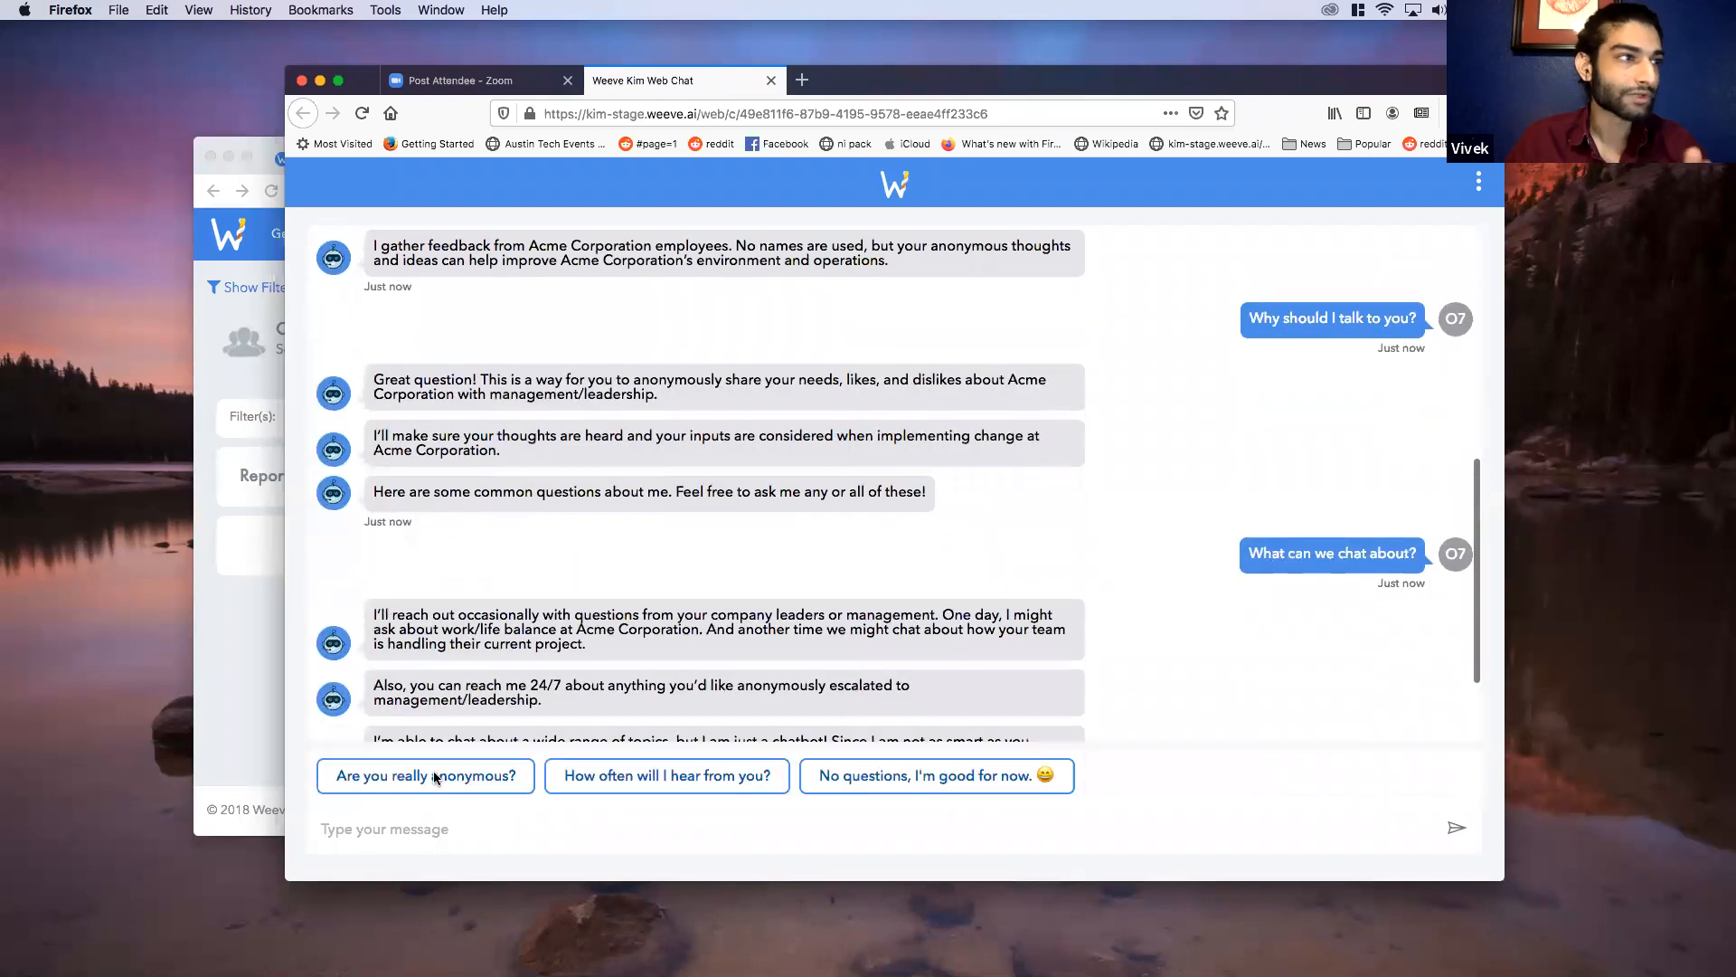
# Step: Ask Kim 'Are you really anonymous?' and 'How often will I hear from you?'
pyautogui.scroll(-3)
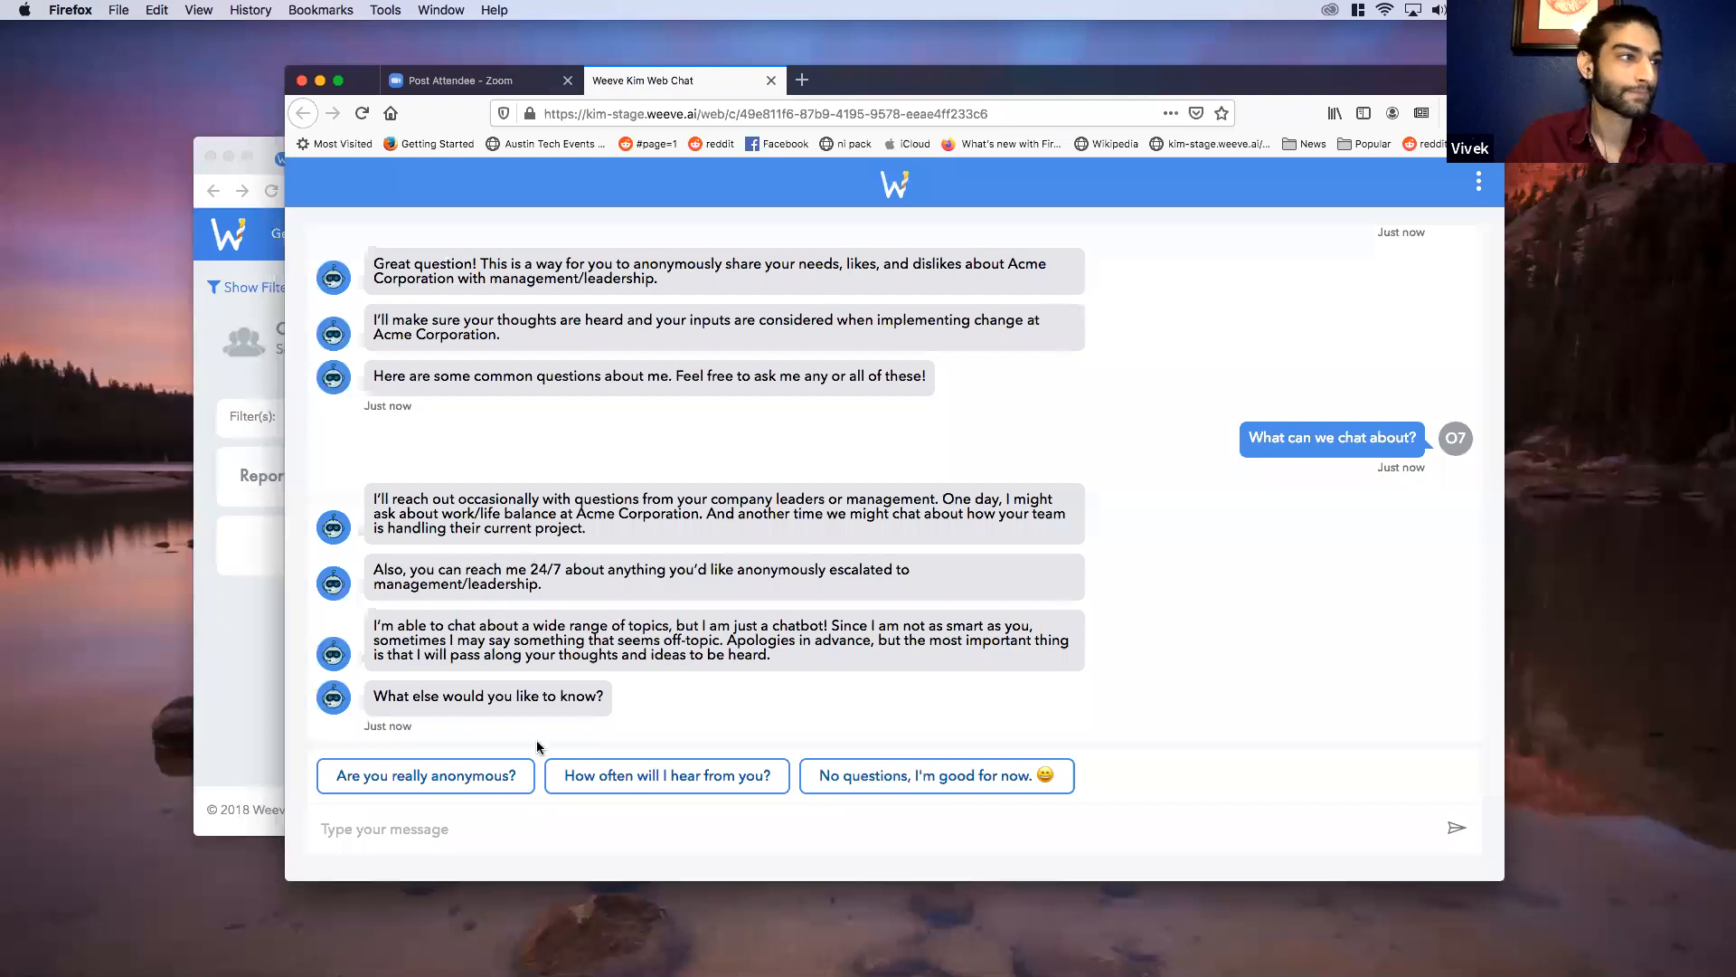
pyautogui.click(424, 775)
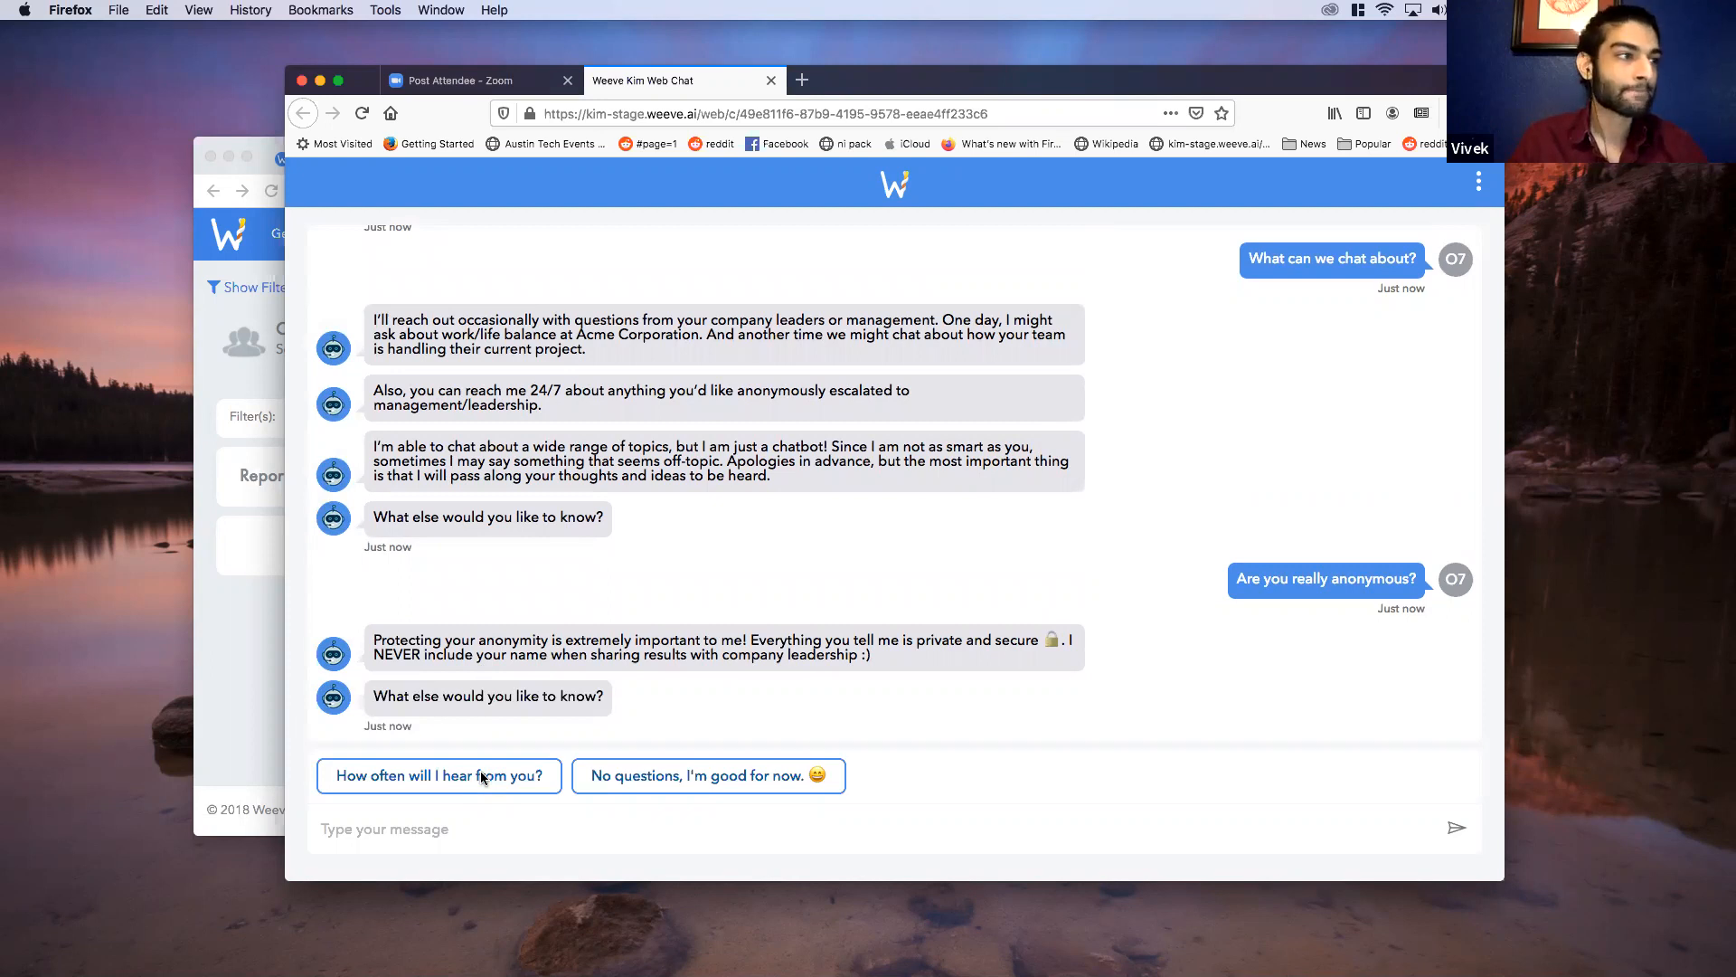
pyautogui.click(439, 775)
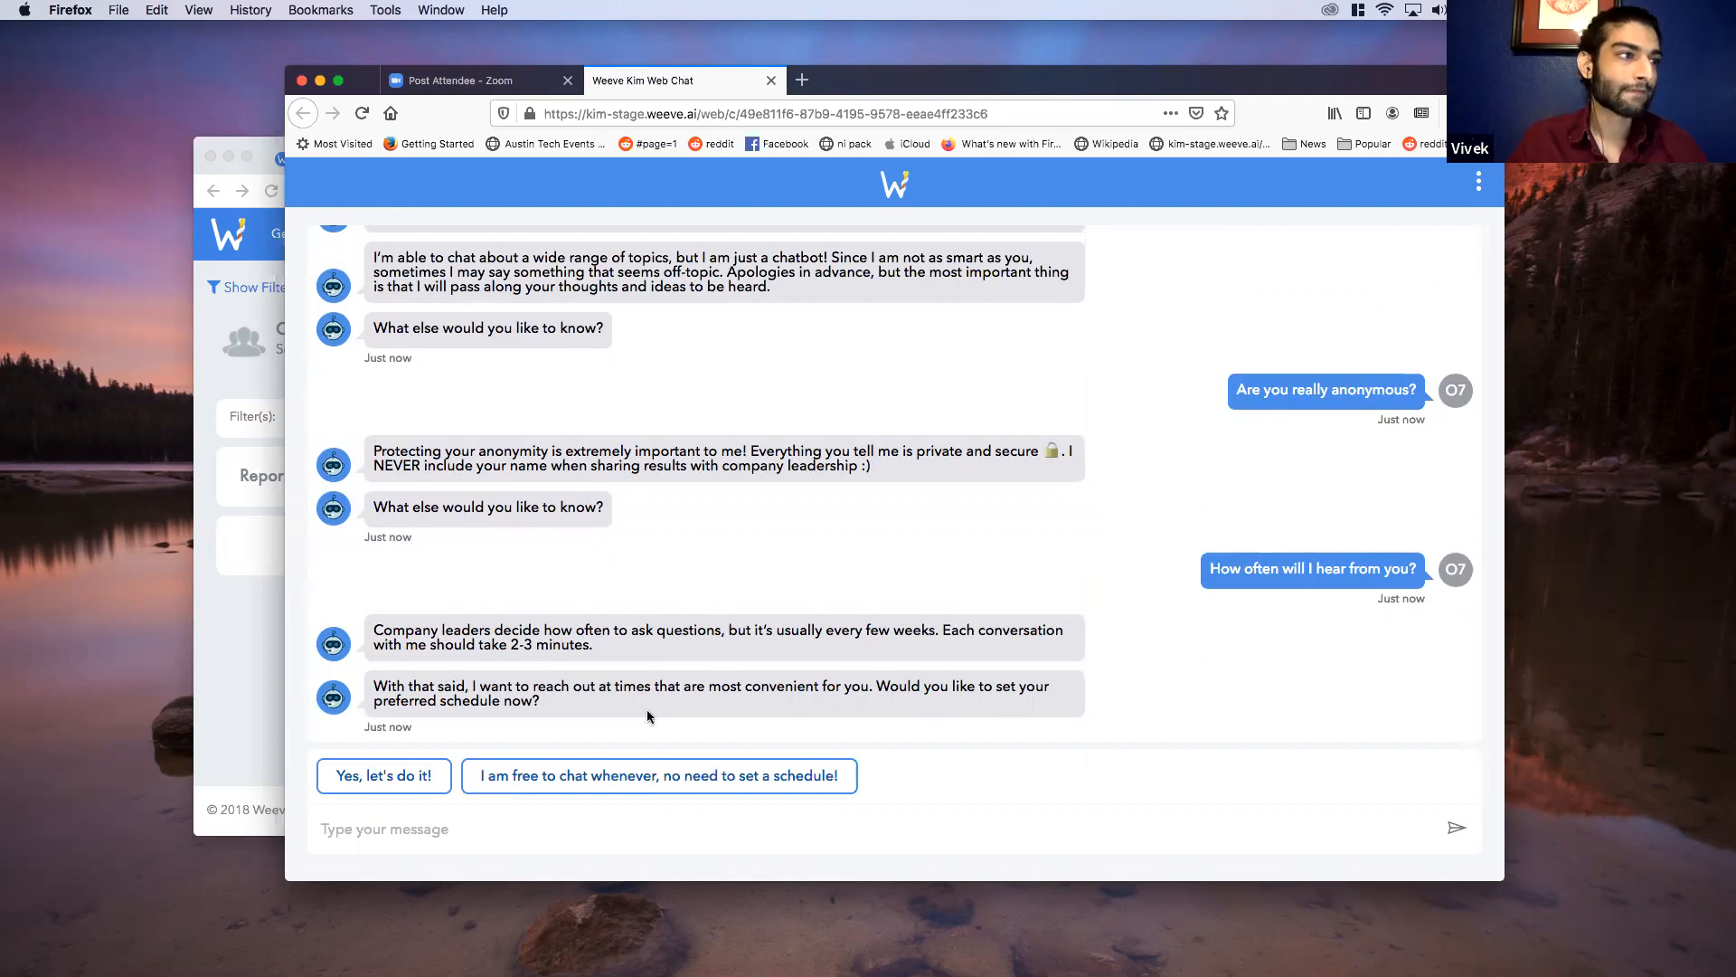
pyautogui.moveTo(657, 780)
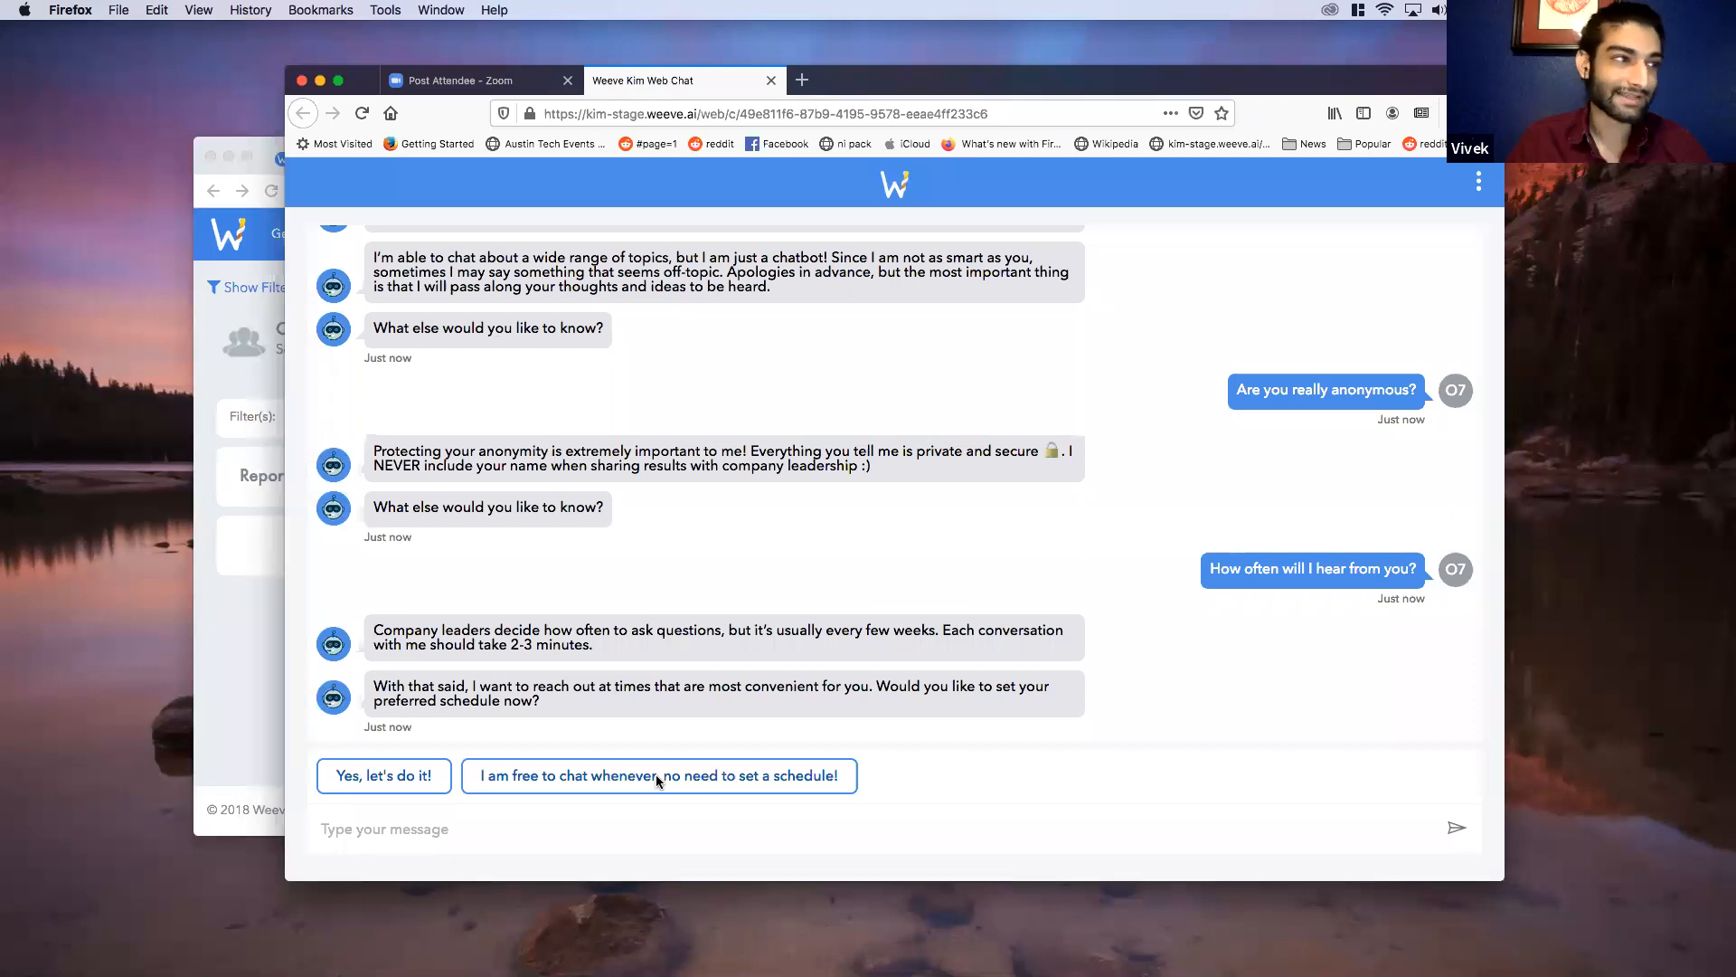
# Step: Reply 'I am free to chat whenever, no need to set a schedule!' to skip scheduling
pyautogui.click(657, 775)
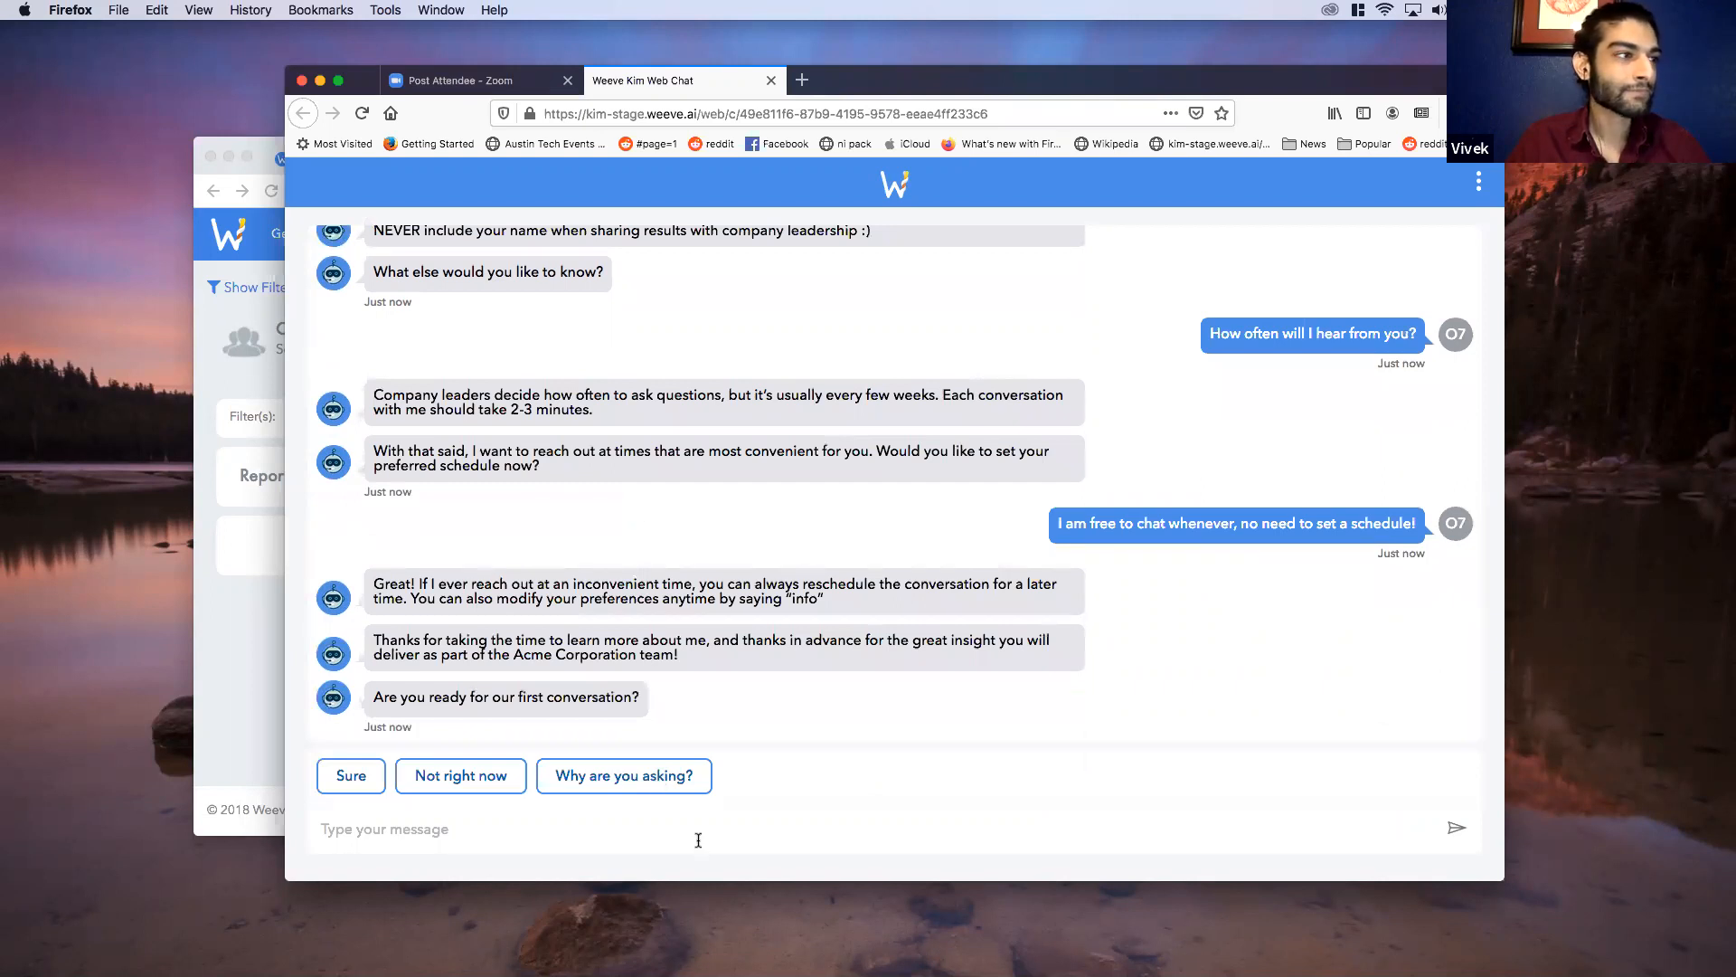
pyautogui.moveTo(632, 777)
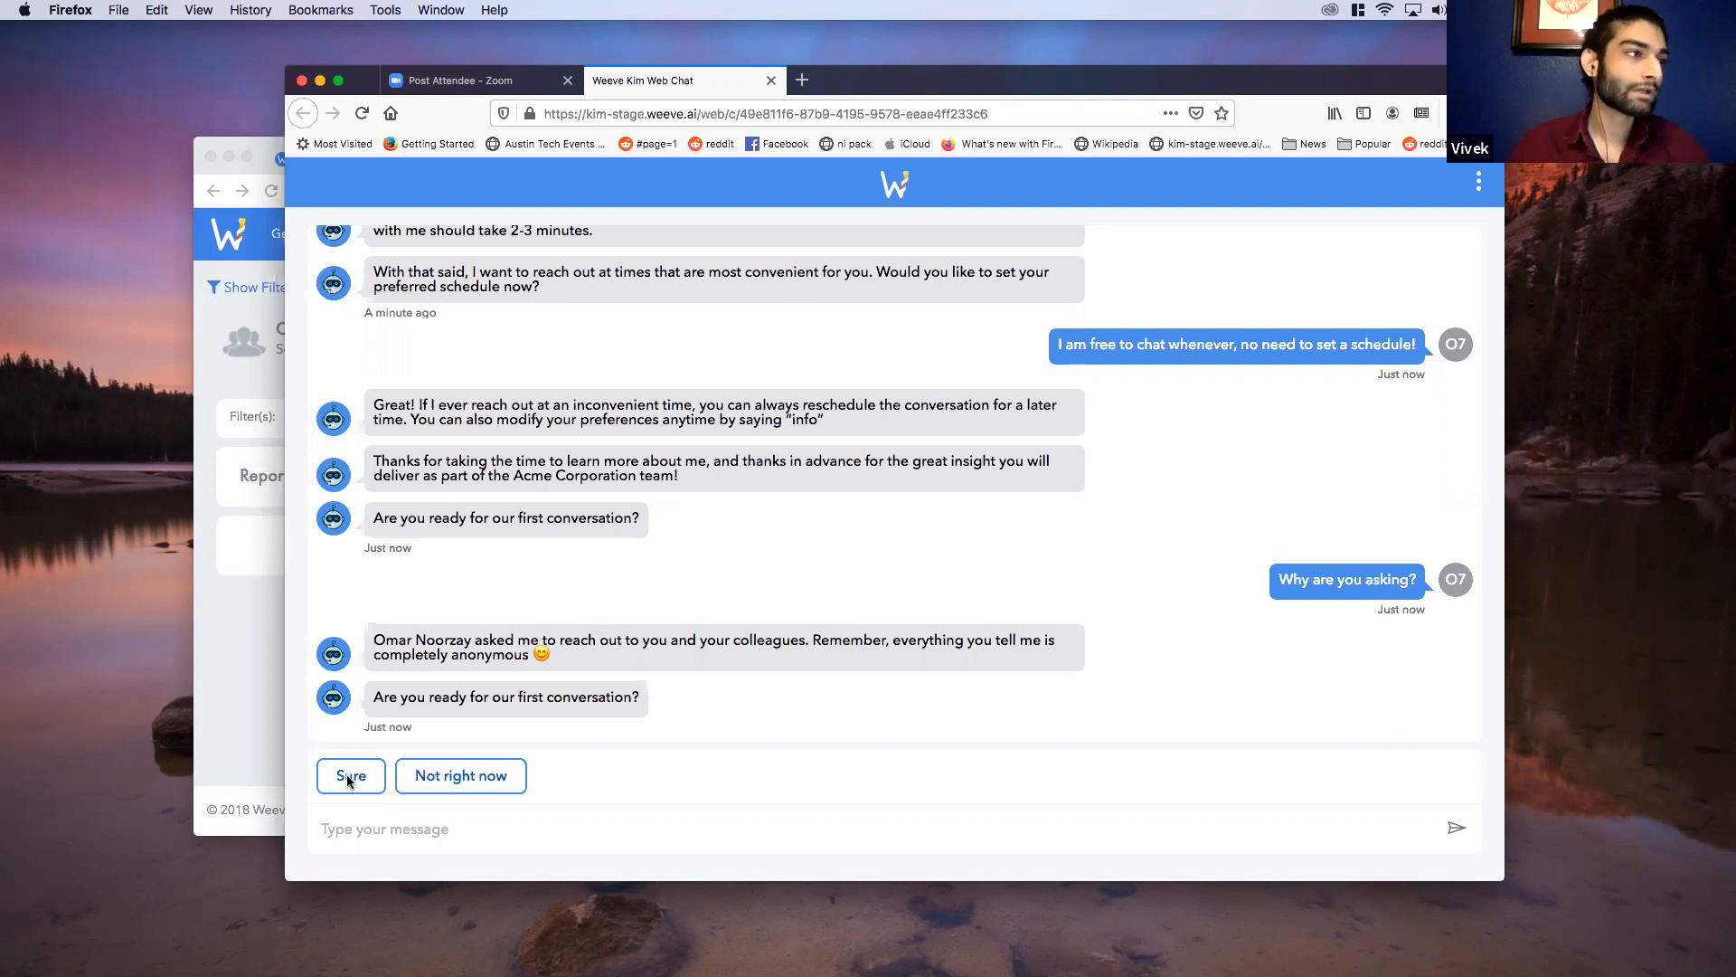
# Step: Reply 'Sure' to start the first conversation and answer 'yes' to the COVID-19 safety question
pyautogui.click(350, 775)
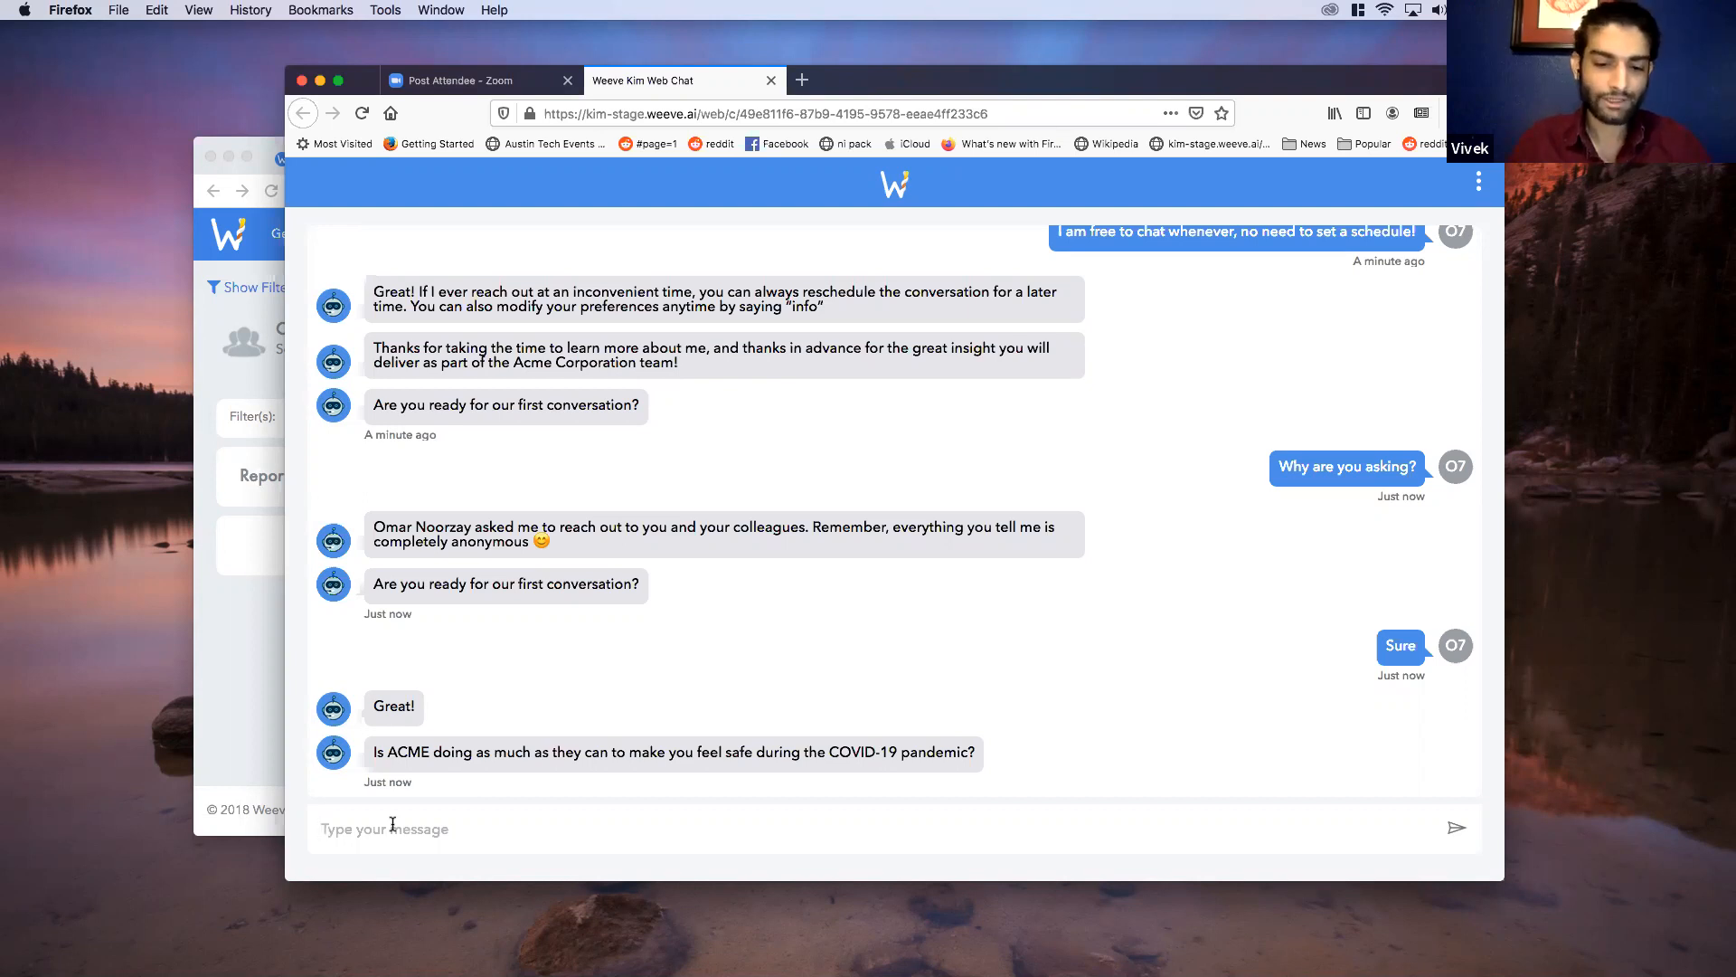
pyautogui.write('yes')
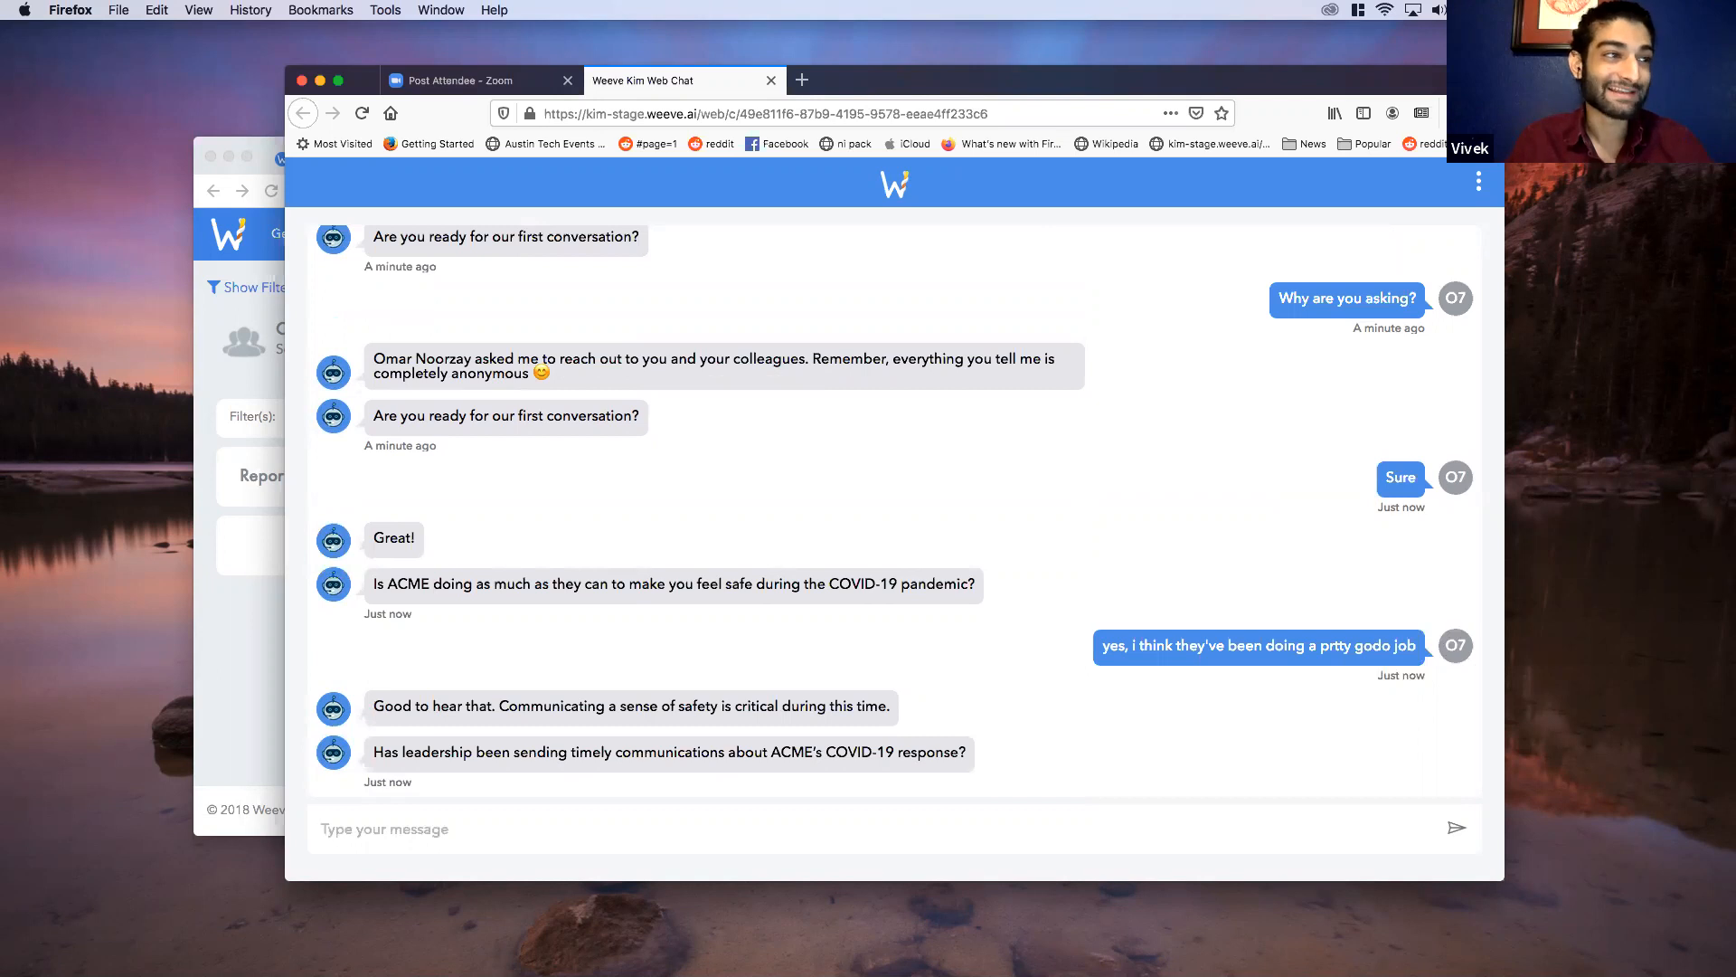
# Step: Answer Kim's leadership communications question with 'no, im not really sur what' is going on
pyautogui.click(385, 828)
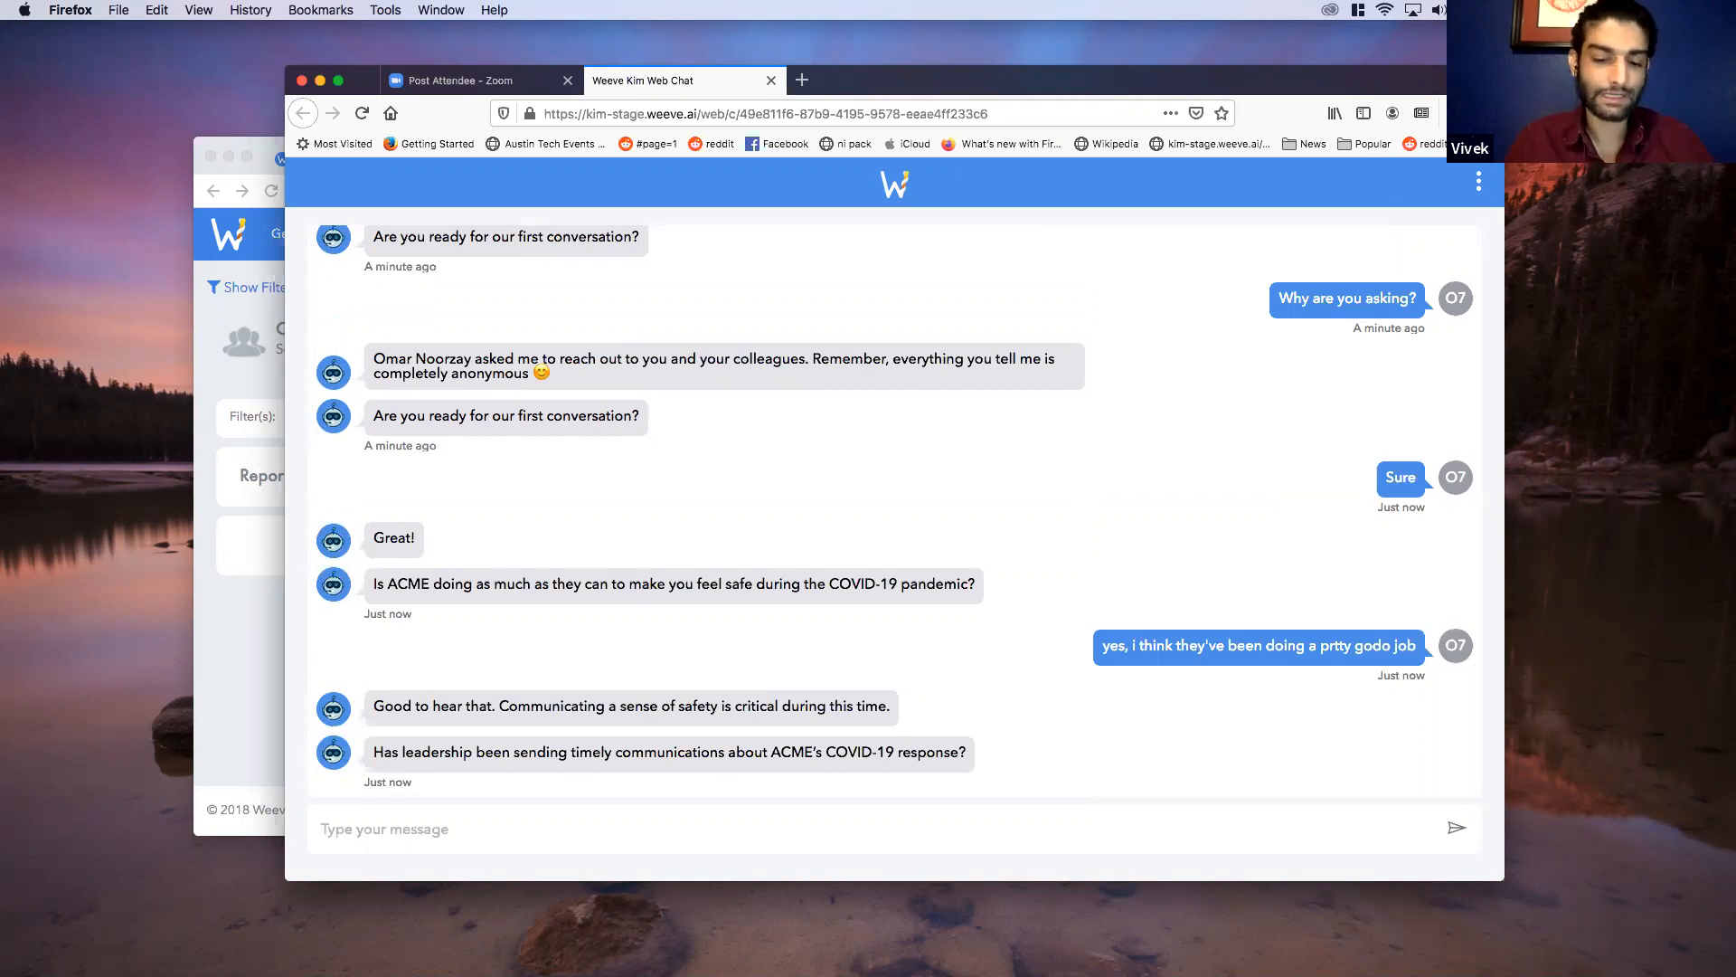
pyautogui.write('no, im not')
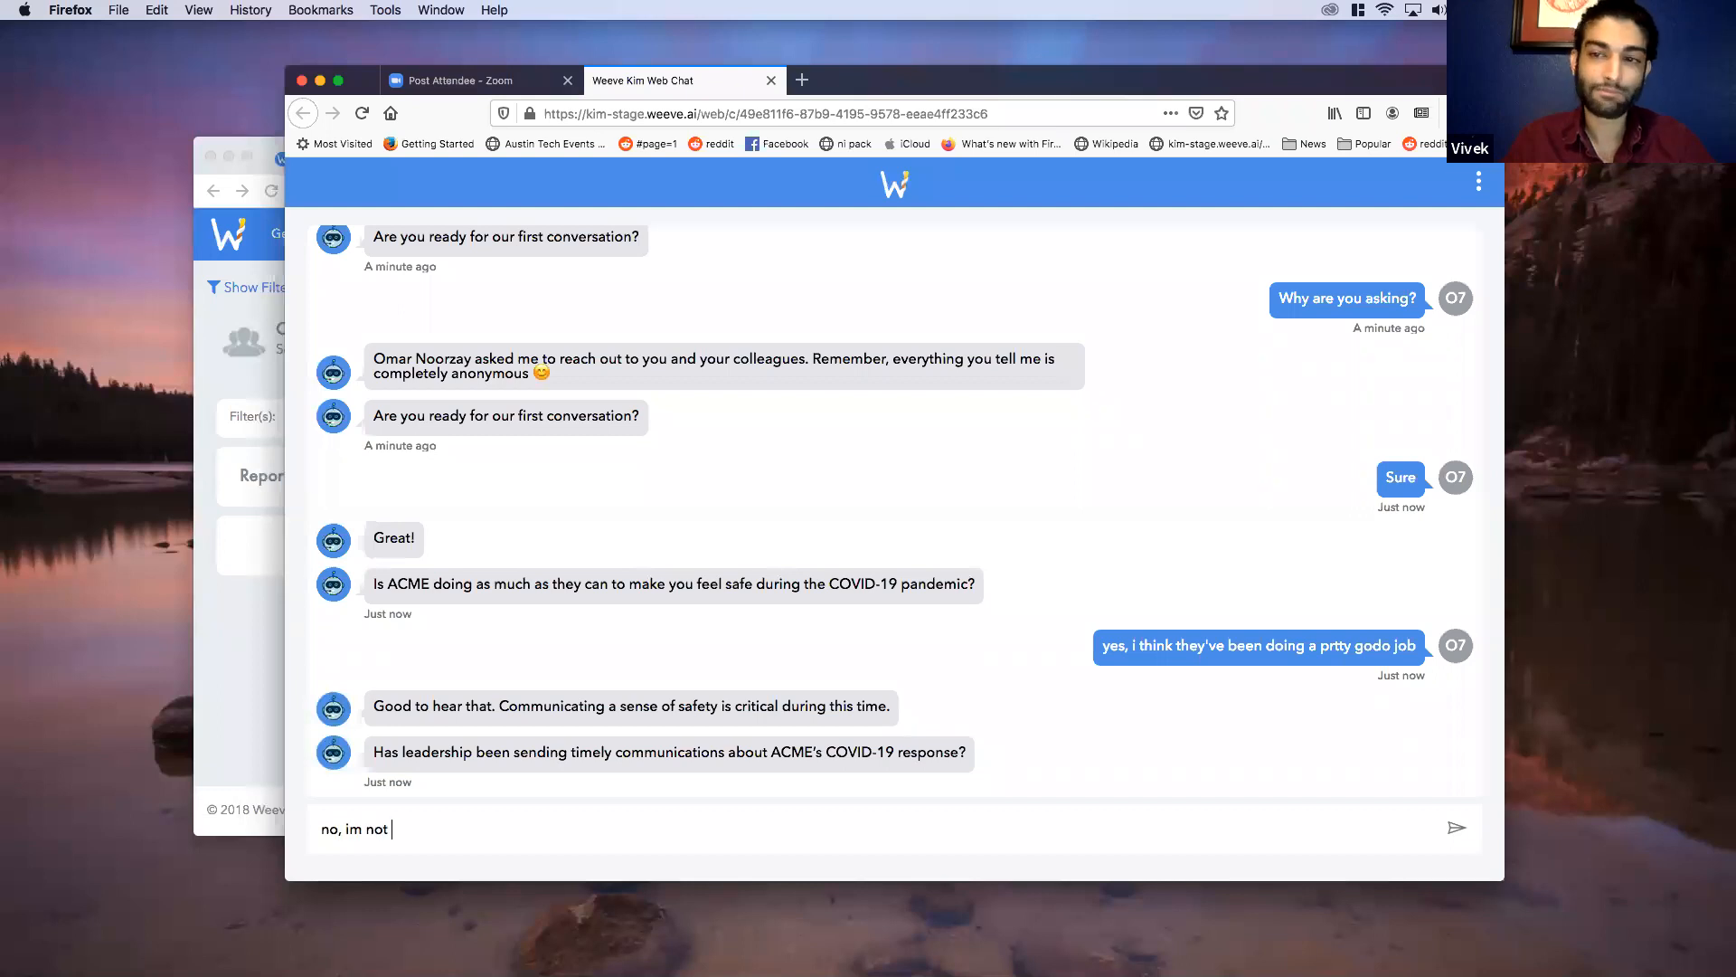
pyautogui.write('really sur what')
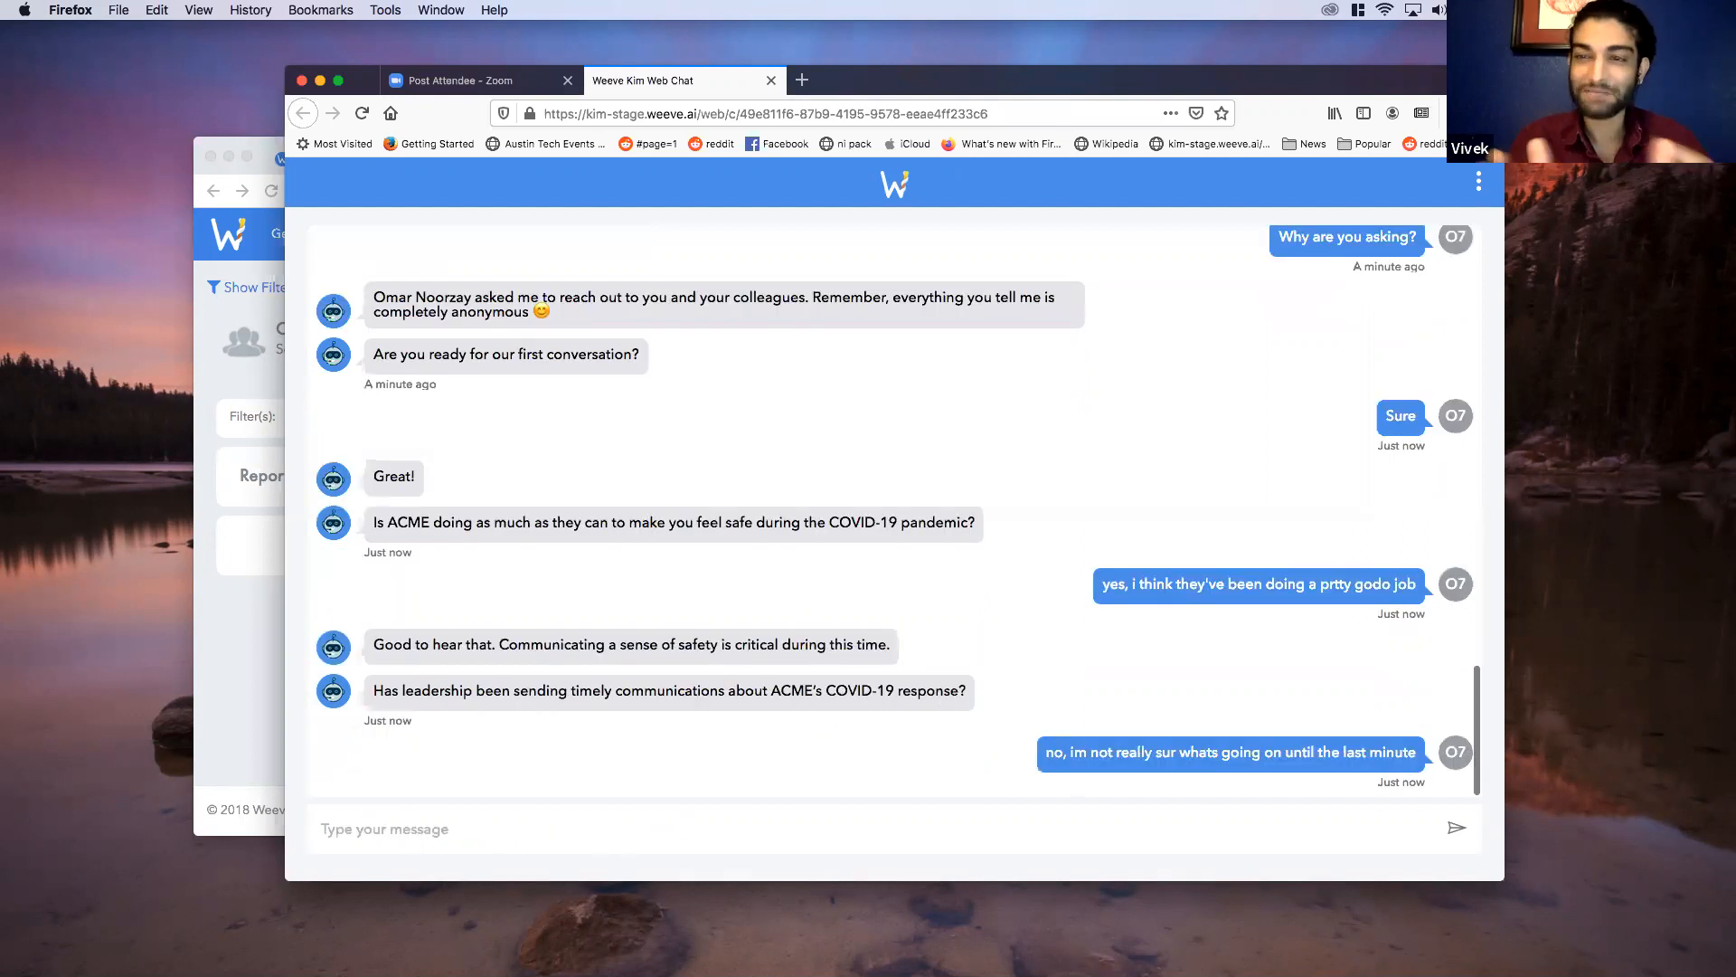
pyautogui.click(384, 828)
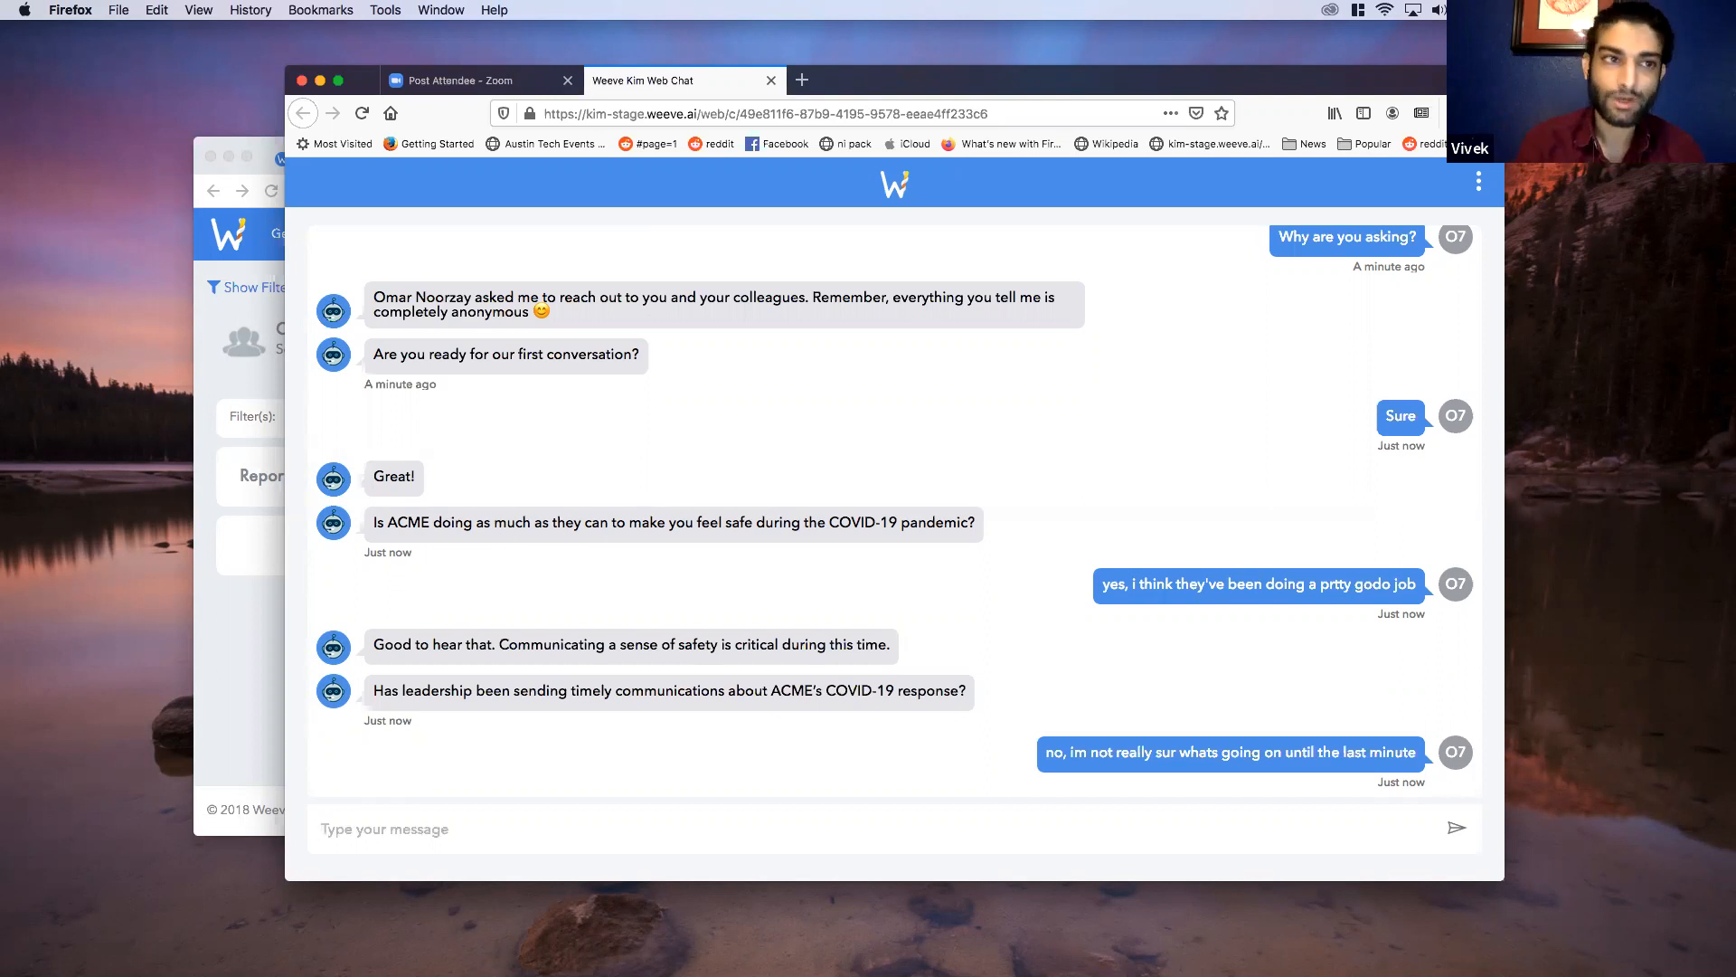
pyautogui.click(384, 828)
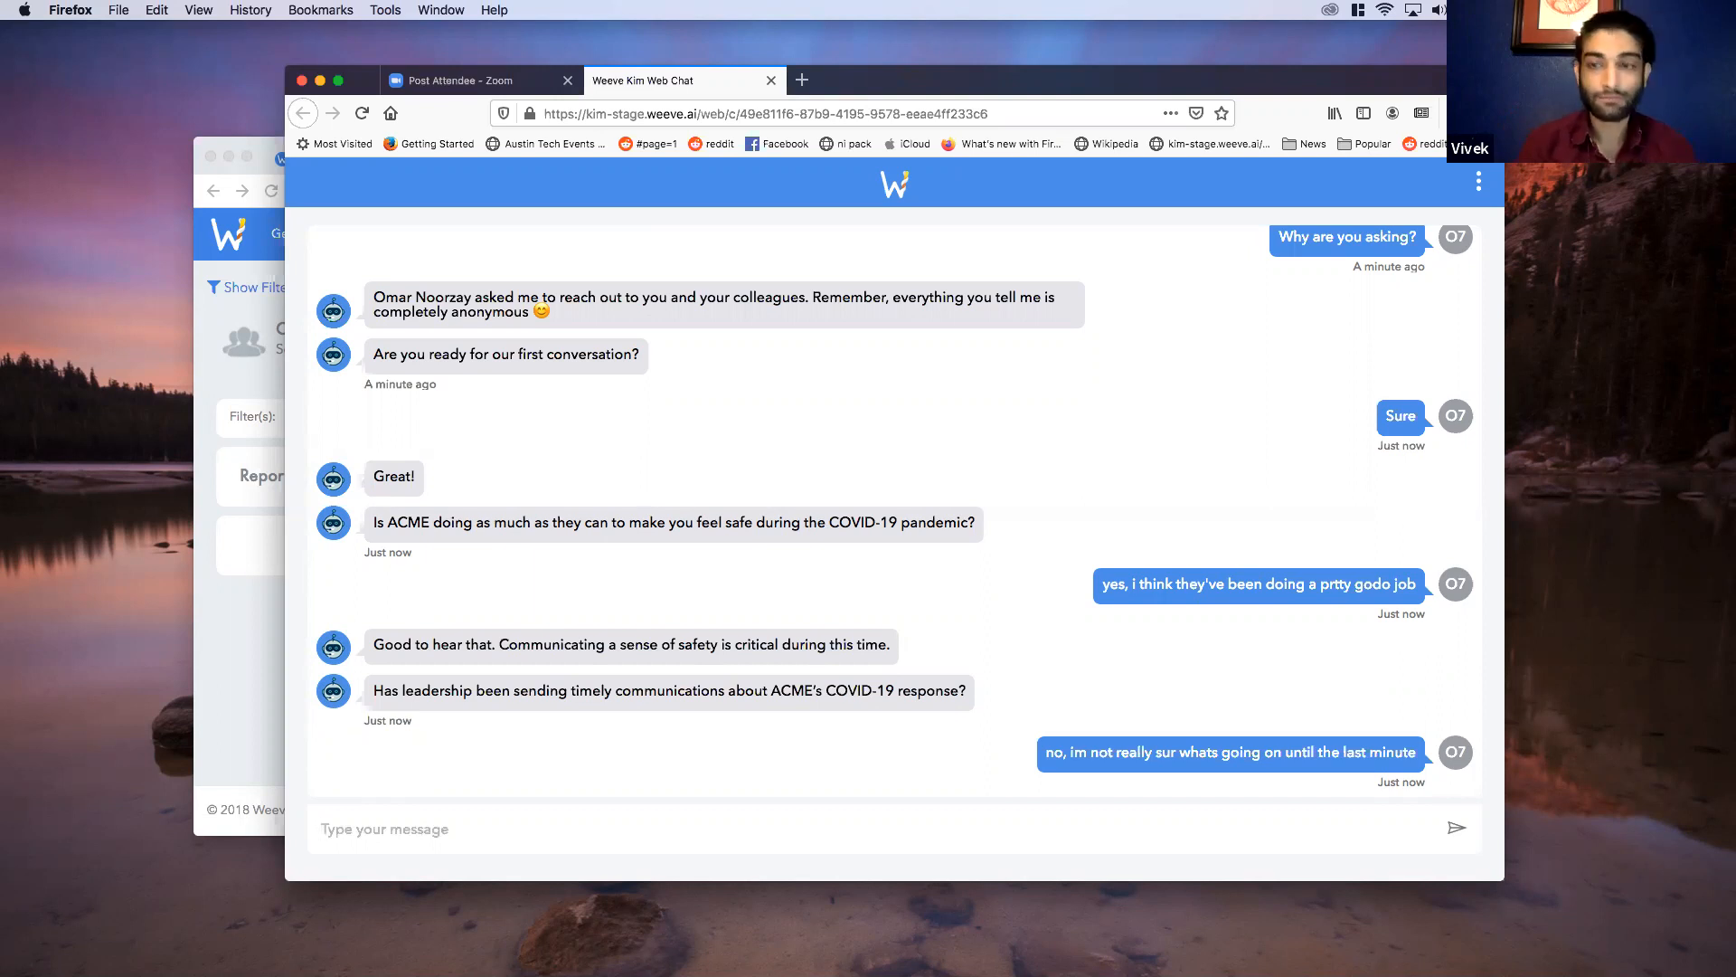
pyautogui.click(384, 828)
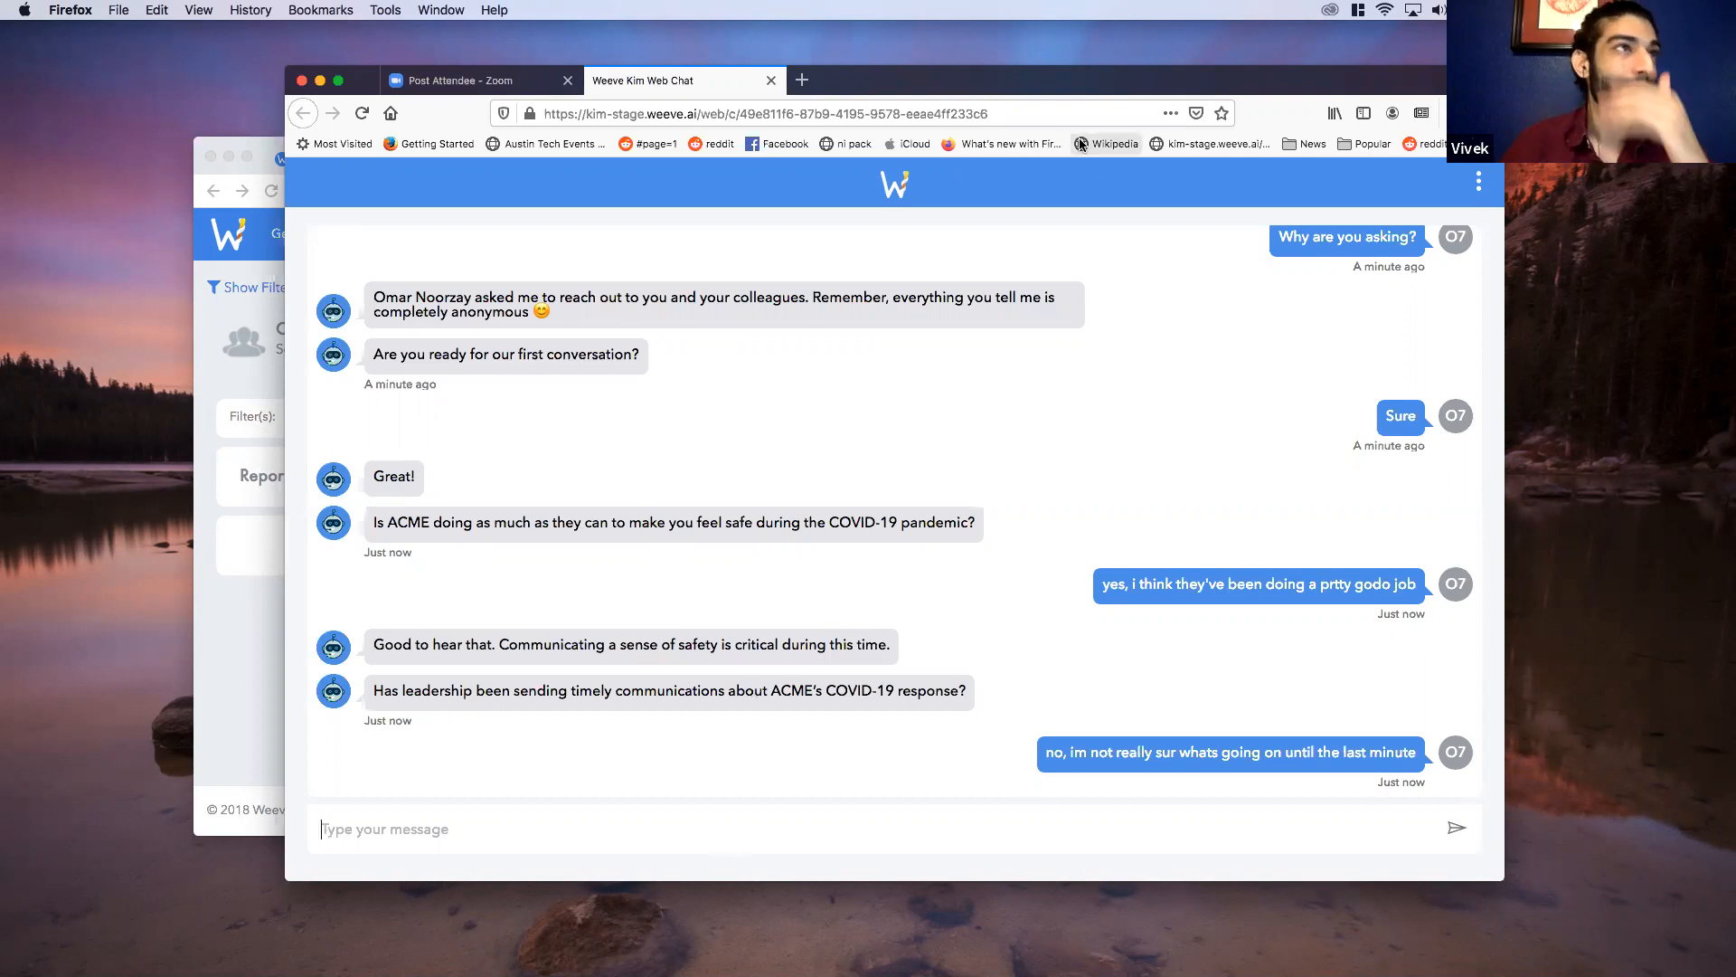
pyautogui.moveTo(97, 632)
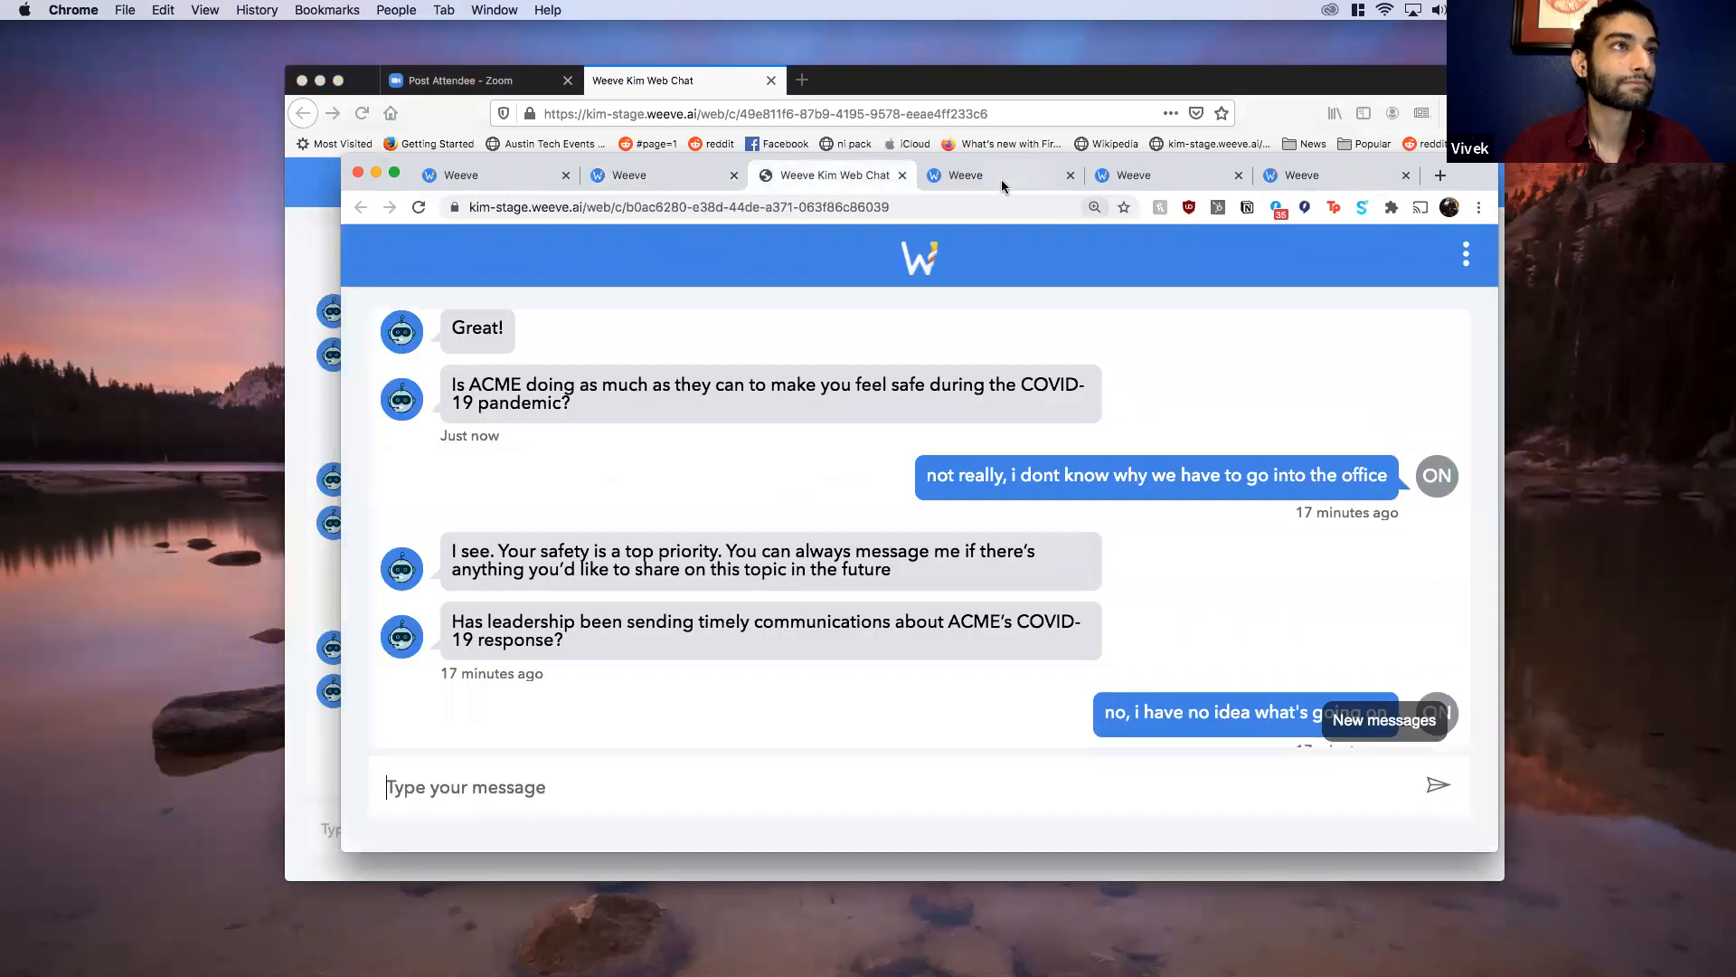
# Step: Switch Weeve browser tabs from the custom conversation question list to Conversation Insights
pyautogui.click(459, 175)
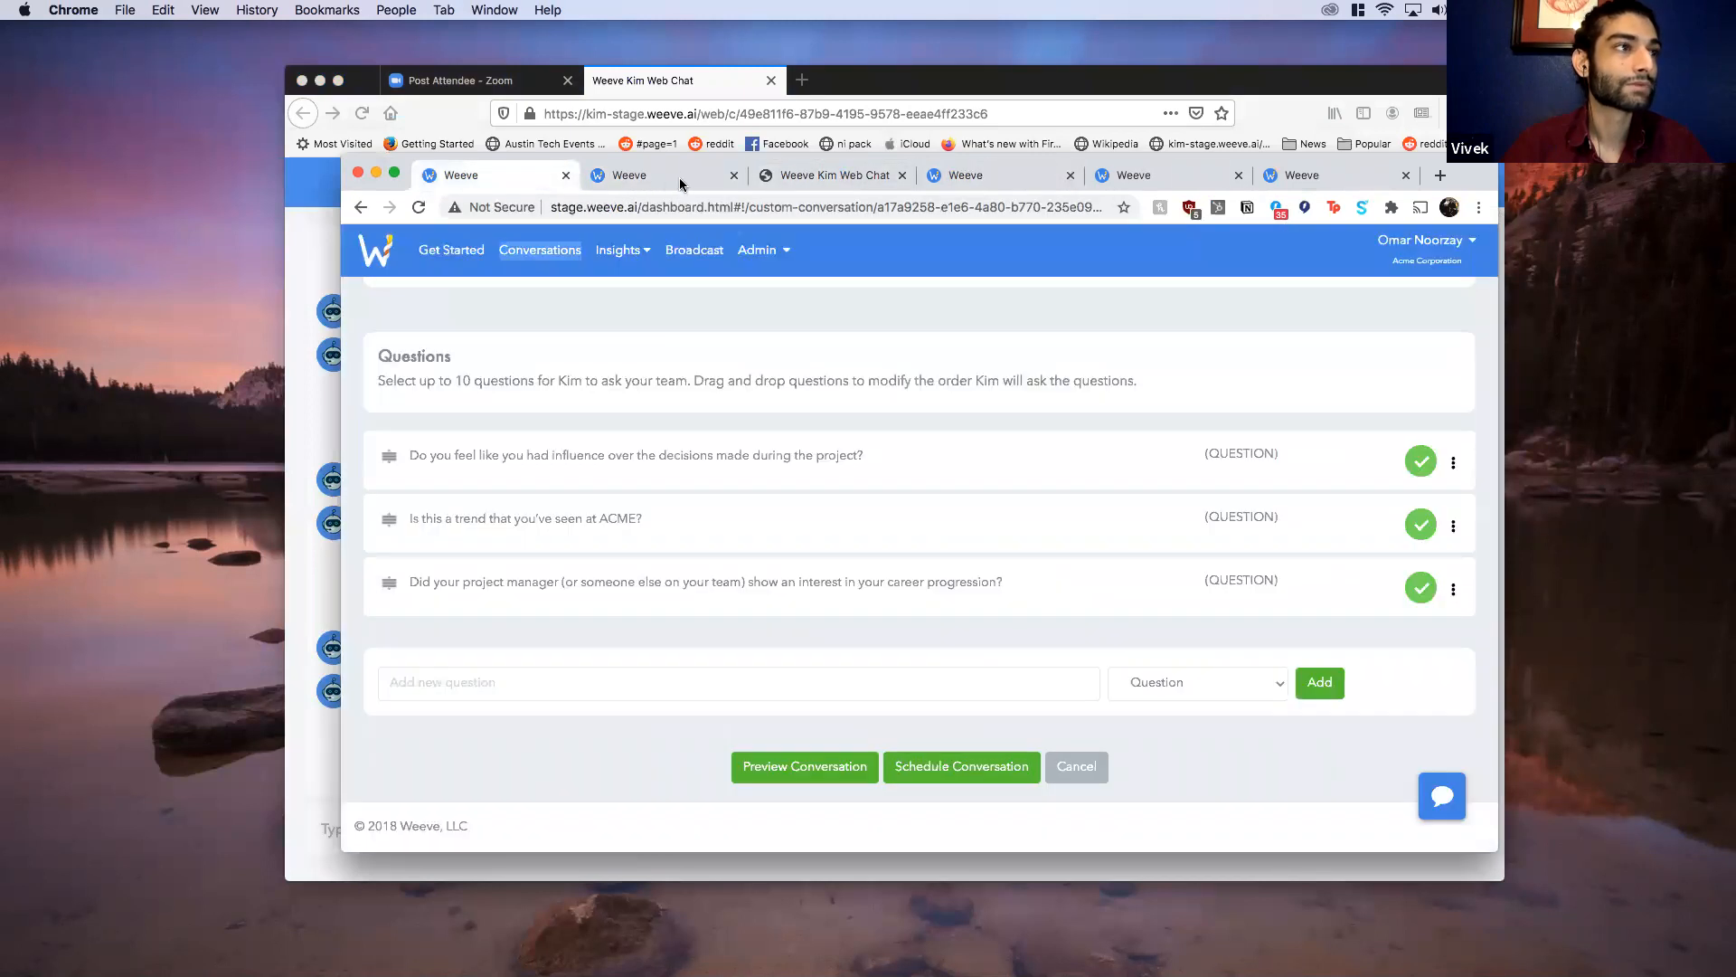
pyautogui.click(1317, 174)
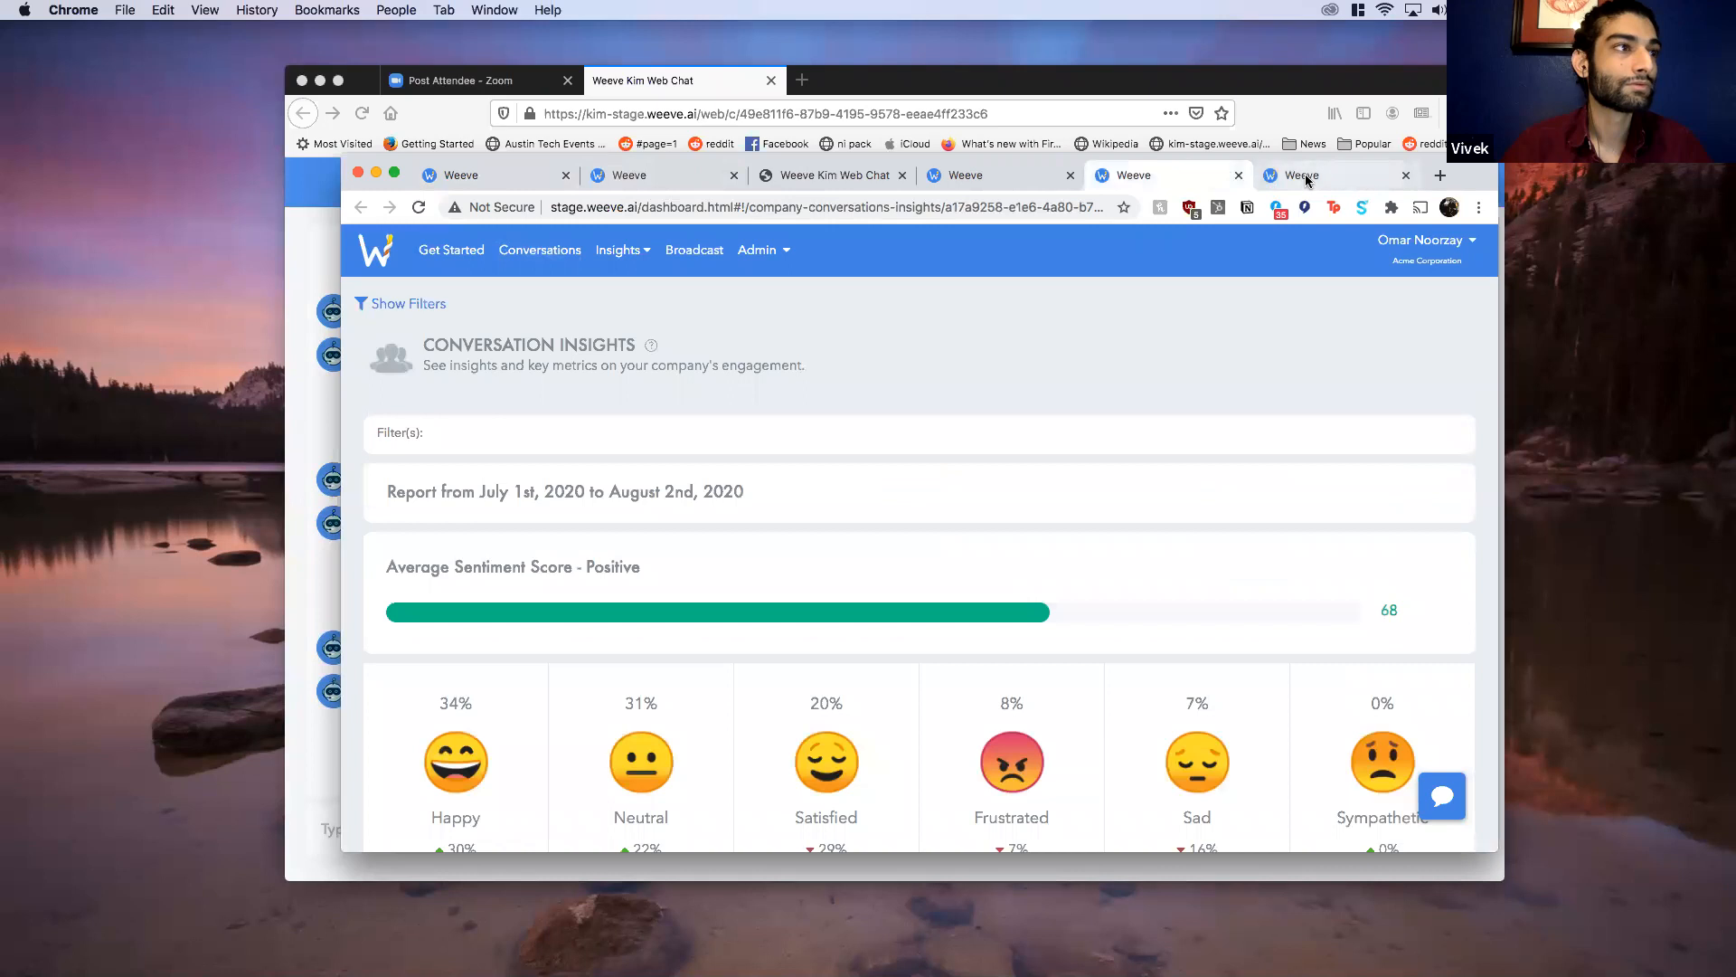
pyautogui.click(828, 174)
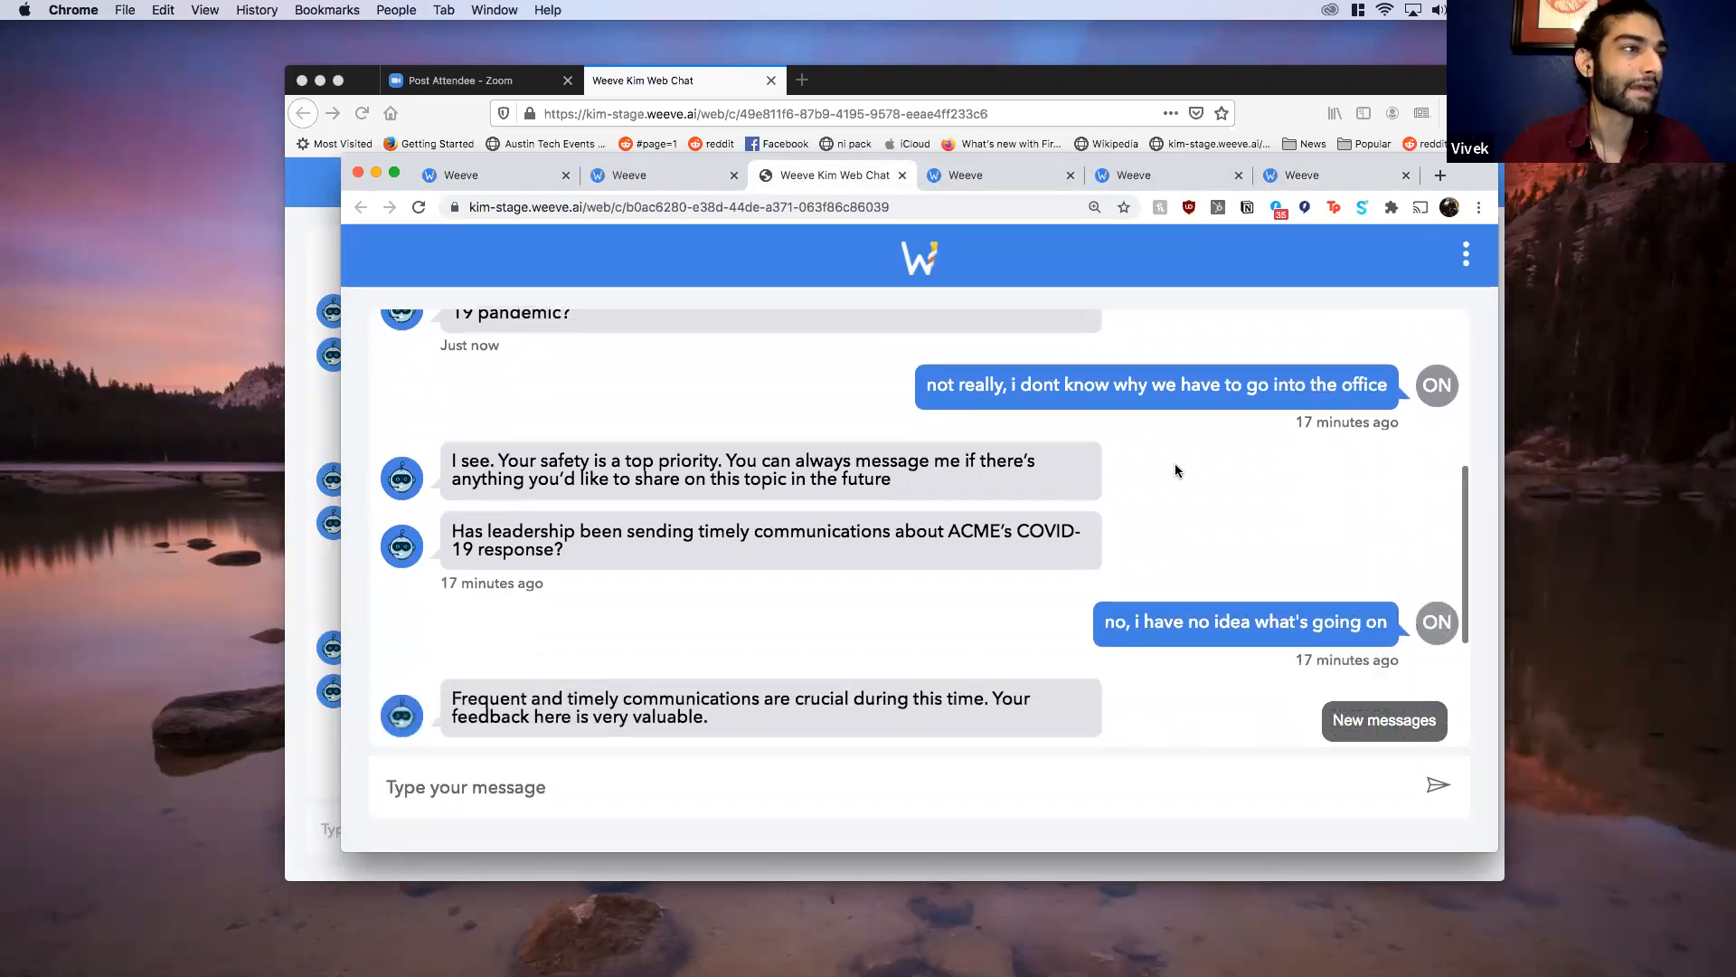
# Step: Answer Kim's transition question with 'clear staffing assignments on who needs to be in the office'
pyautogui.scroll(-3)
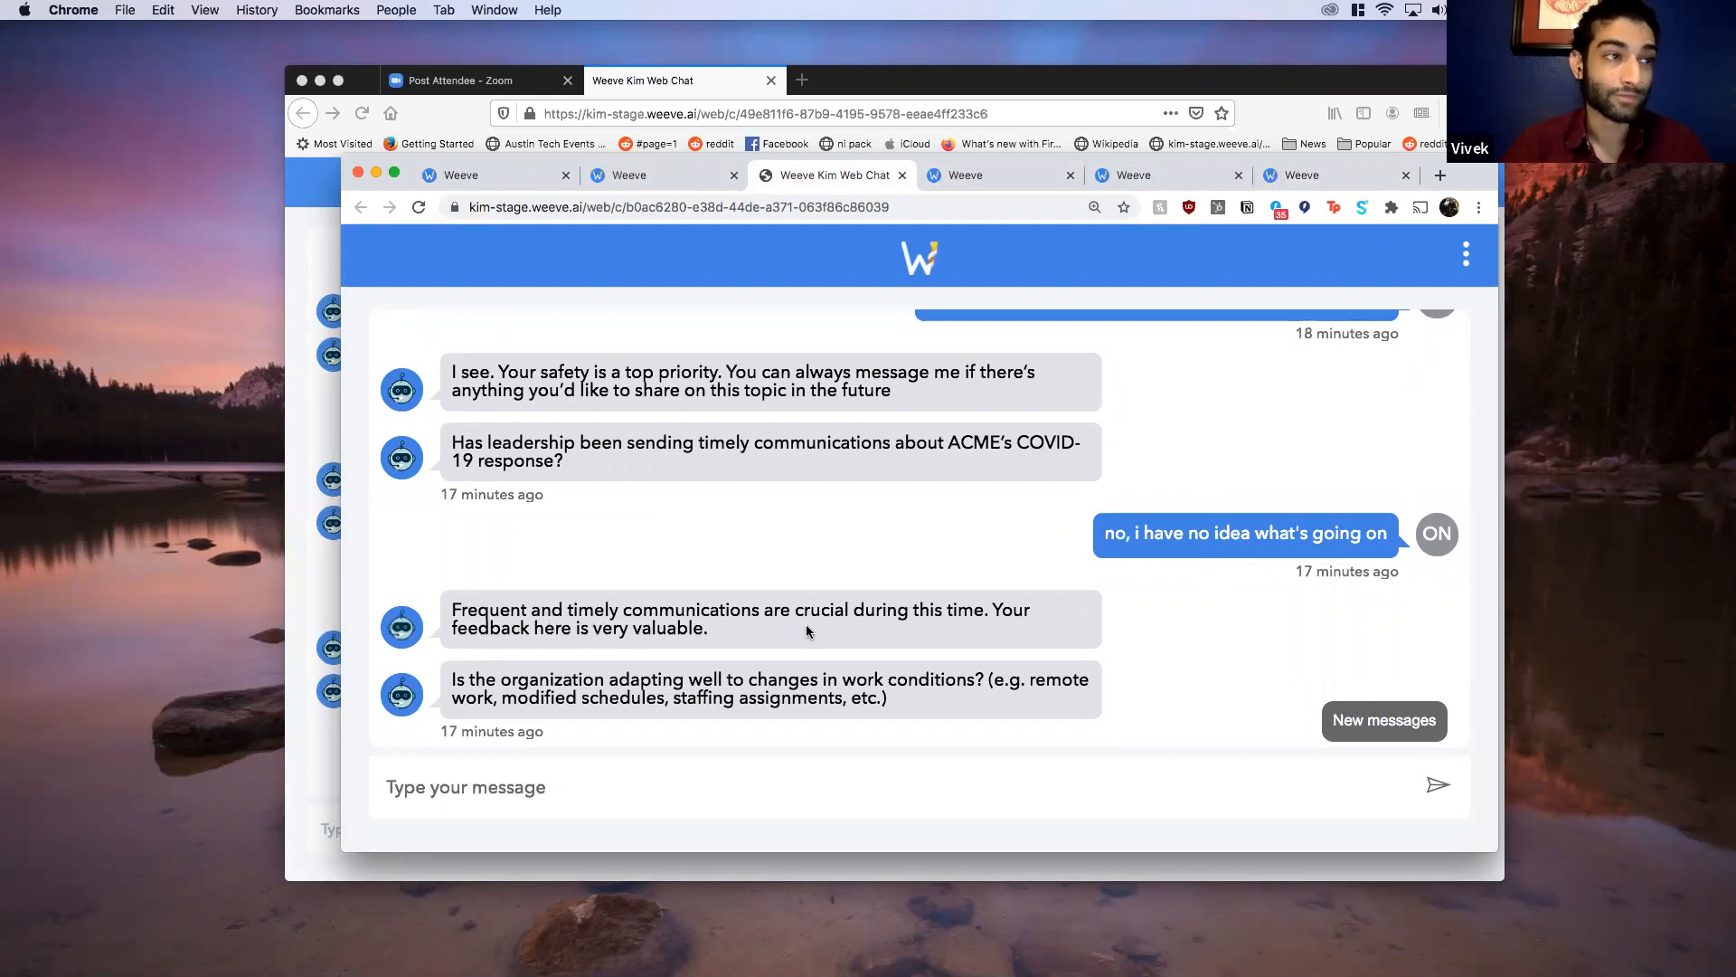
pyautogui.moveTo(793, 668)
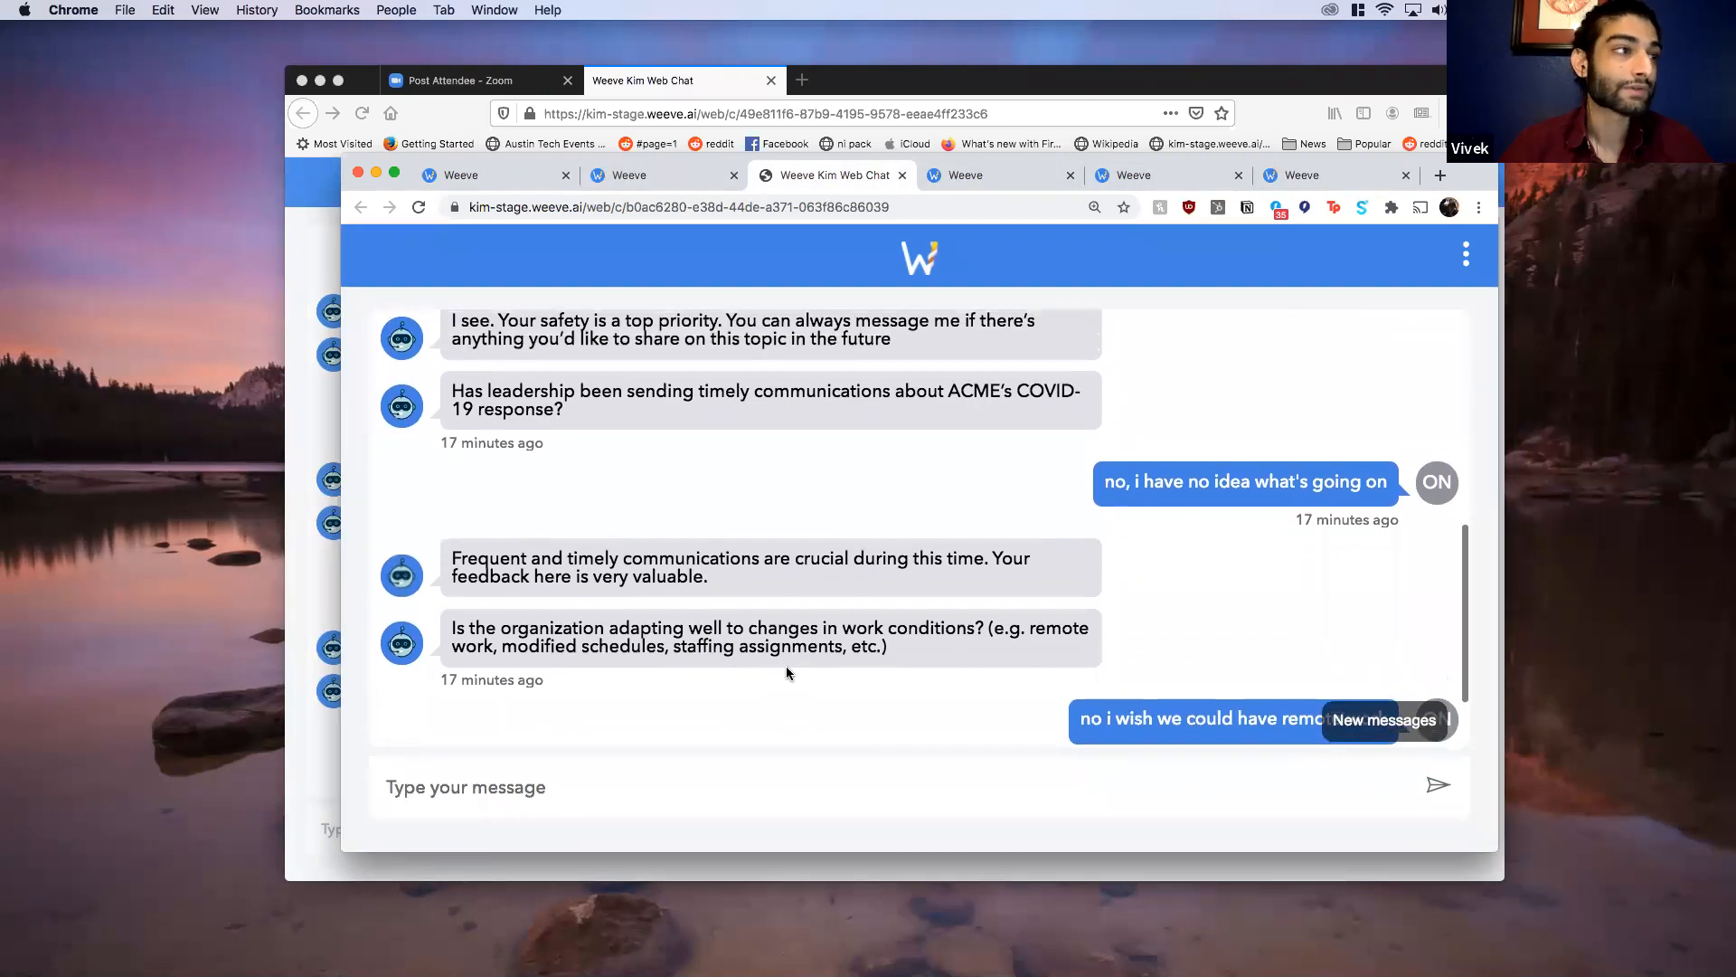
pyautogui.scroll(-3)
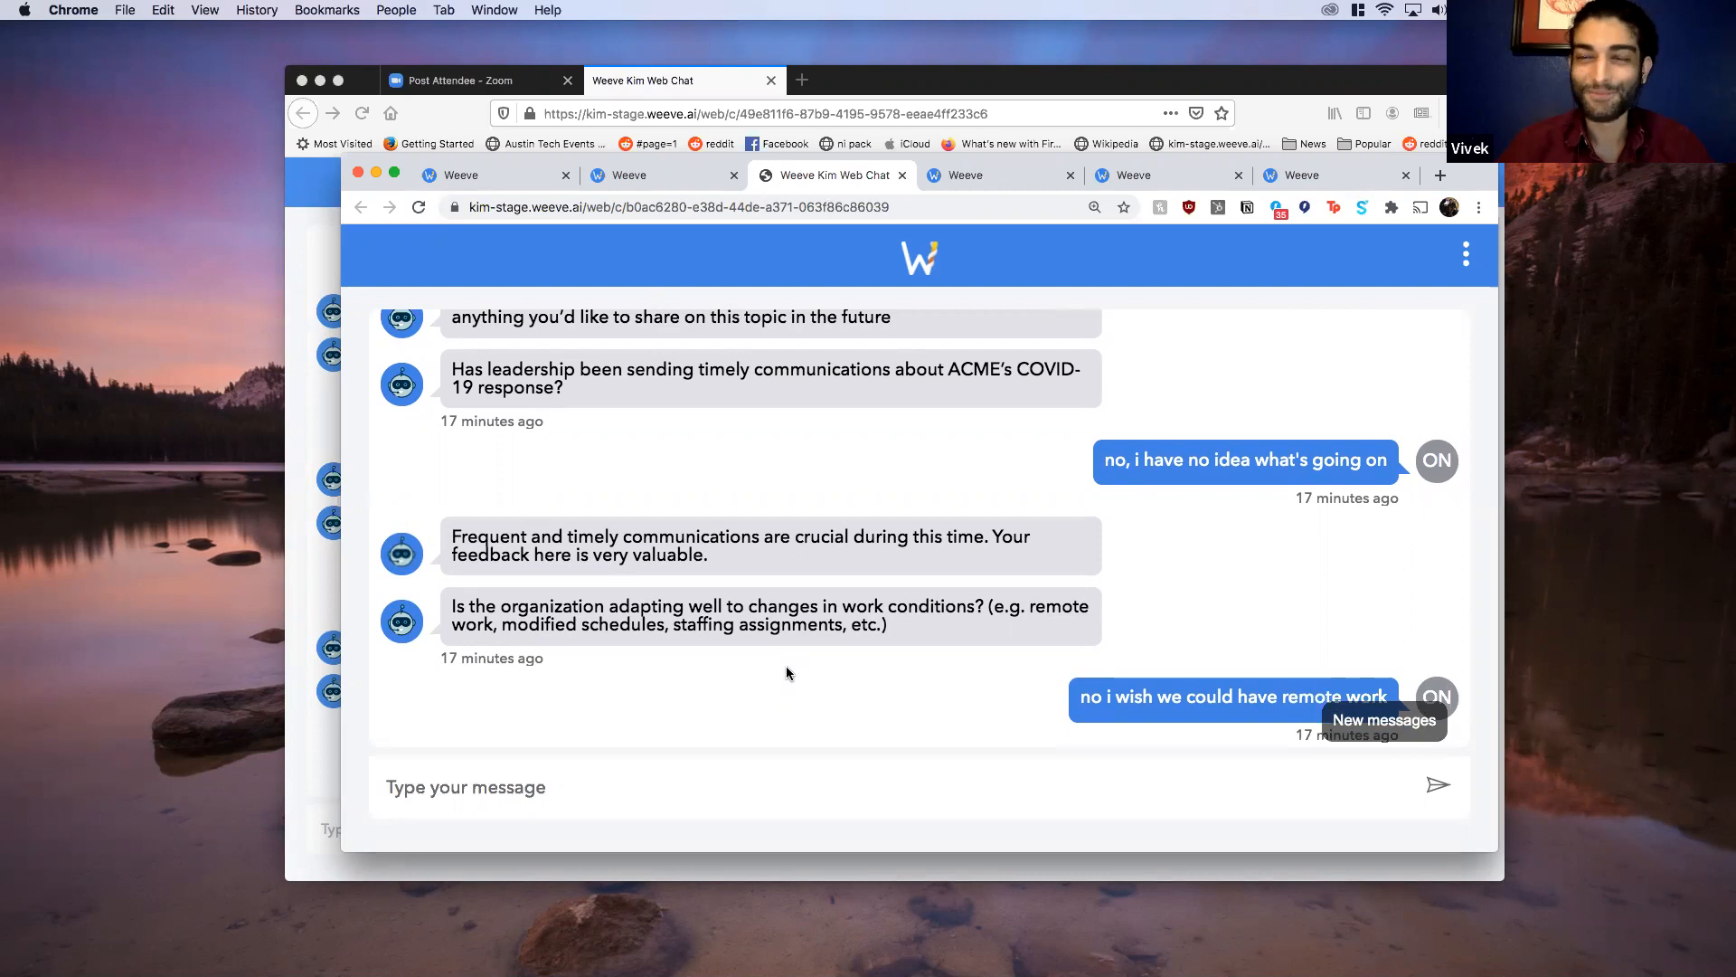
pyautogui.scroll(-3)
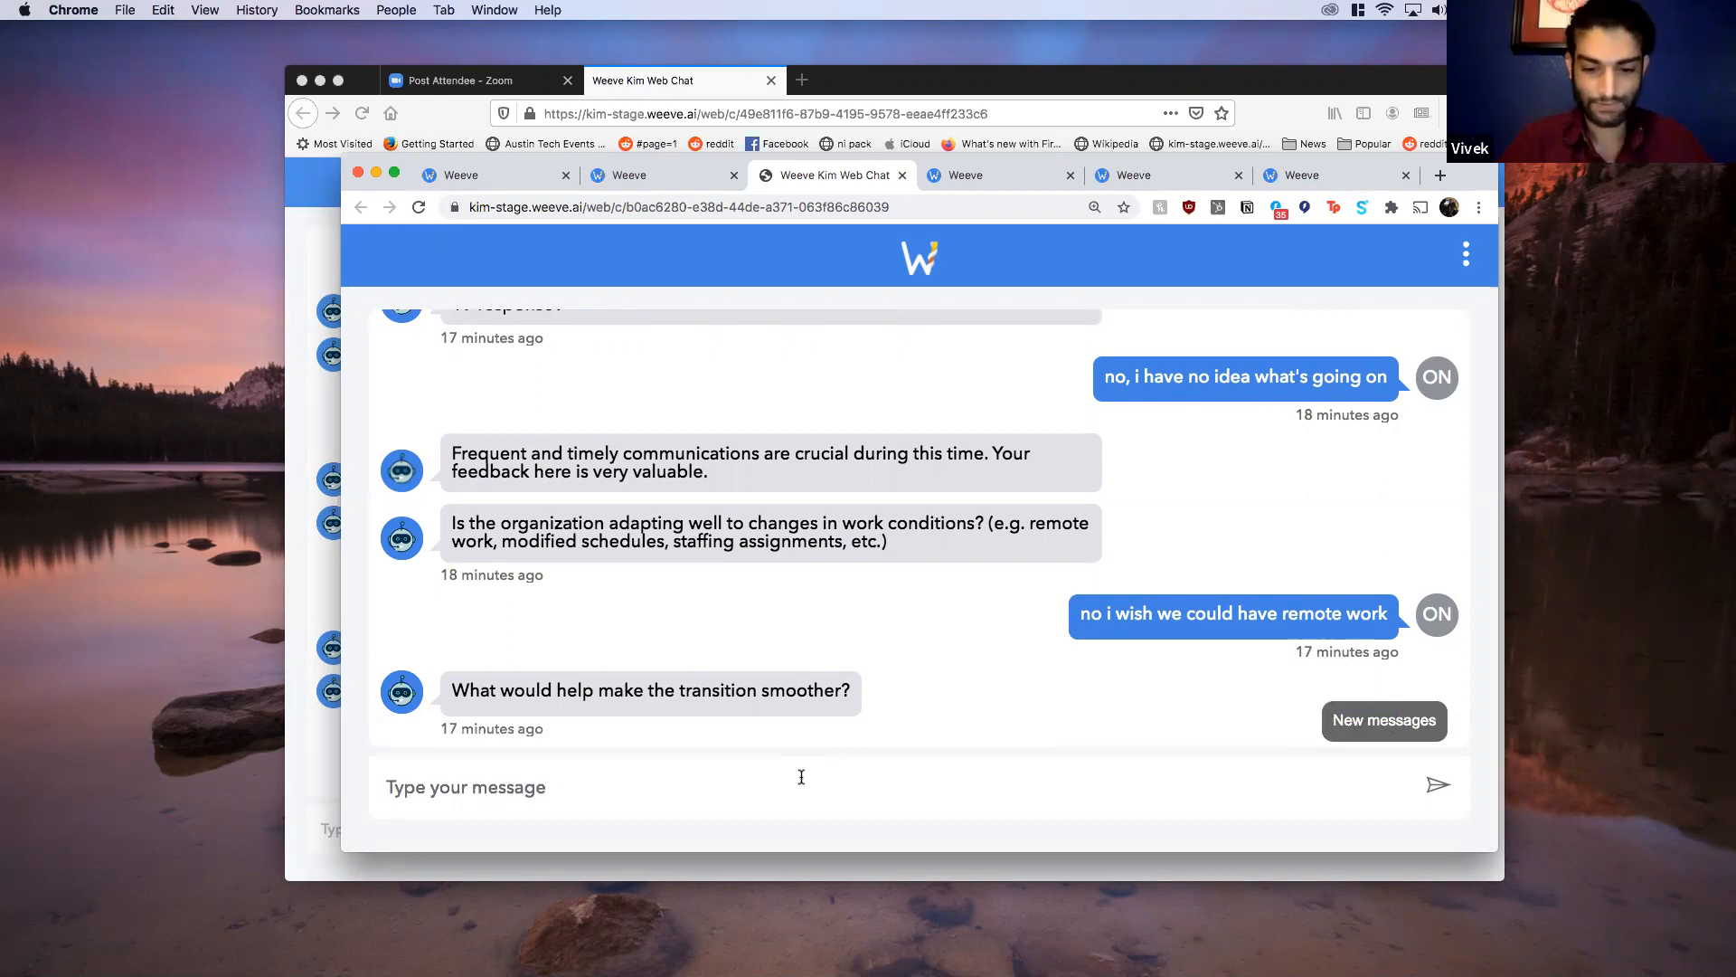
pyautogui.write('clear s')
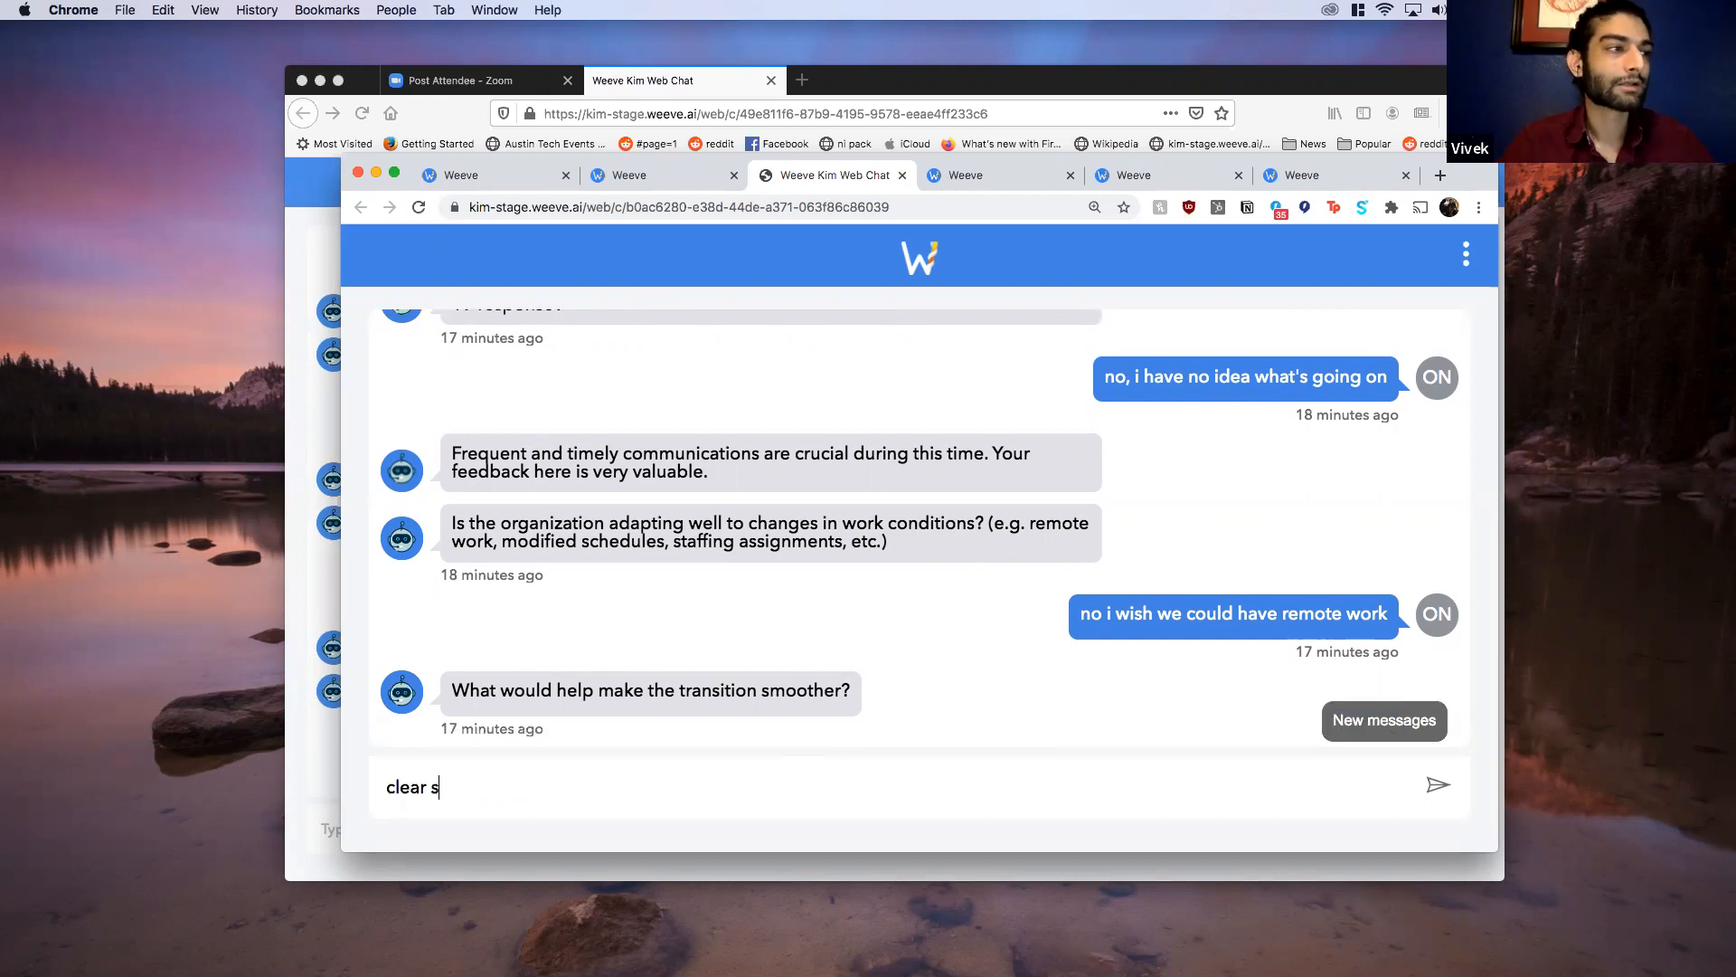
pyautogui.write('taffing assign')
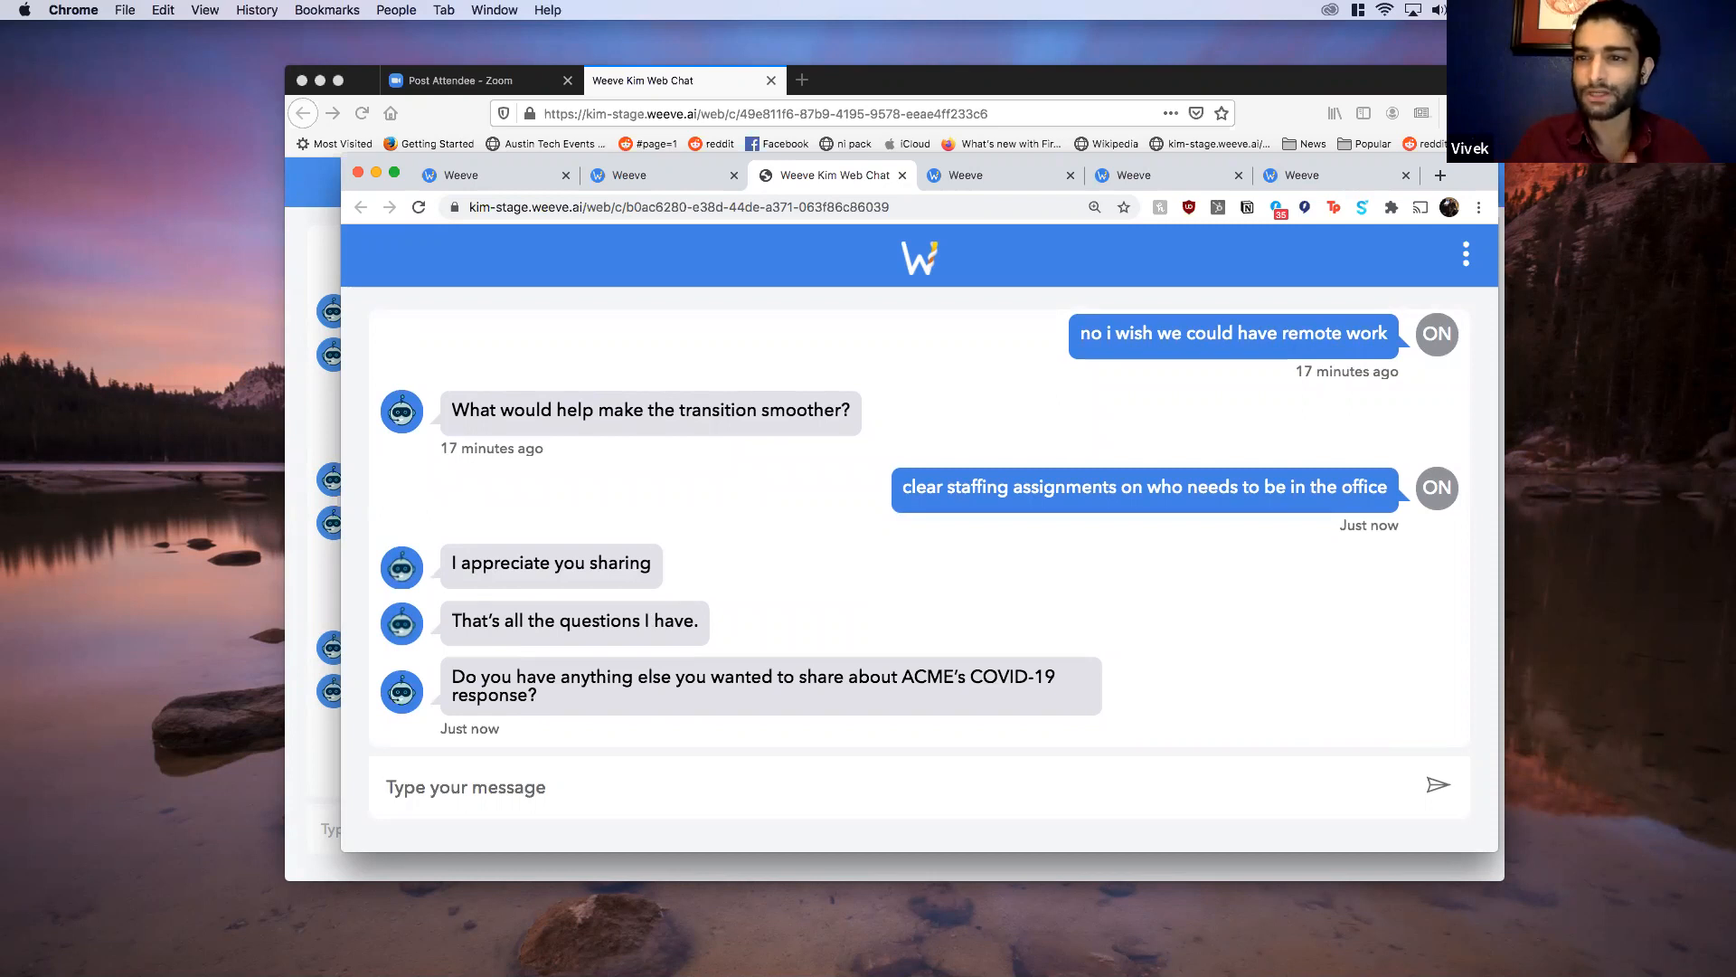
pyautogui.click(465, 786)
pyautogui.write('no')
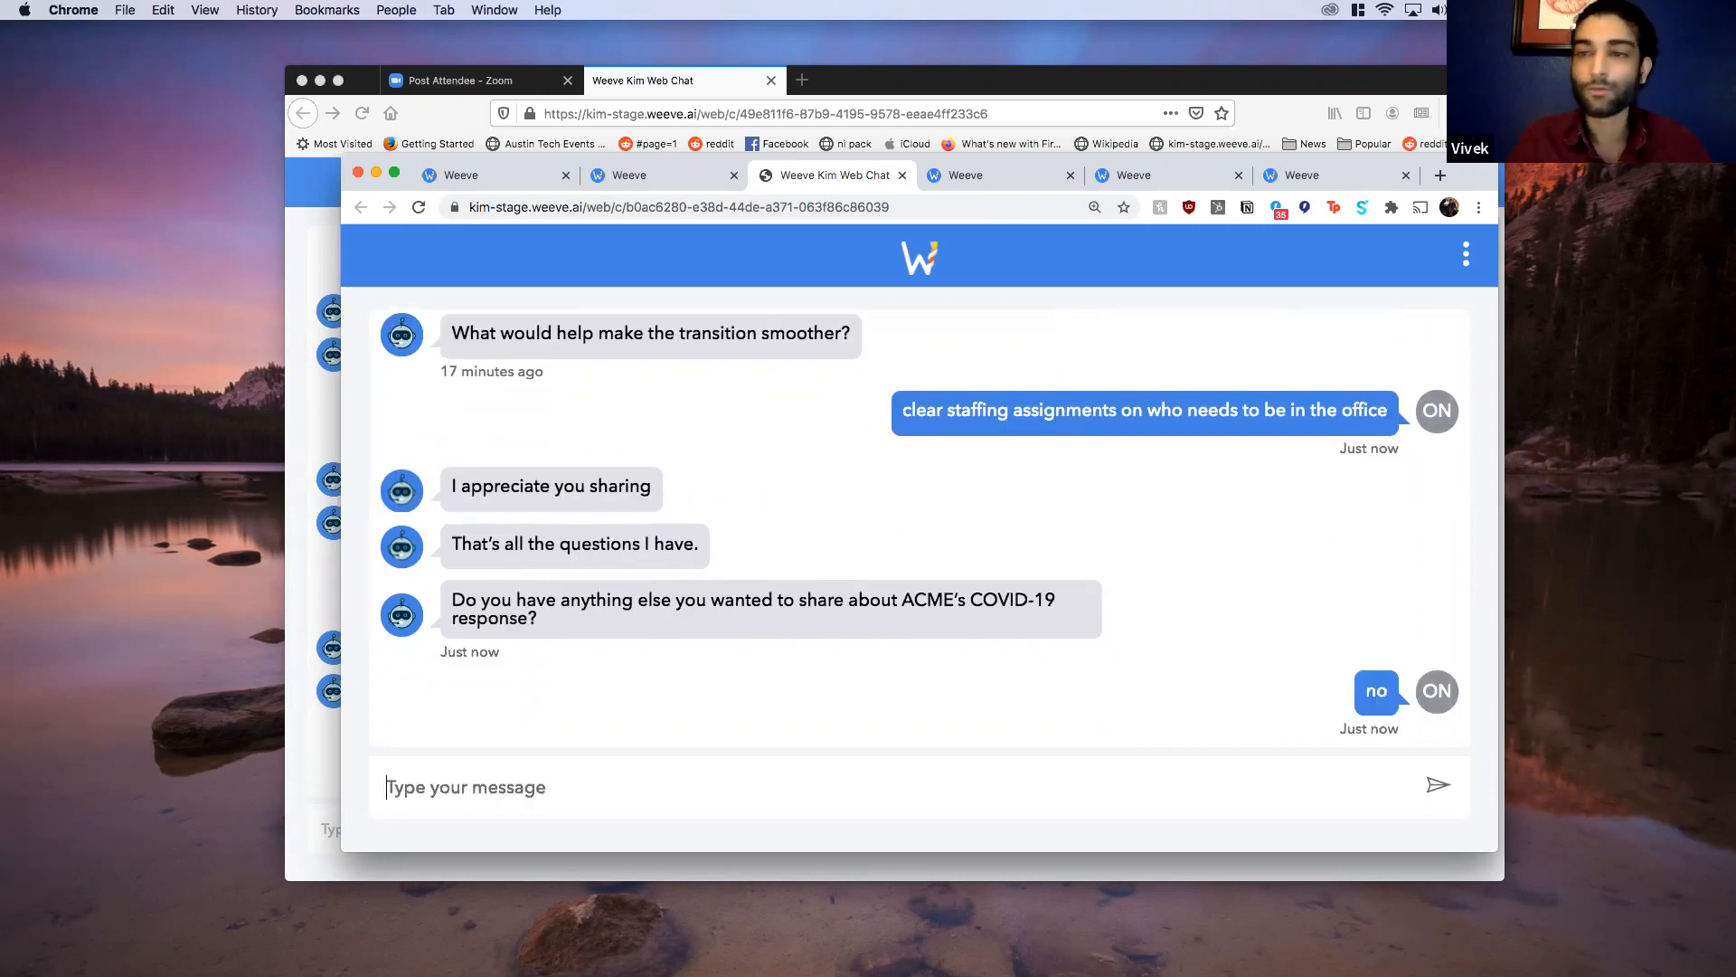
pyautogui.scroll(-3)
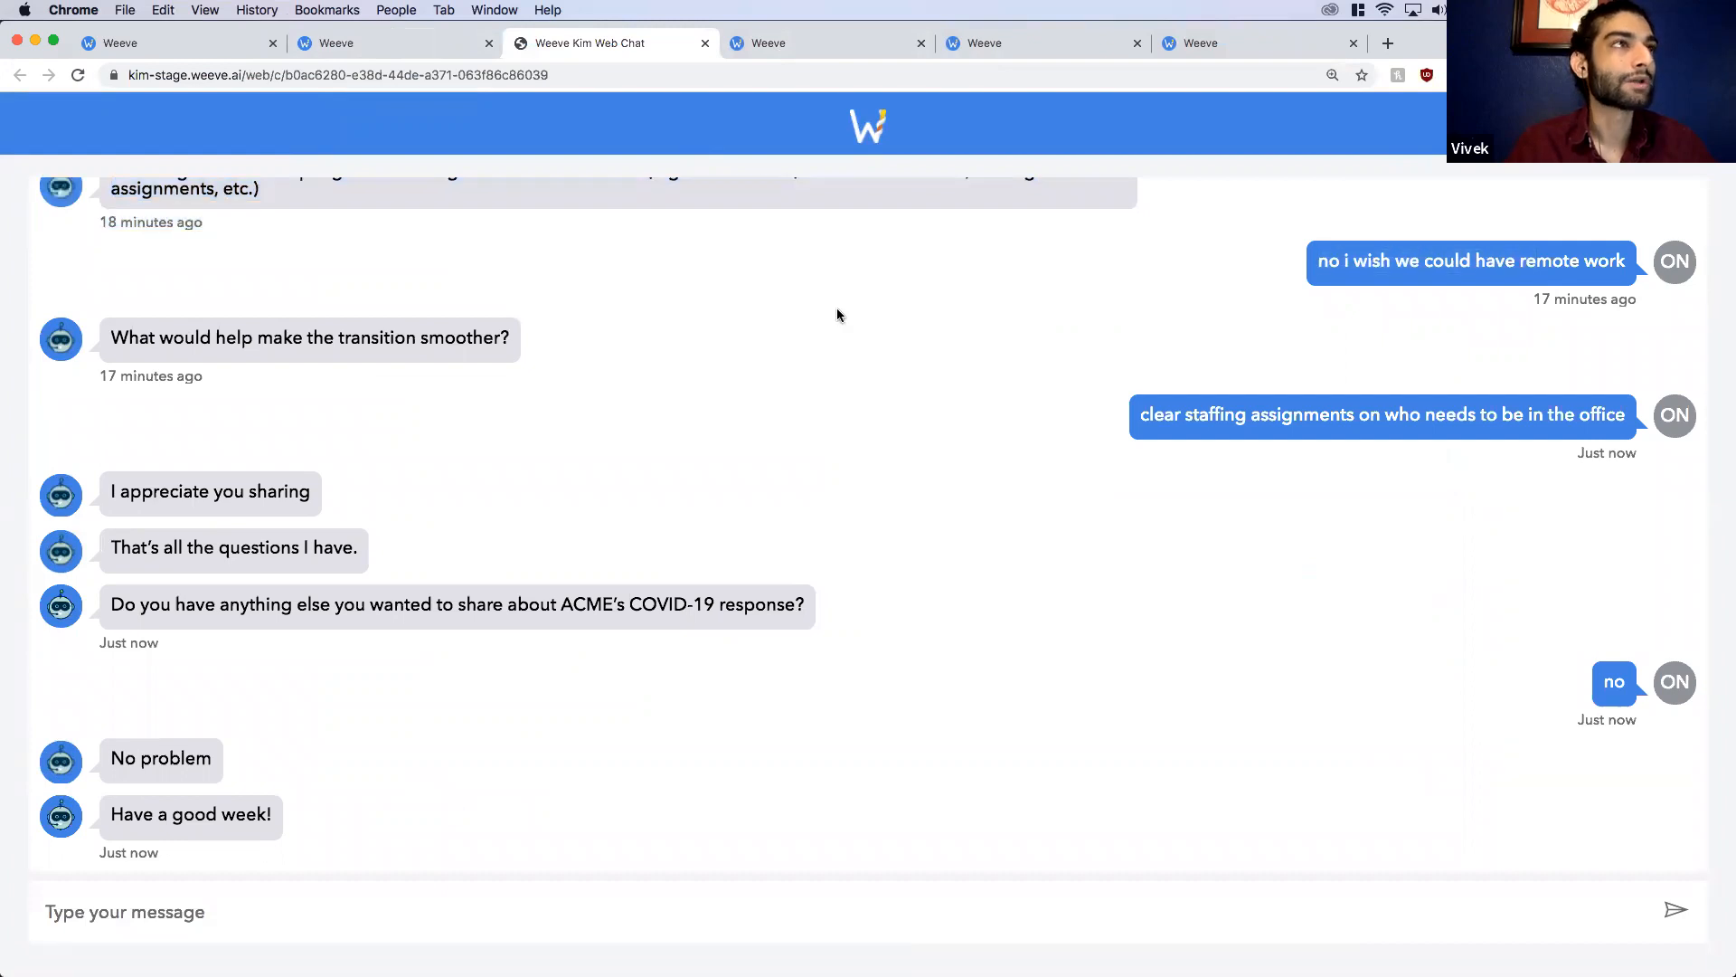
pyautogui.moveTo(500, 154)
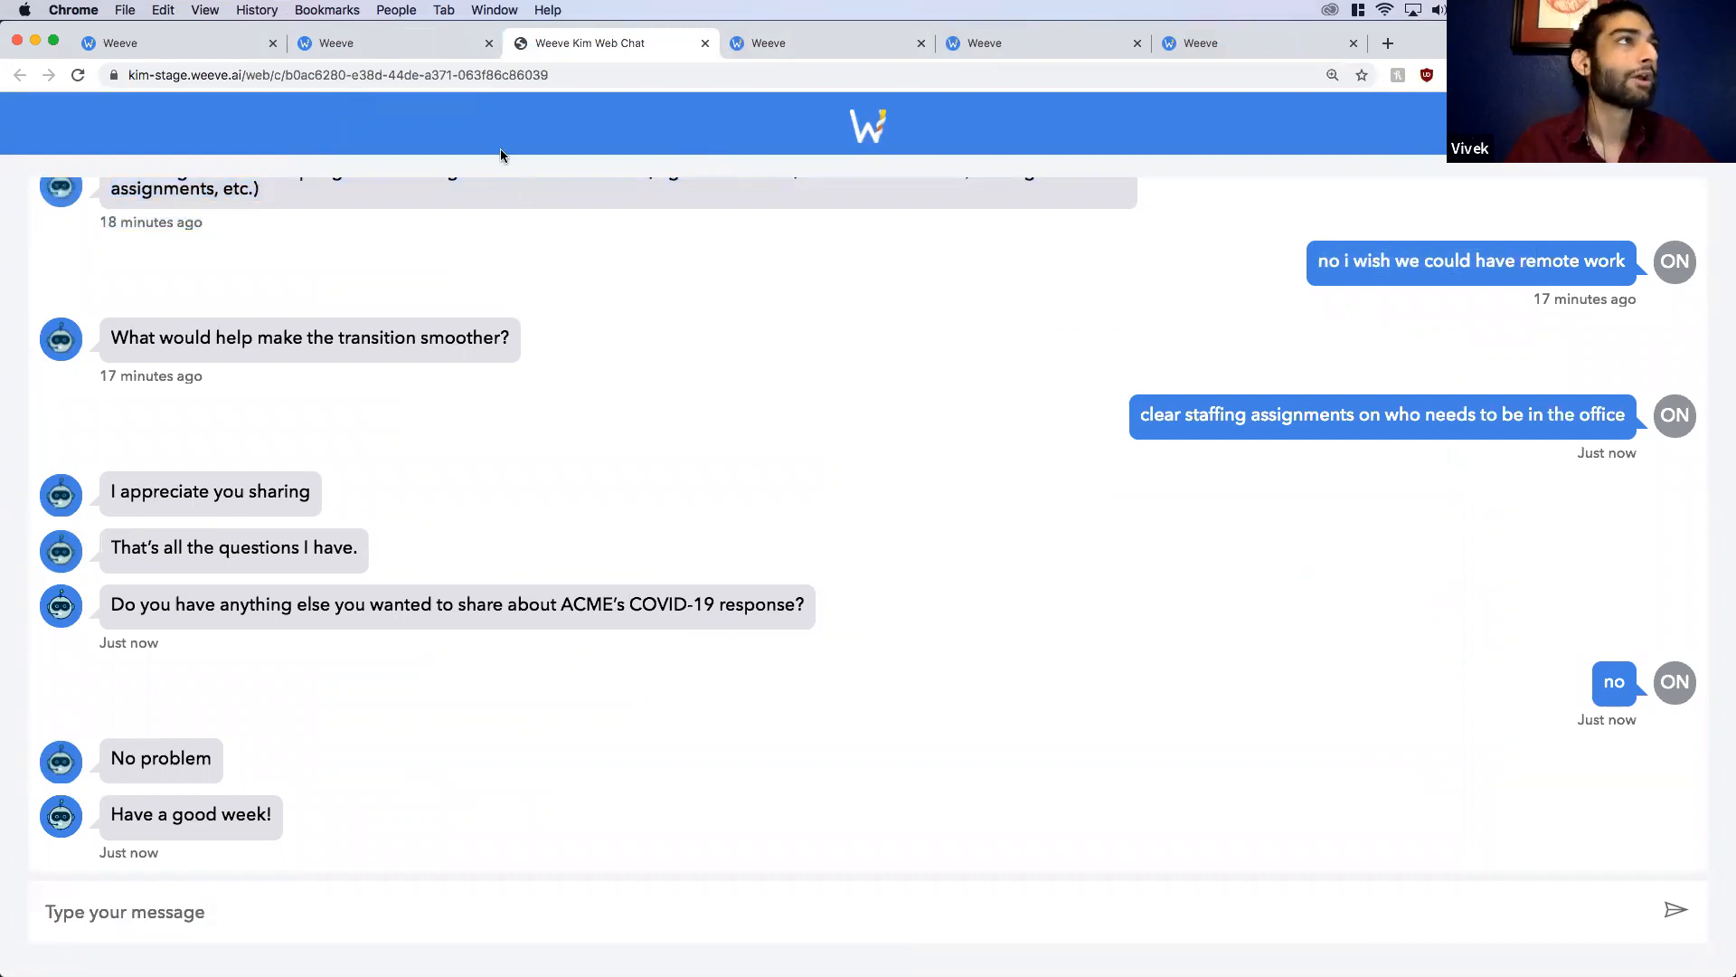
pyautogui.moveTo(477, 134)
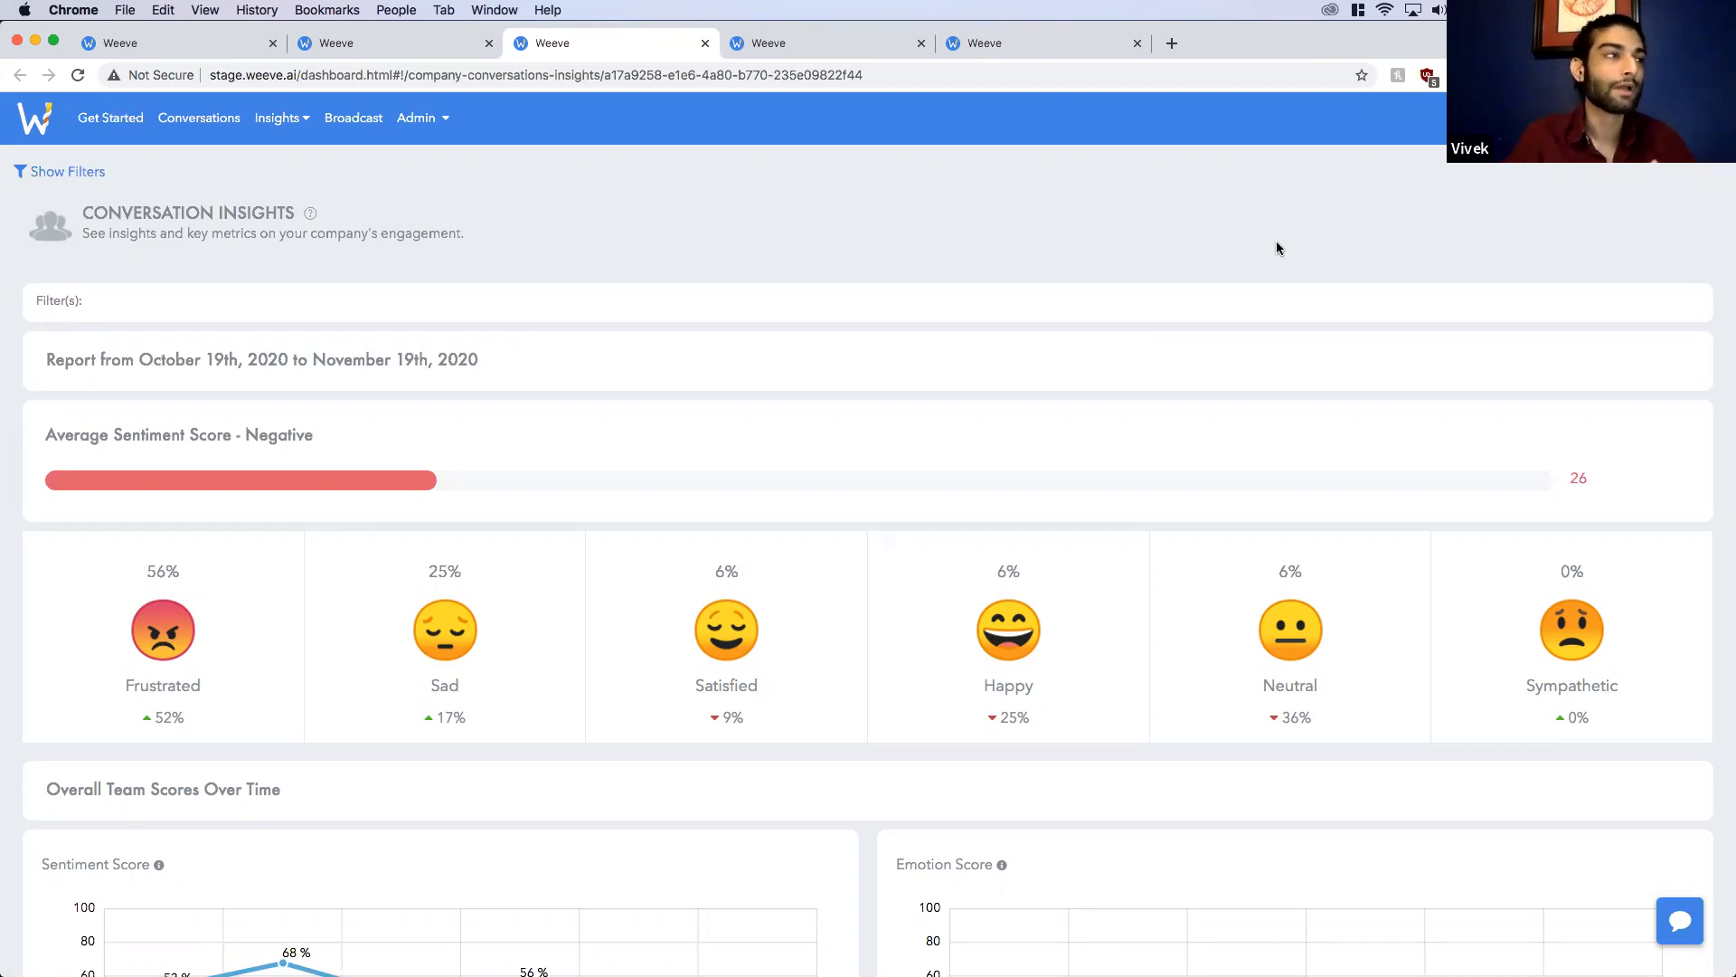
pyautogui.moveTo(1135, 272)
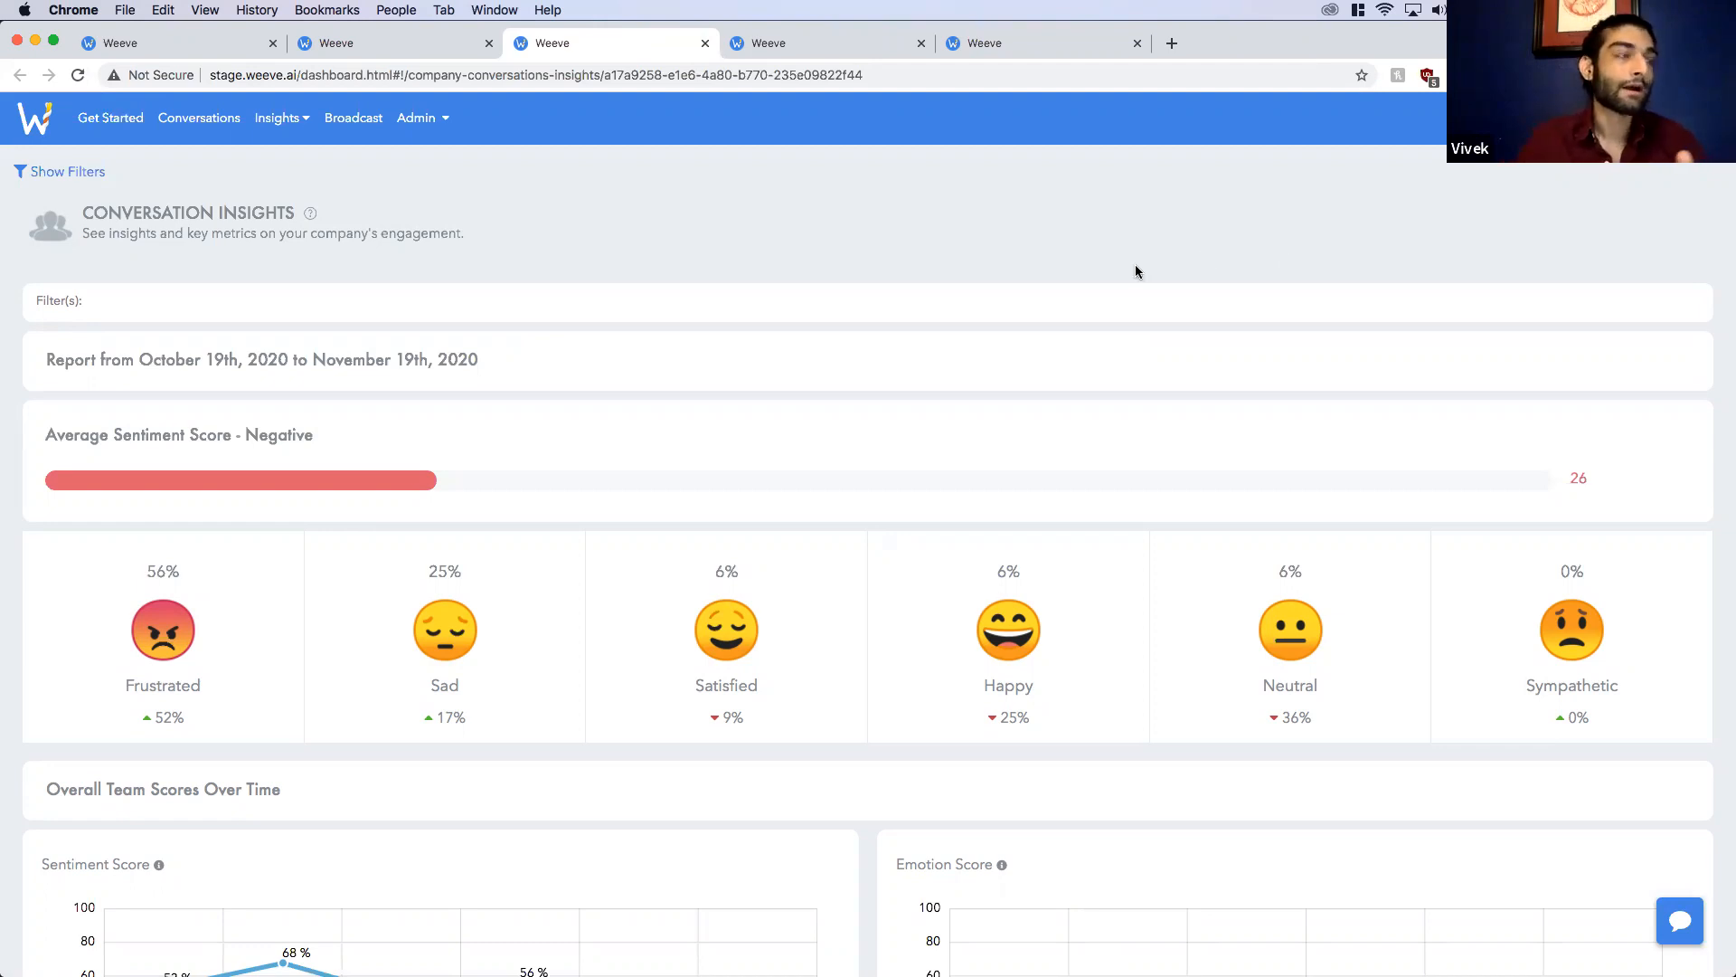
pyautogui.scroll(-3)
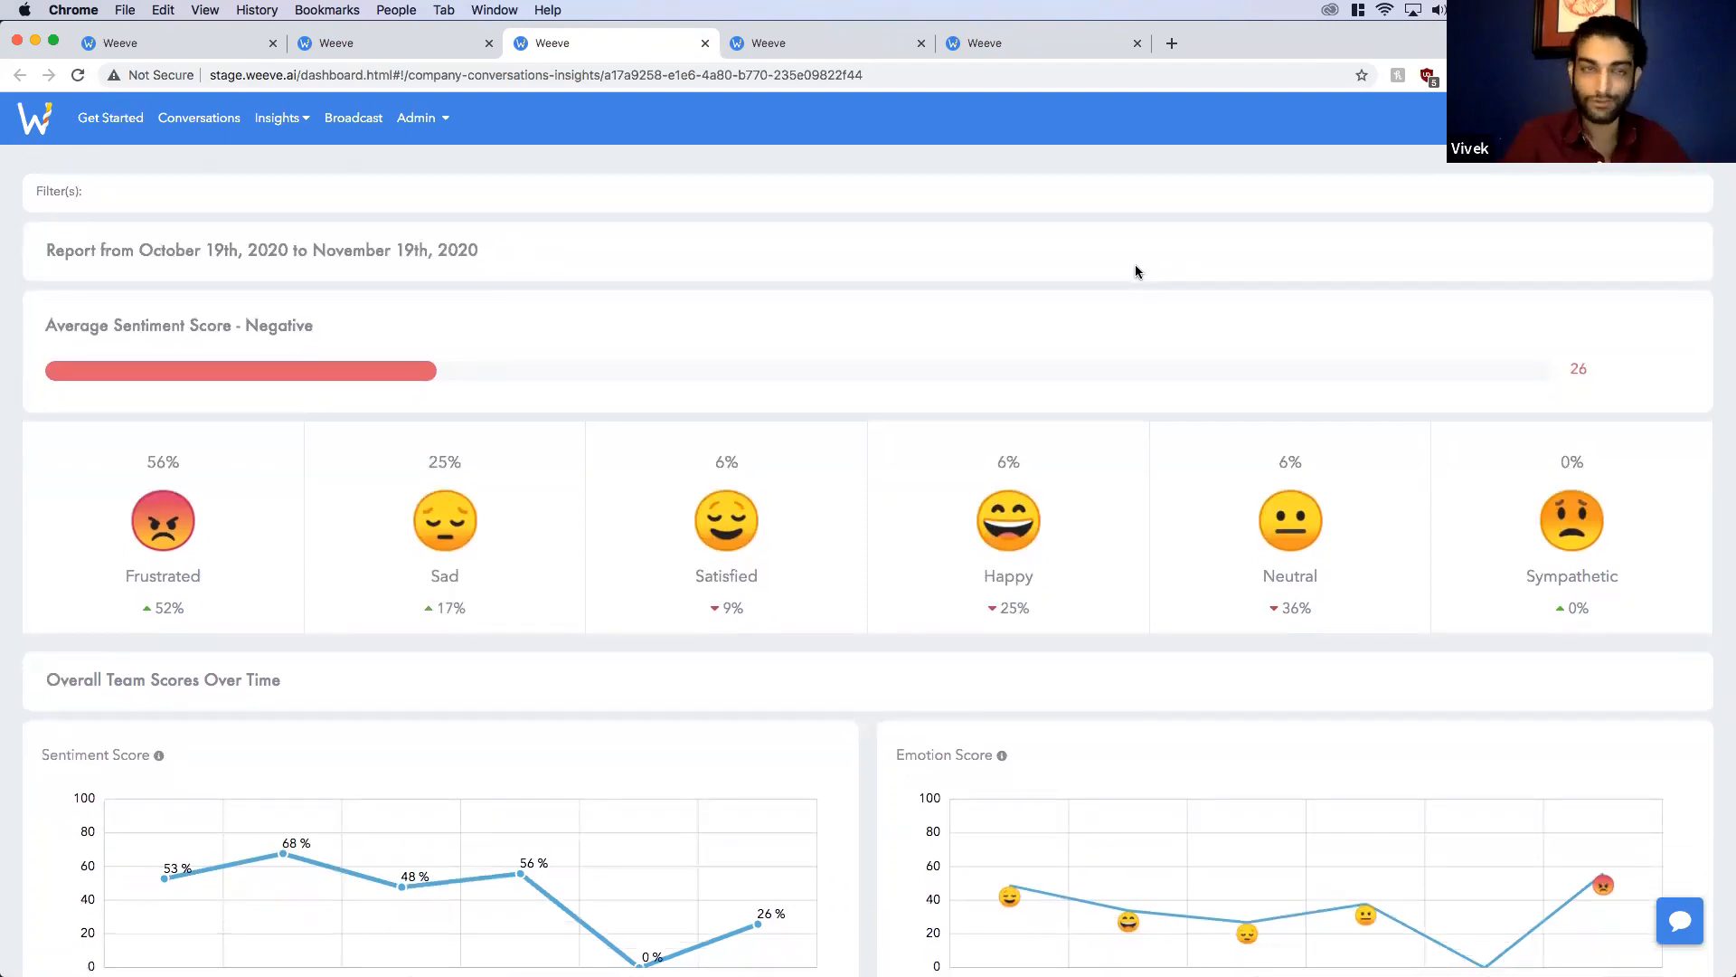
pyautogui.moveTo(581, 518)
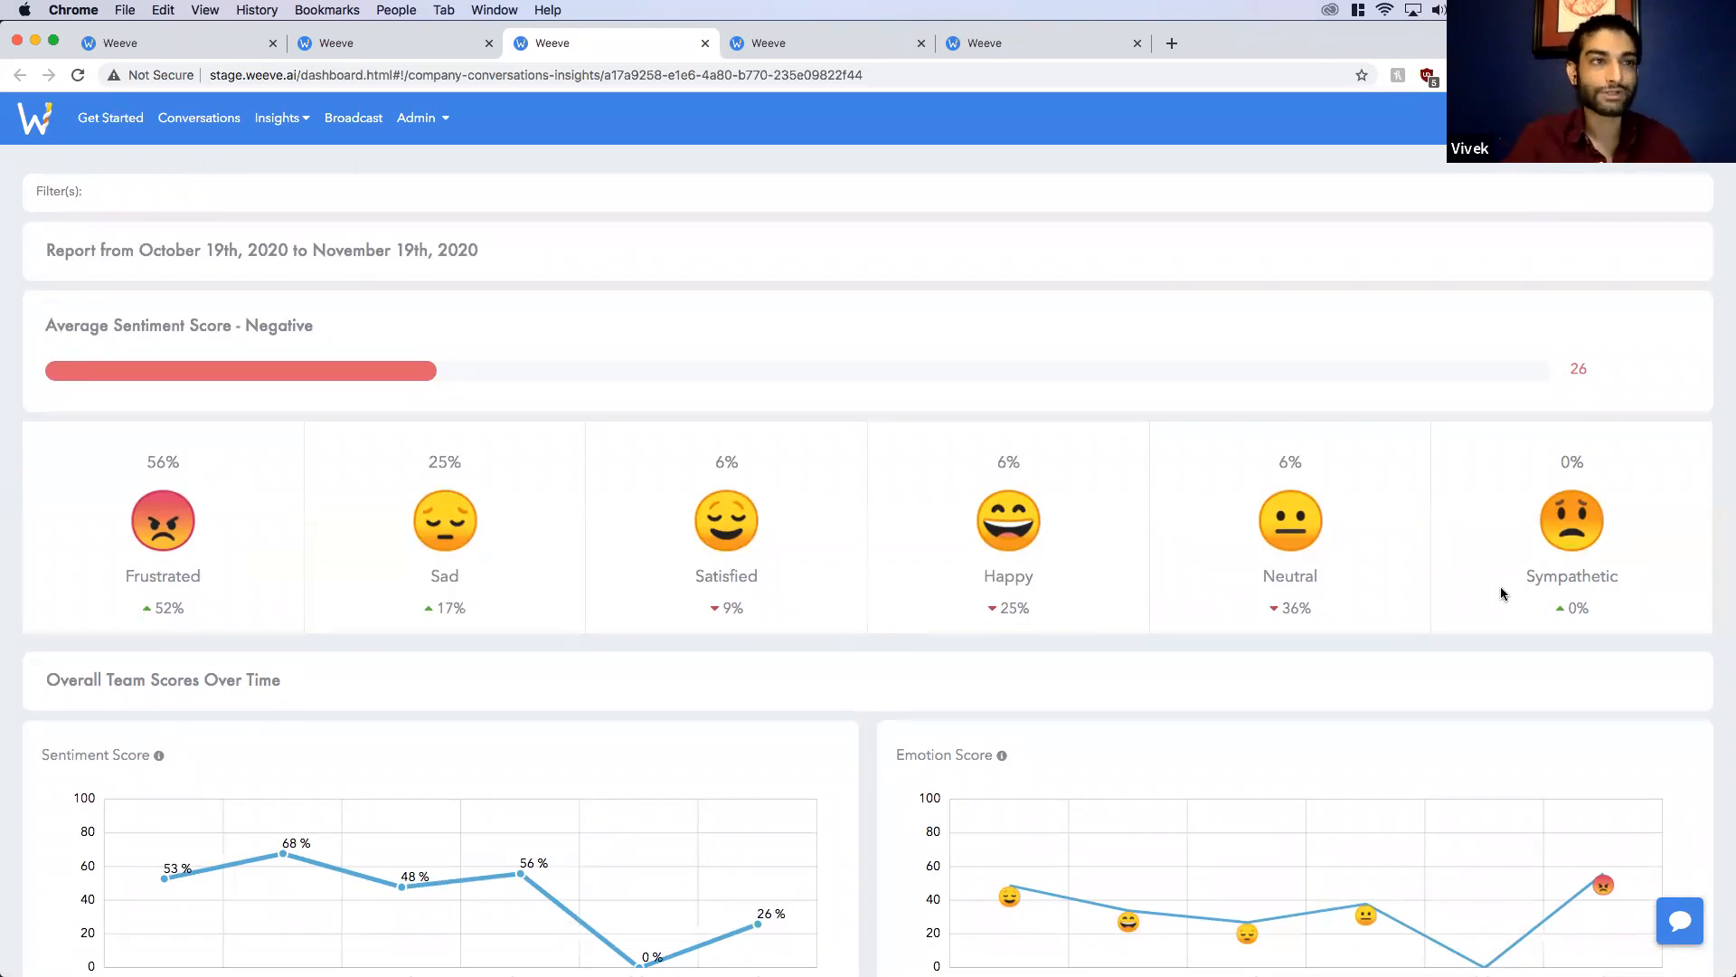
pyautogui.scroll(-3)
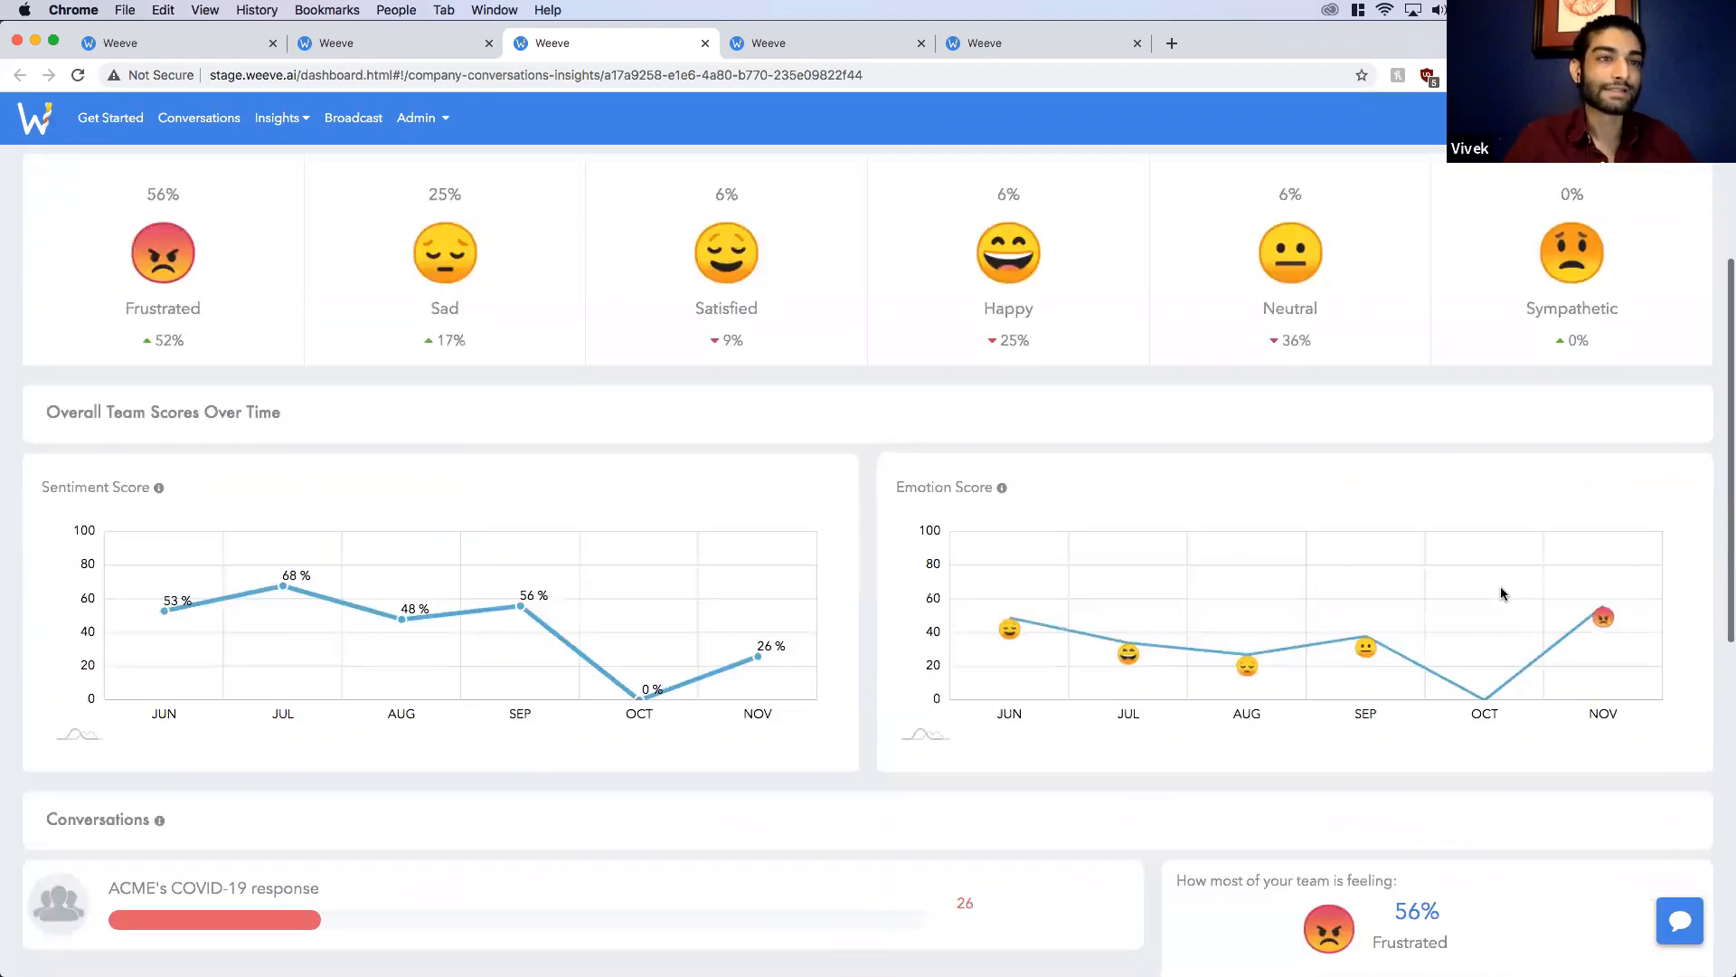
pyautogui.moveTo(1199, 744)
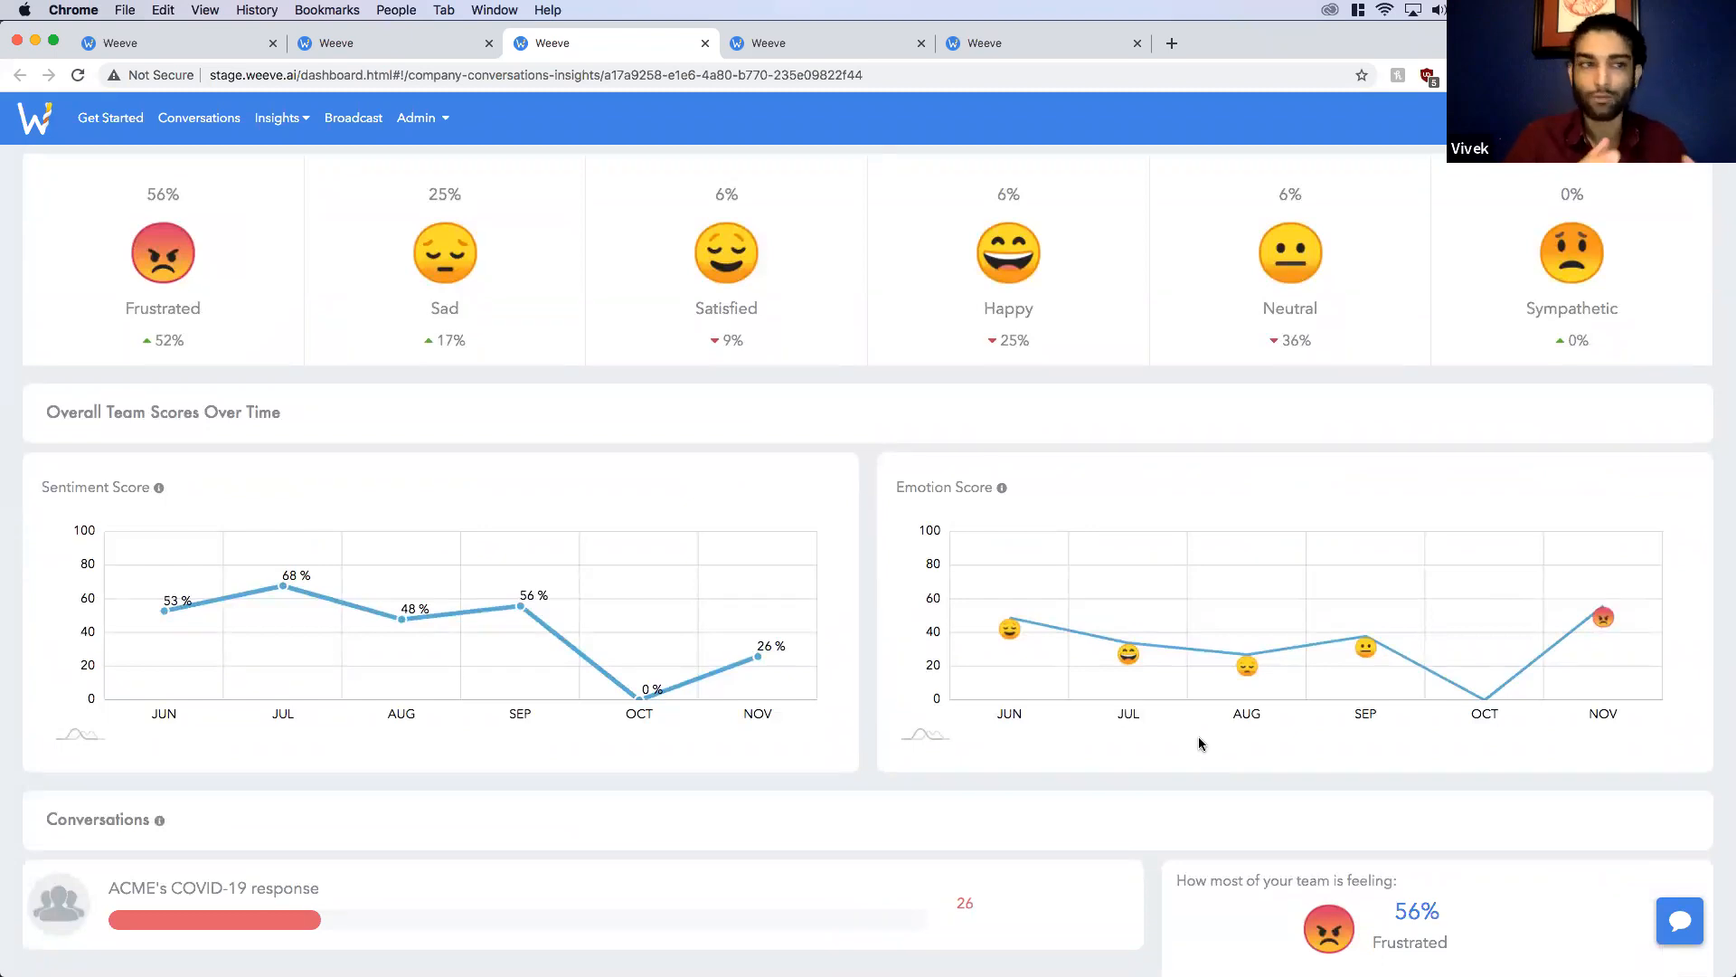
pyautogui.scroll(-3)
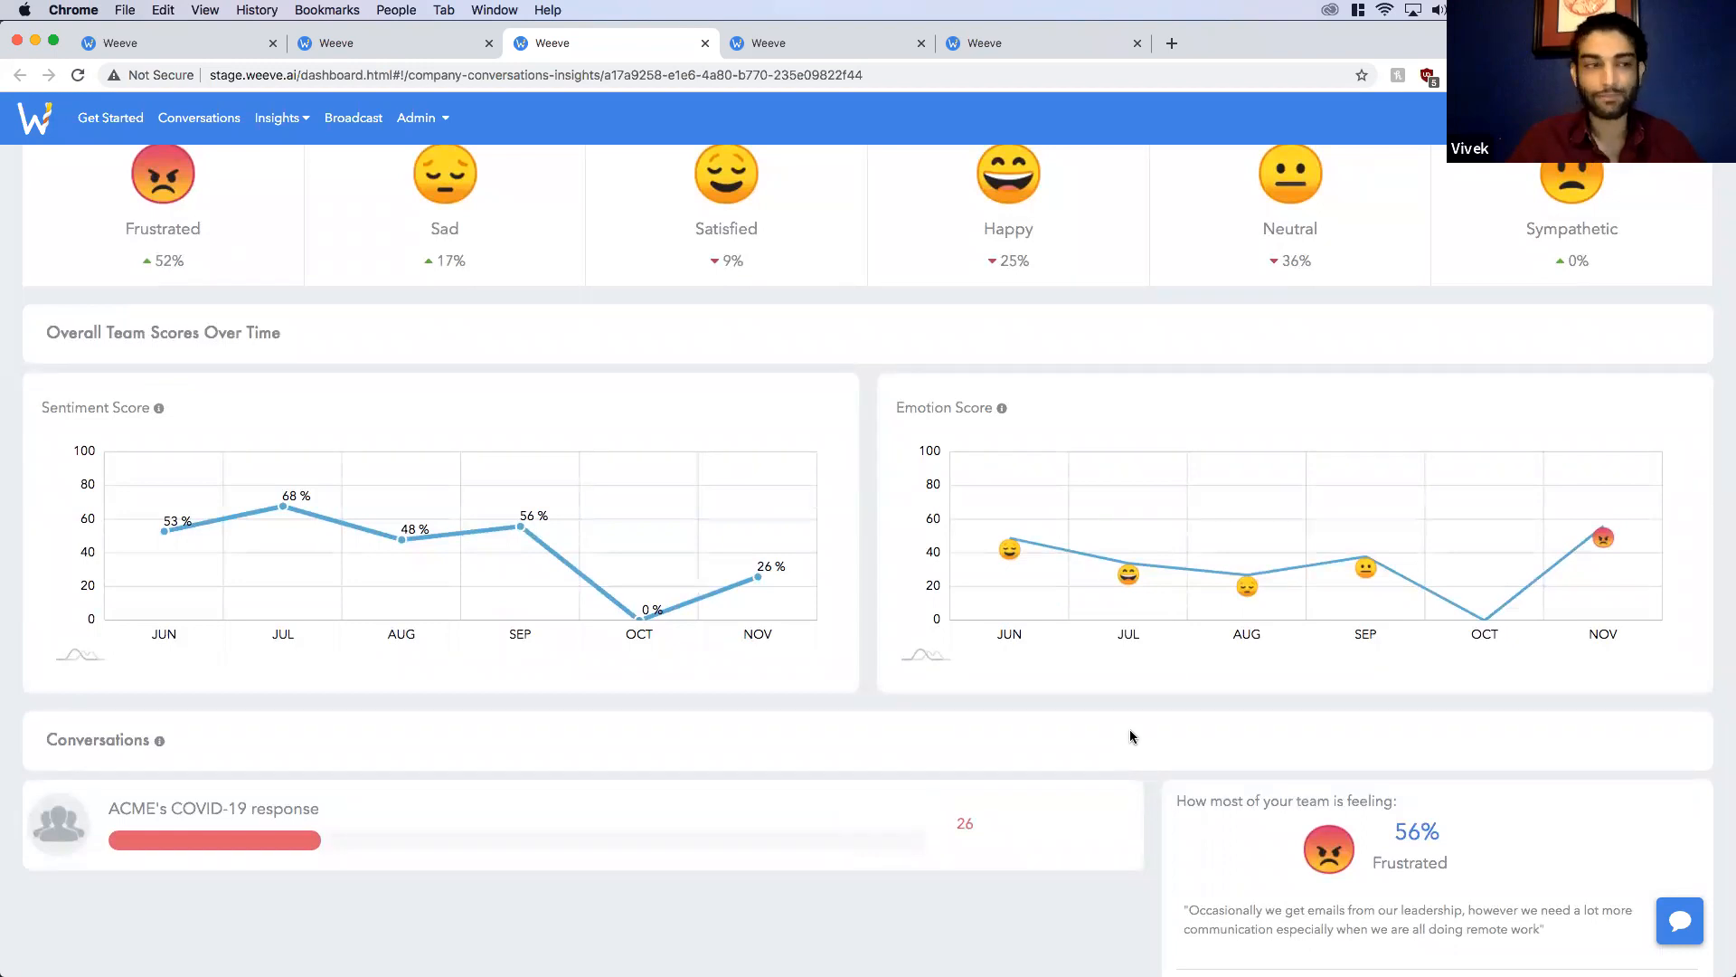
pyautogui.scroll(-3)
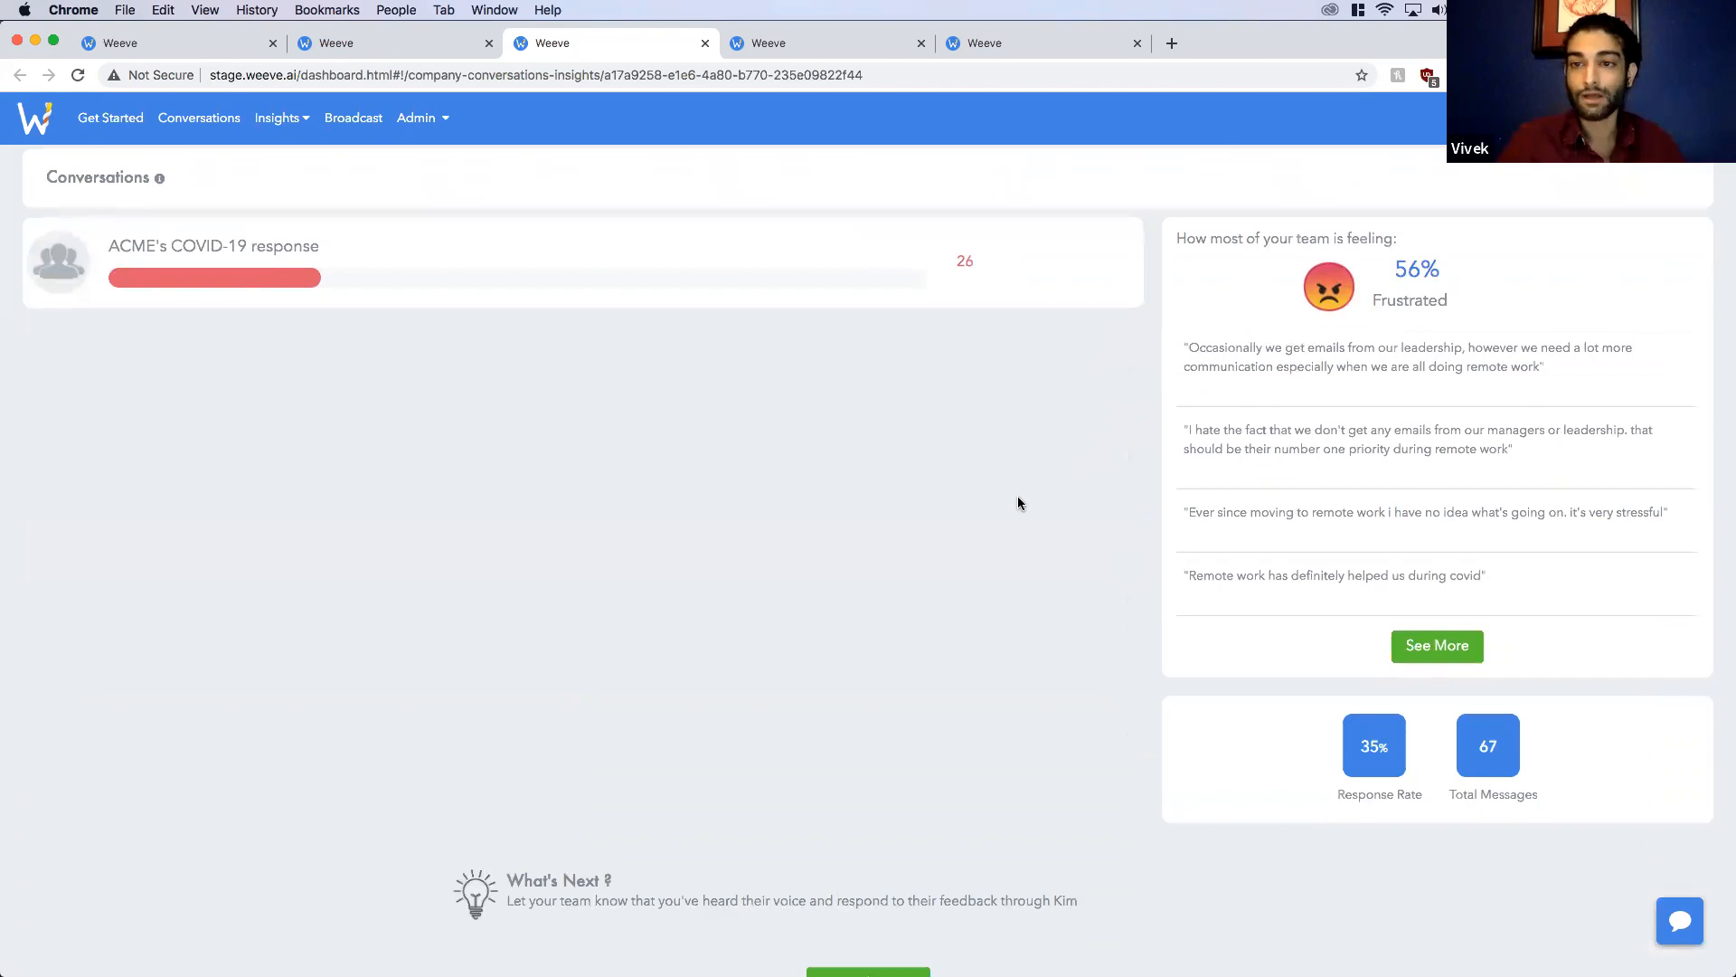
pyautogui.moveTo(1273, 280)
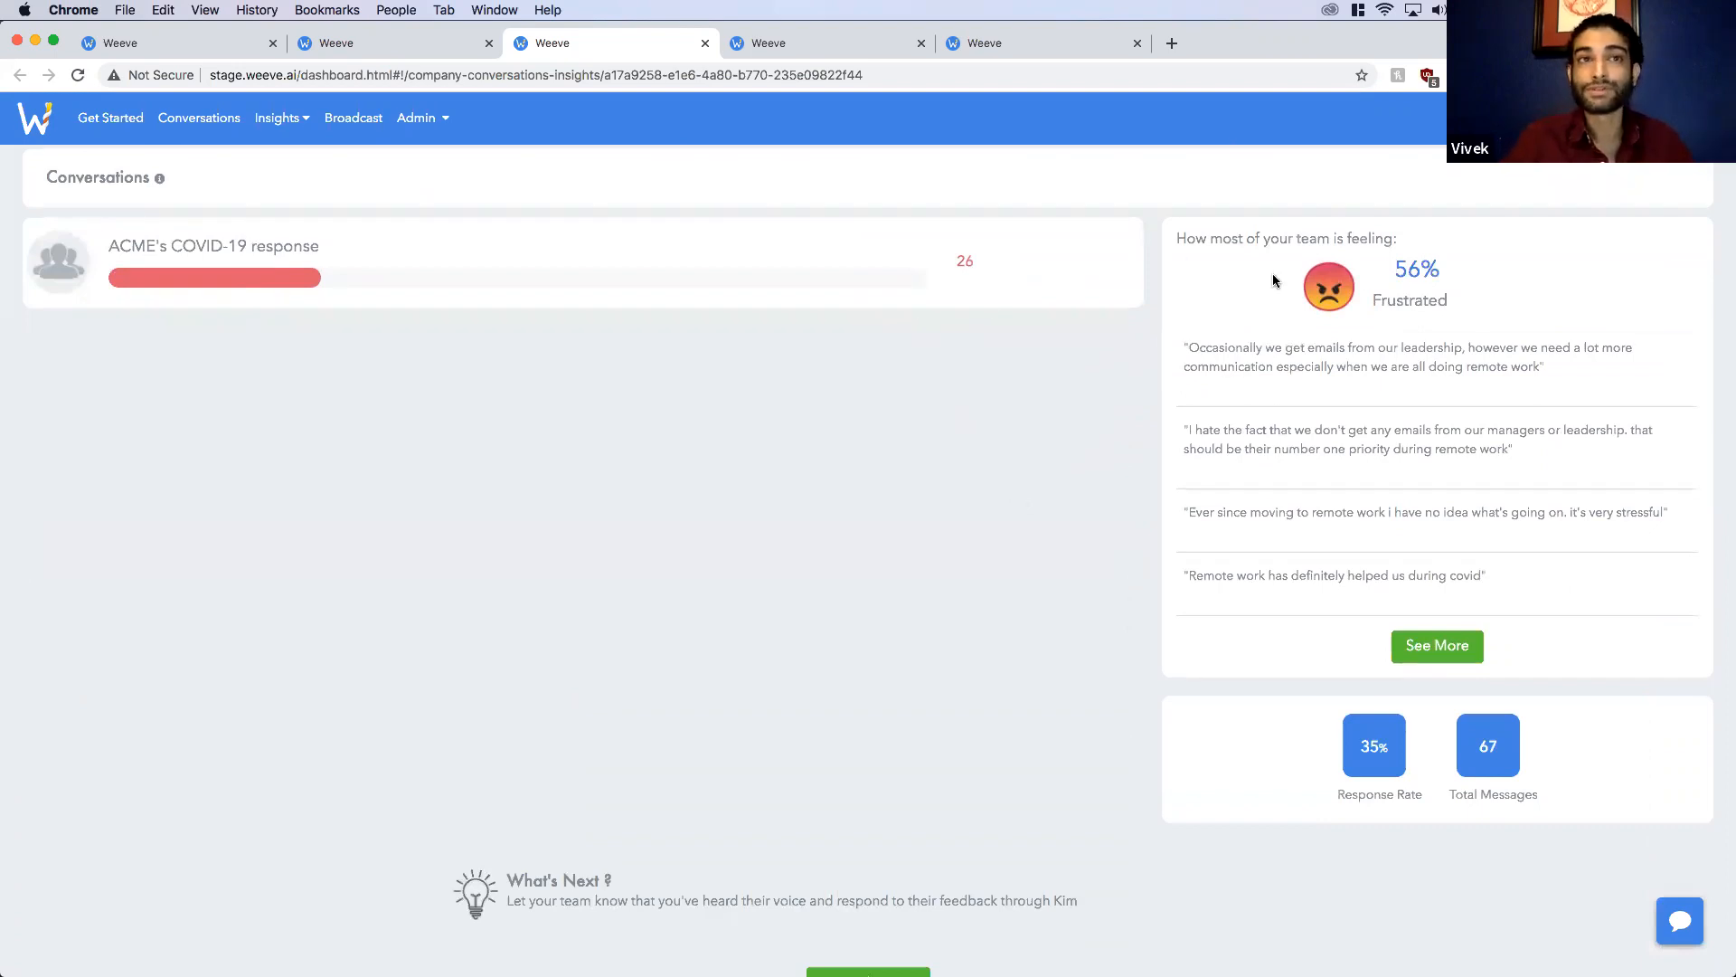
pyautogui.moveTo(1461, 399)
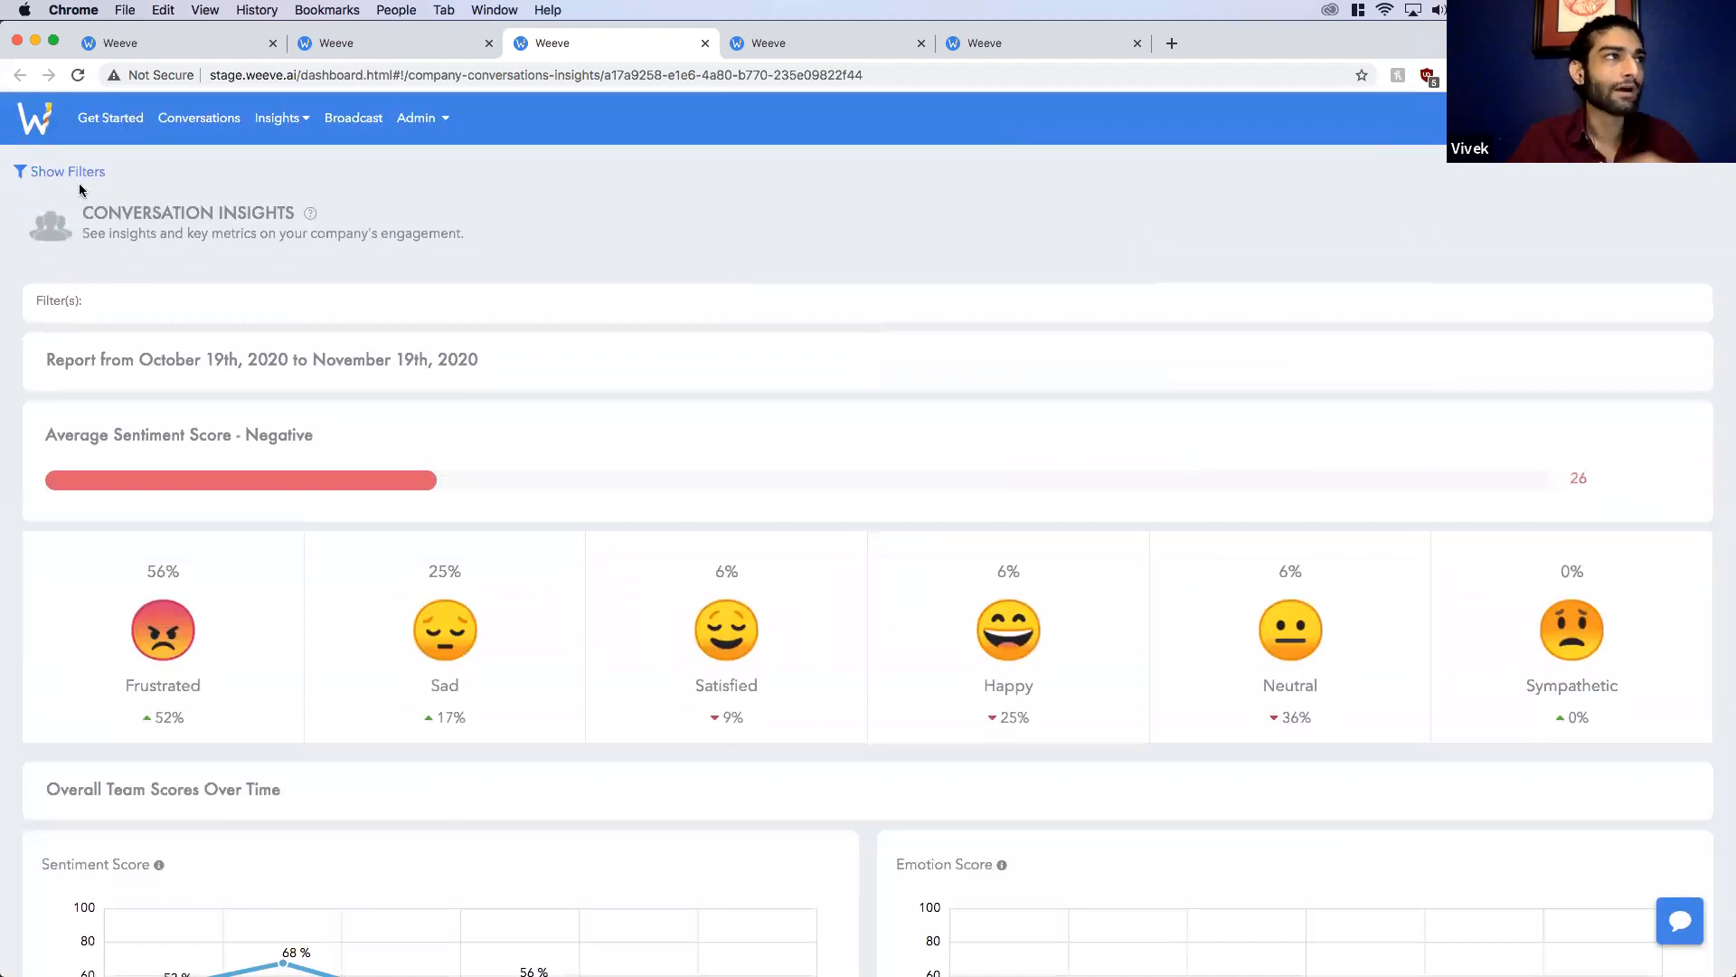
# Step: Show the insights report filters and scroll the COVID-19 Response Insights page
pyautogui.click(65, 171)
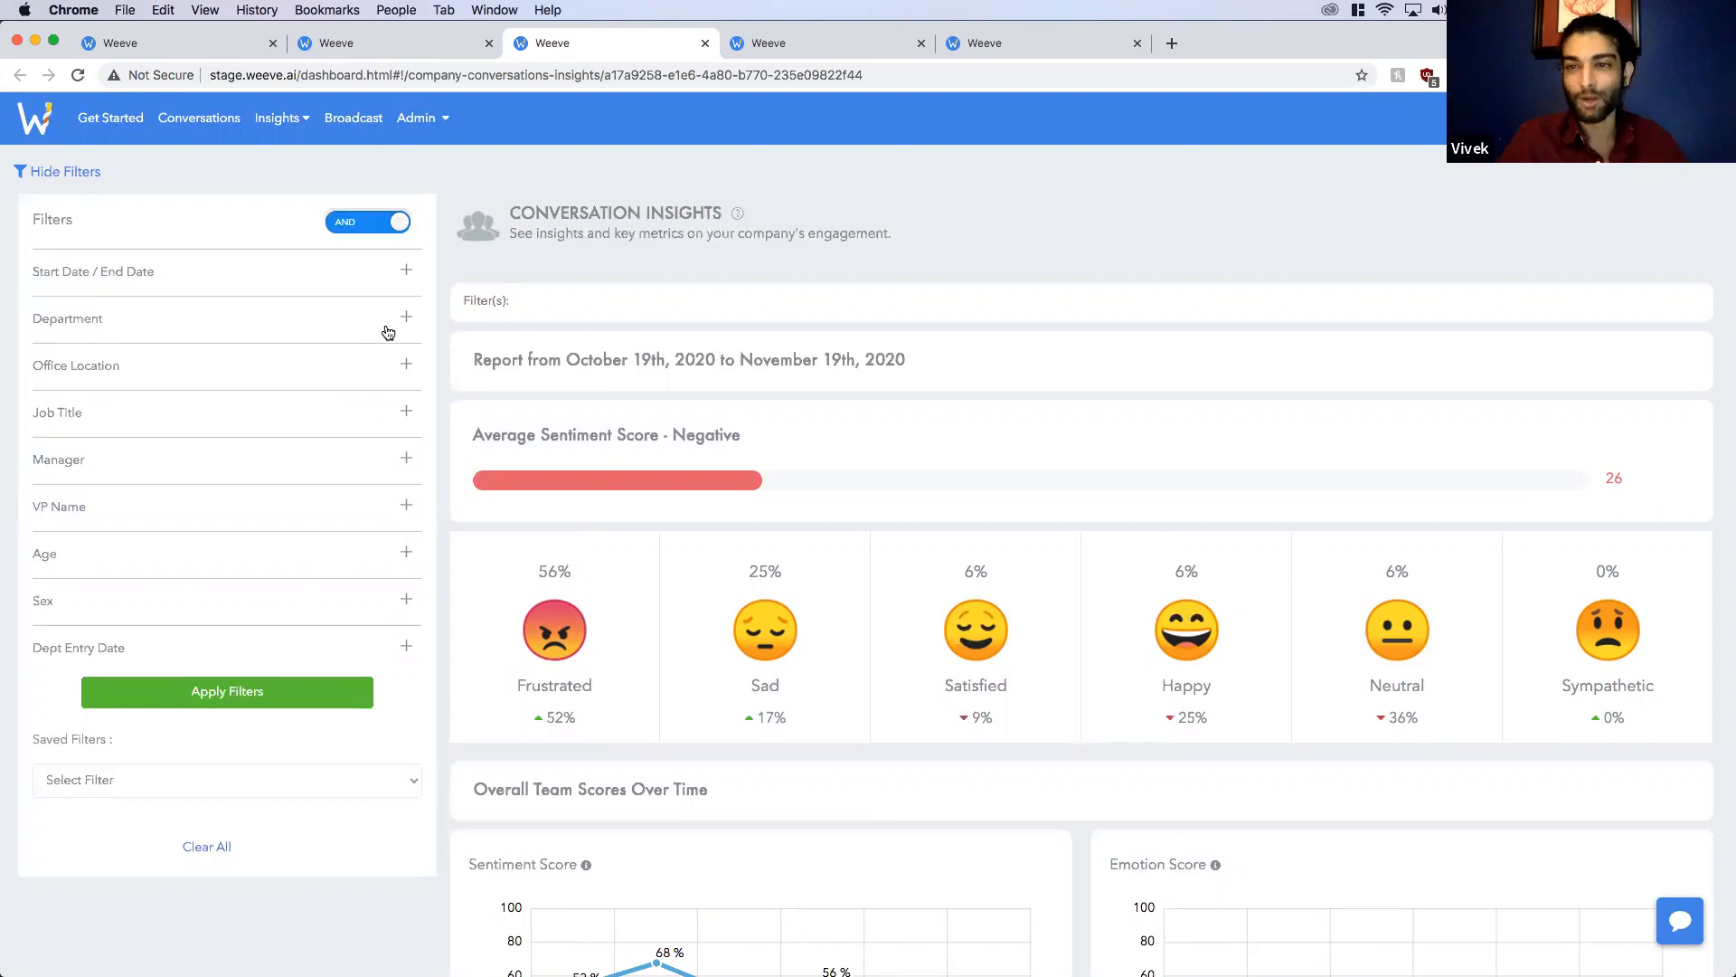
pyautogui.moveTo(318, 279)
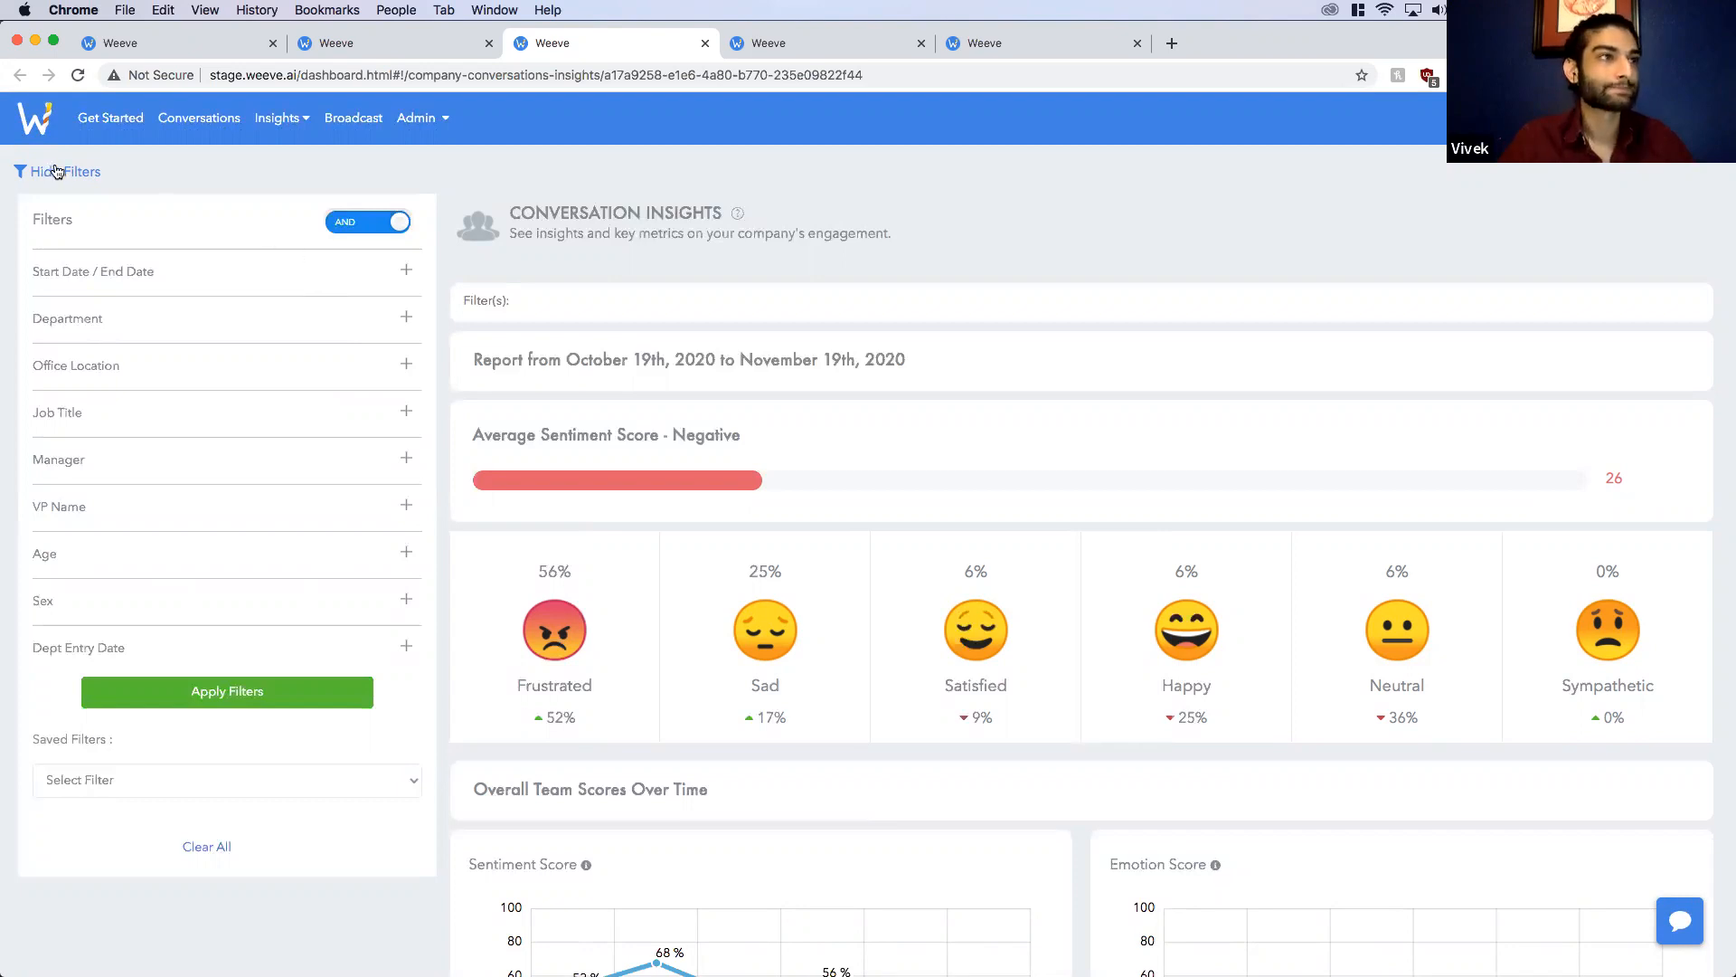
pyautogui.scroll(-3)
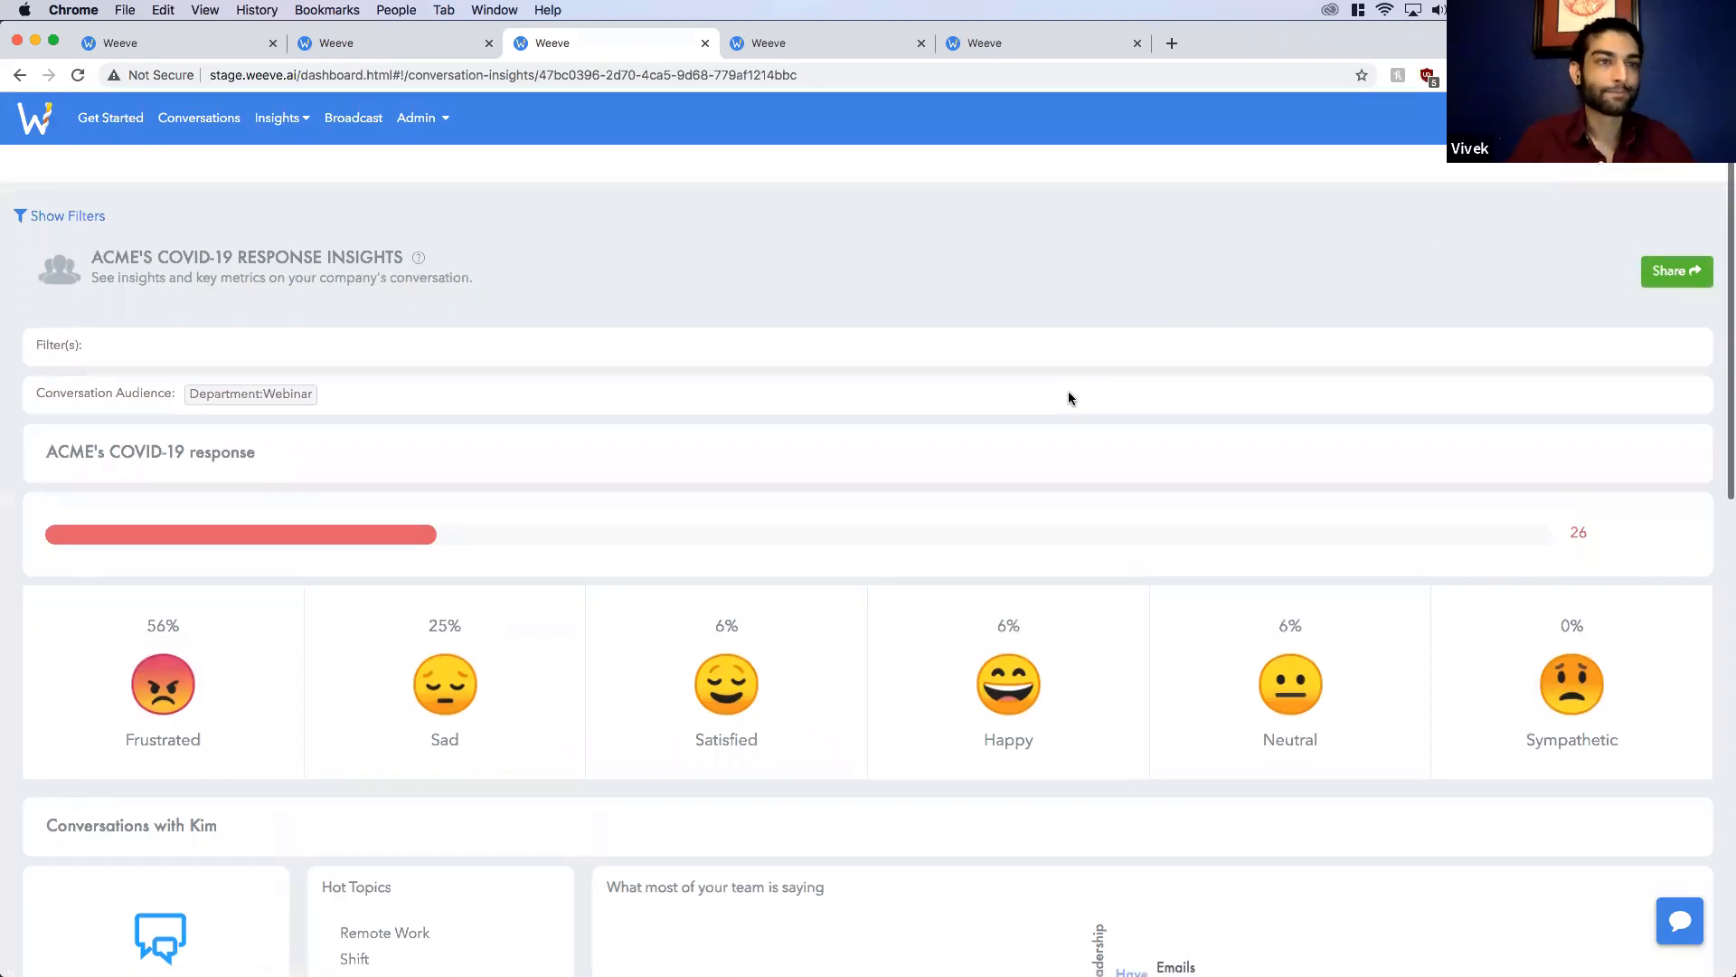
# Step: Scroll to Conversations with Kim and open the Remote Work topic's insights
pyautogui.scroll(-3)
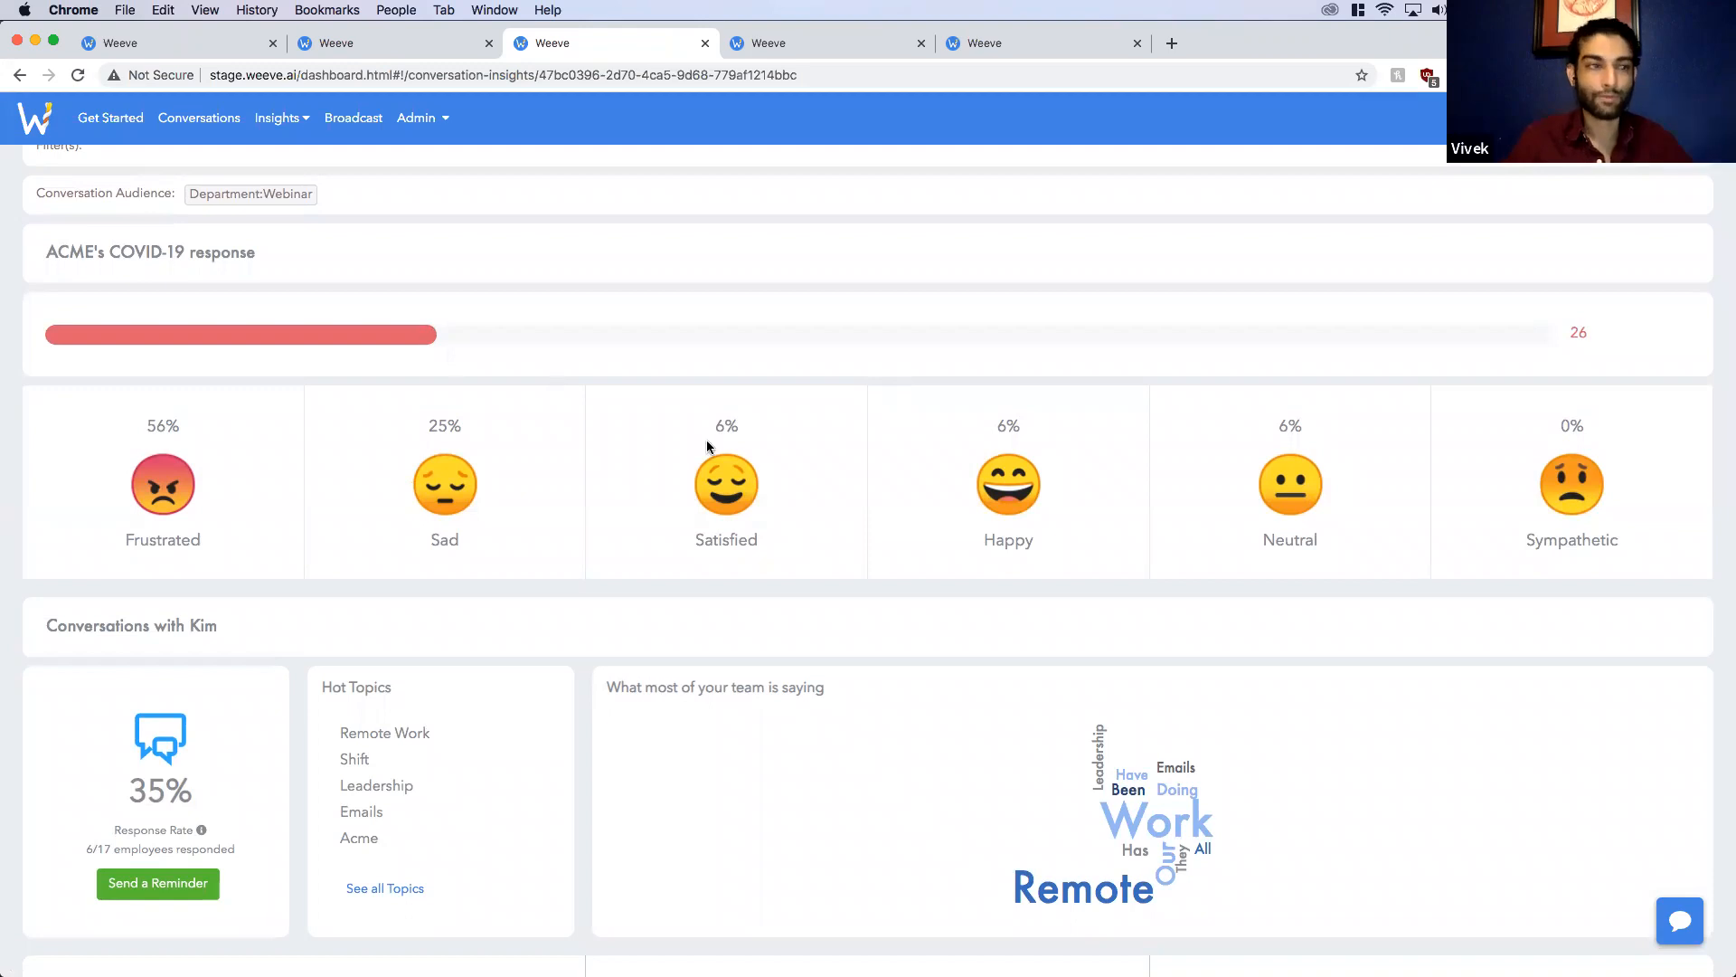
pyautogui.scroll(-3)
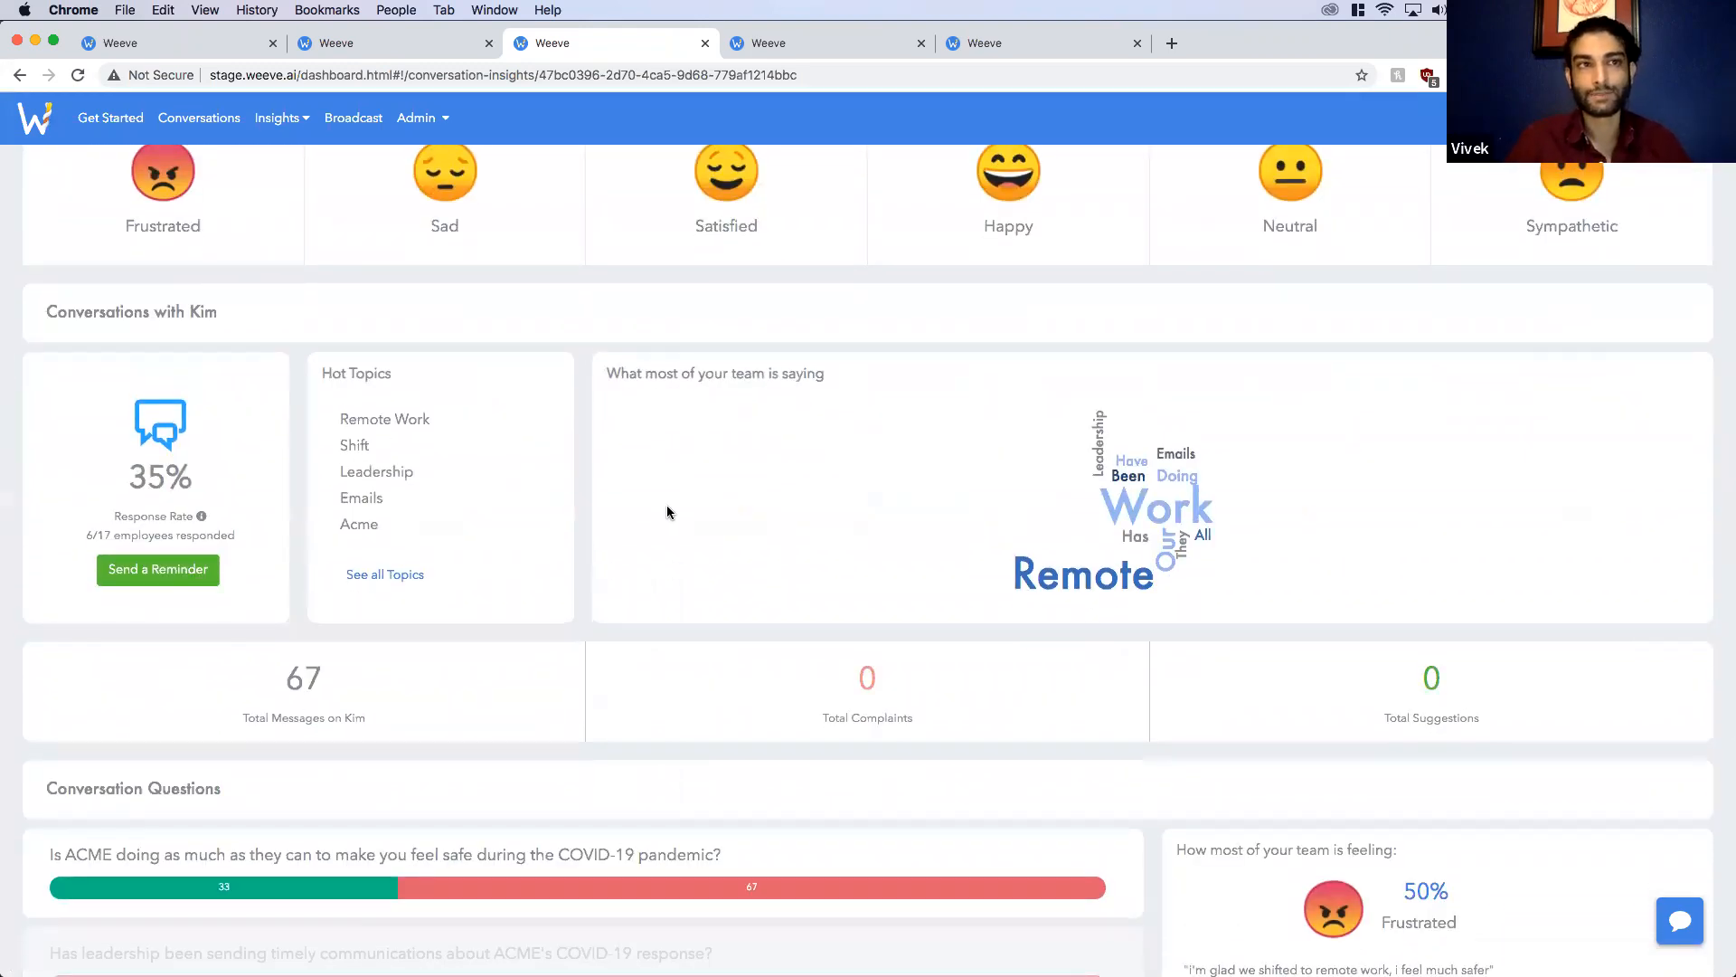
pyautogui.moveTo(1288, 616)
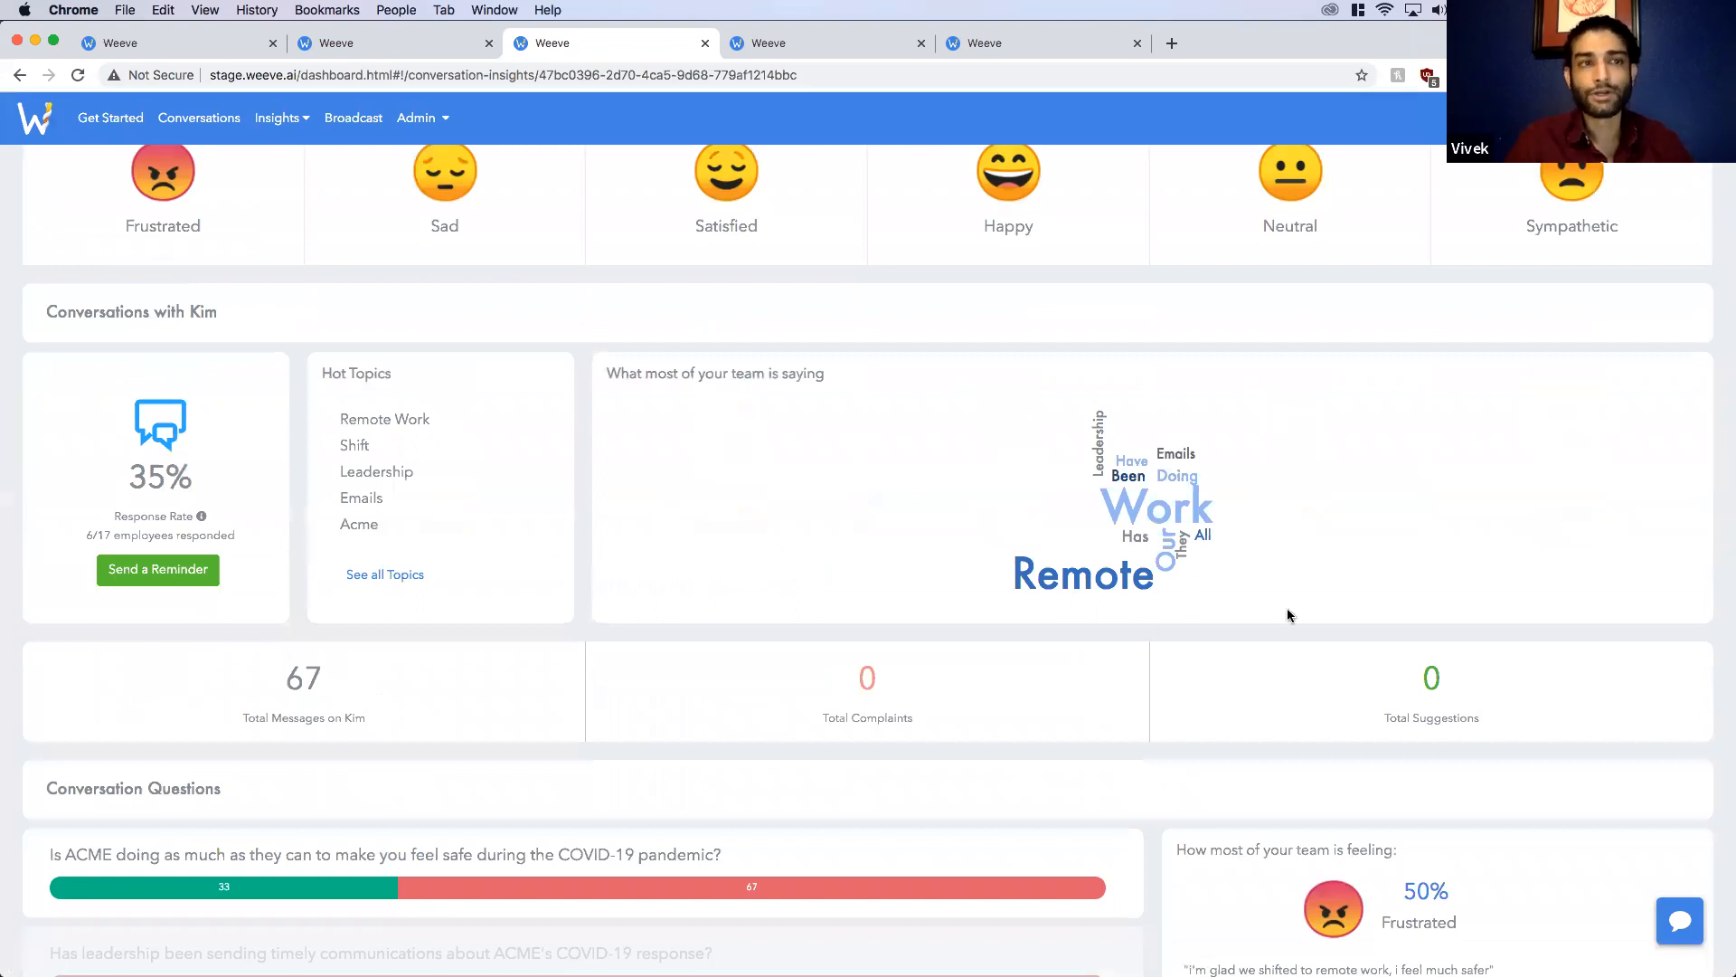
pyautogui.moveTo(1283, 568)
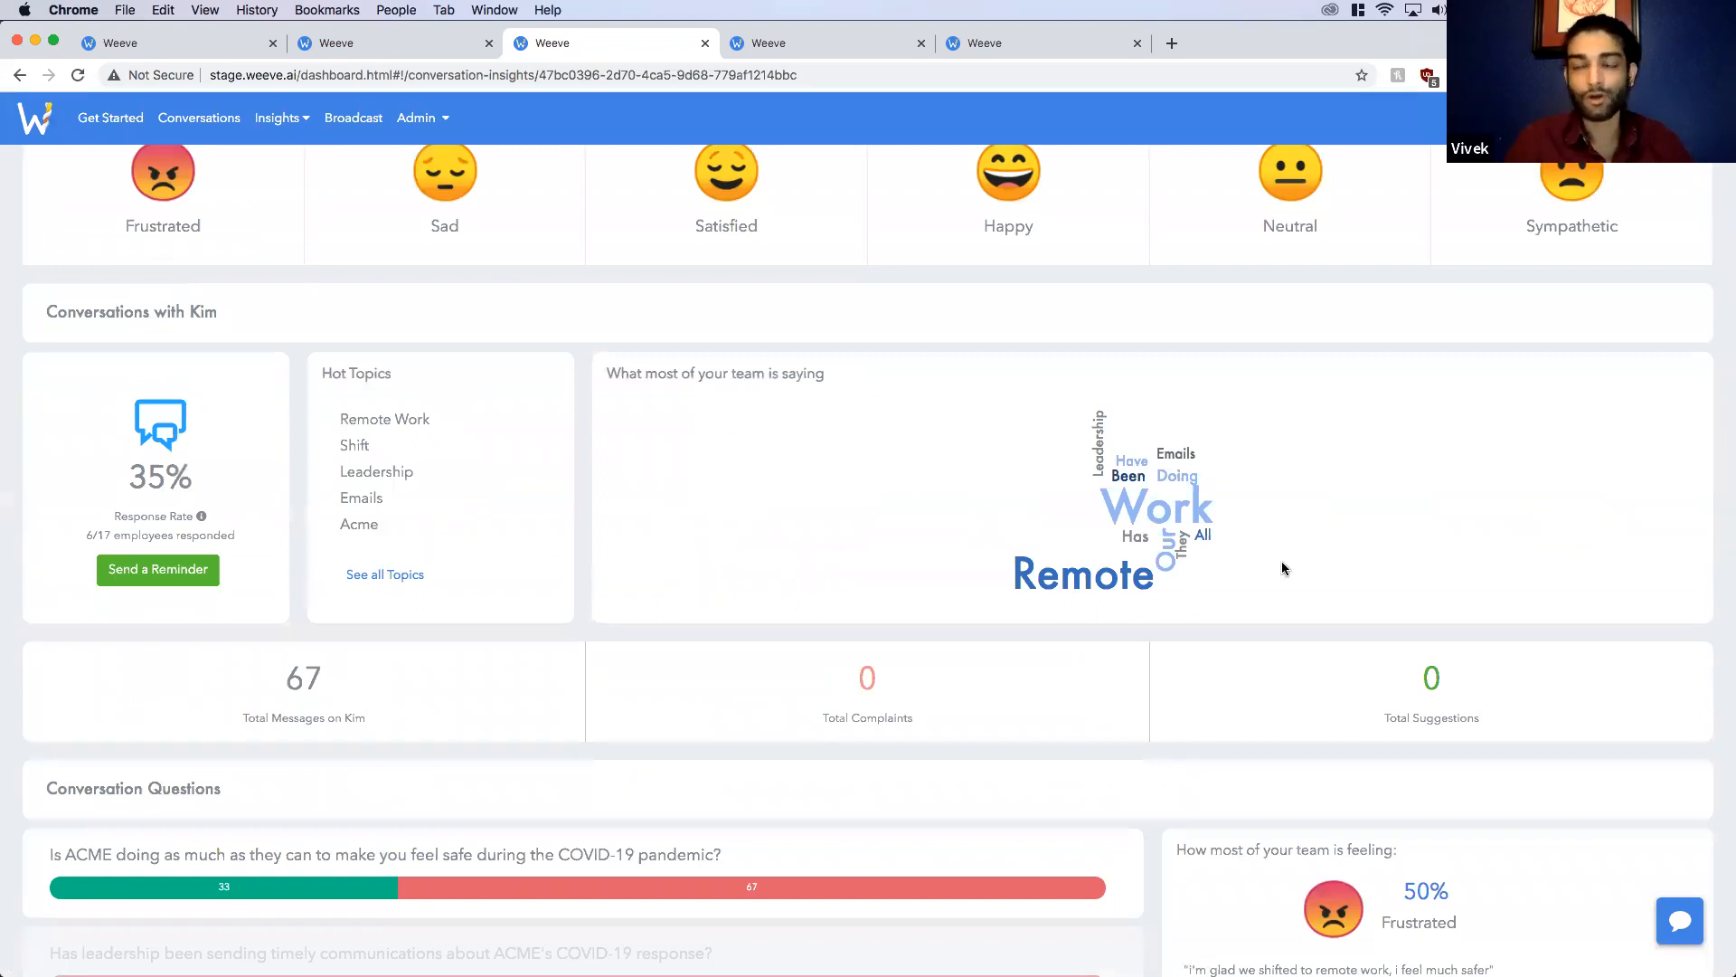
pyautogui.moveTo(1173, 626)
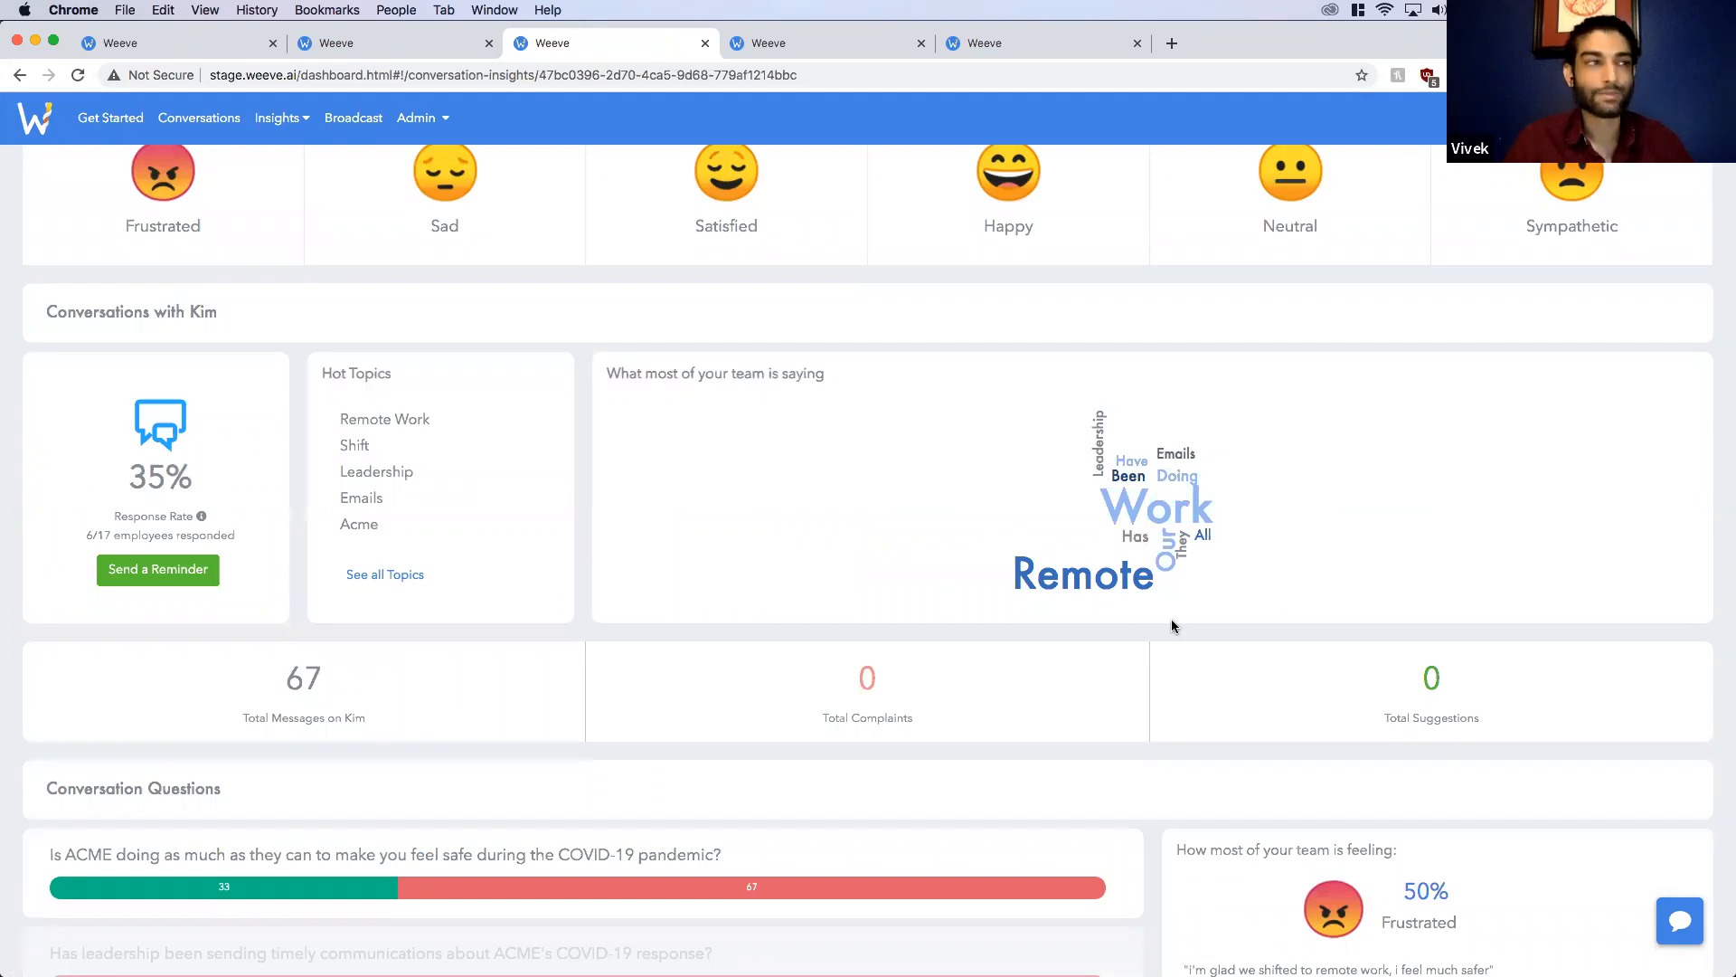
pyautogui.click(384, 574)
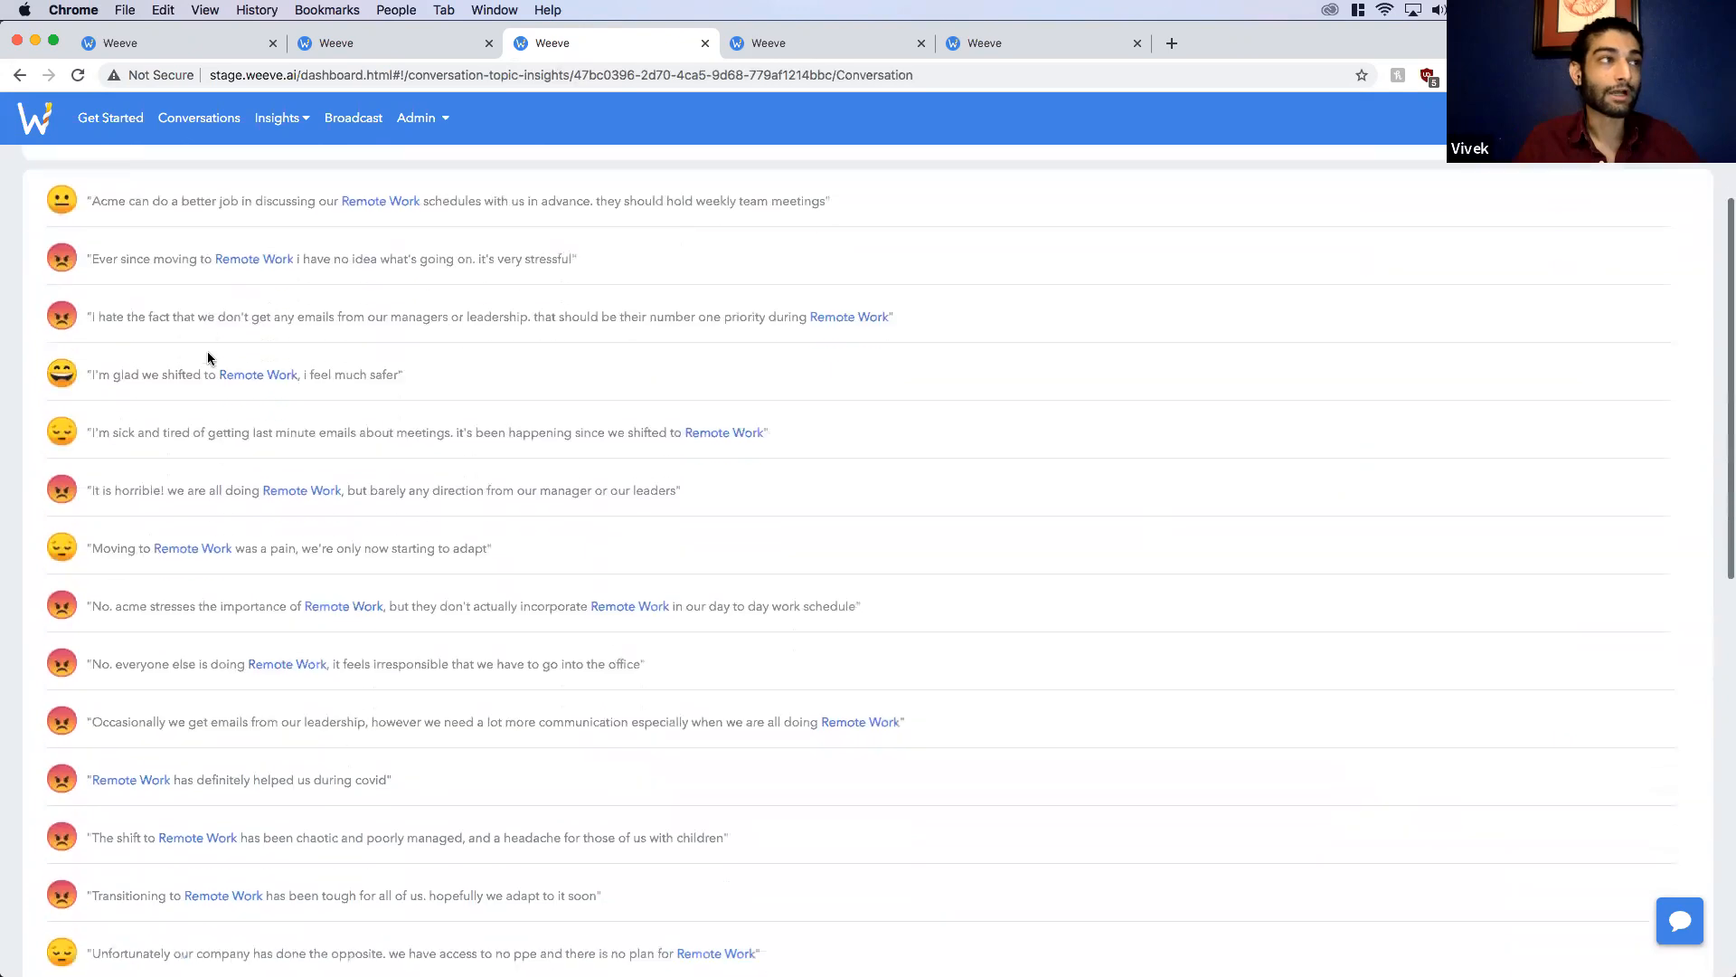
pyautogui.moveTo(635, 406)
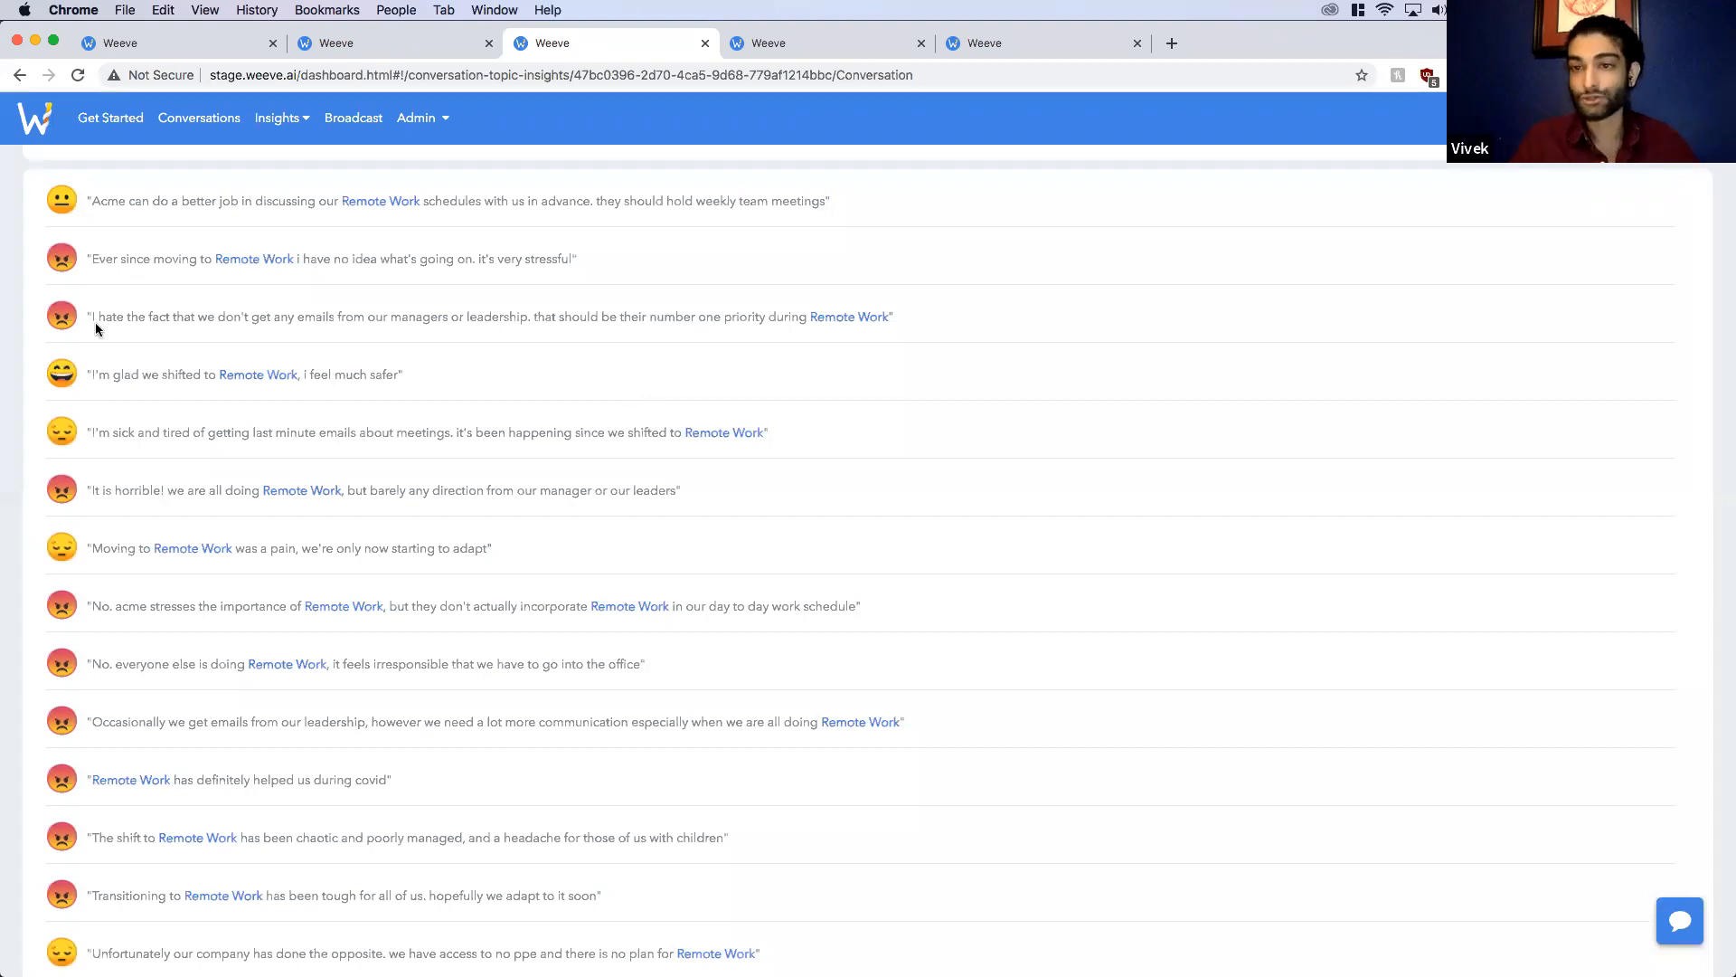
pyautogui.scroll(3)
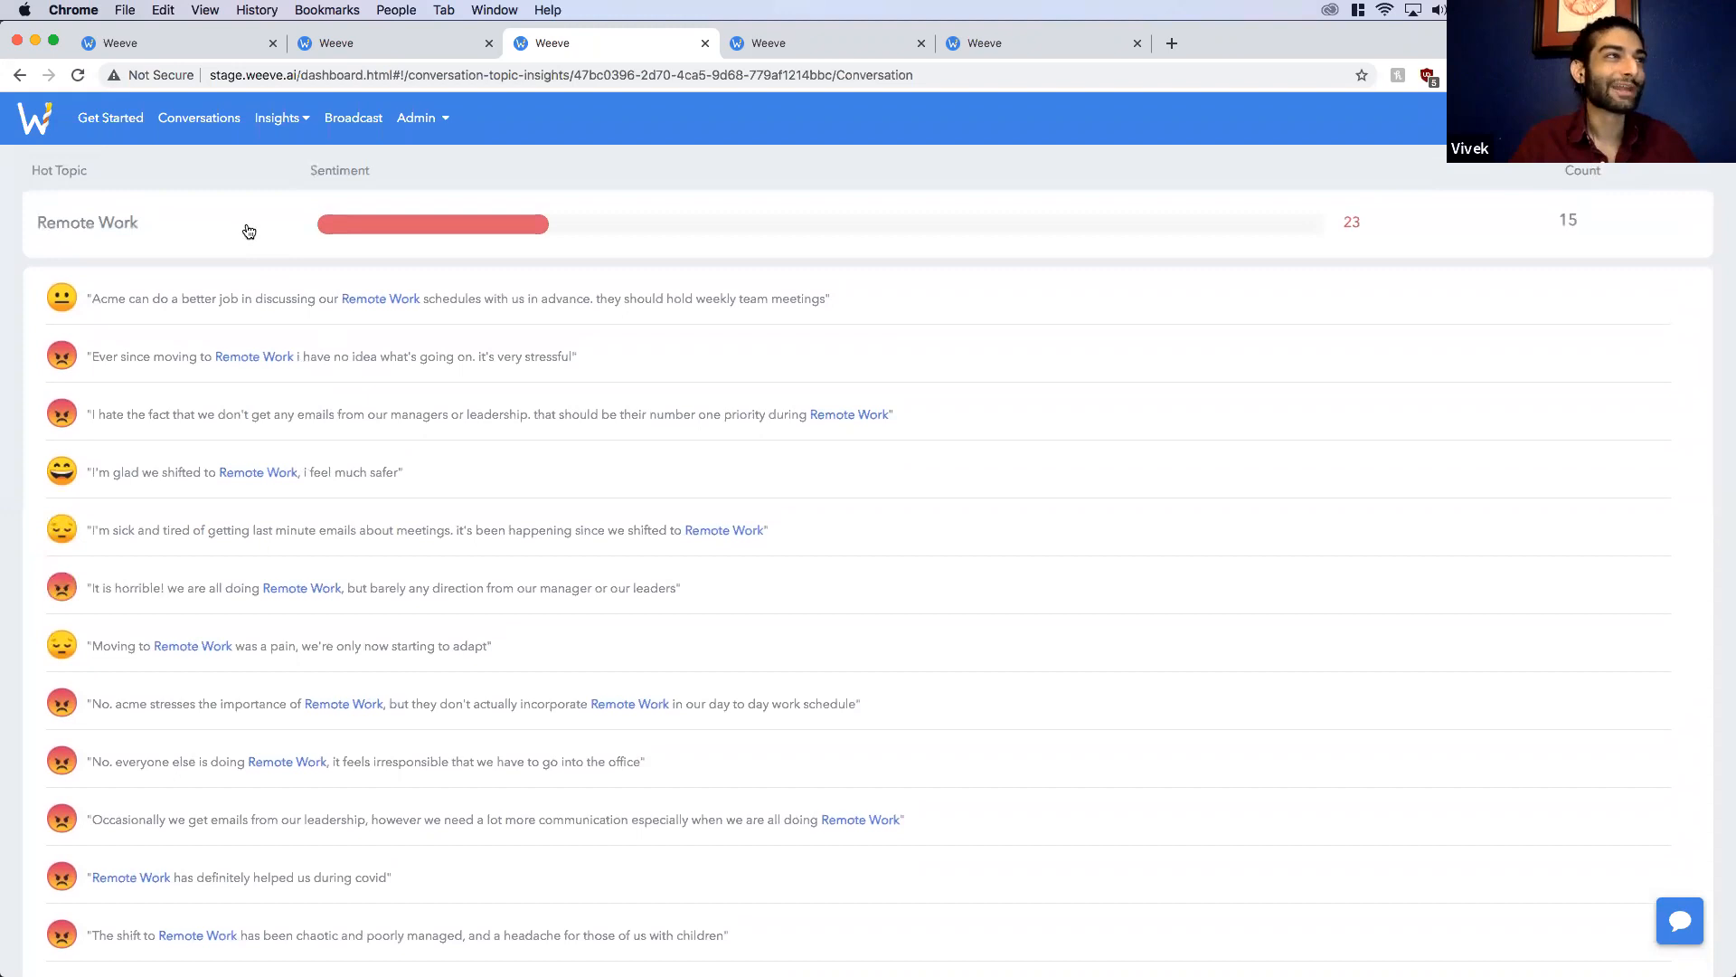
pyautogui.scroll(-3)
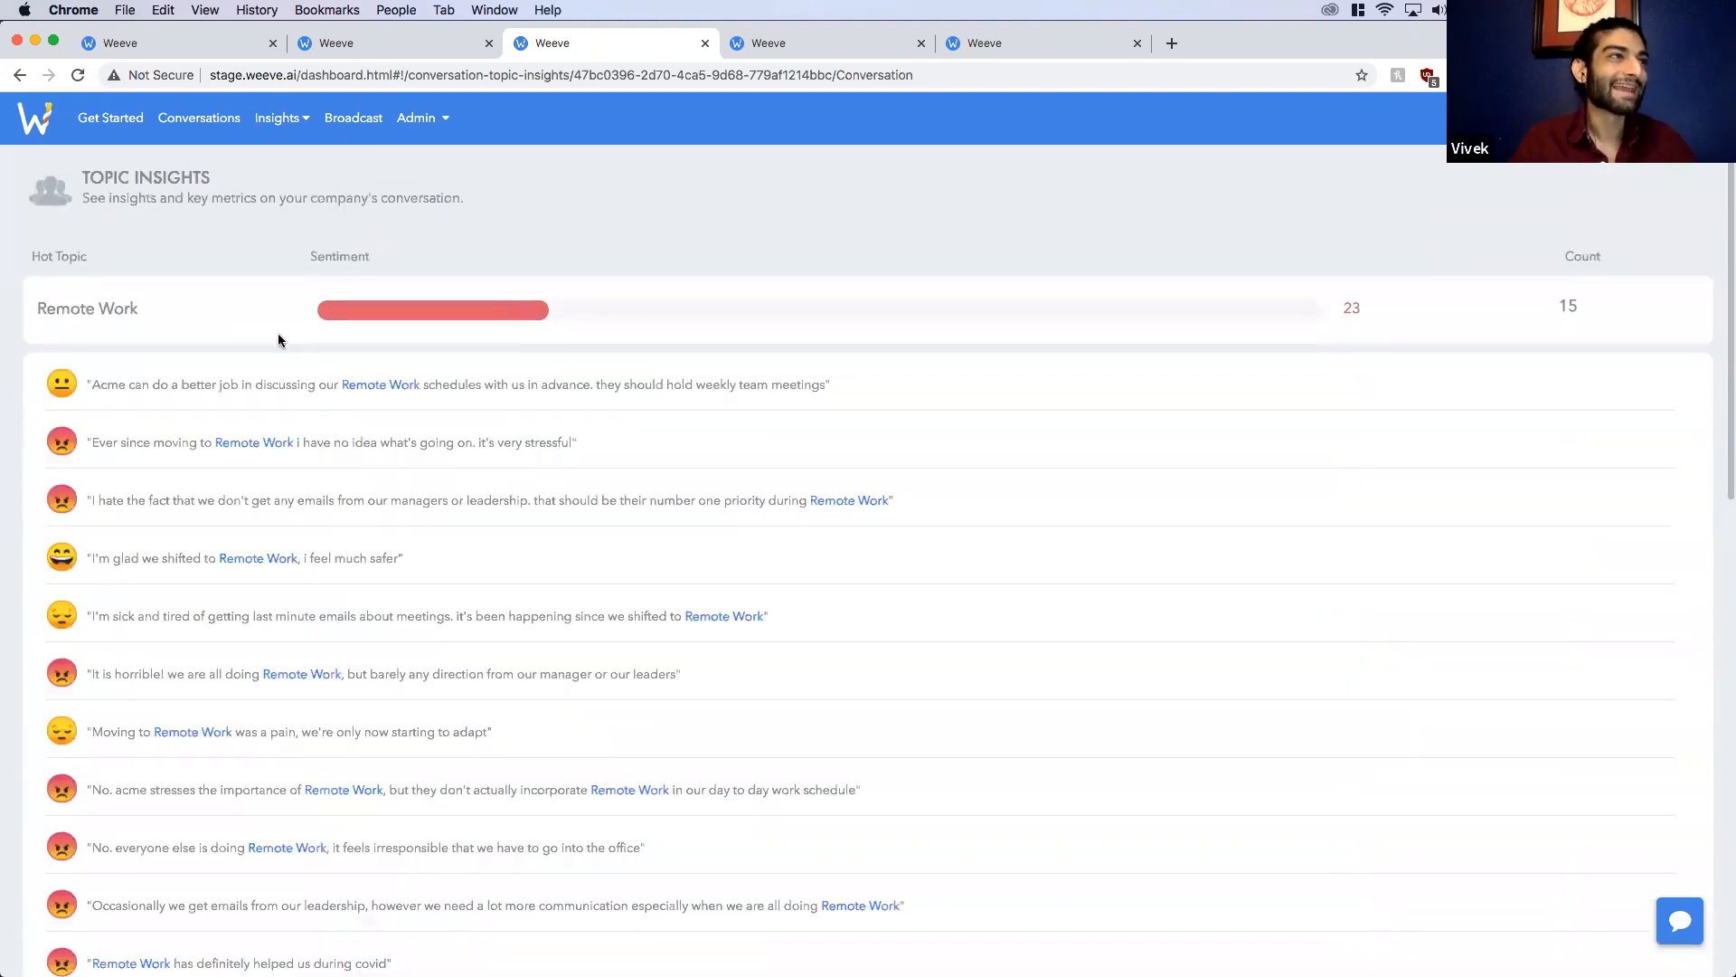
pyautogui.scroll(-3)
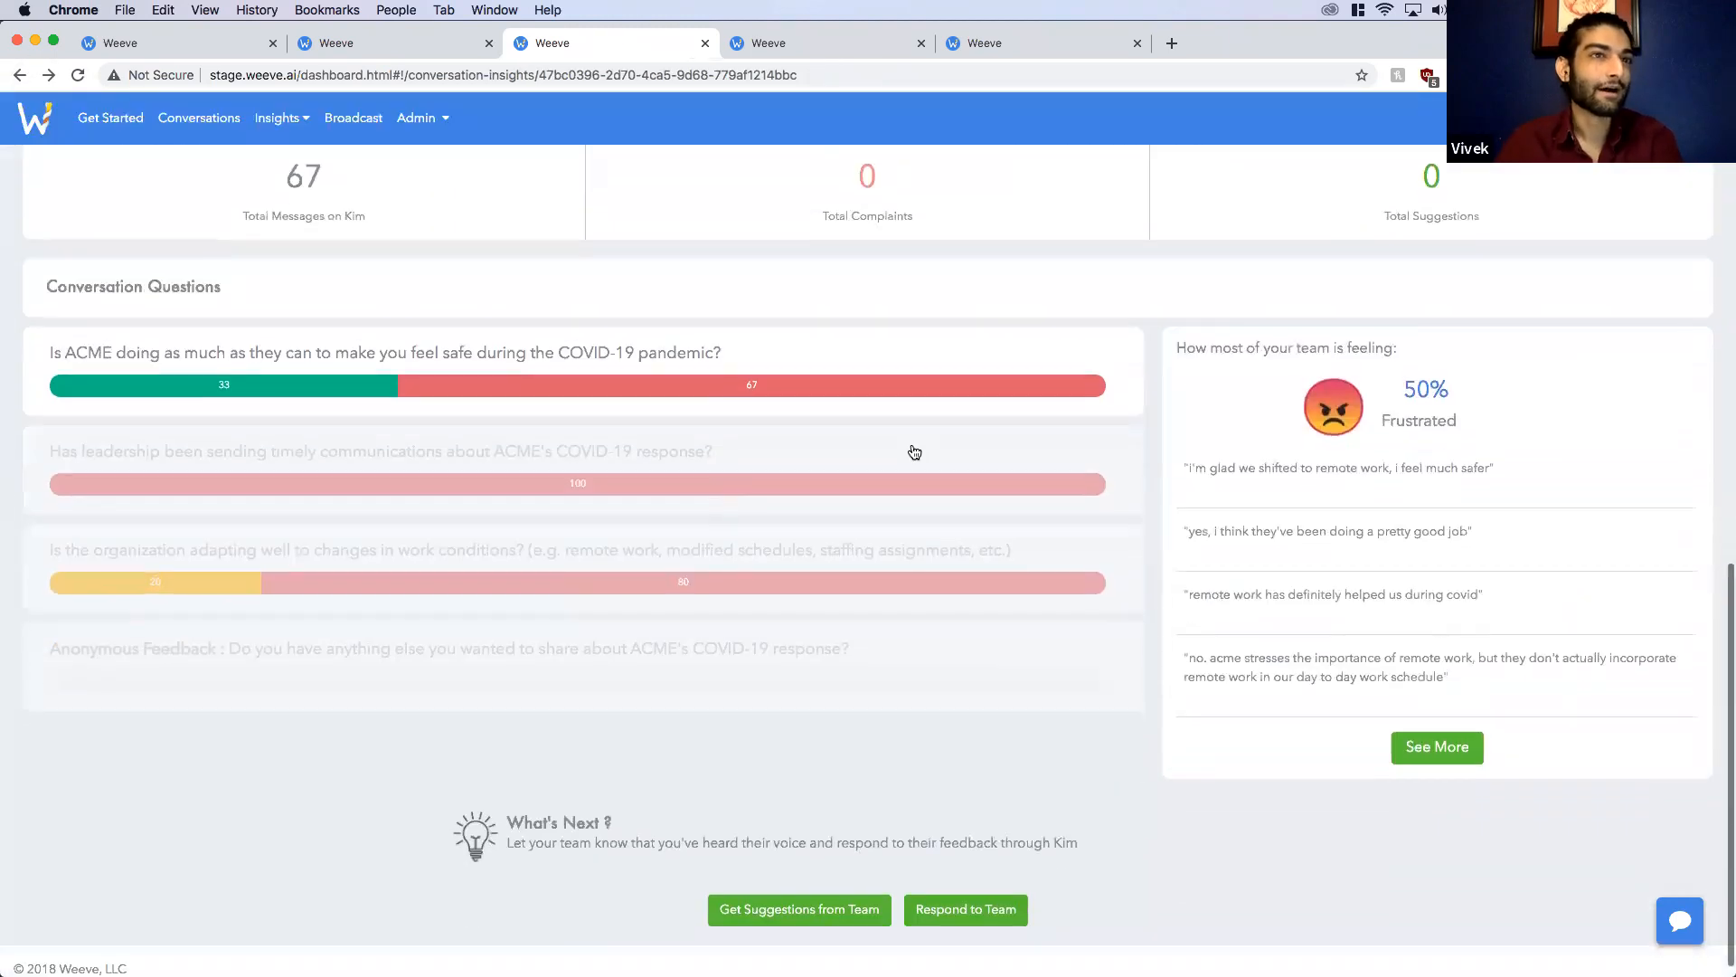
# Step: Scroll through the question's comments, then open and dismiss the tone filter list
pyautogui.scroll(-3)
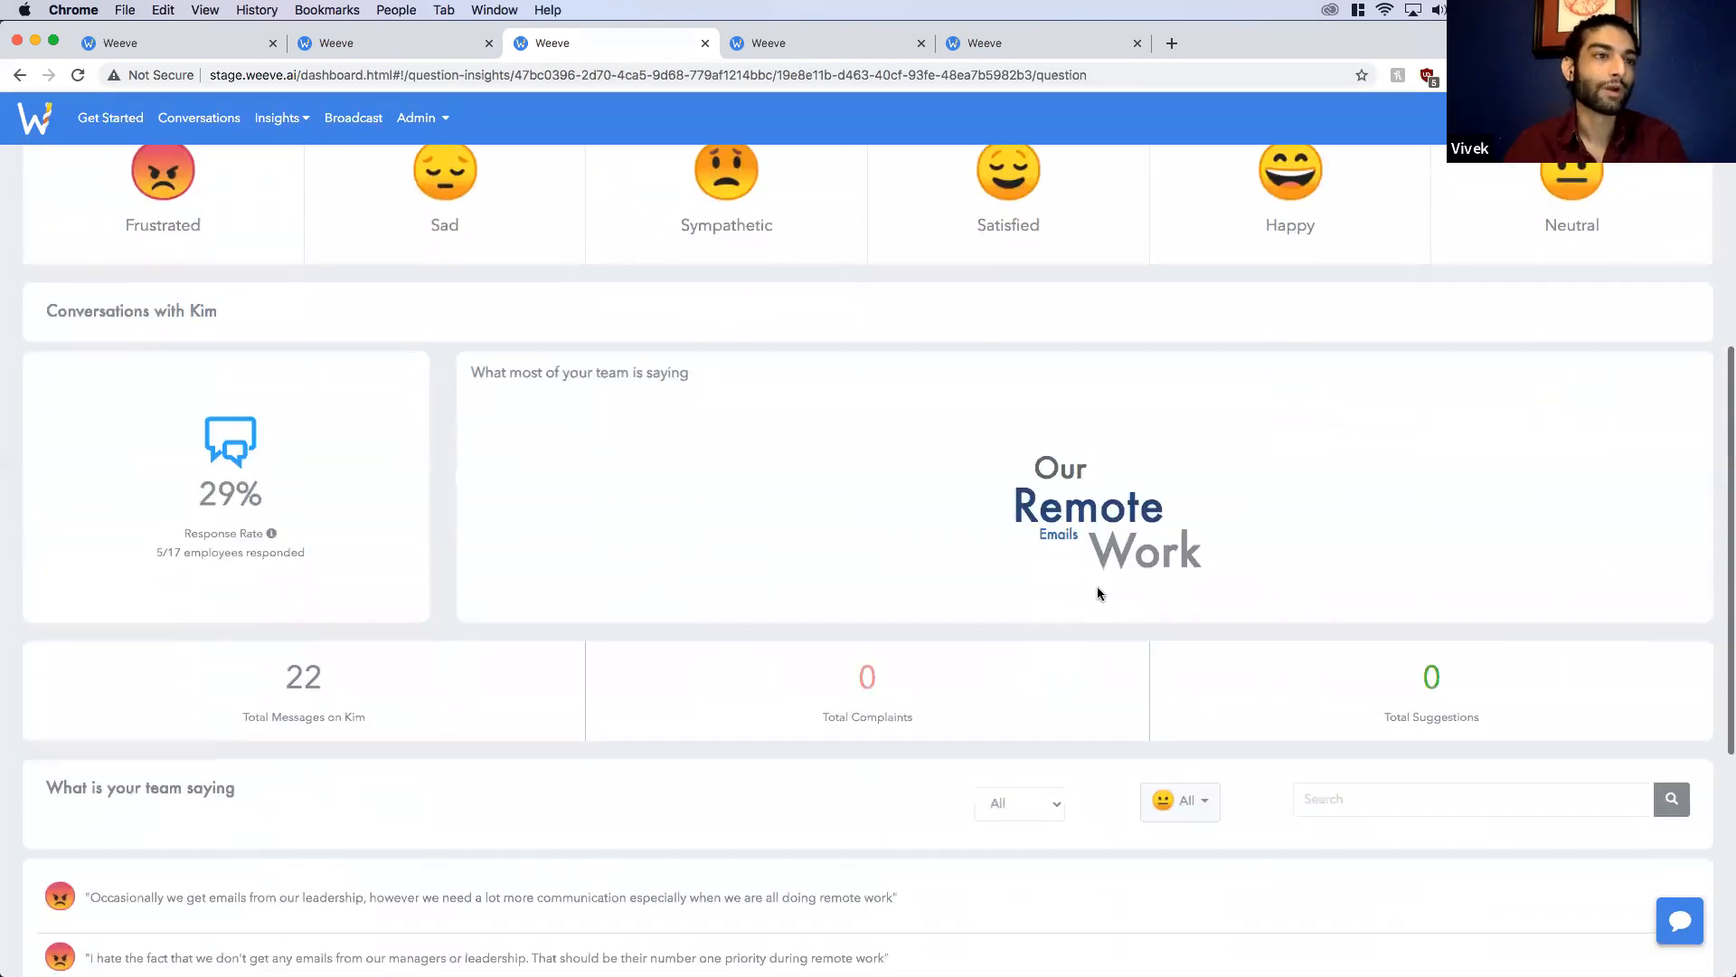
pyautogui.scroll(-3)
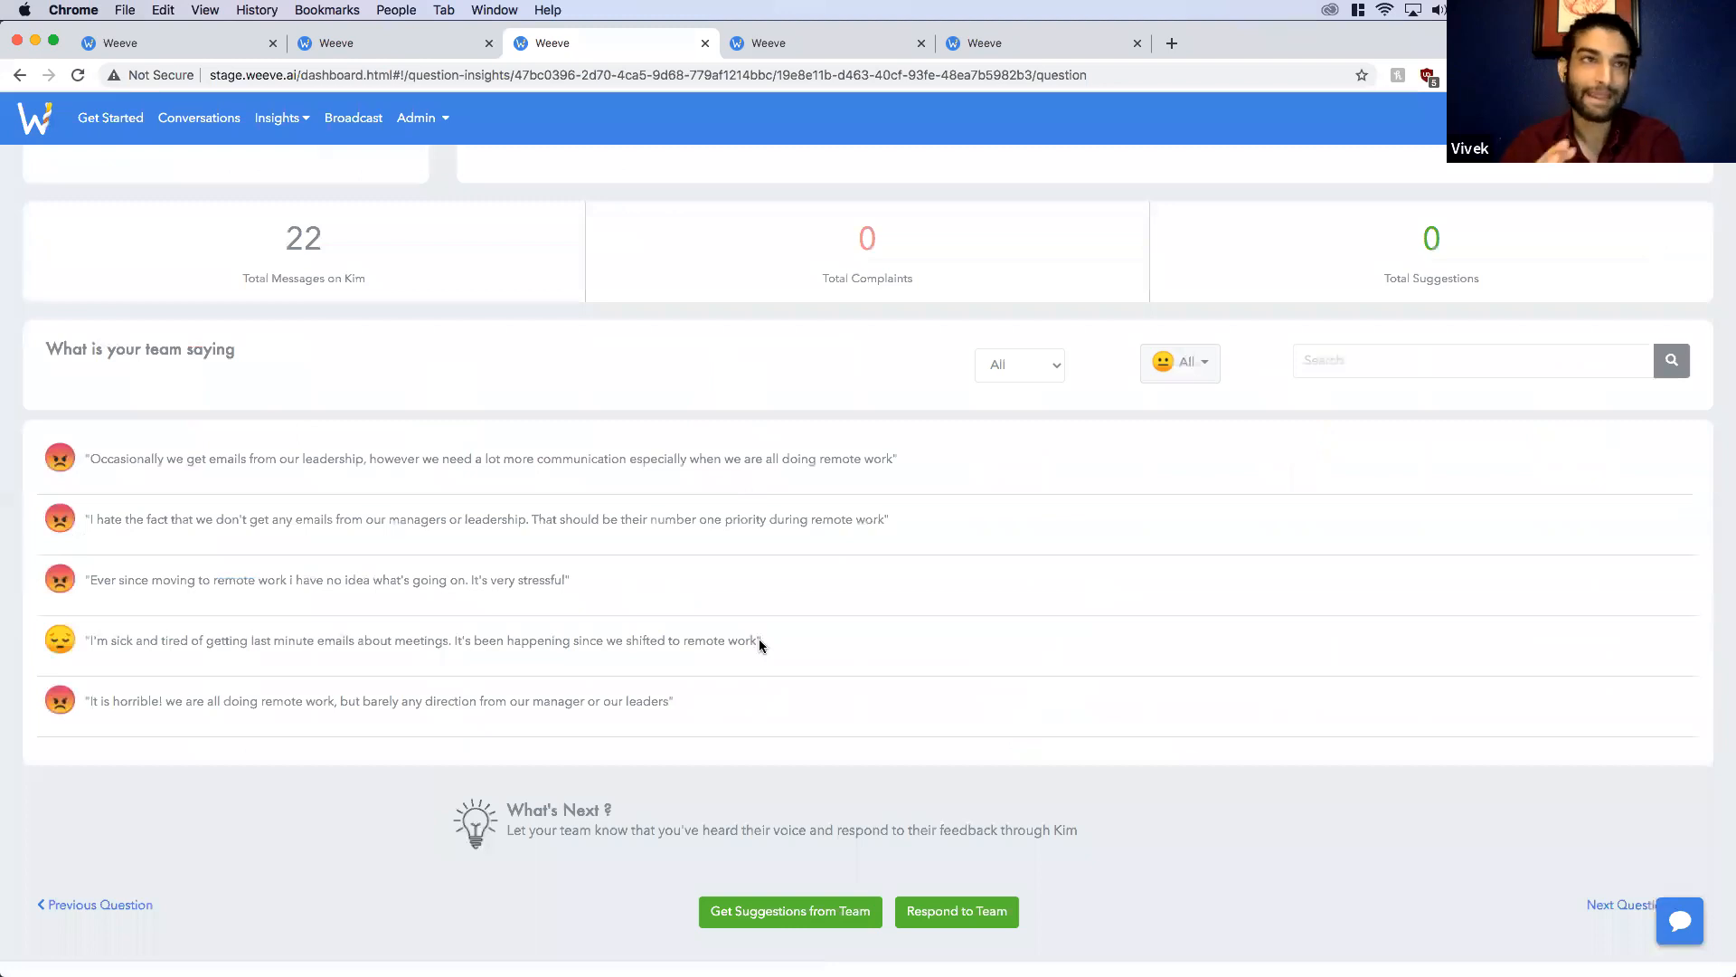
pyautogui.click(1179, 361)
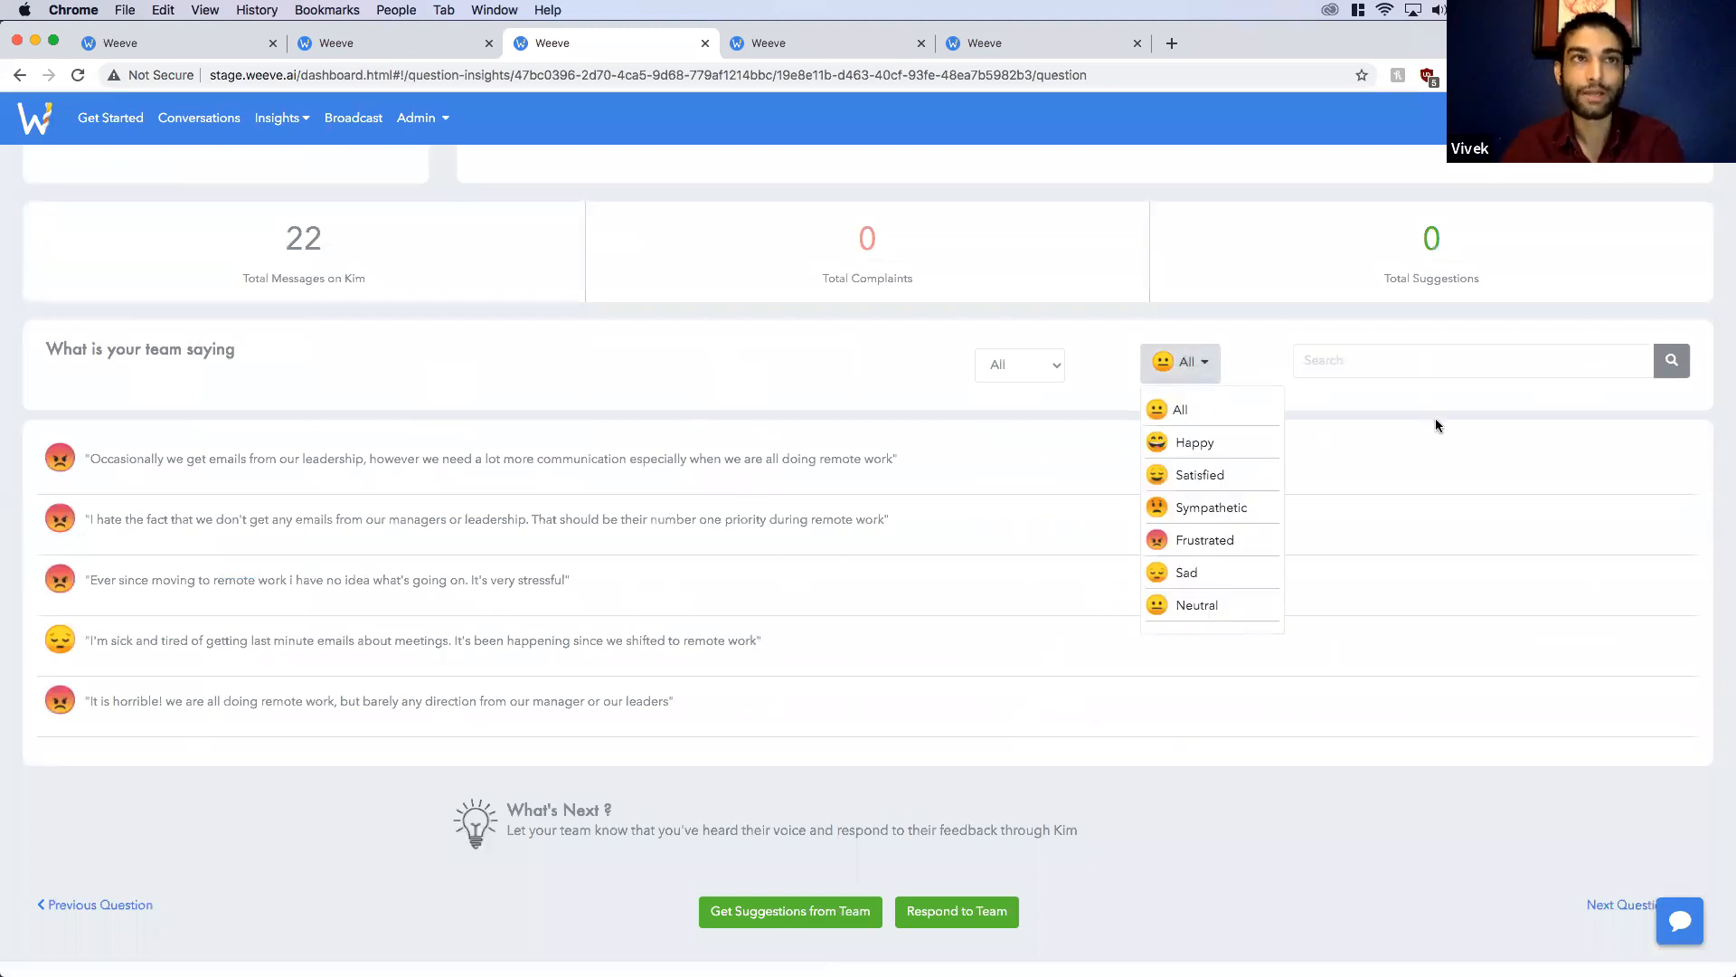
pyautogui.click(1179, 361)
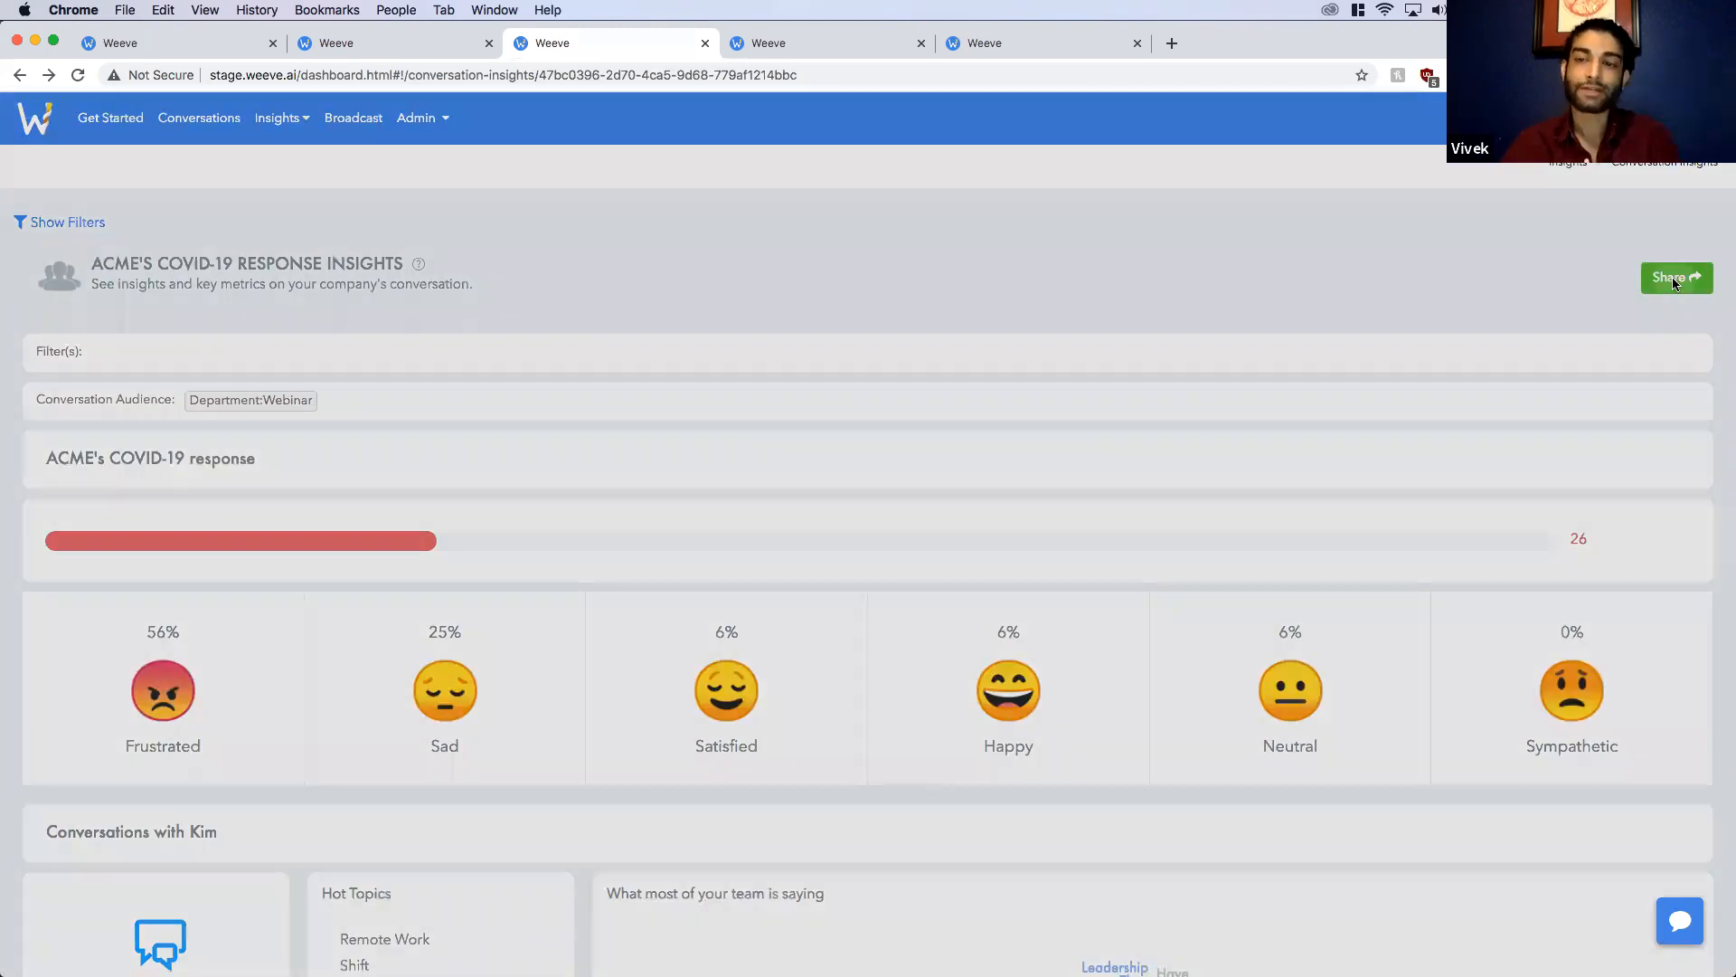
# Step: Try sharing the insights with an empty email, close the share dialog, and reveal the audience filters
pyautogui.click(1675, 278)
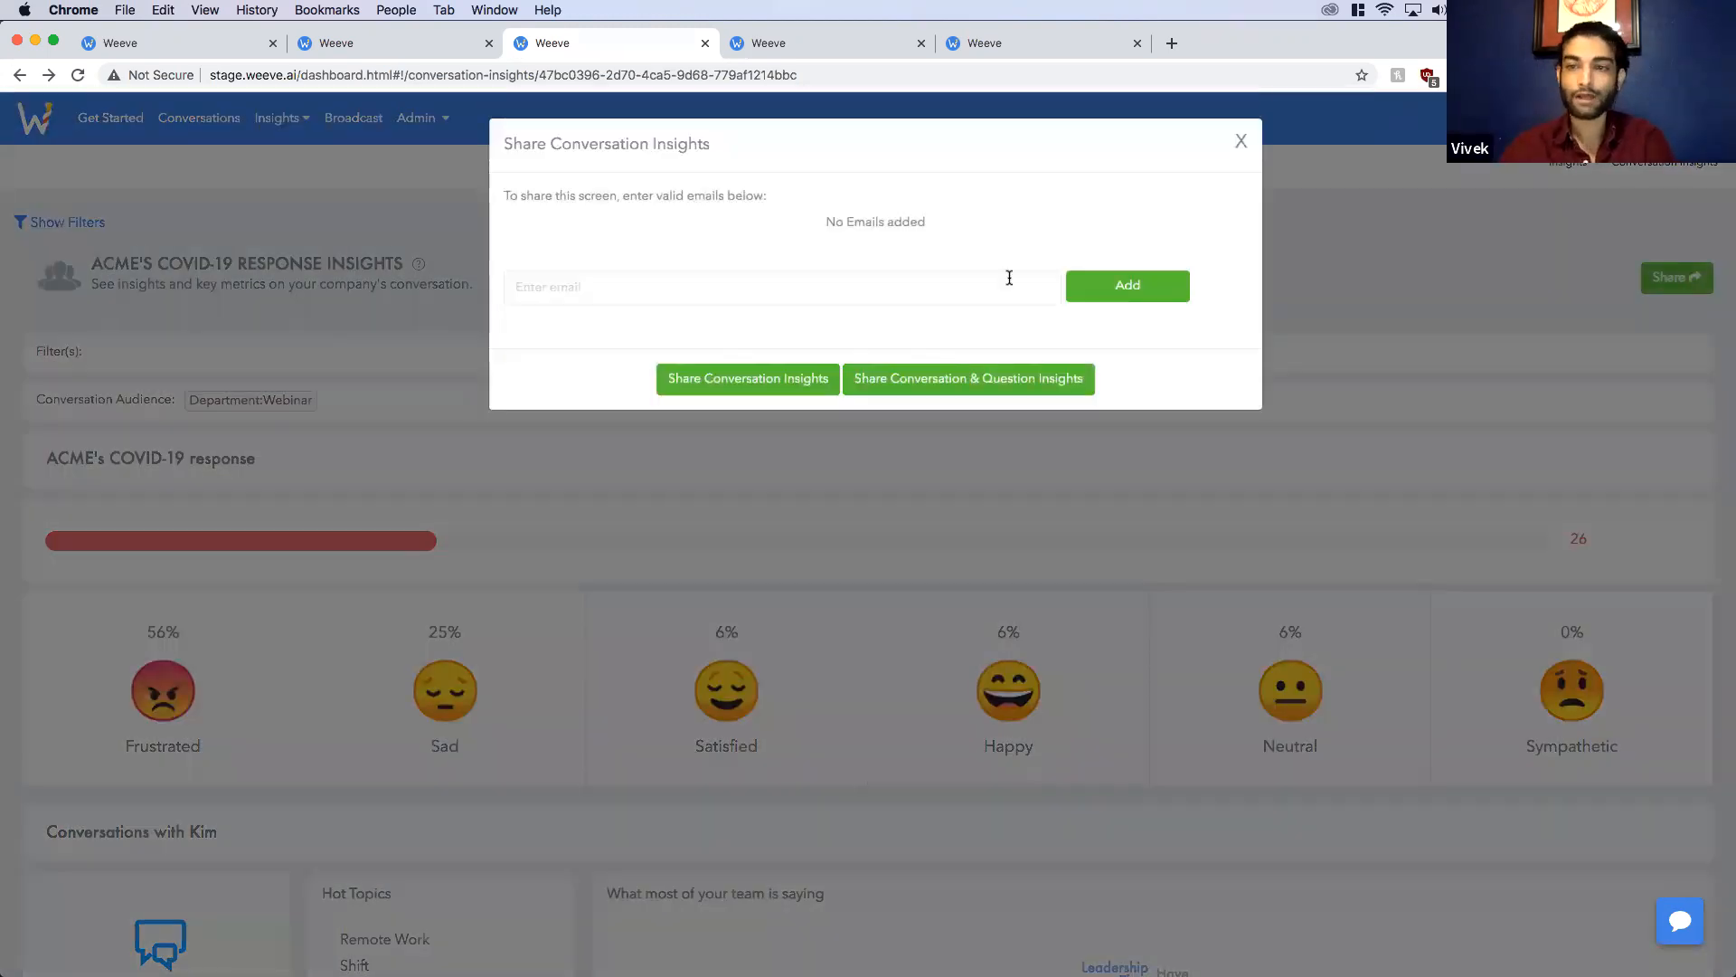
pyautogui.click(1126, 285)
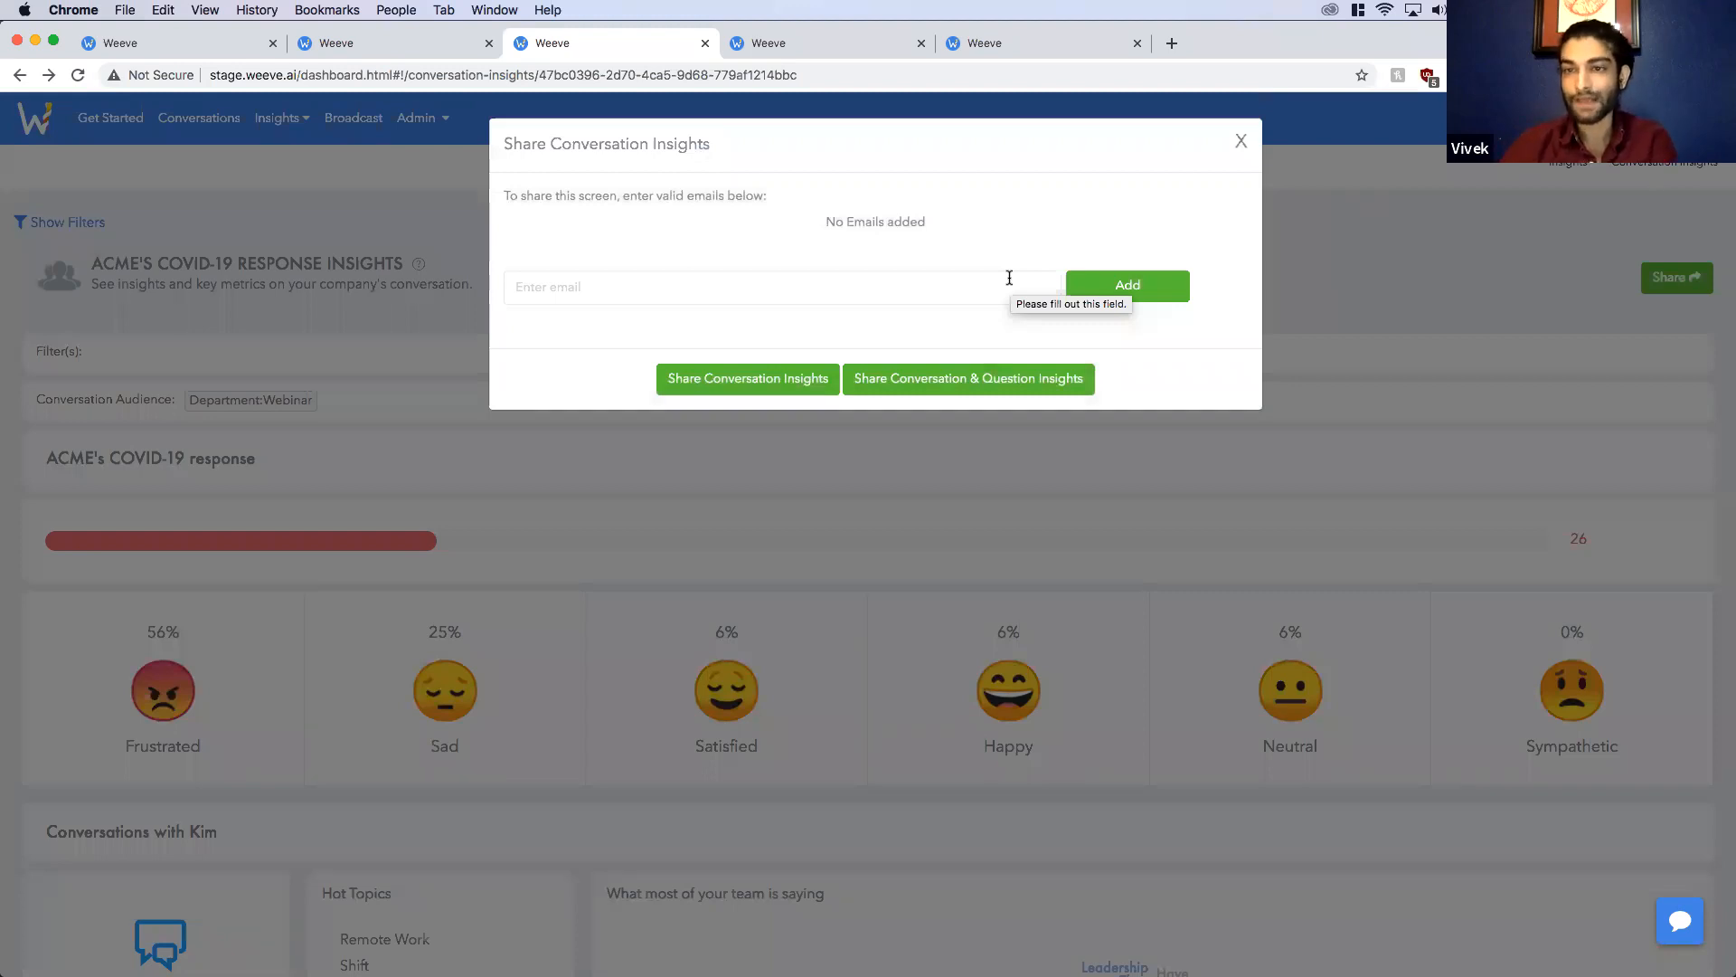
pyautogui.click(1239, 141)
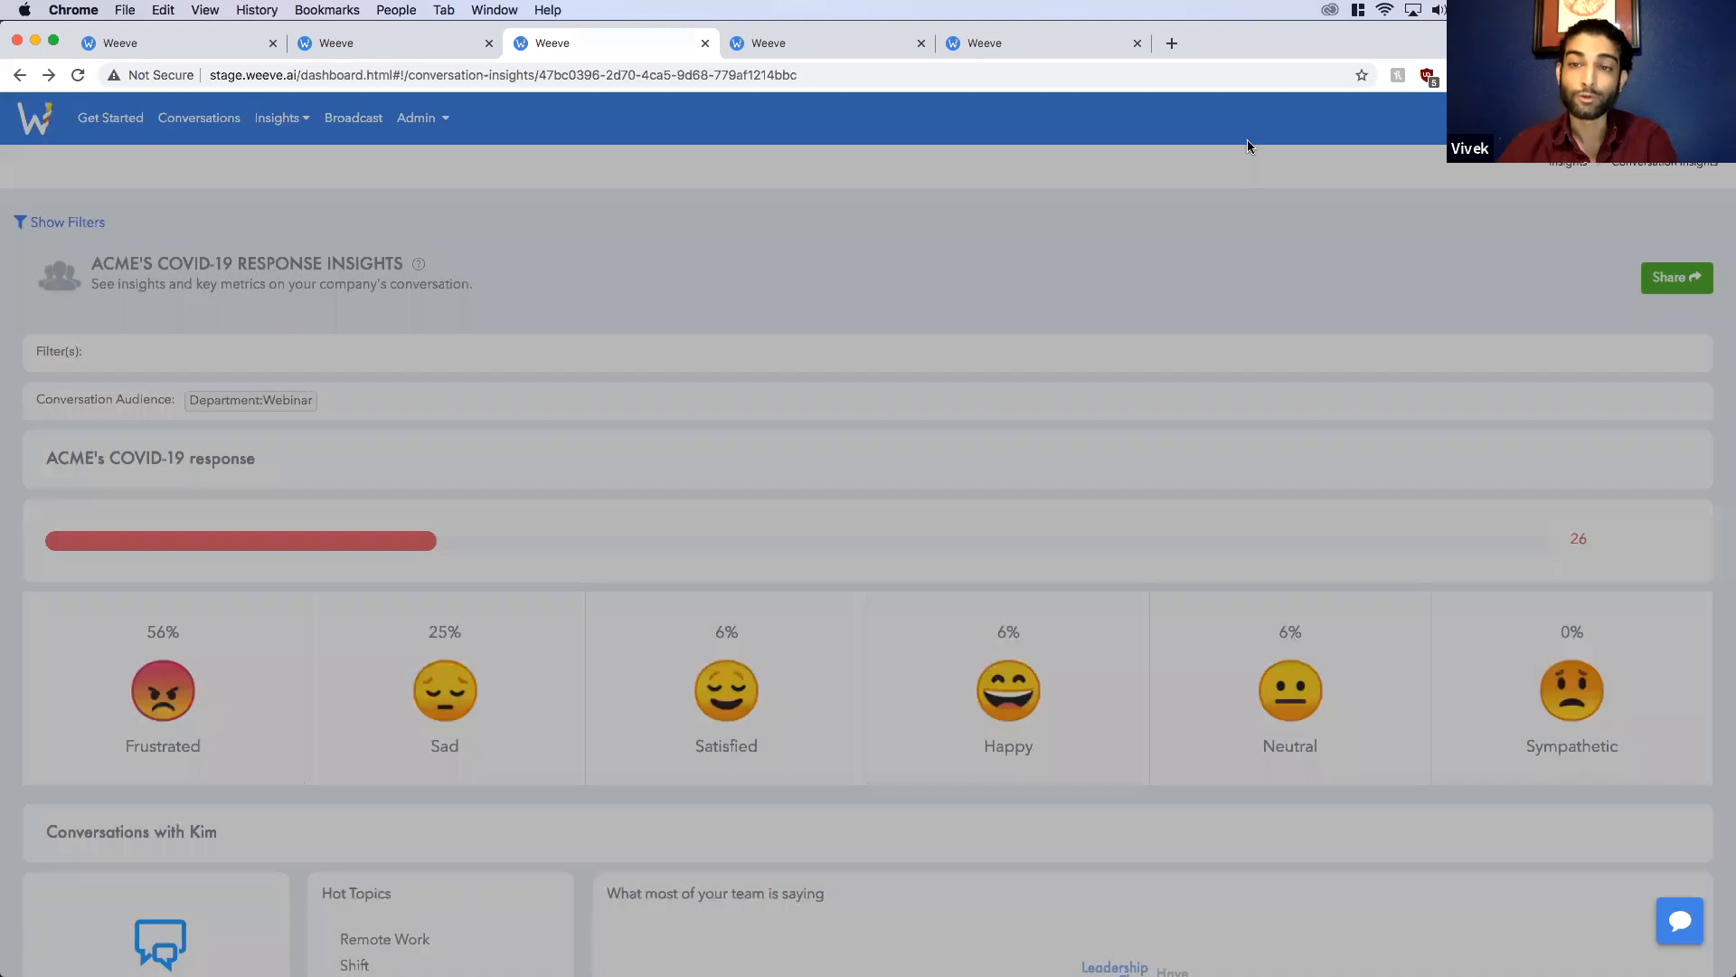
pyautogui.click(66, 221)
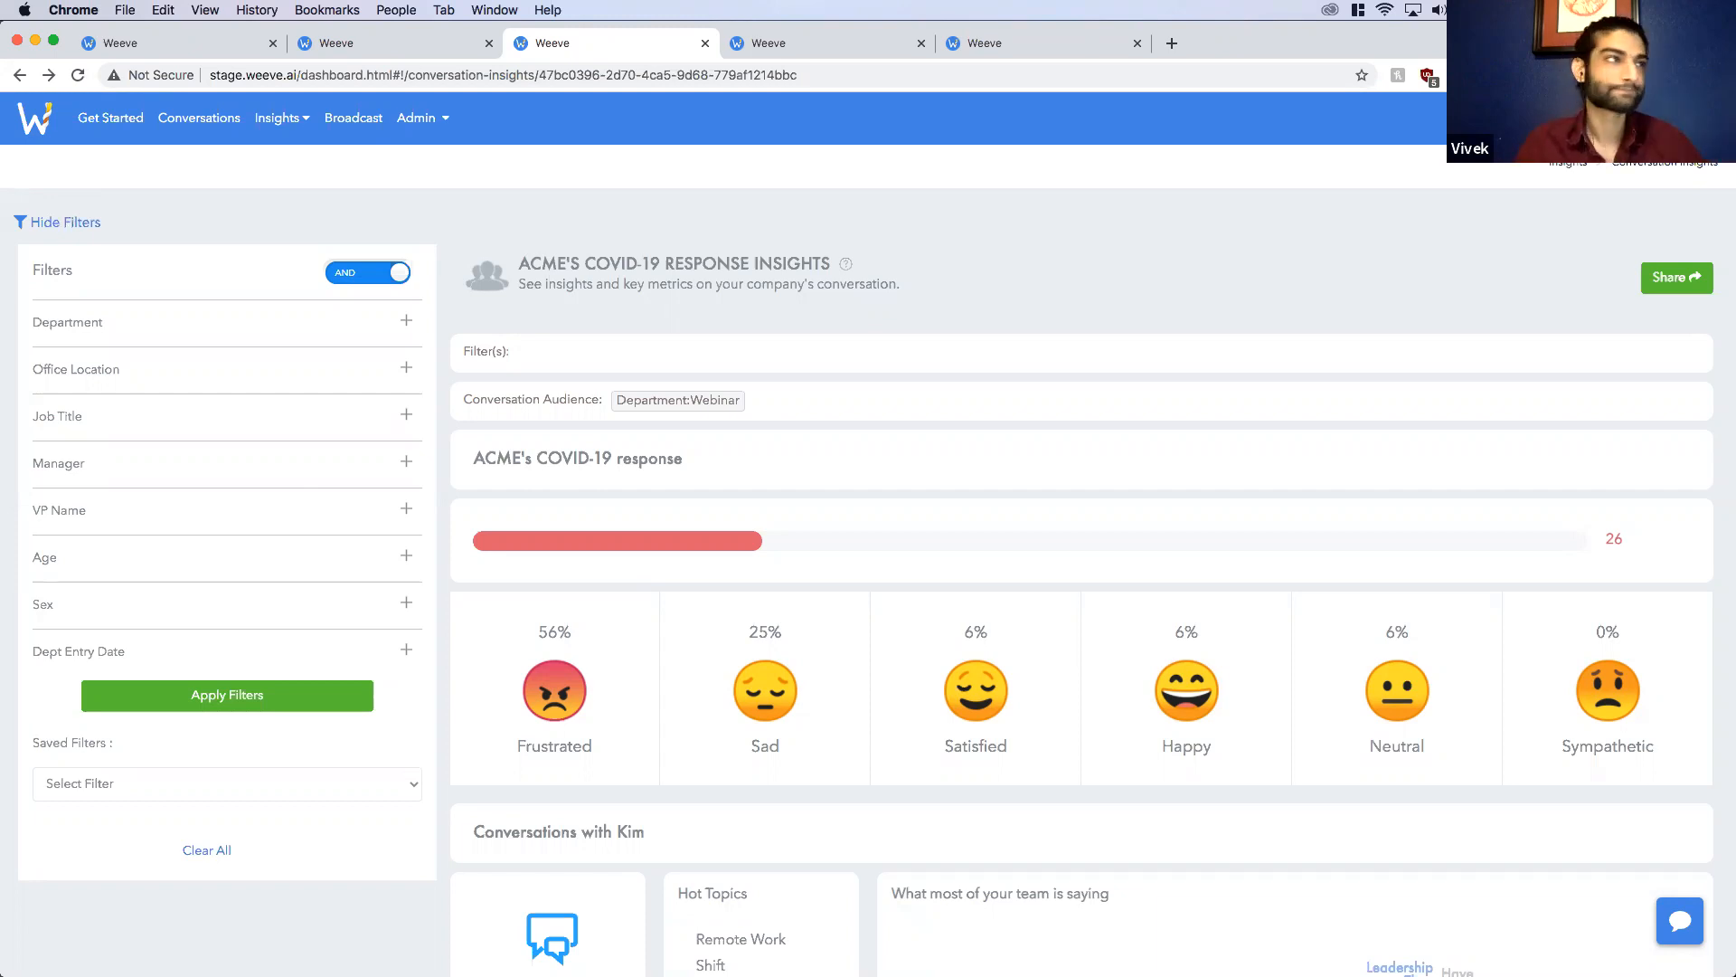
# Step: Scroll to the first question's insights and start a Respond to Team broadcast to Department: Webinar
pyautogui.scroll(-3)
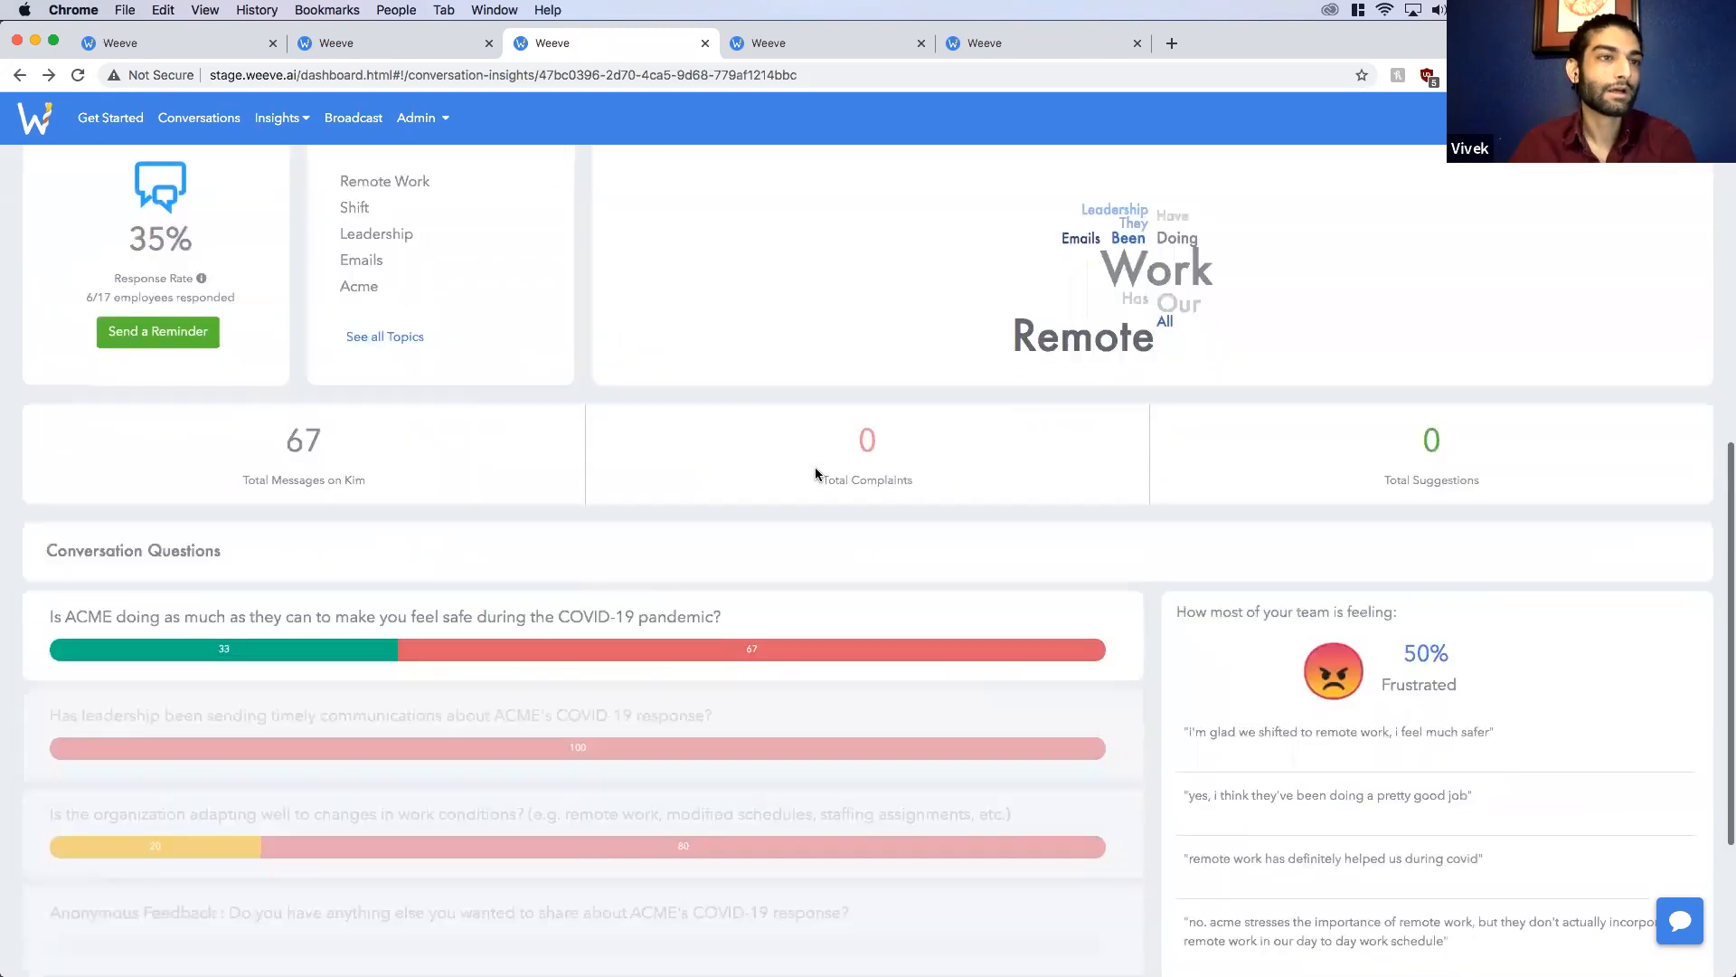
pyautogui.scroll(-3)
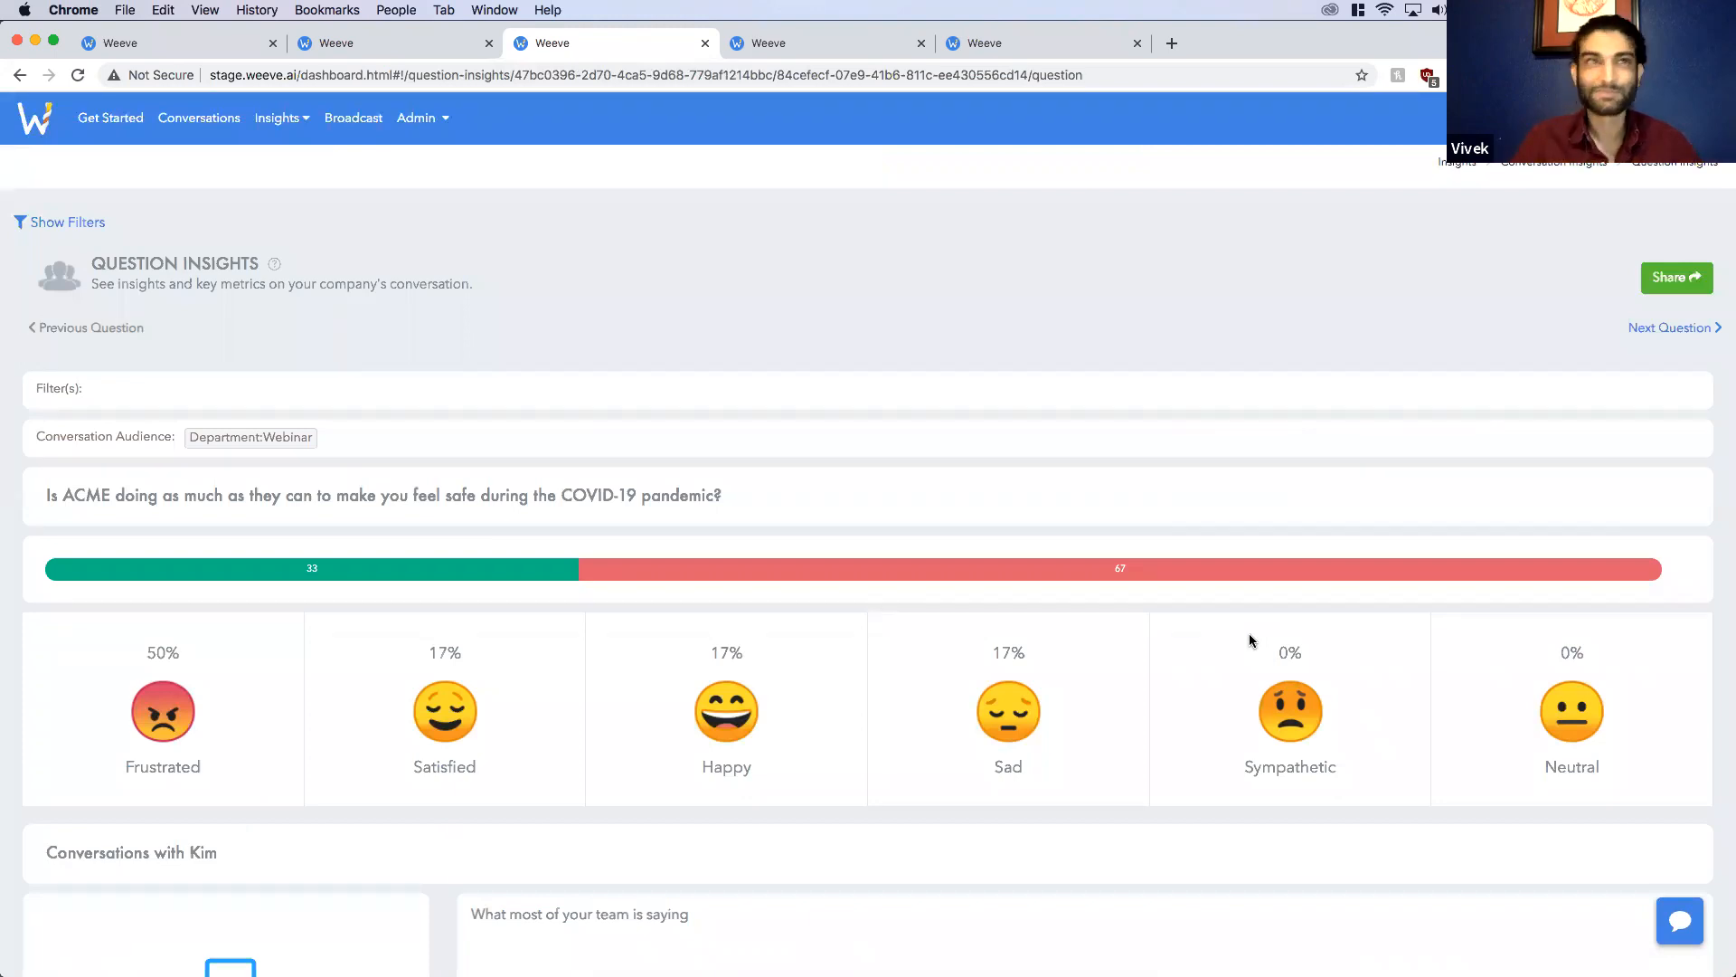
pyautogui.scroll(-3)
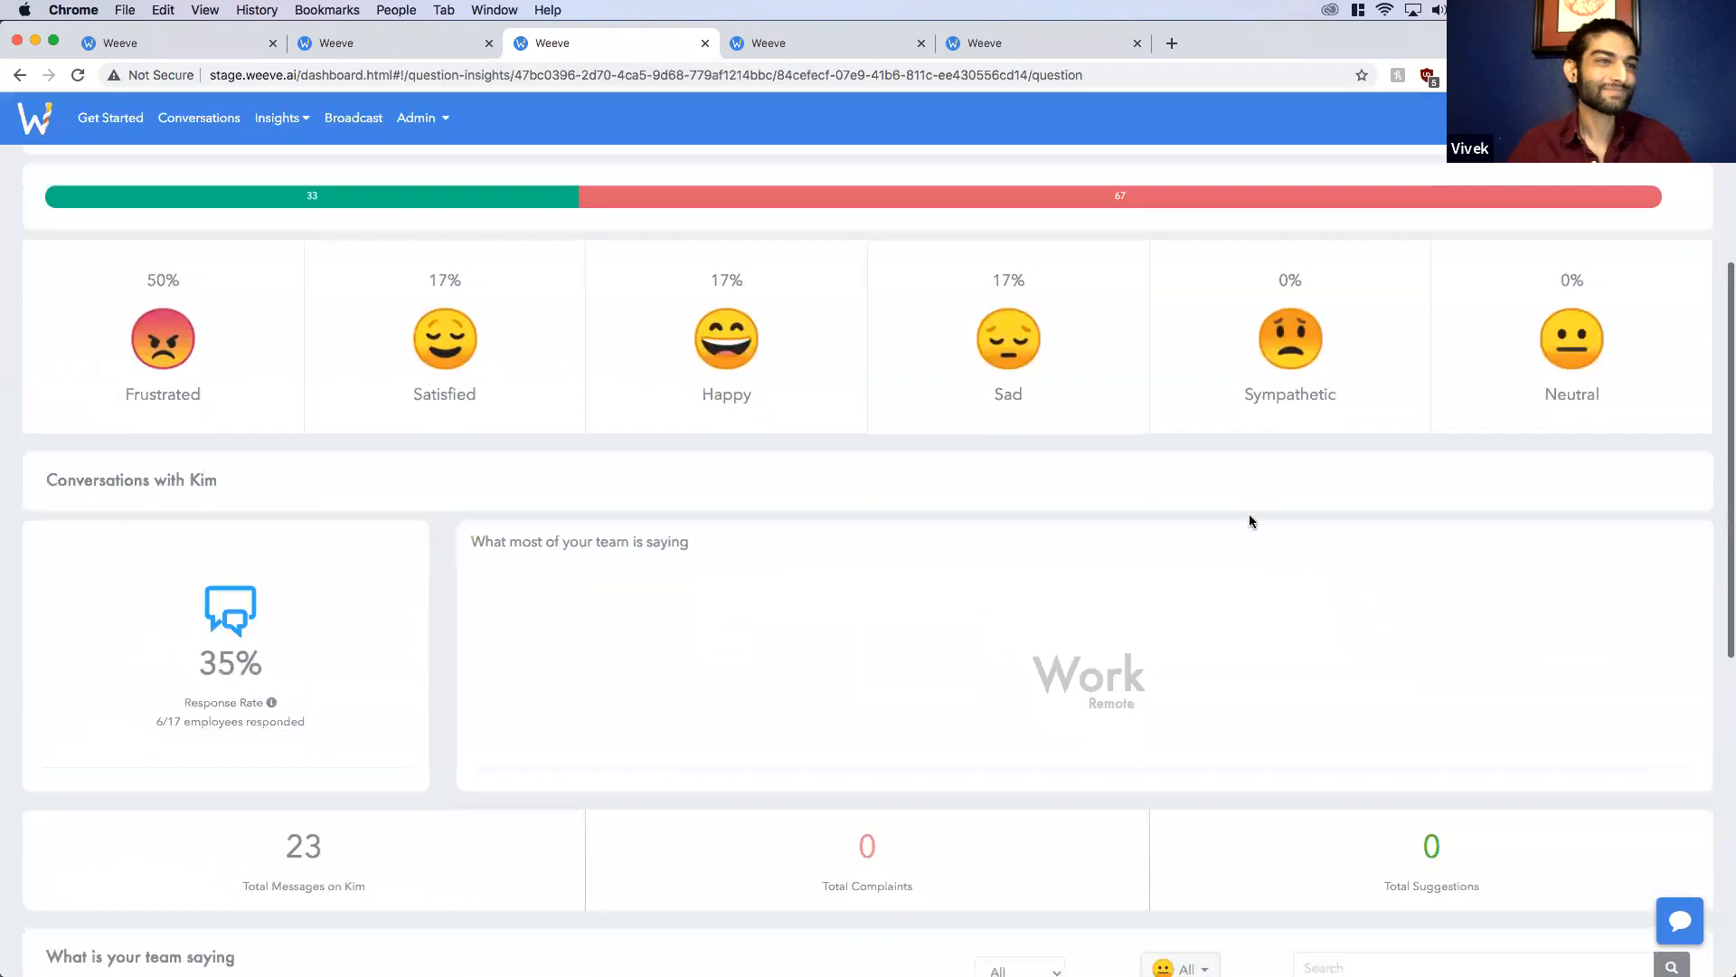
pyautogui.scroll(-3)
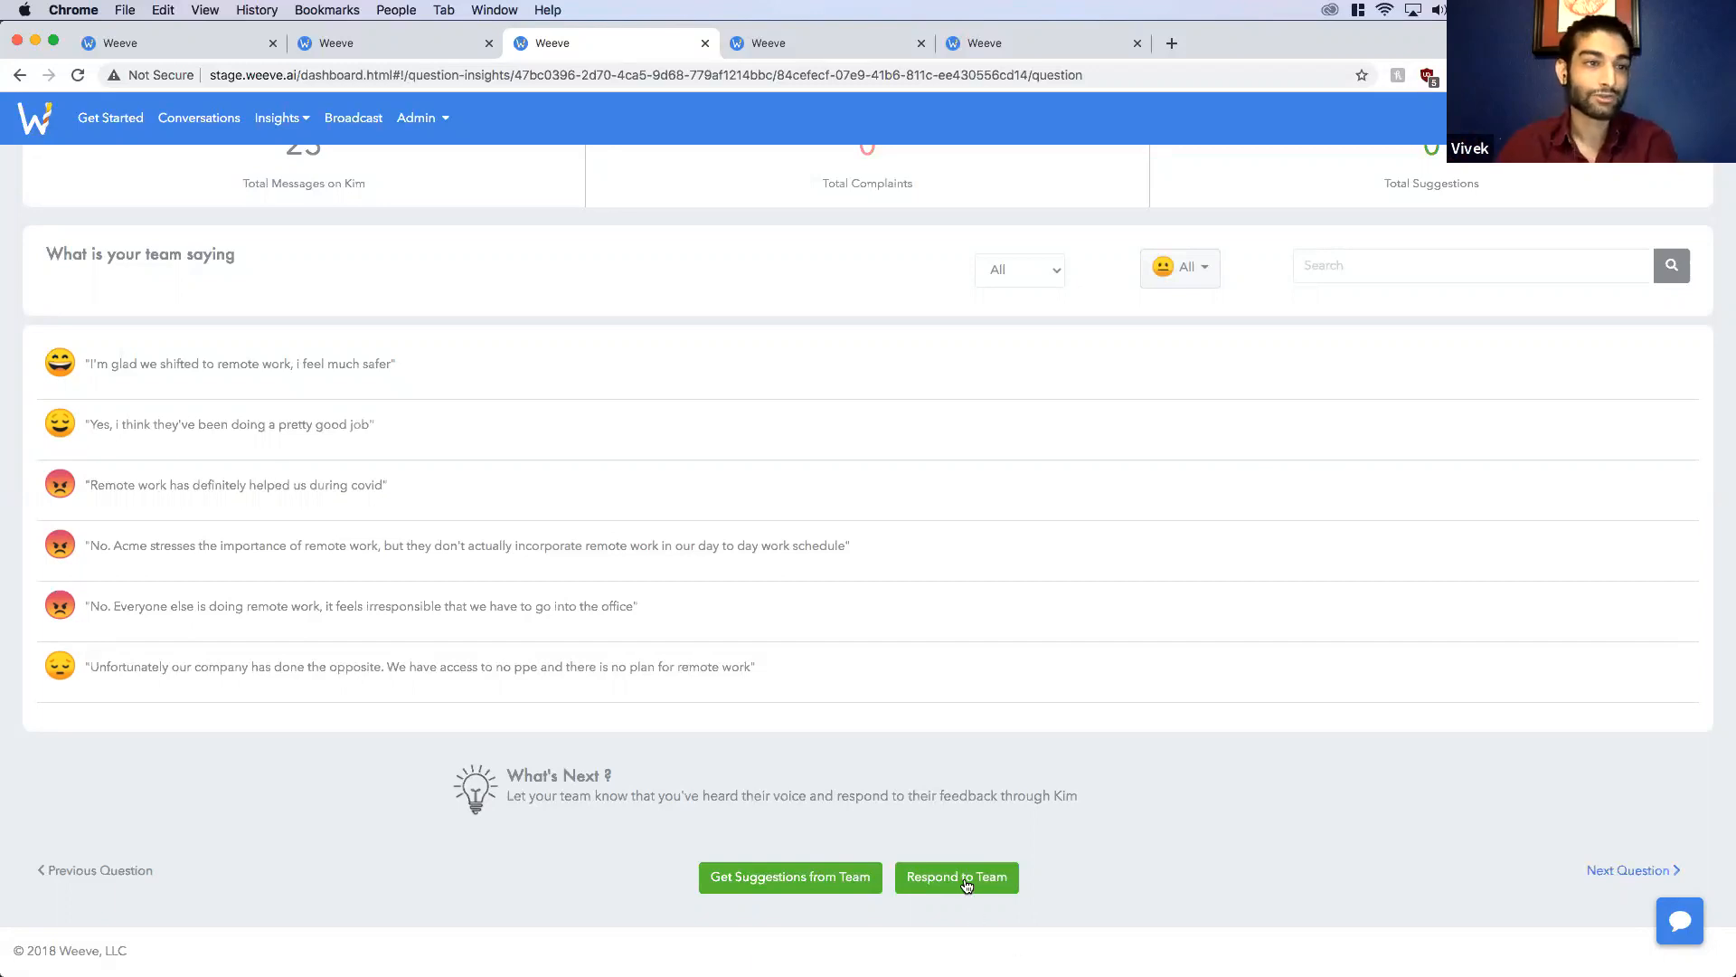
pyautogui.click(954, 876)
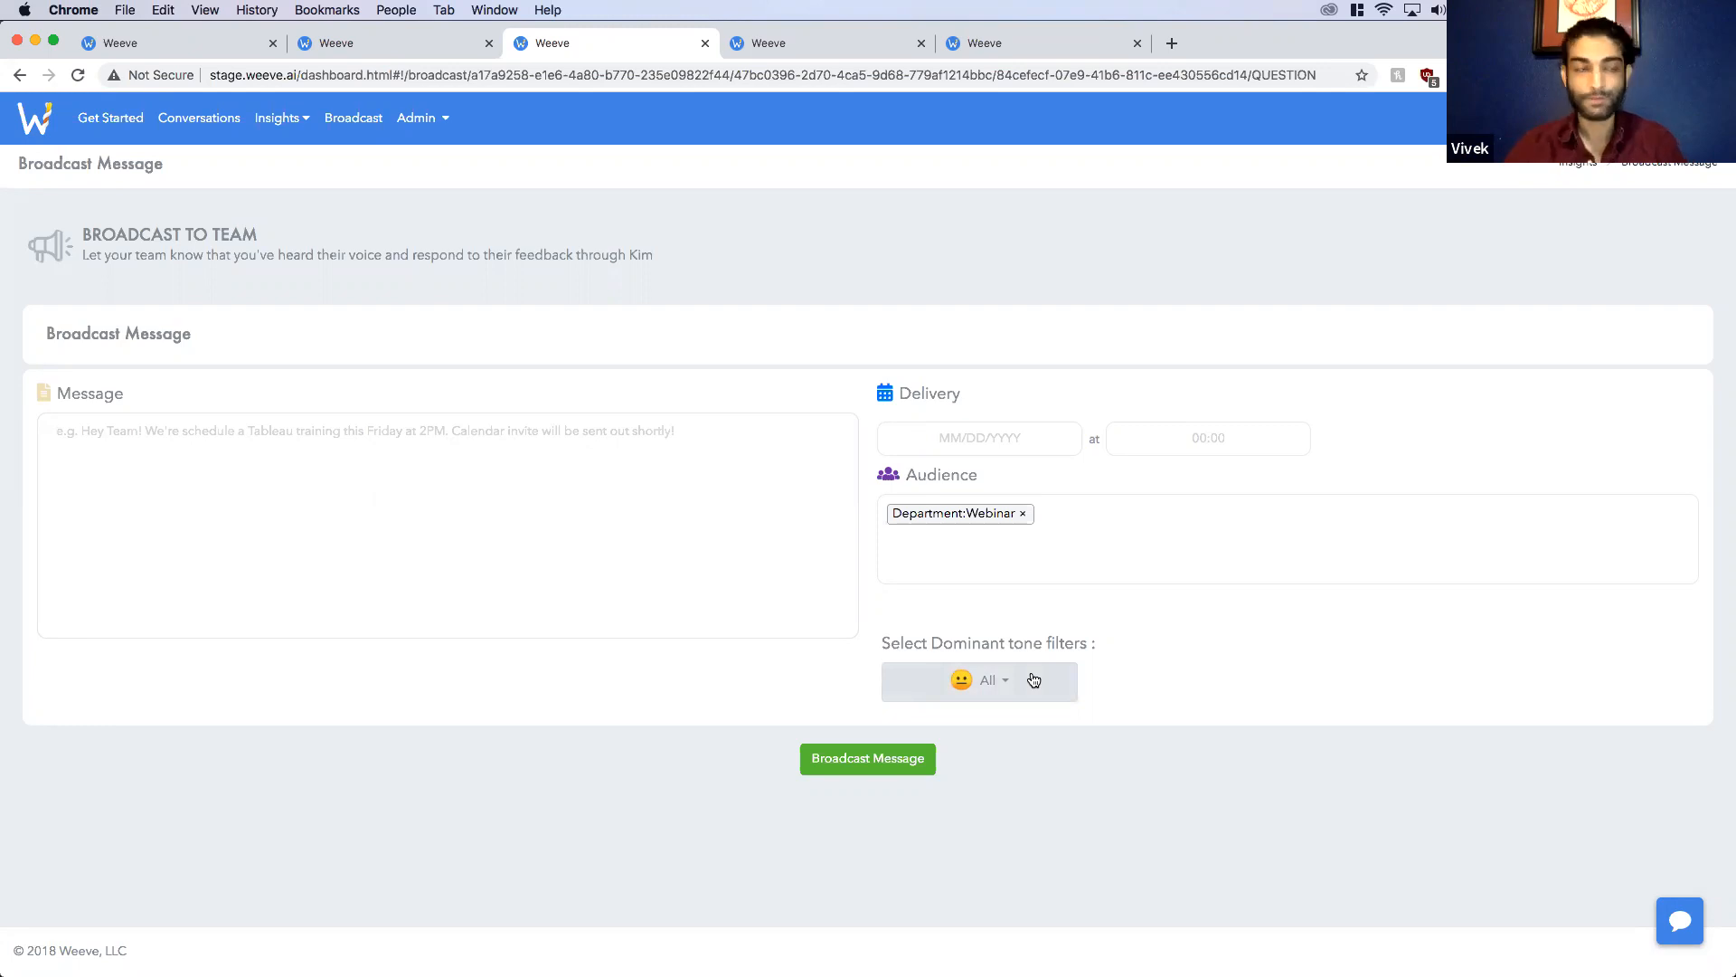
# Step: Filter the broadcast by Frustrated dominant tone, then return to the COVID-19 safety insights
pyautogui.click(978, 679)
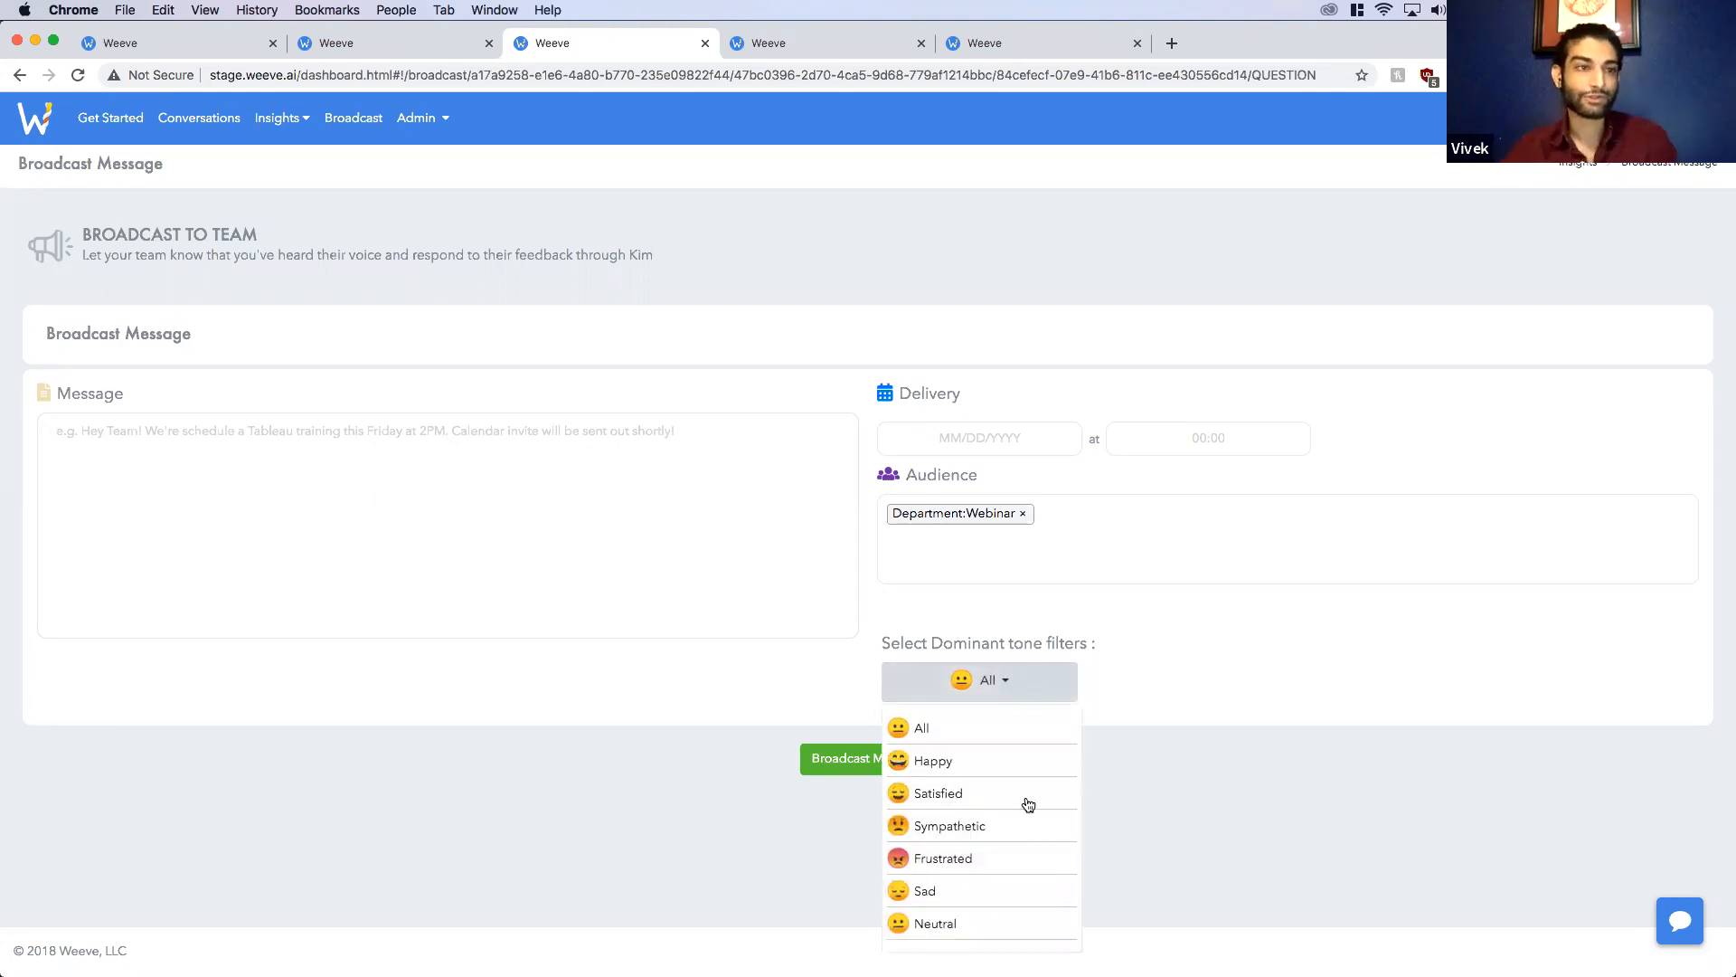
pyautogui.moveTo(986, 866)
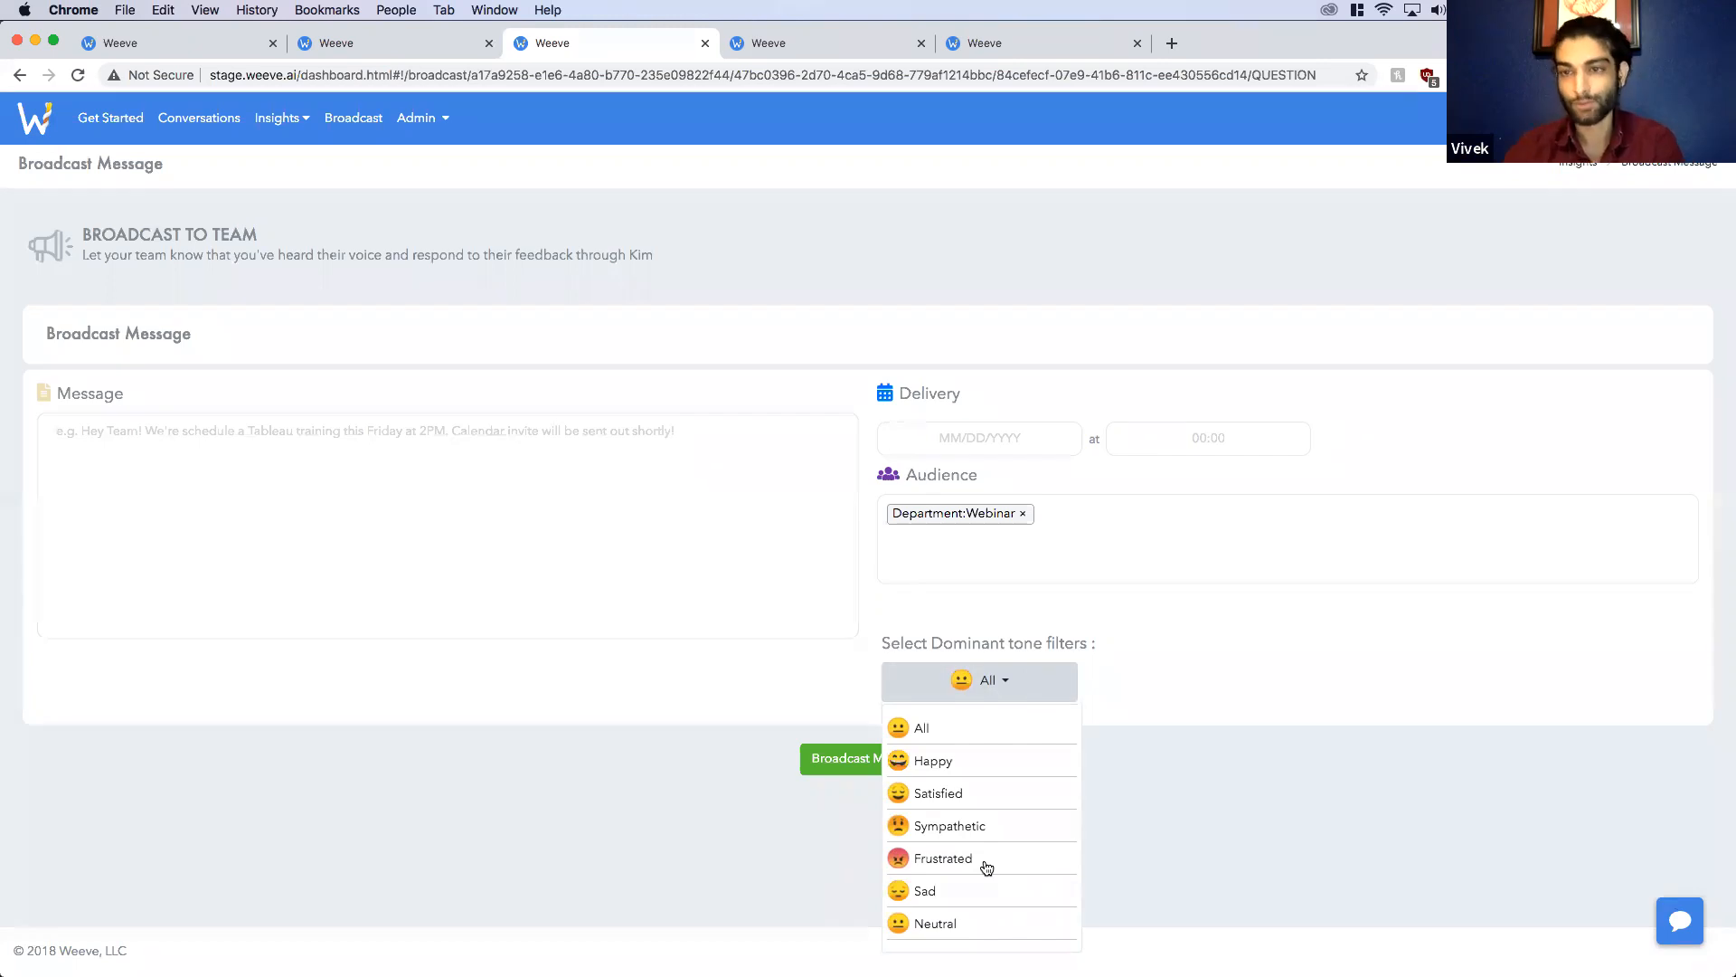
pyautogui.click(942, 857)
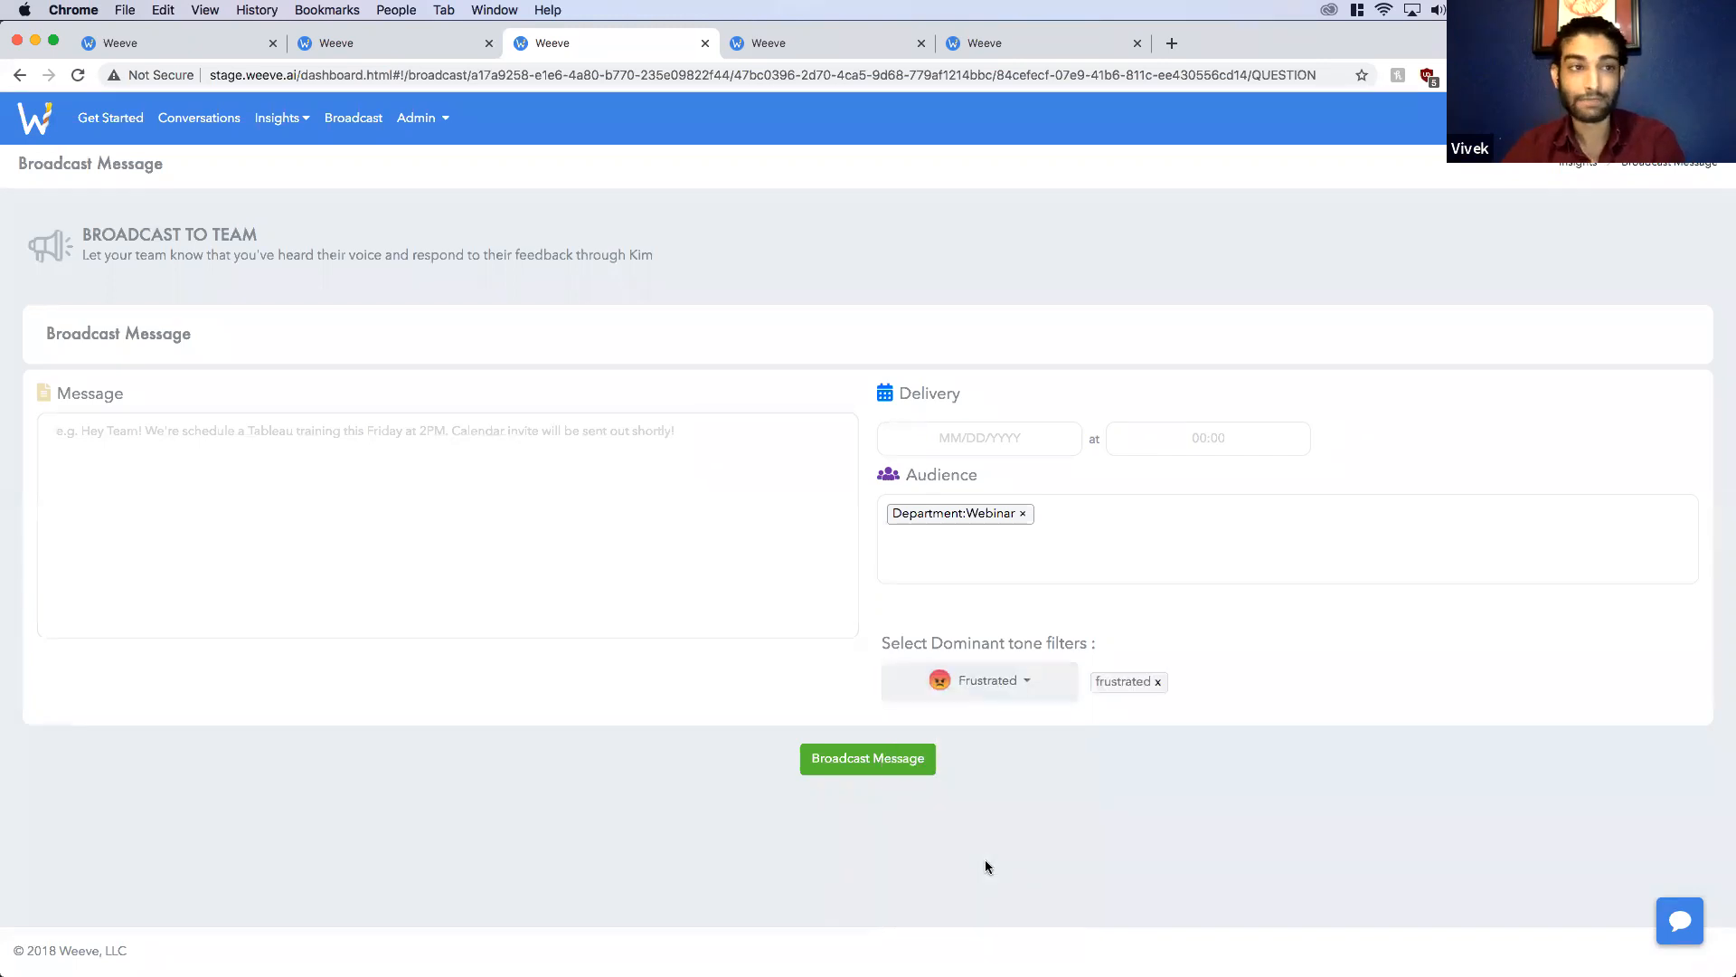
pyautogui.click(978, 680)
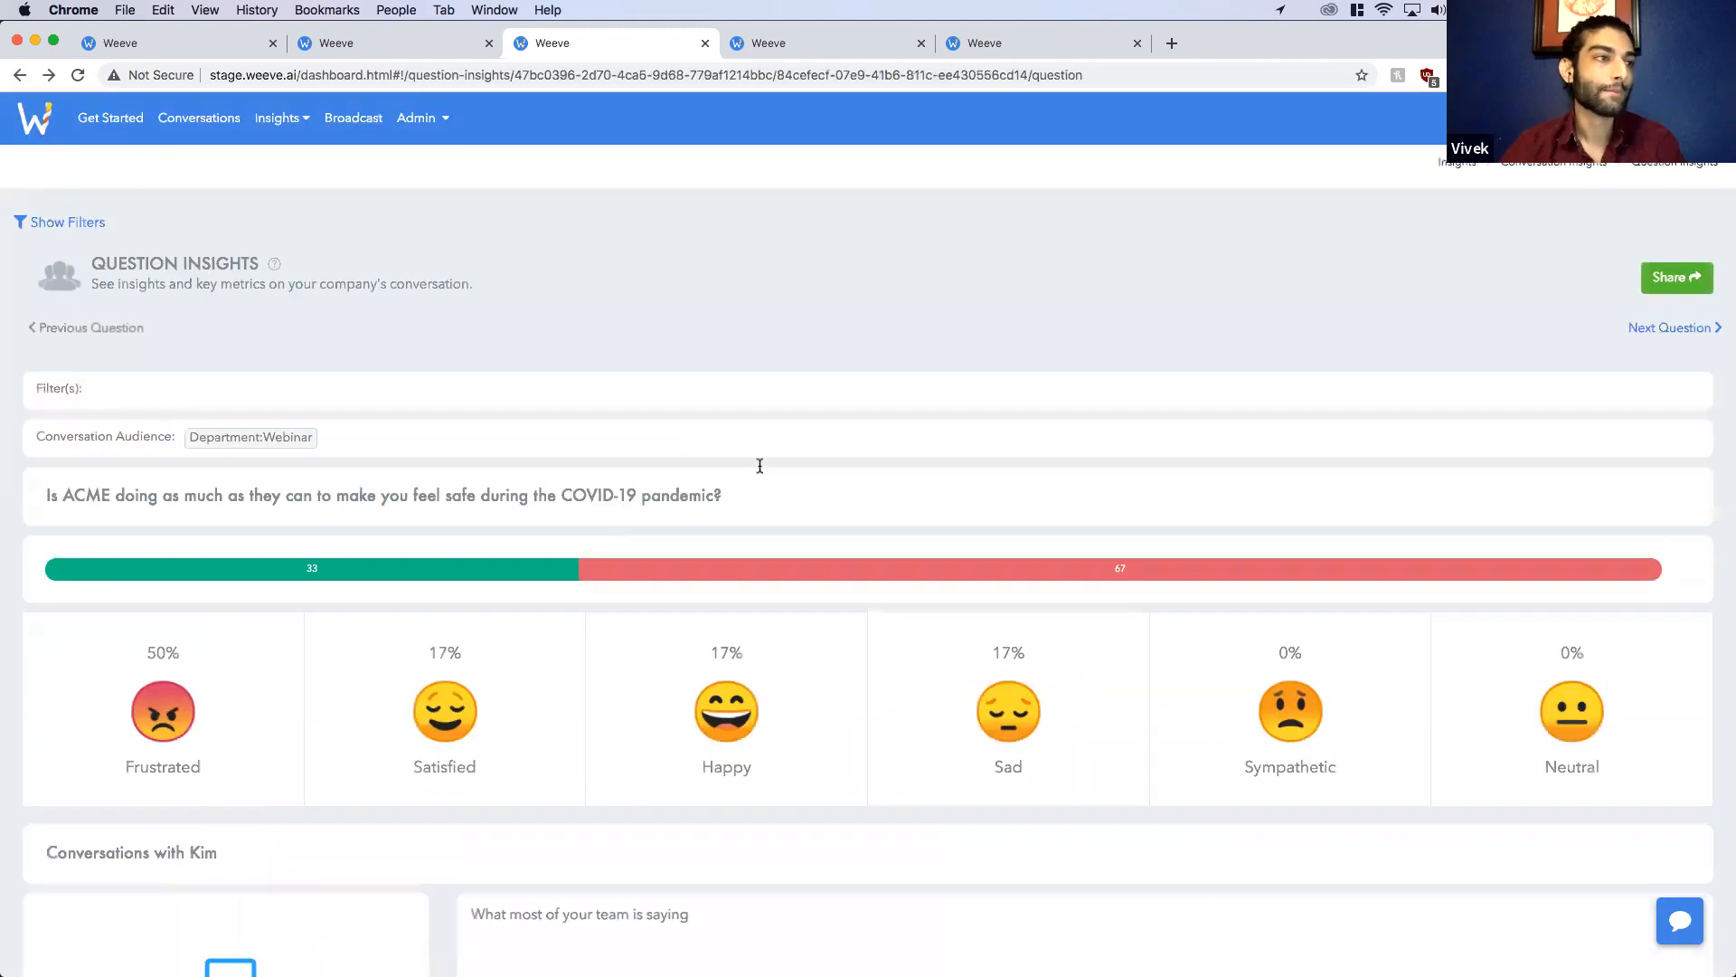
# Step: Start a Get Suggestions from Team request with automated Kim check-ins set to Yes, then cancel it
pyautogui.scroll(-3)
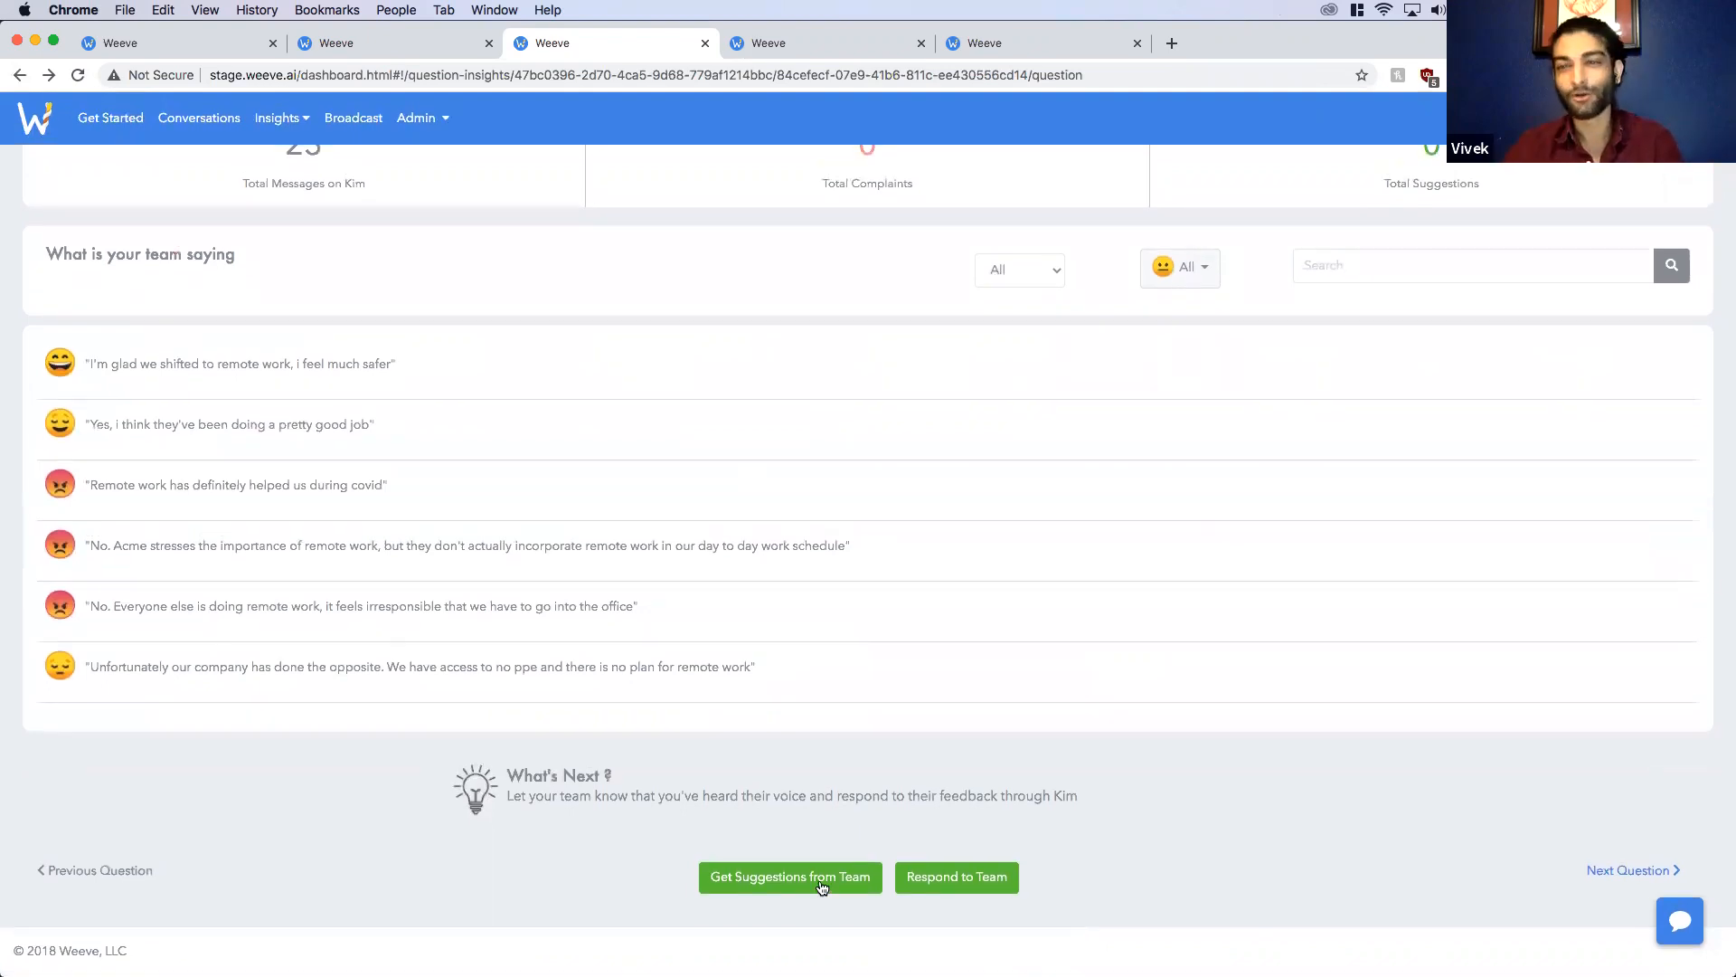
pyautogui.click(790, 877)
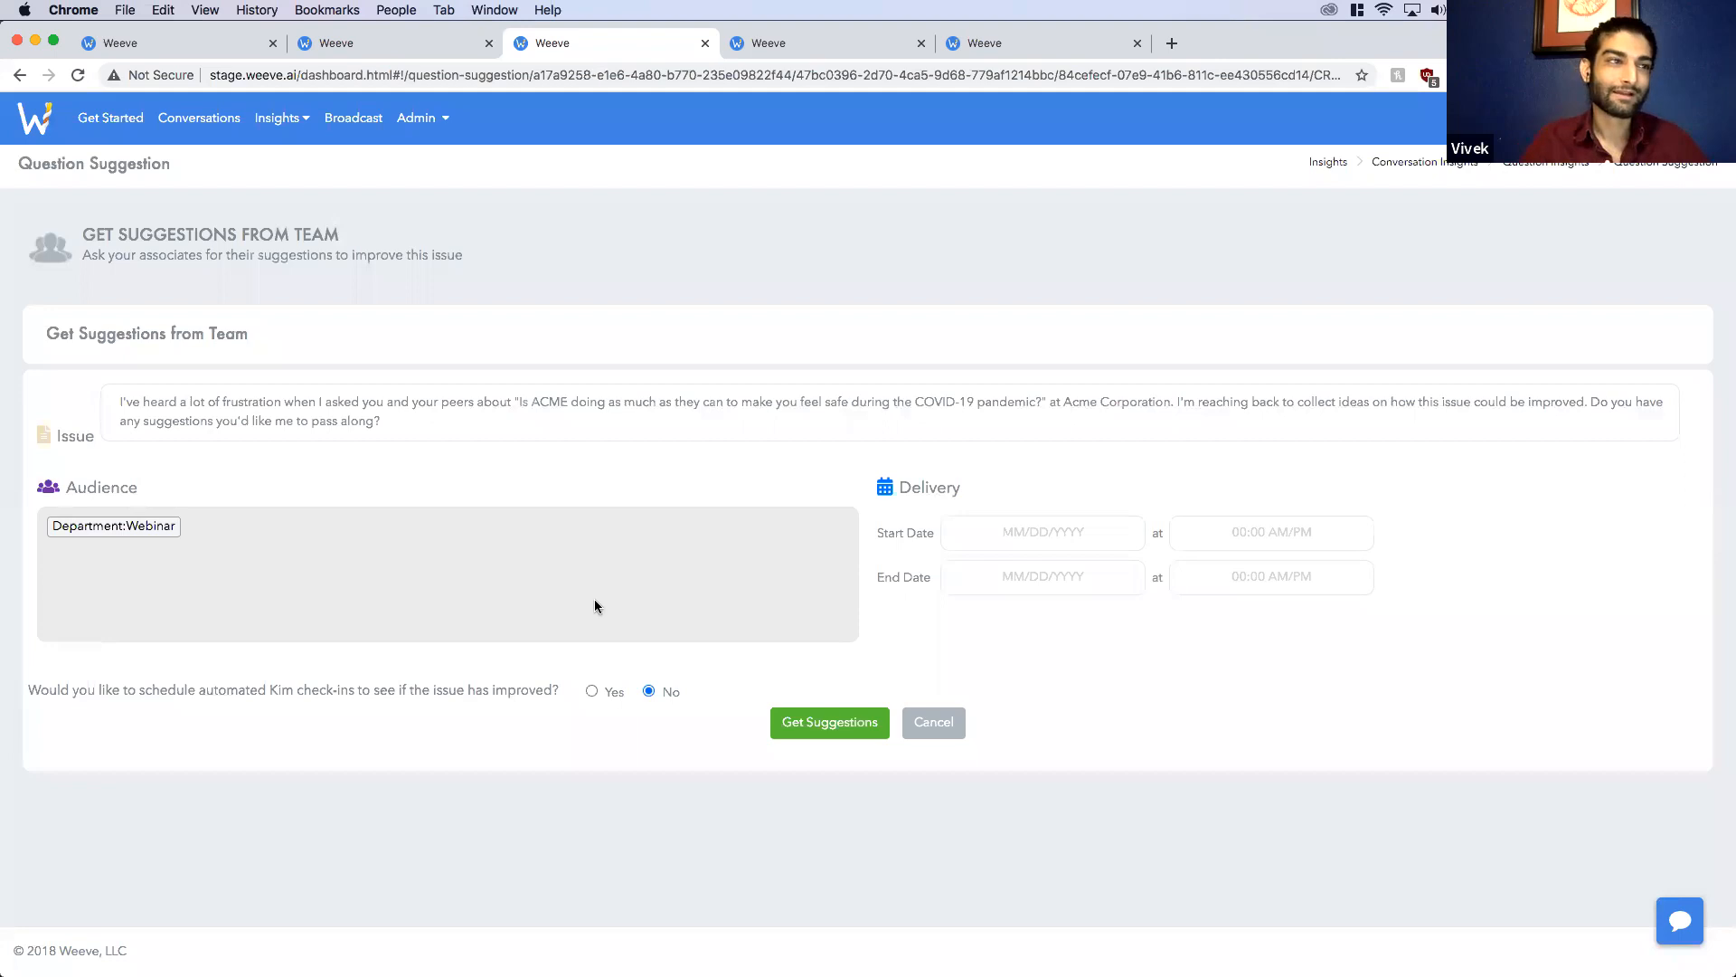
pyautogui.click(592, 691)
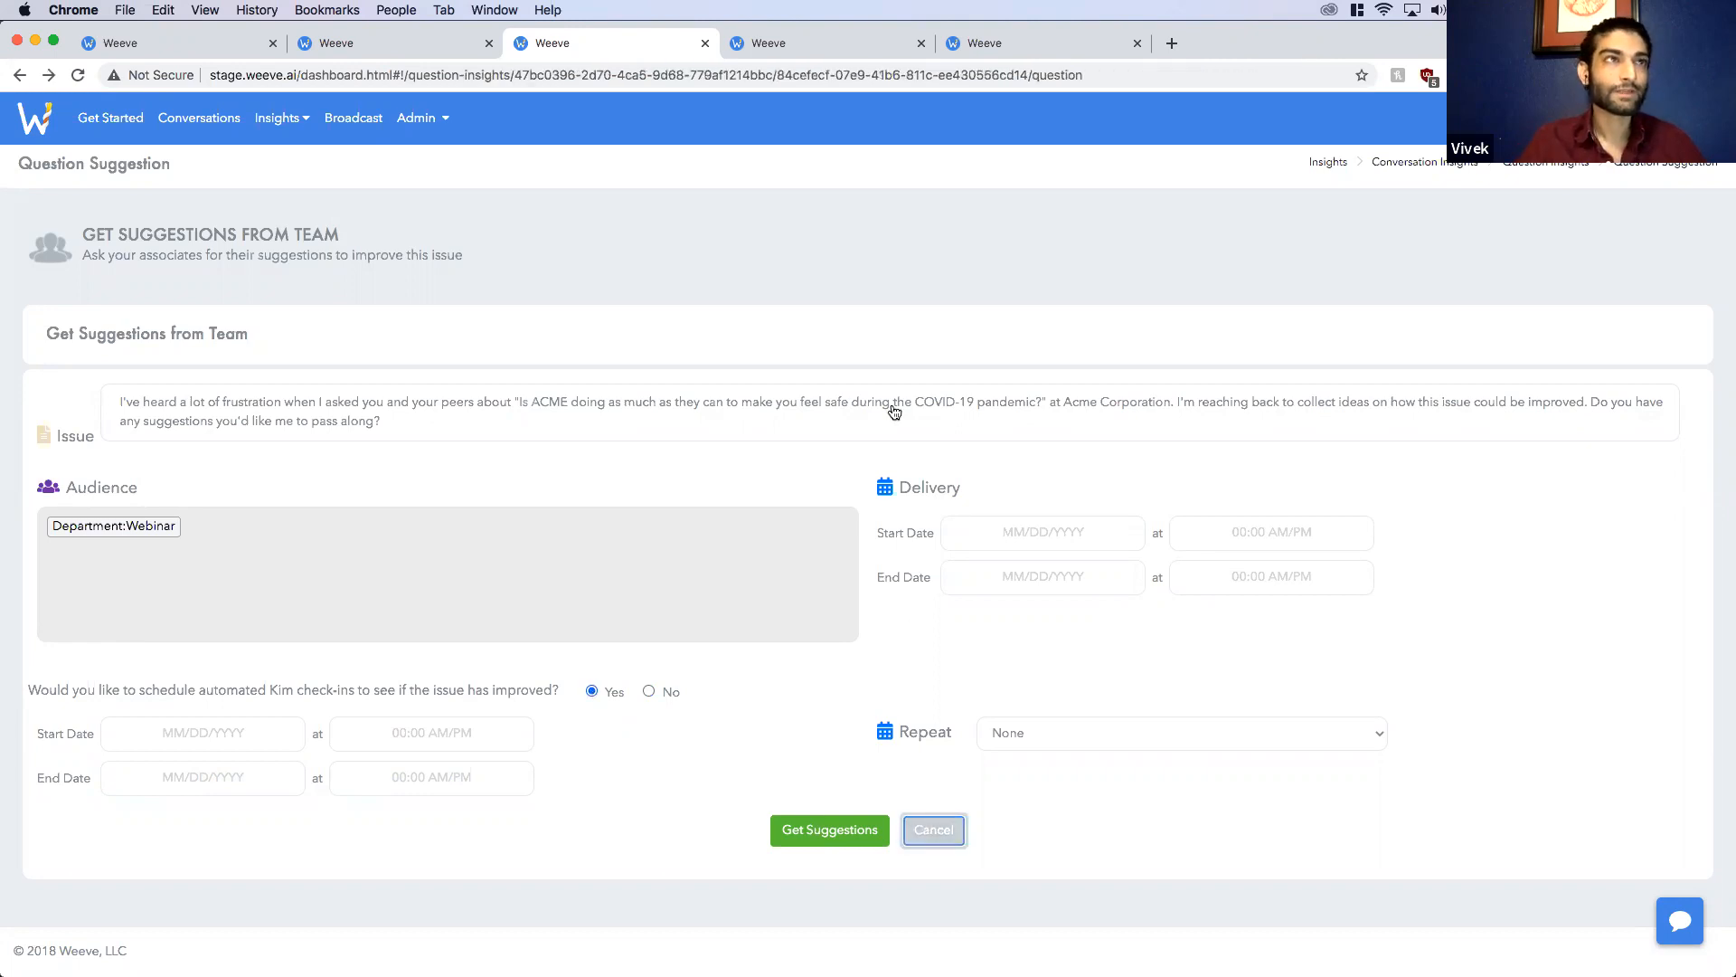
pyautogui.click(825, 43)
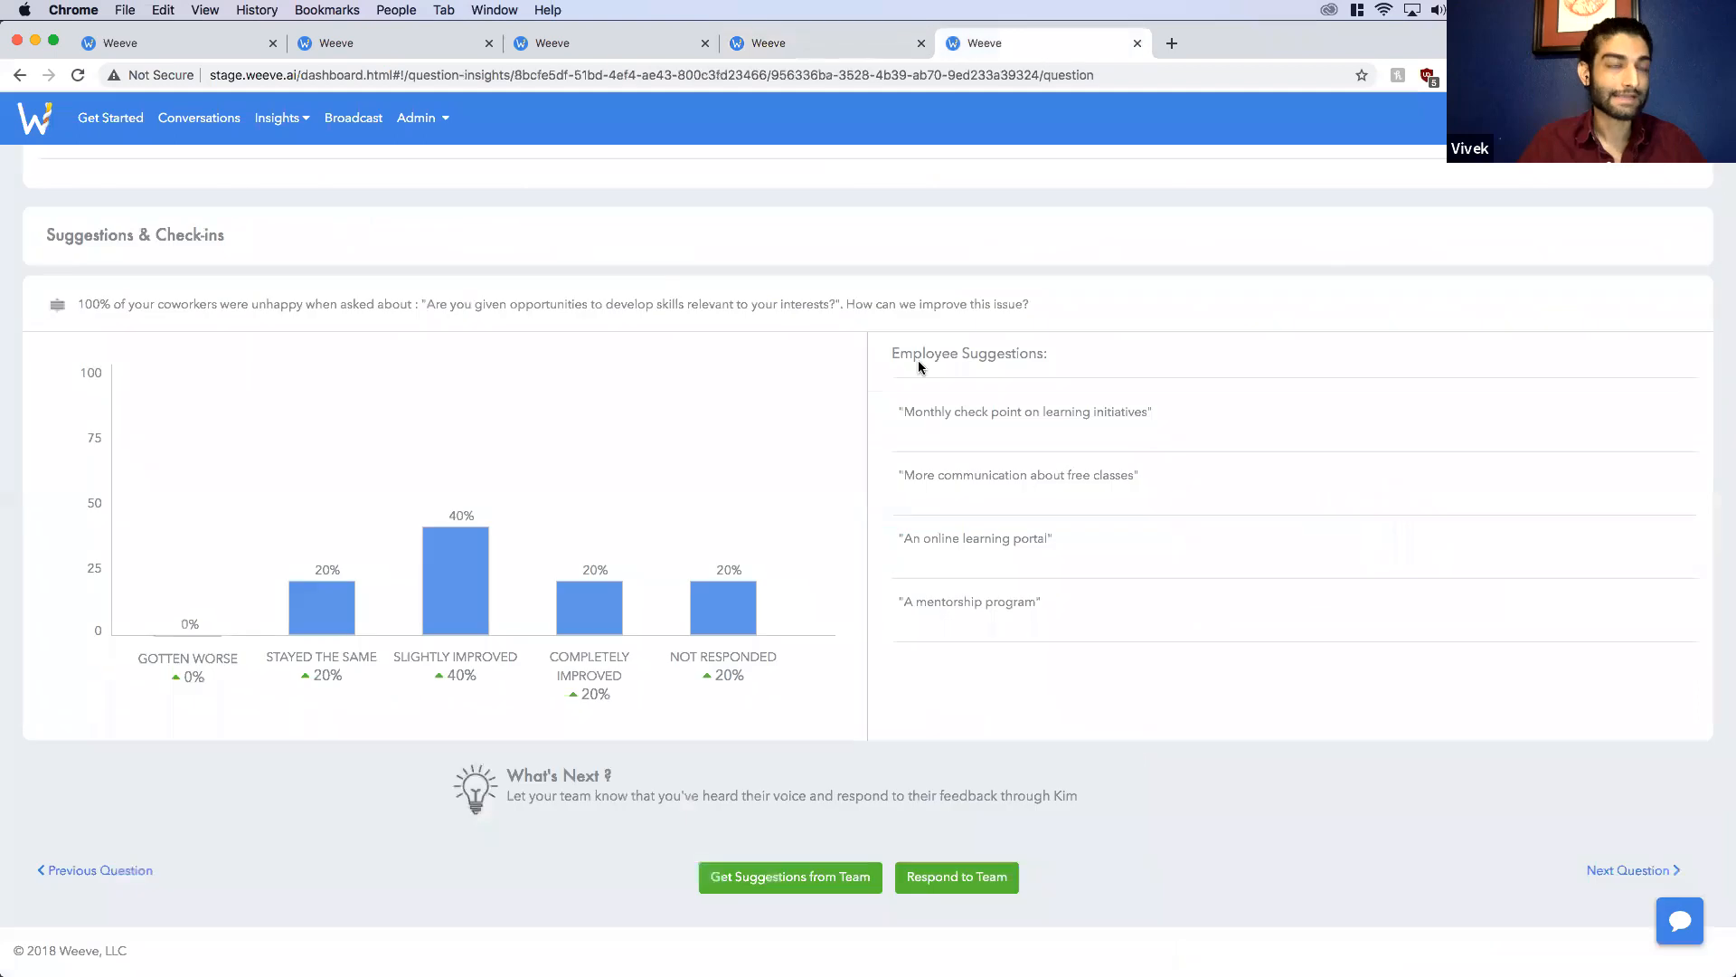
# Step: Scroll through the skills question's Suggestions & Check-ins results
pyautogui.scroll(-3)
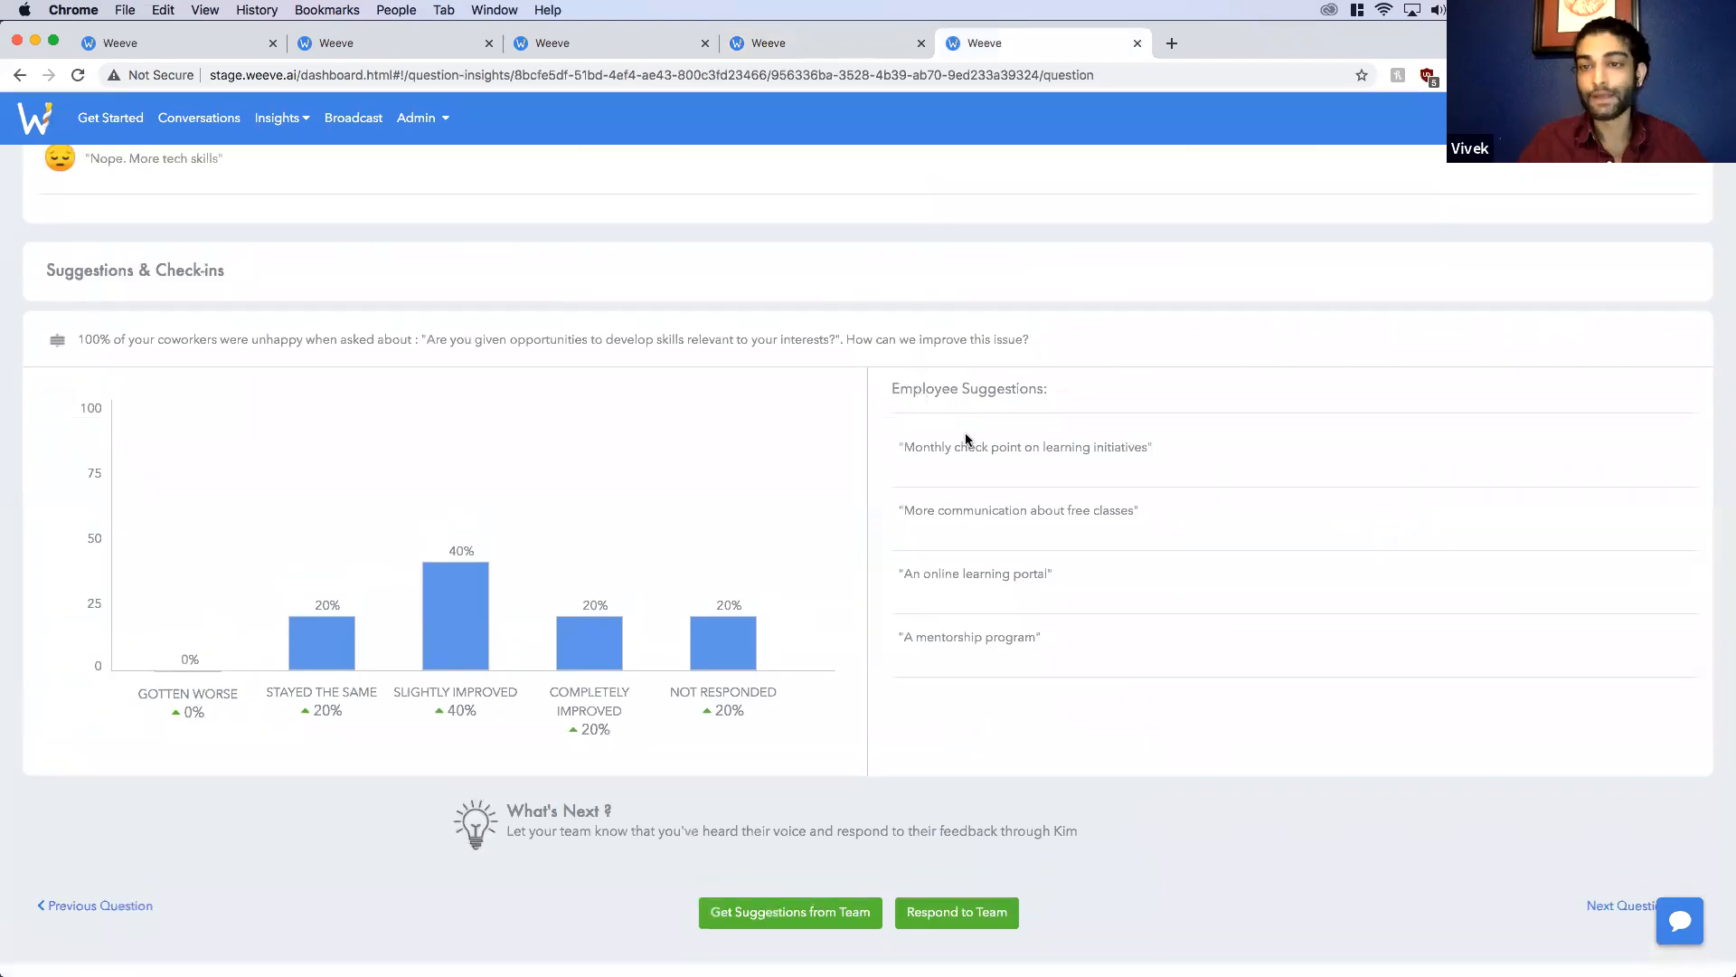
pyautogui.moveTo(1005, 415)
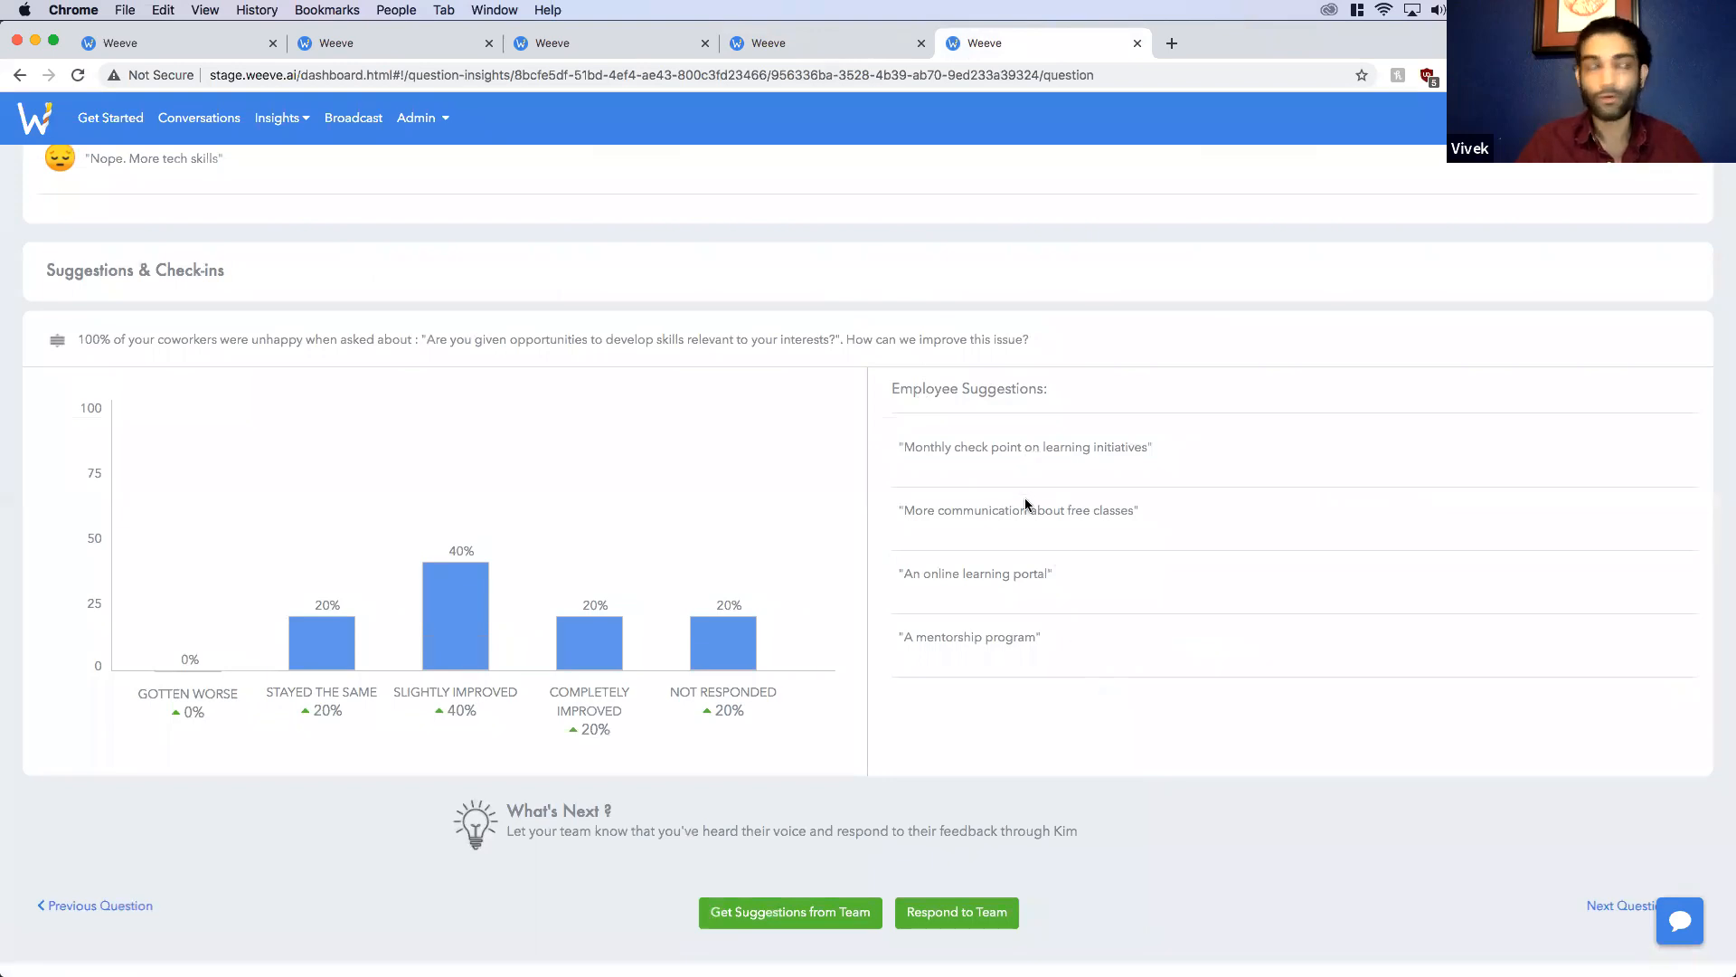
pyautogui.moveTo(974, 365)
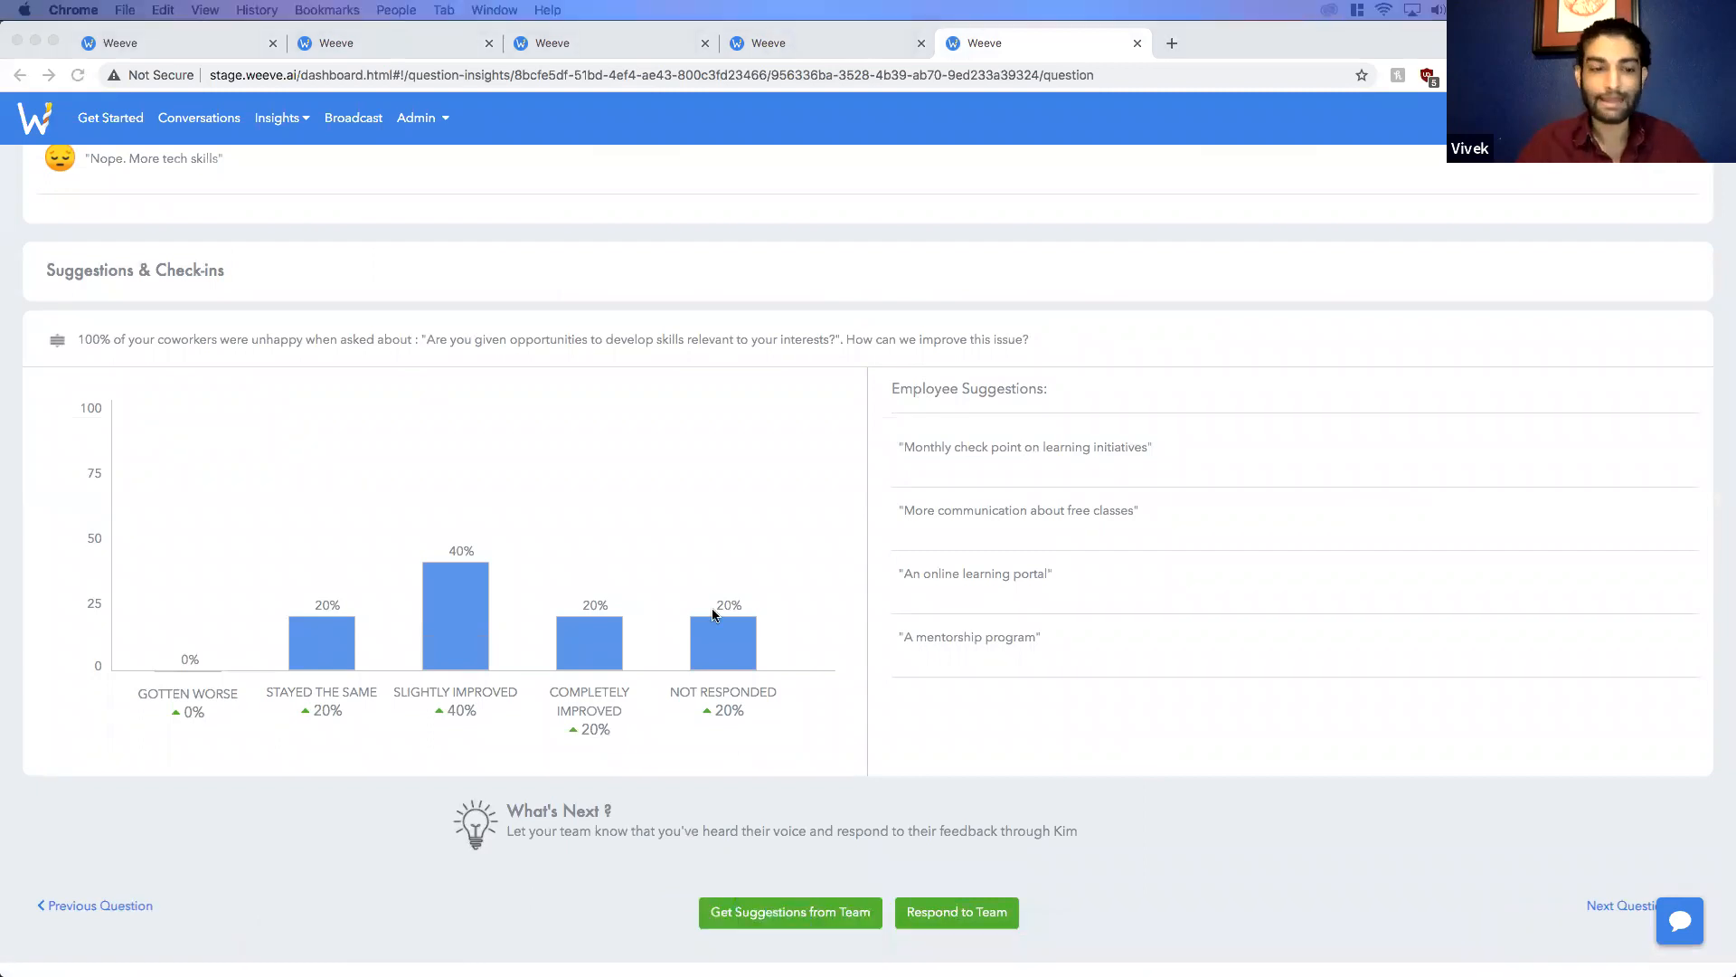
pyautogui.moveTo(1121, 784)
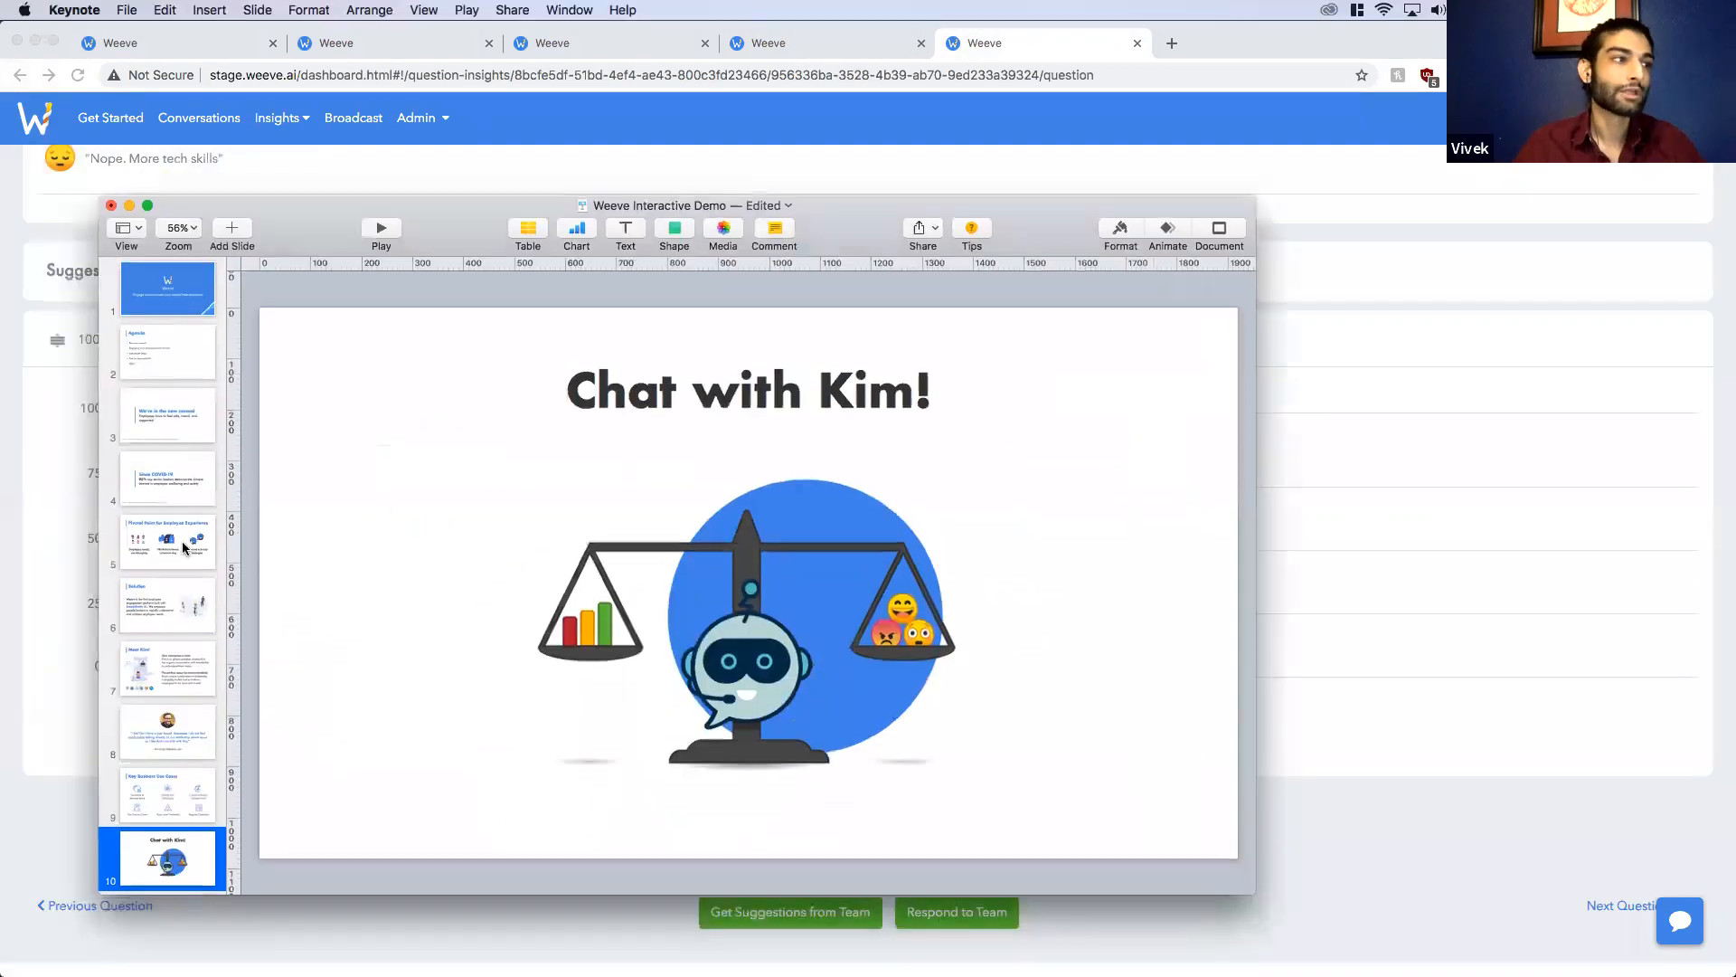
# Step: Step past Chat with Kim! and Path to Improvement to the '18X Faster Issue-to-Result' slide
pyautogui.scroll(-3)
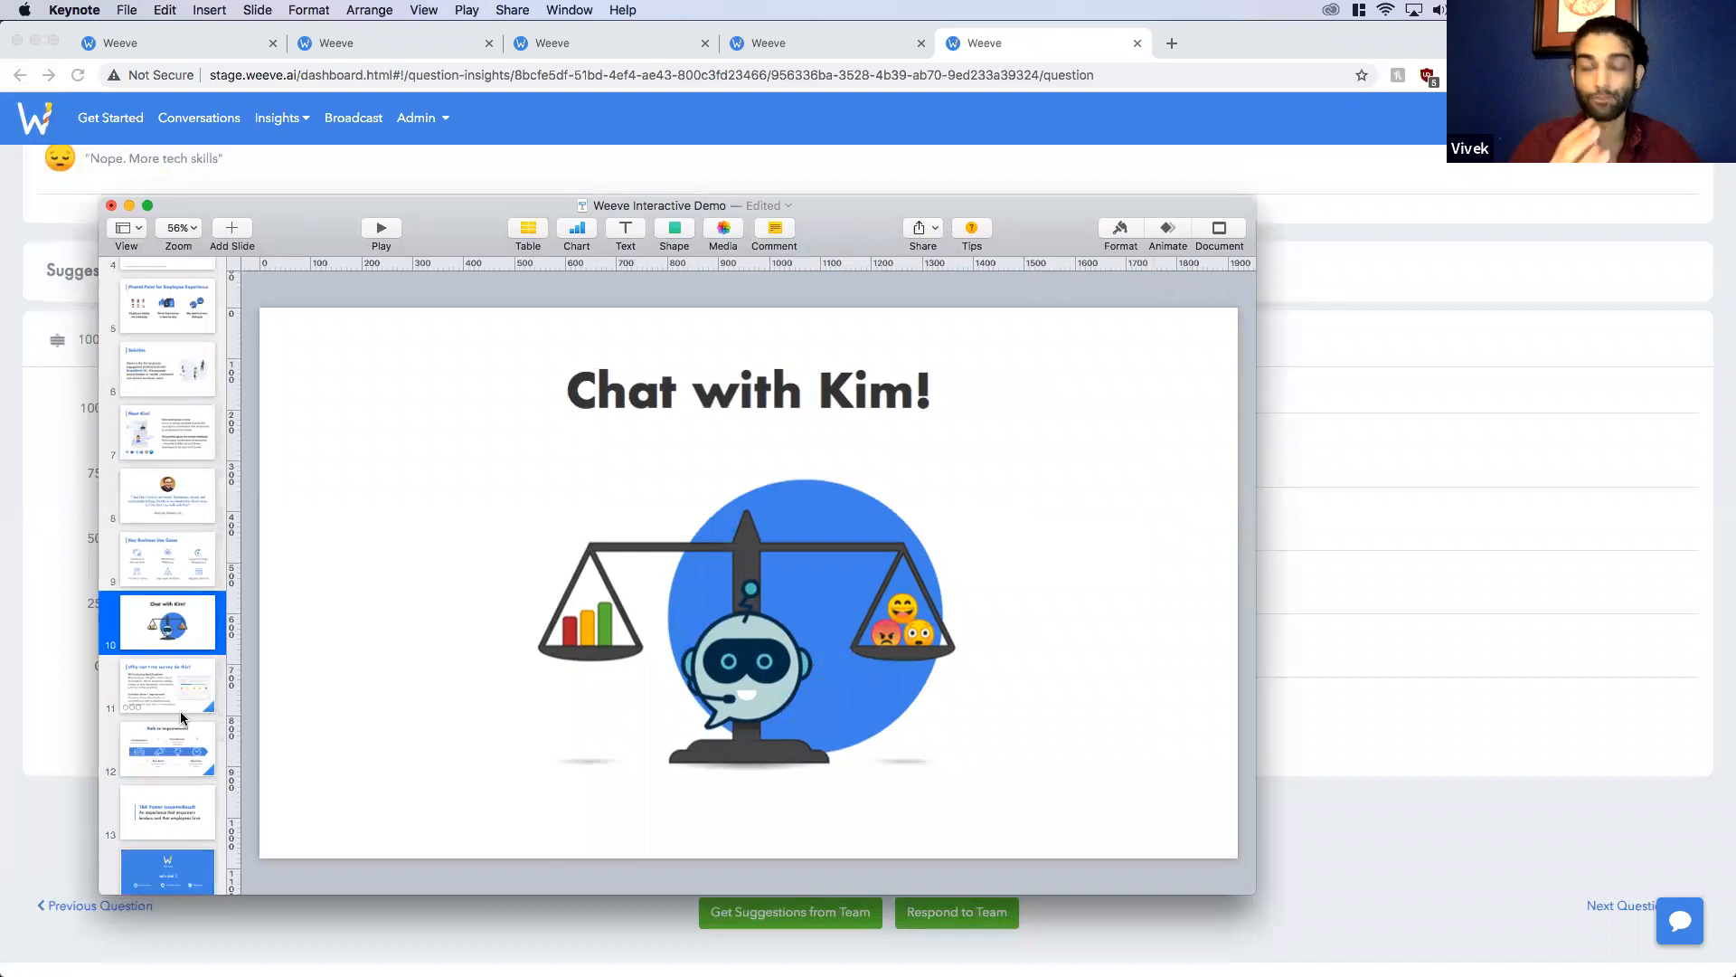
pyautogui.click(166, 749)
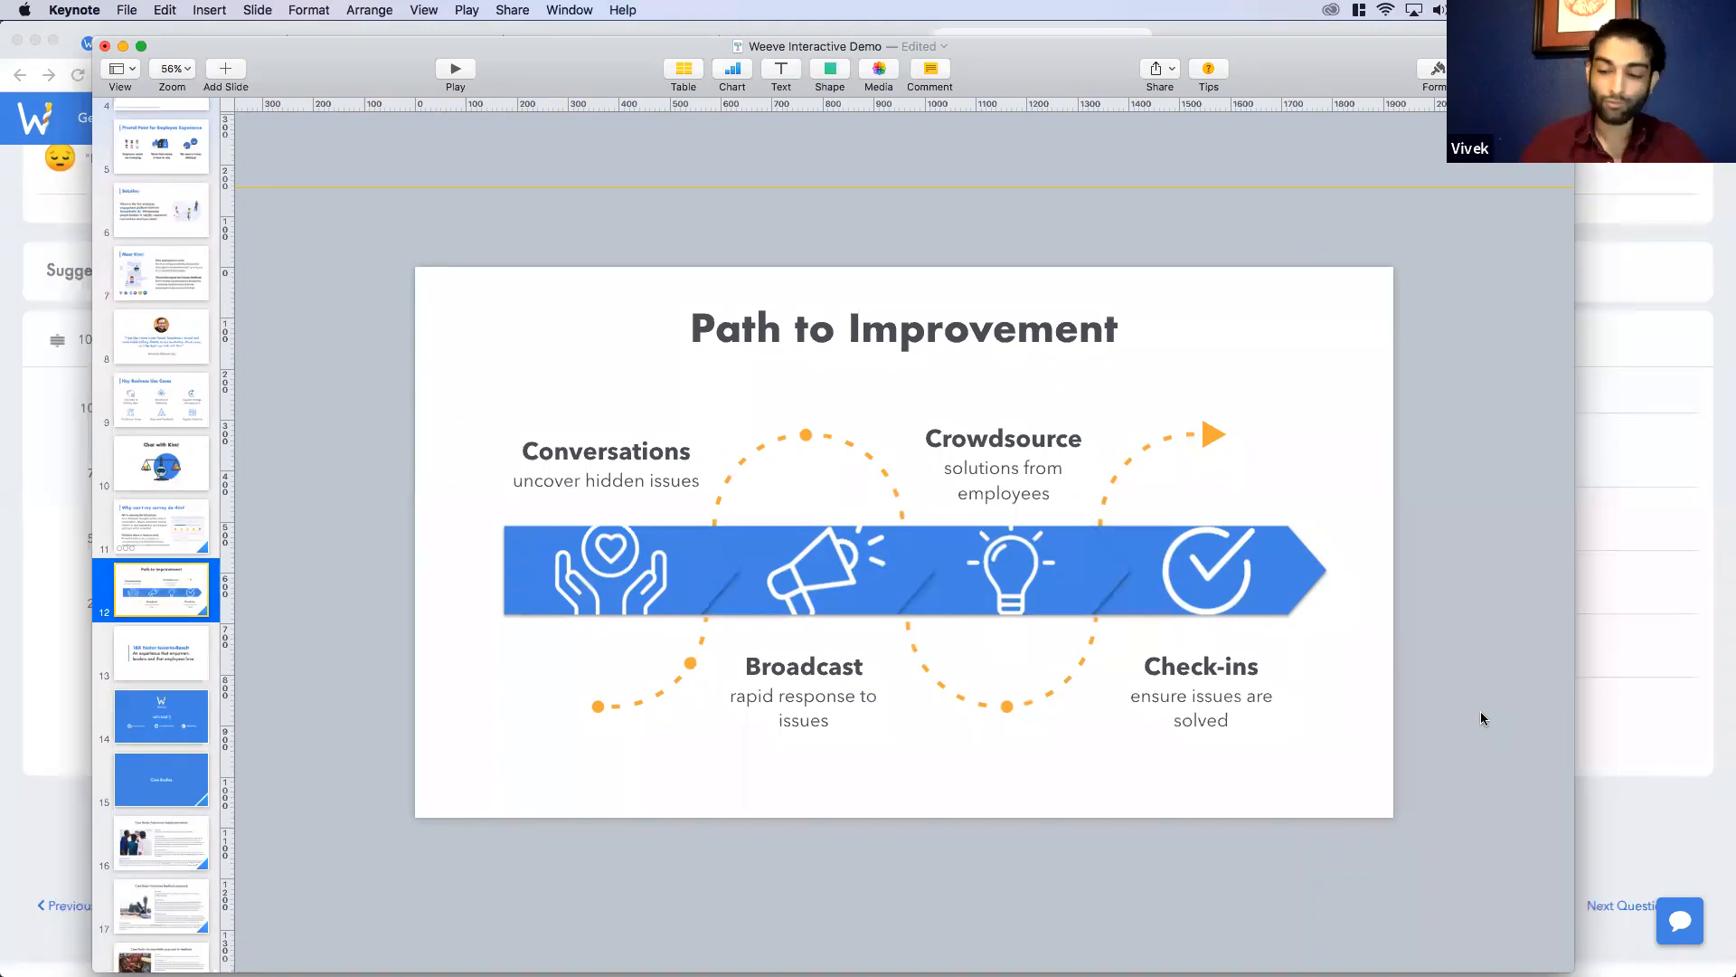
pyautogui.click(161, 652)
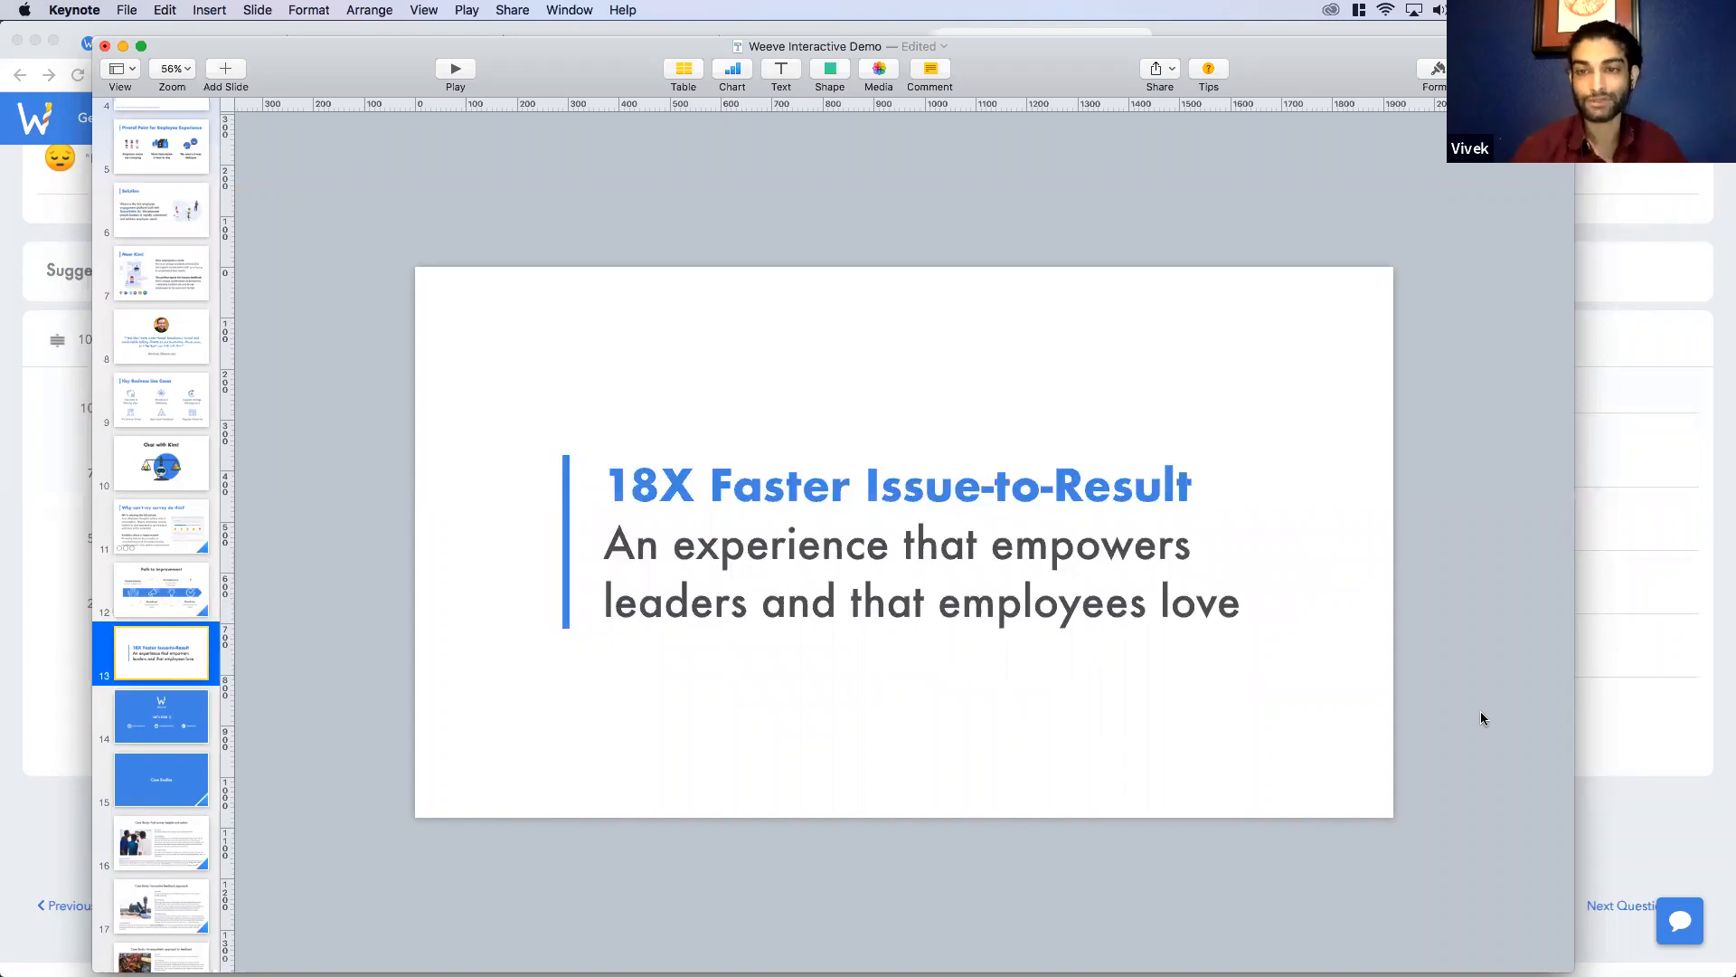
pyautogui.moveTo(1724, 659)
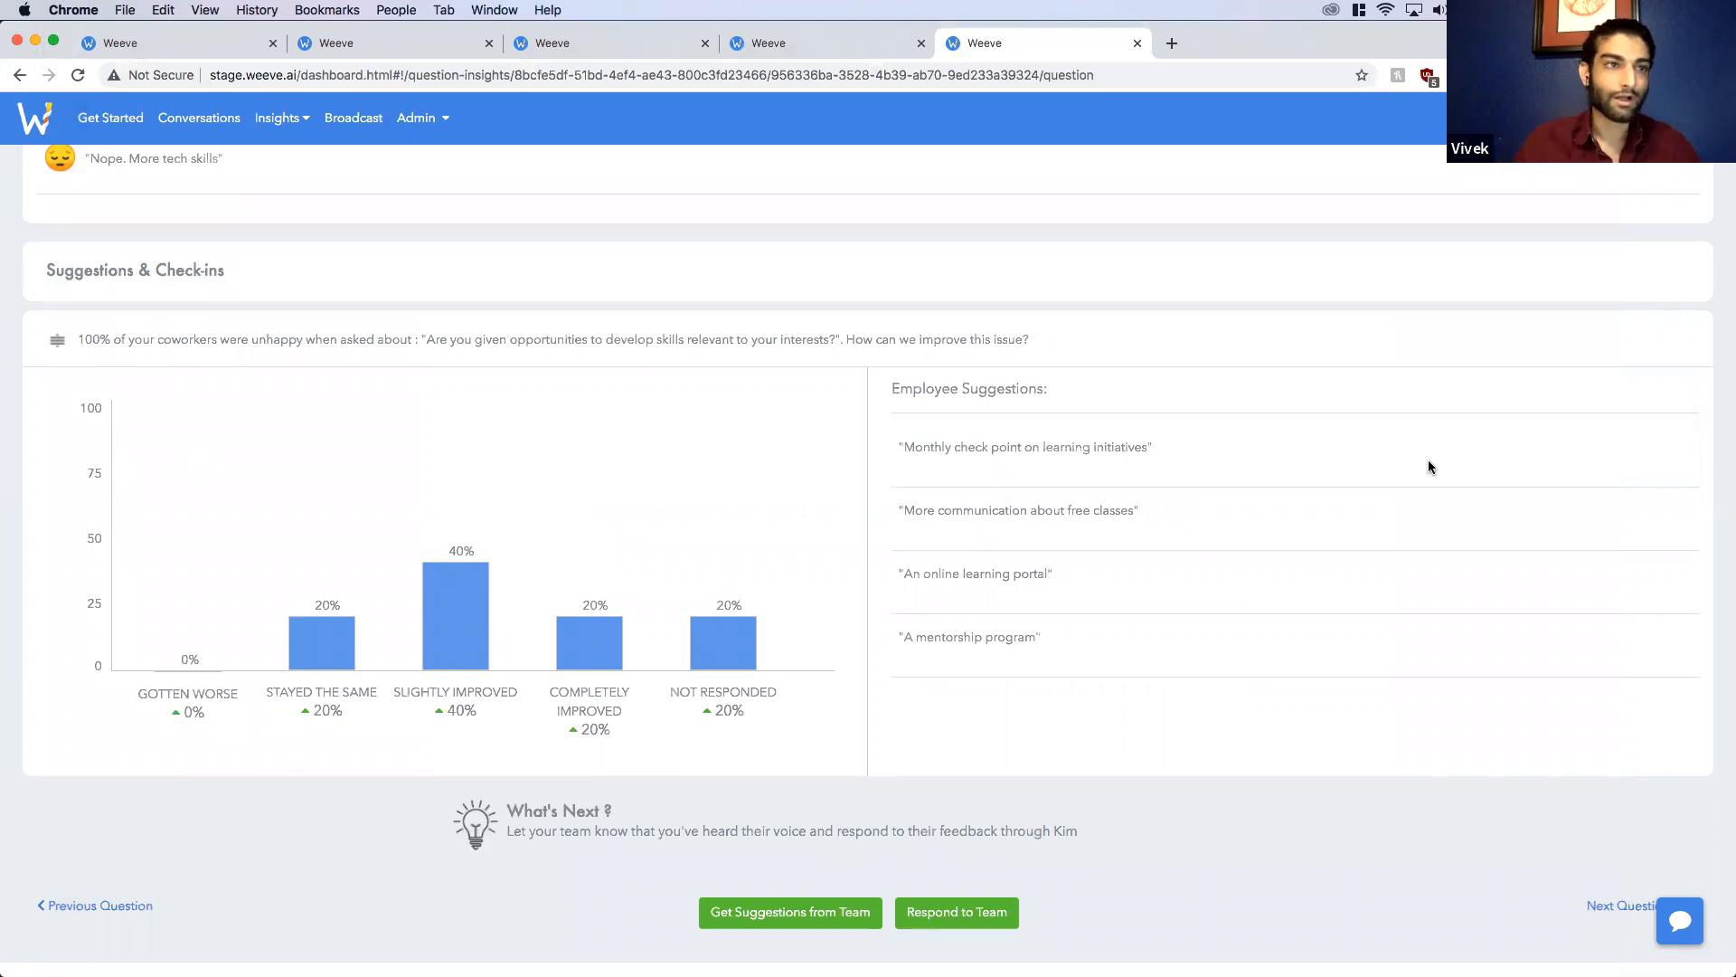
pyautogui.moveTo(911, 10)
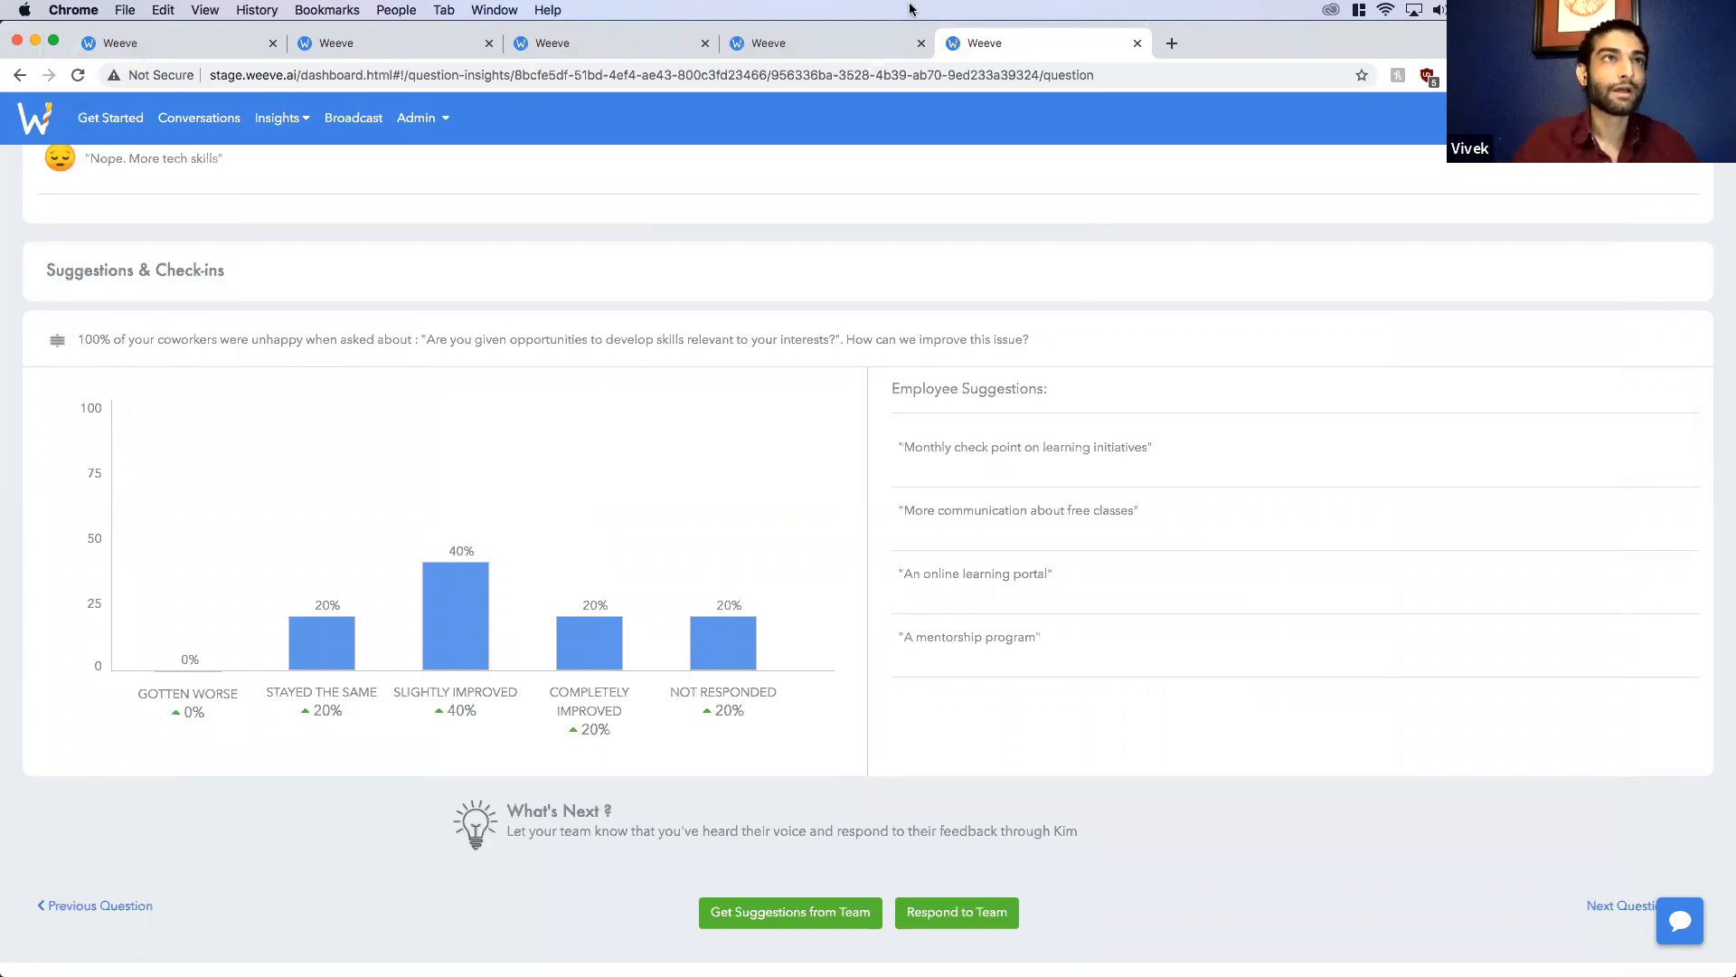
pyautogui.moveTo(1192, 49)
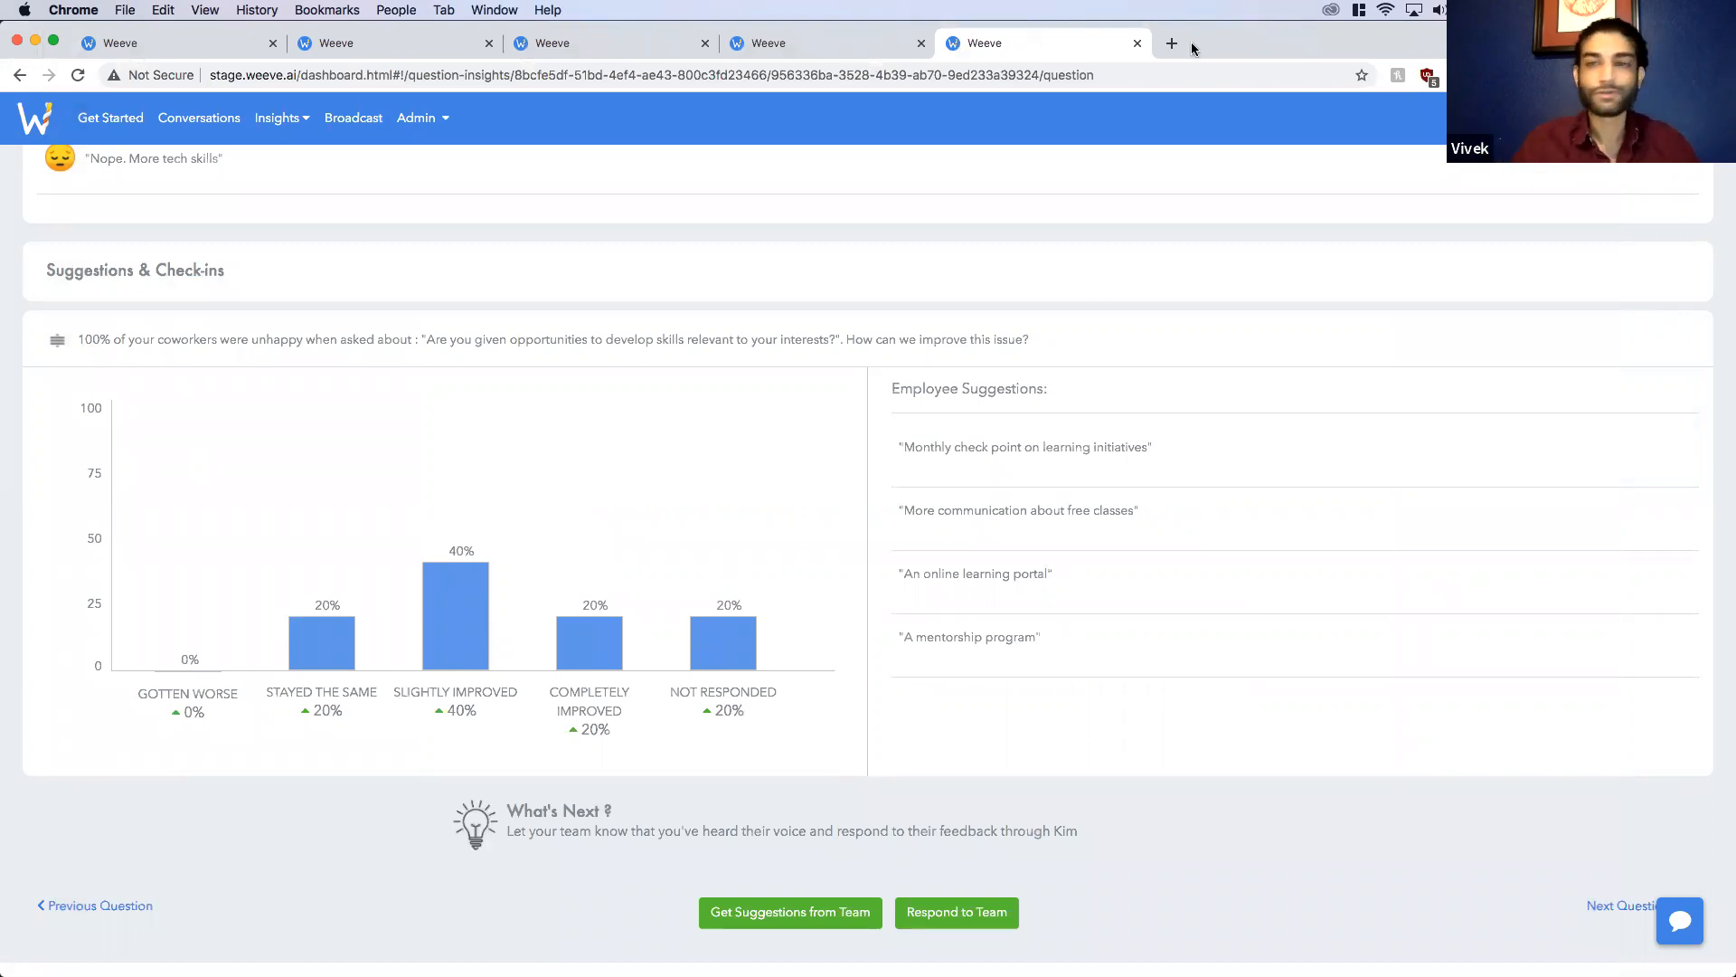
pyautogui.moveTo(1208, 89)
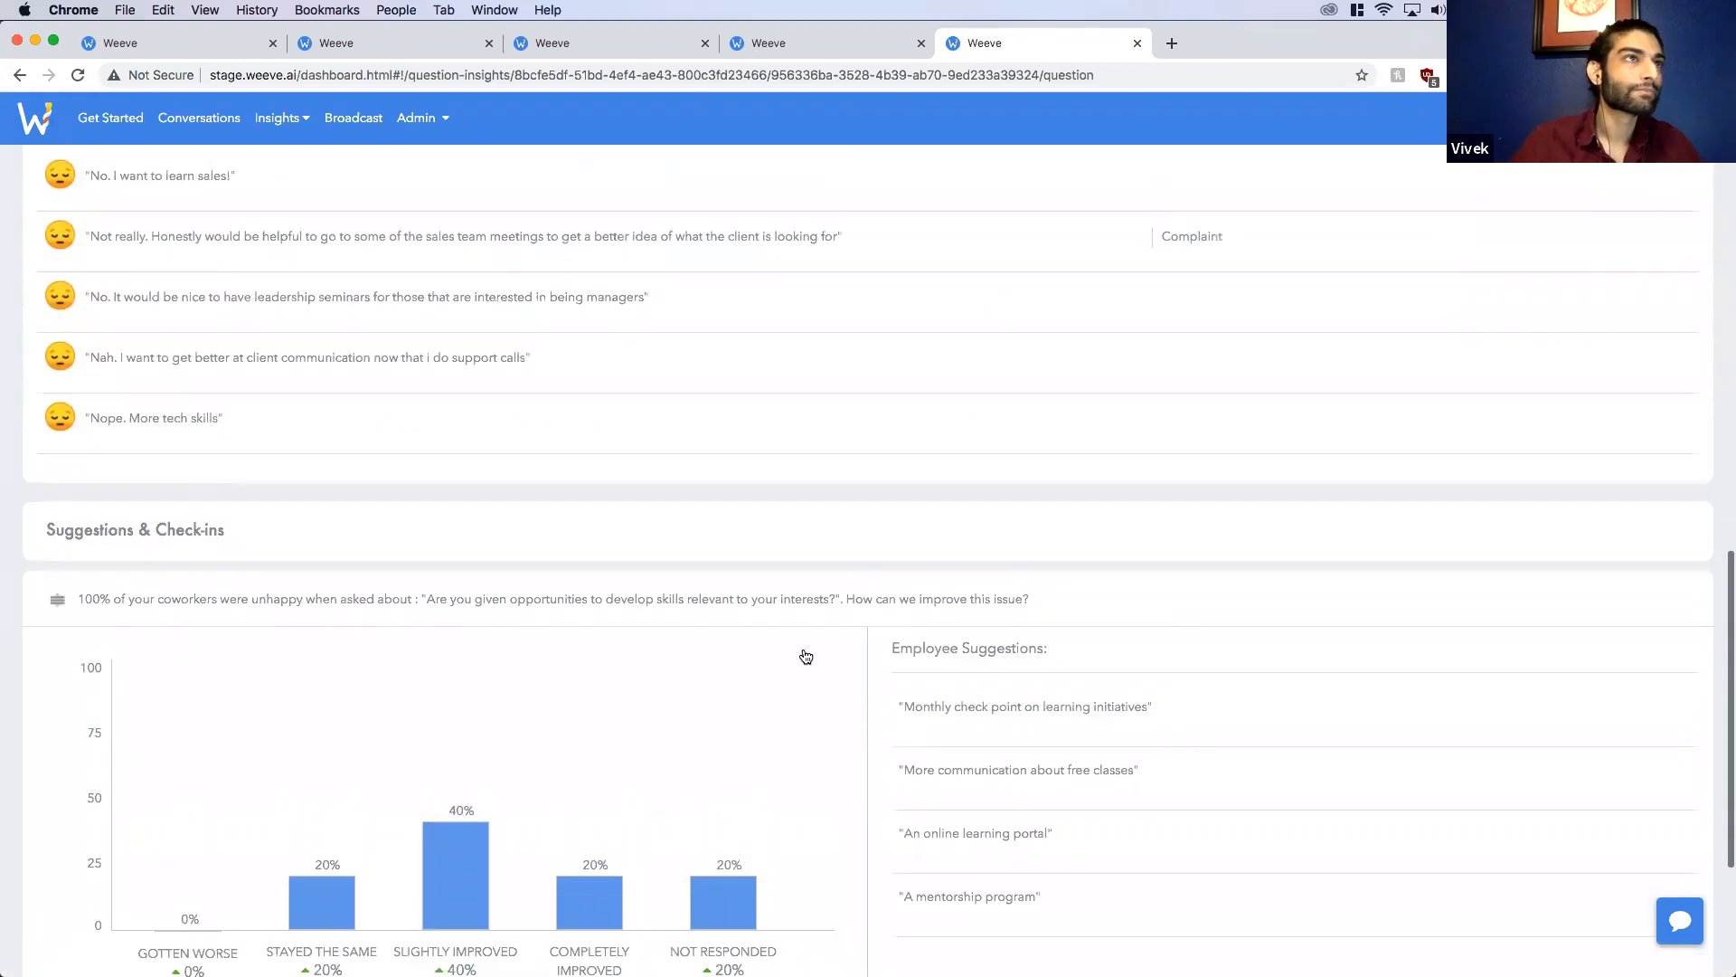
pyautogui.scroll(-3)
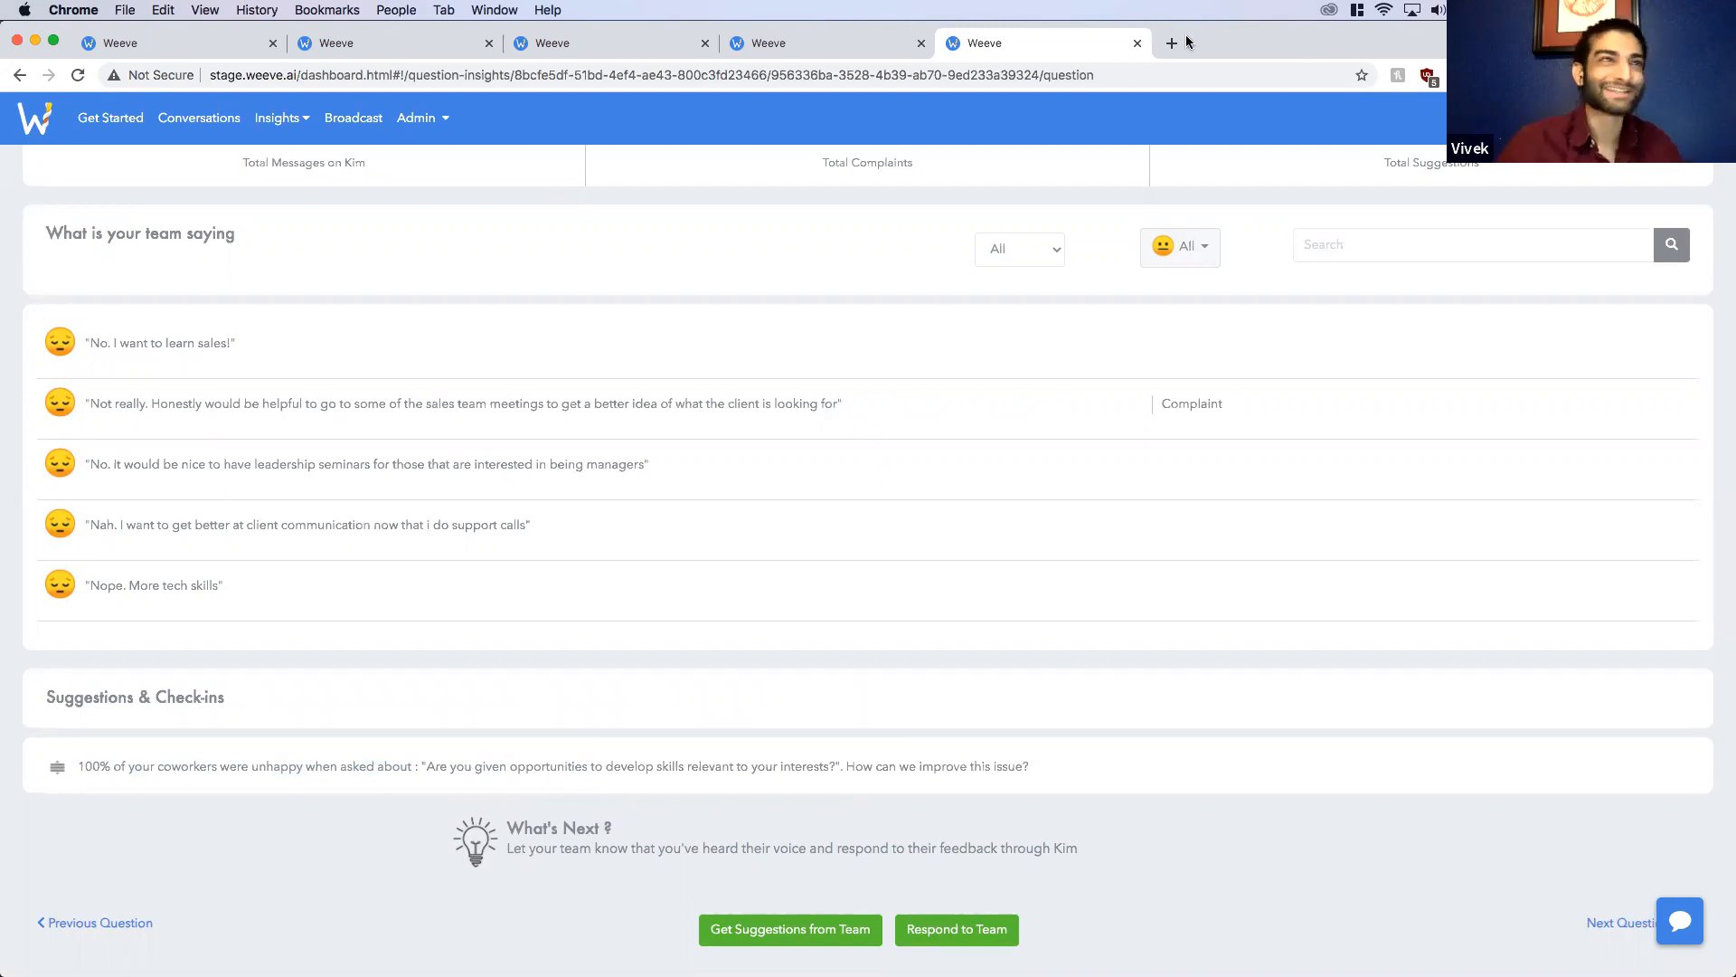
pyautogui.moveTo(1234, 101)
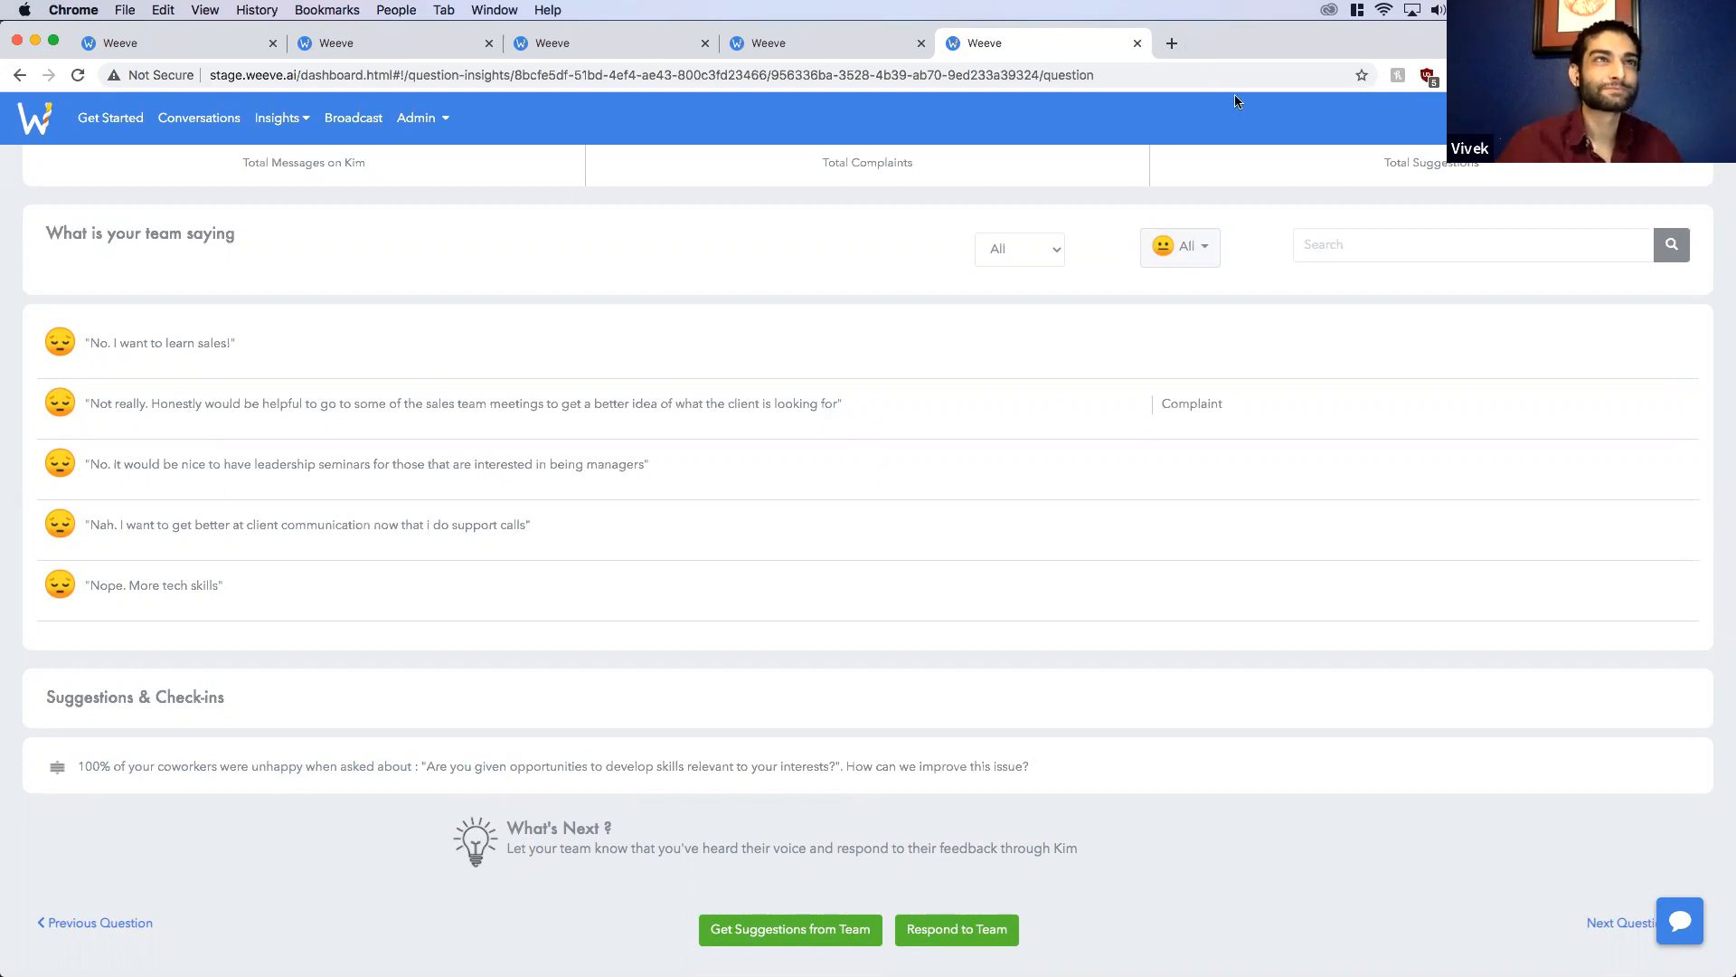
pyautogui.moveTo(907, 212)
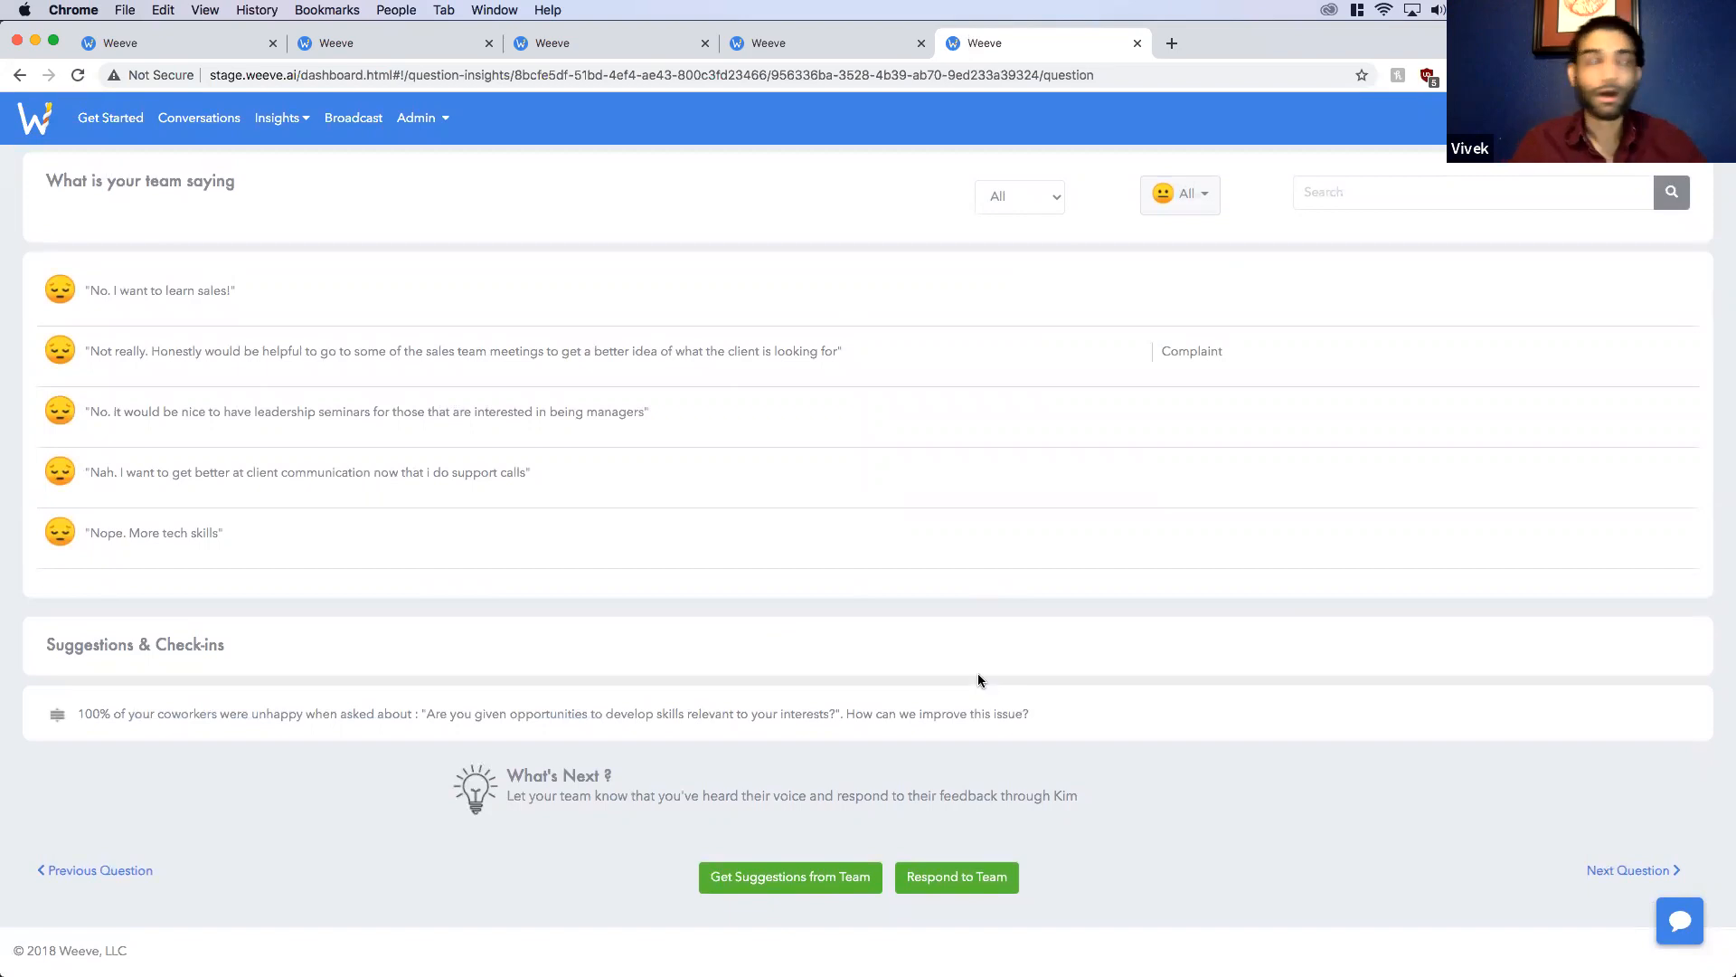
pyautogui.moveTo(1282, 105)
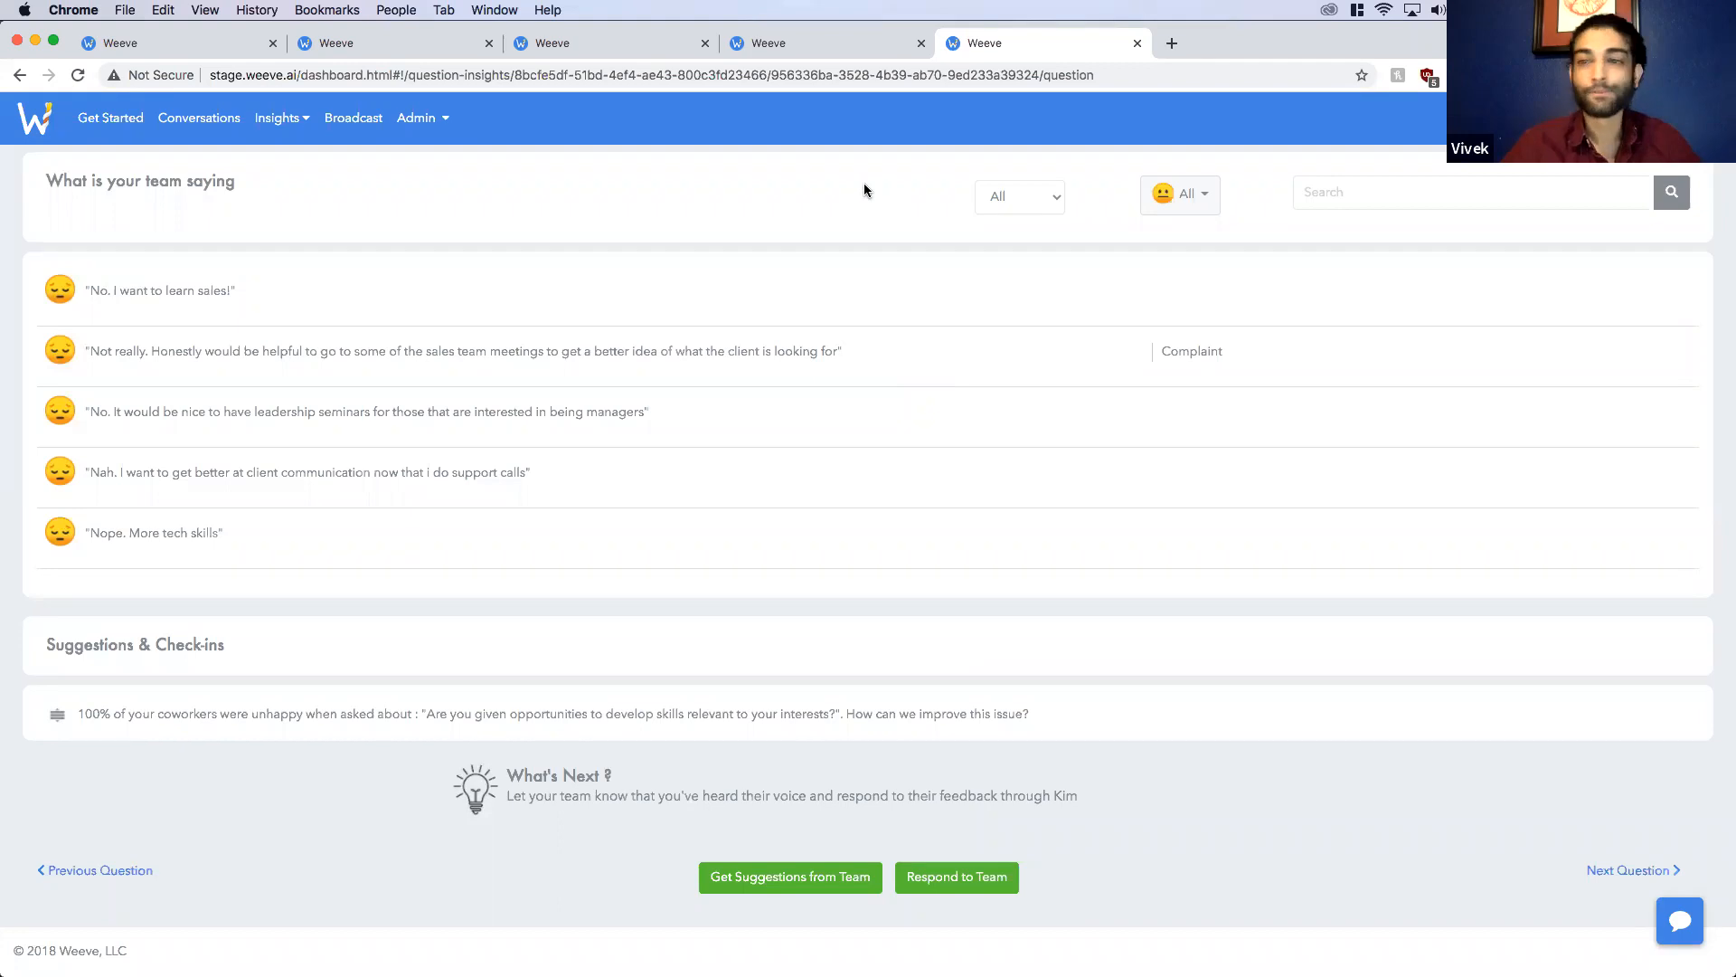
pyautogui.moveTo(933, 475)
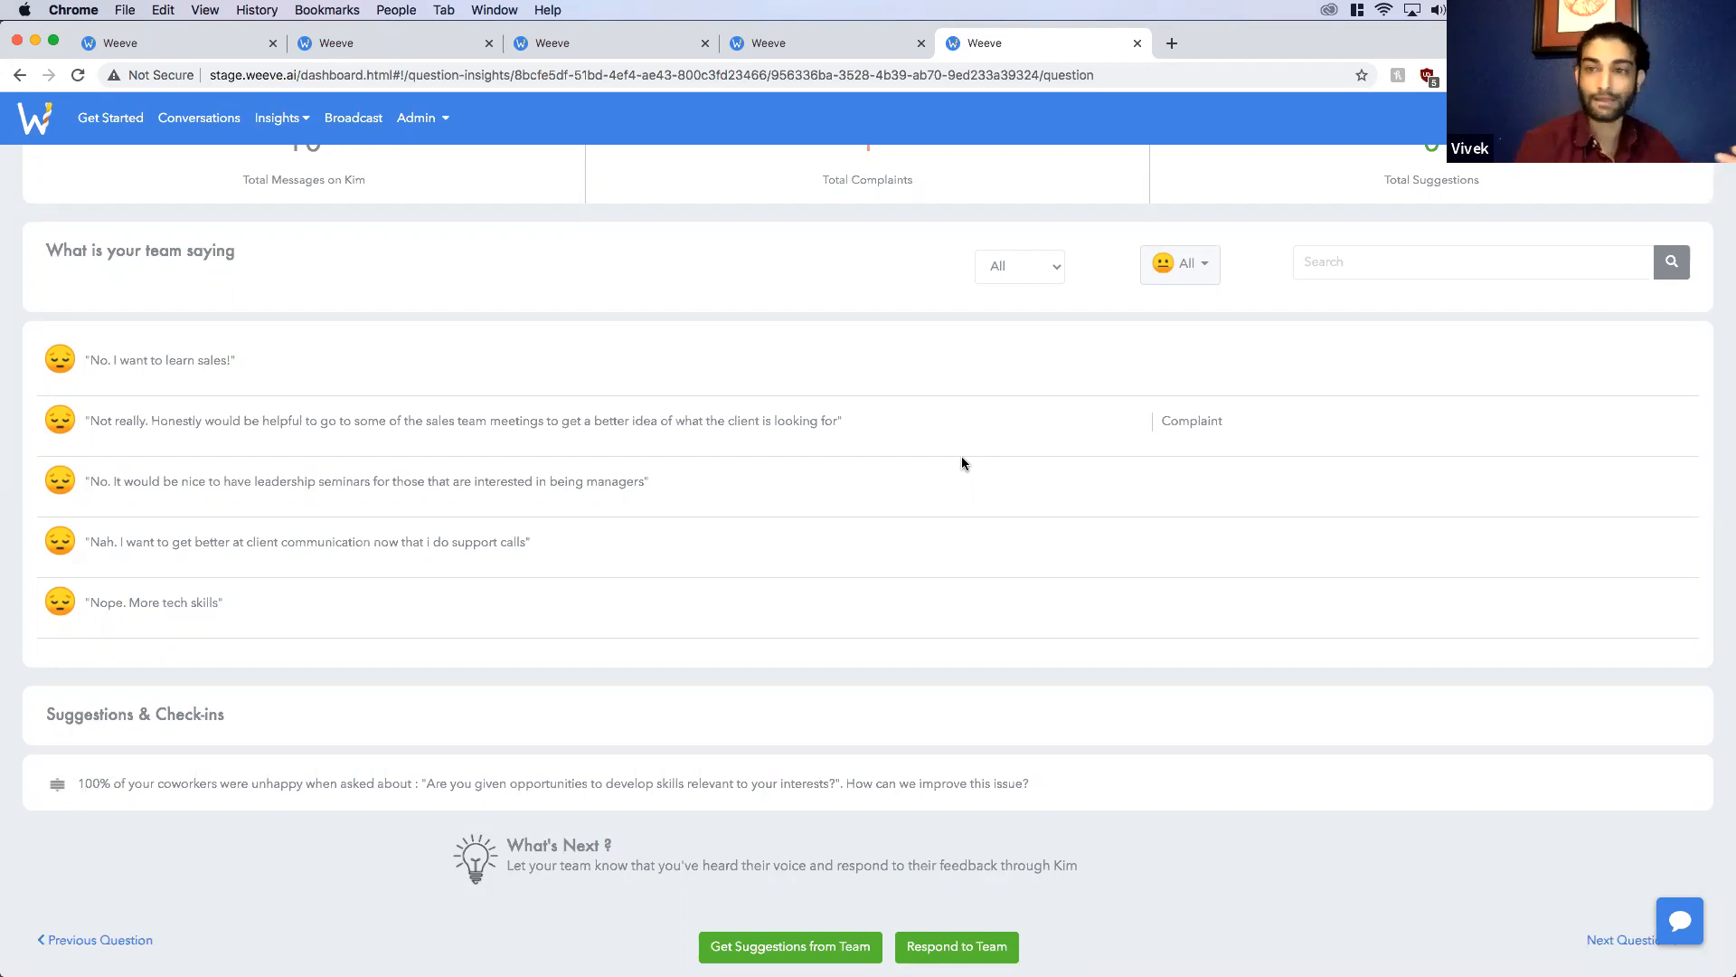
pyautogui.moveTo(1050, 322)
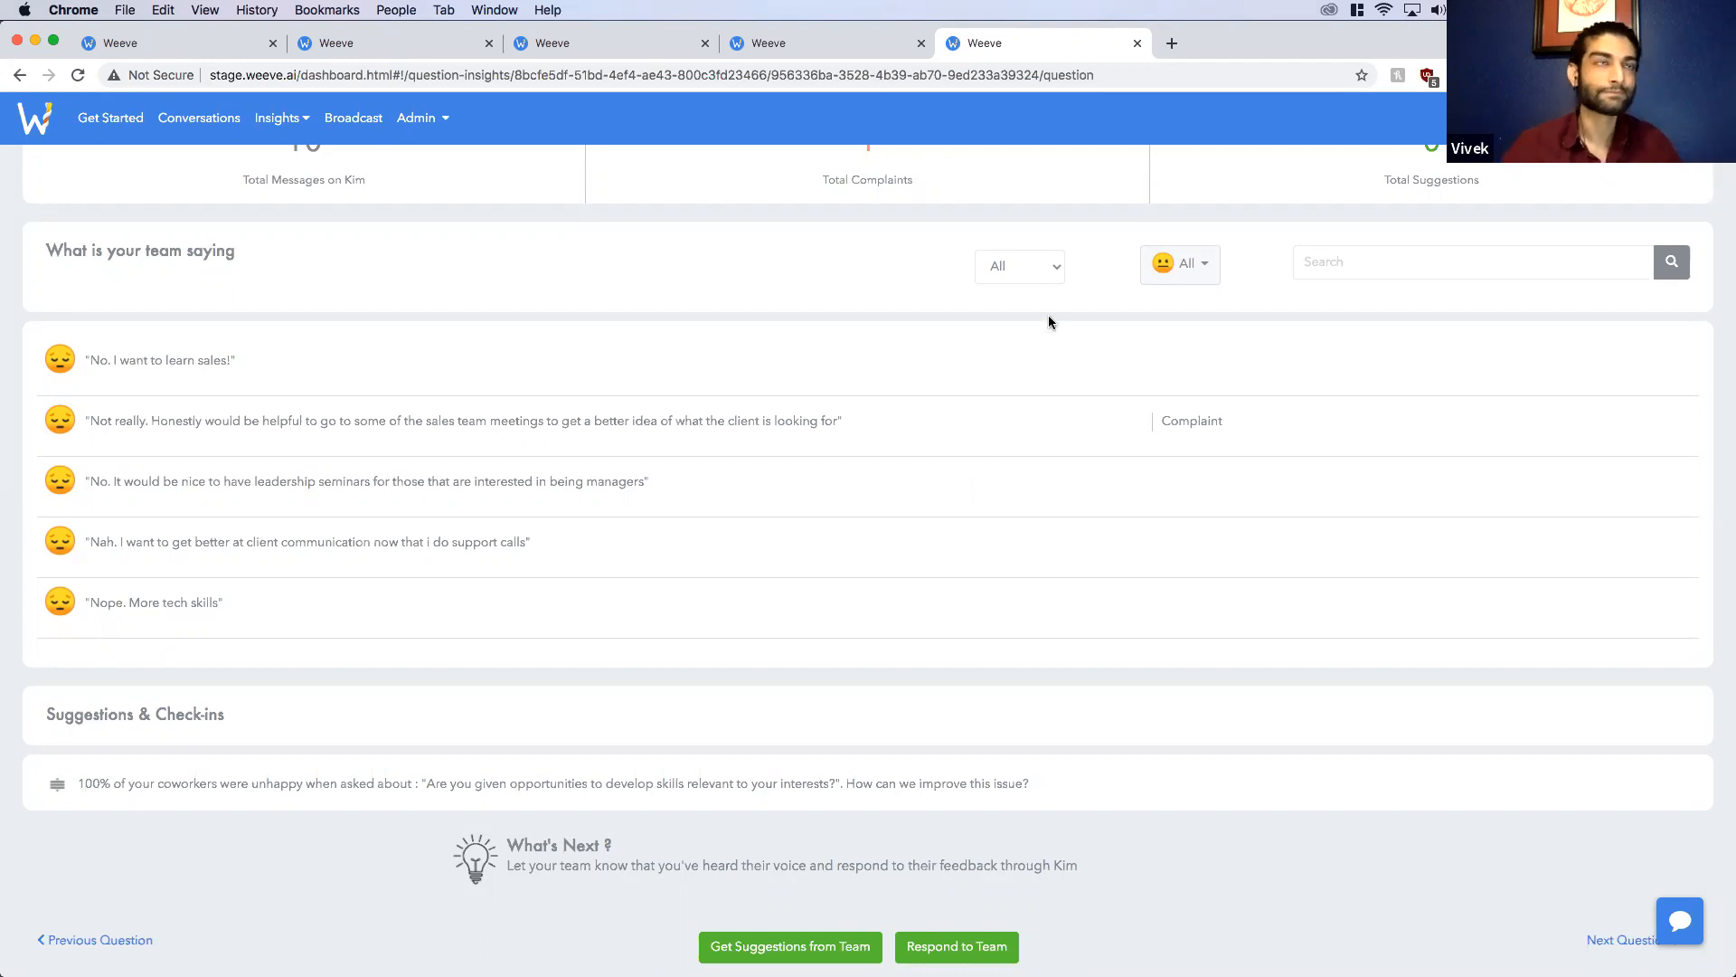
pyautogui.moveTo(1223, 105)
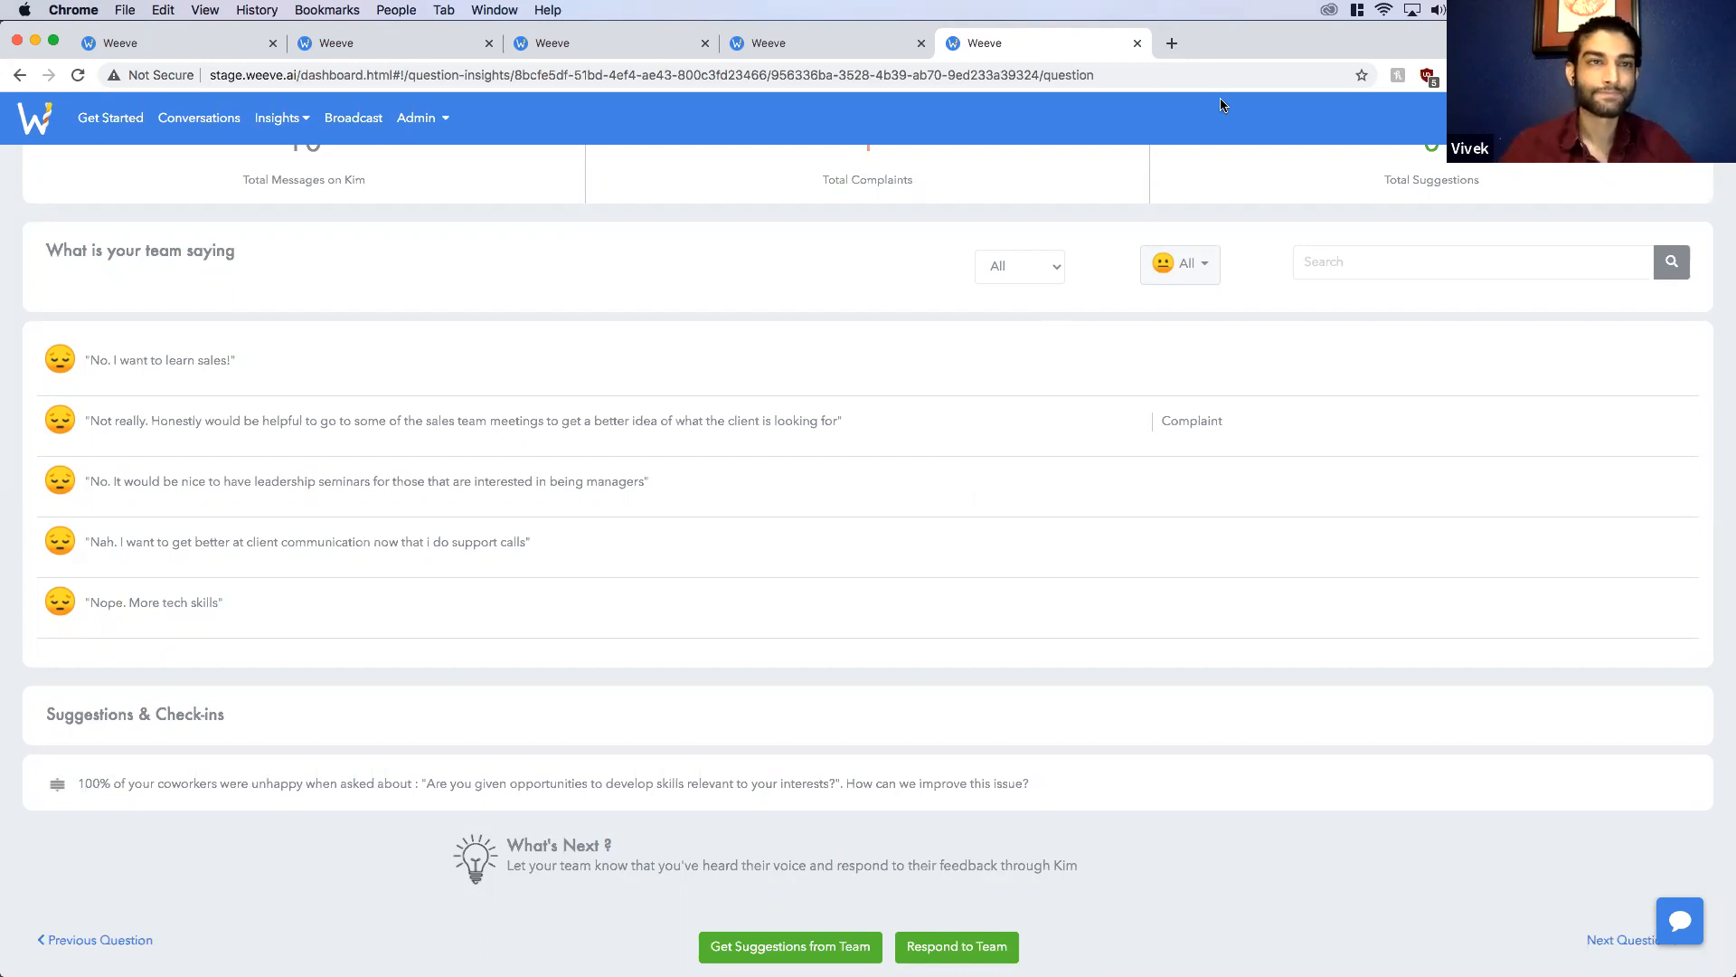
pyautogui.moveTo(866, 184)
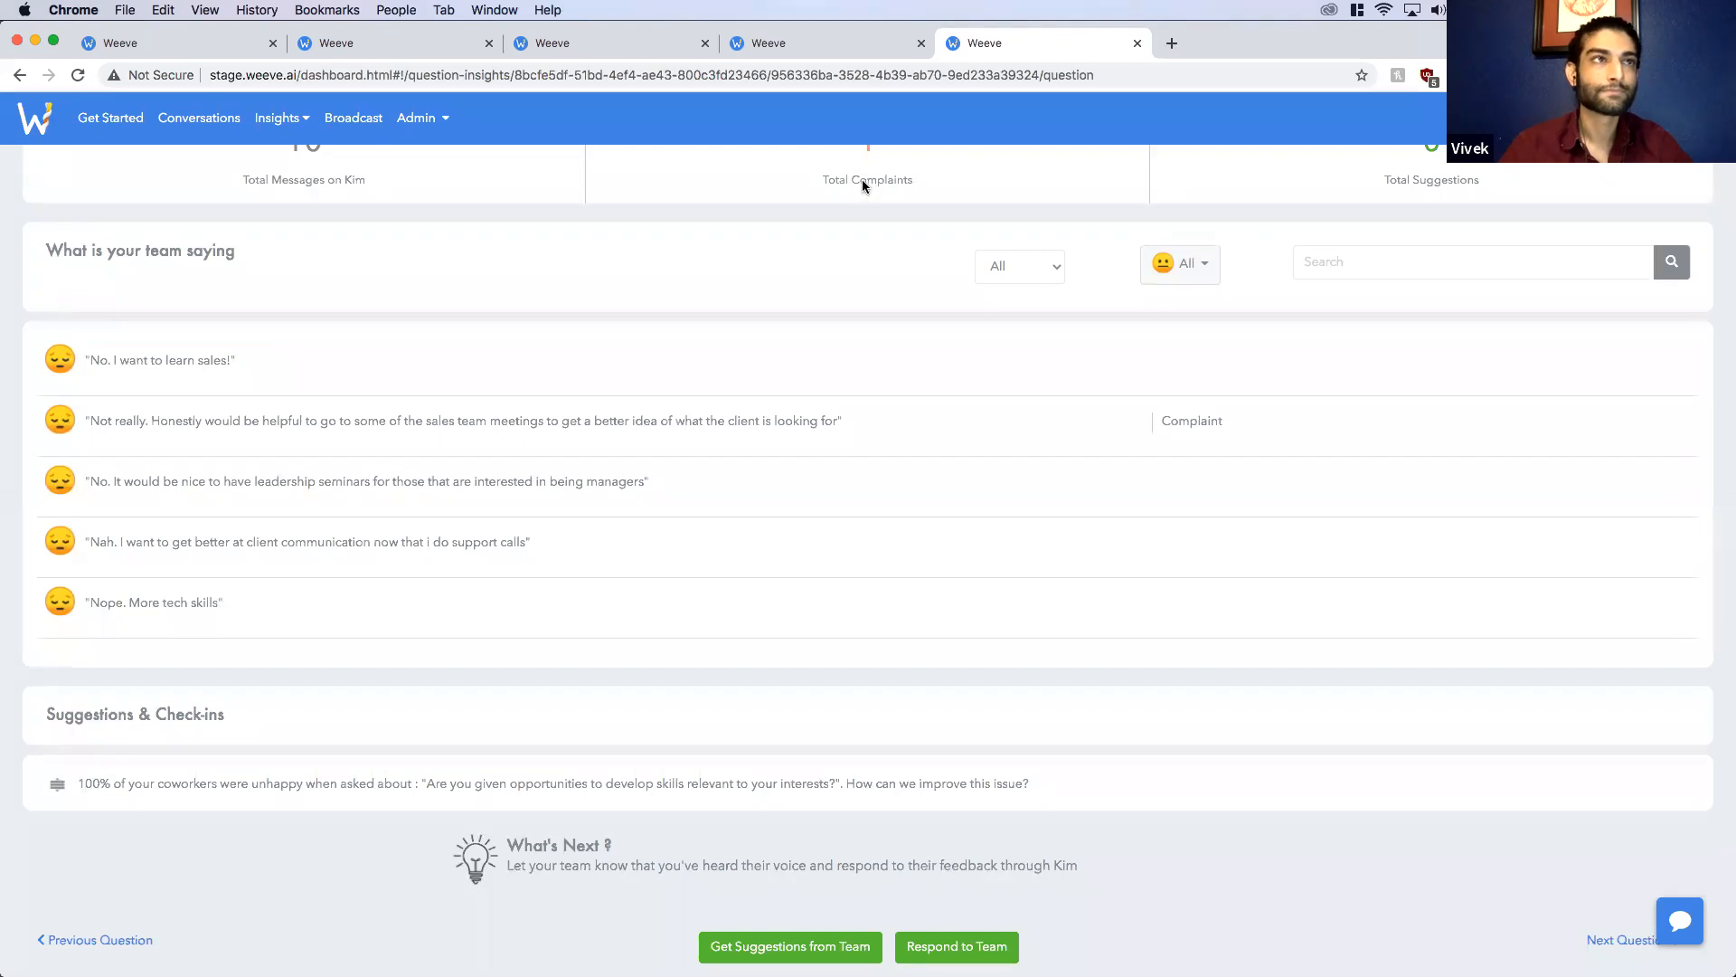
pyautogui.moveTo(835, 233)
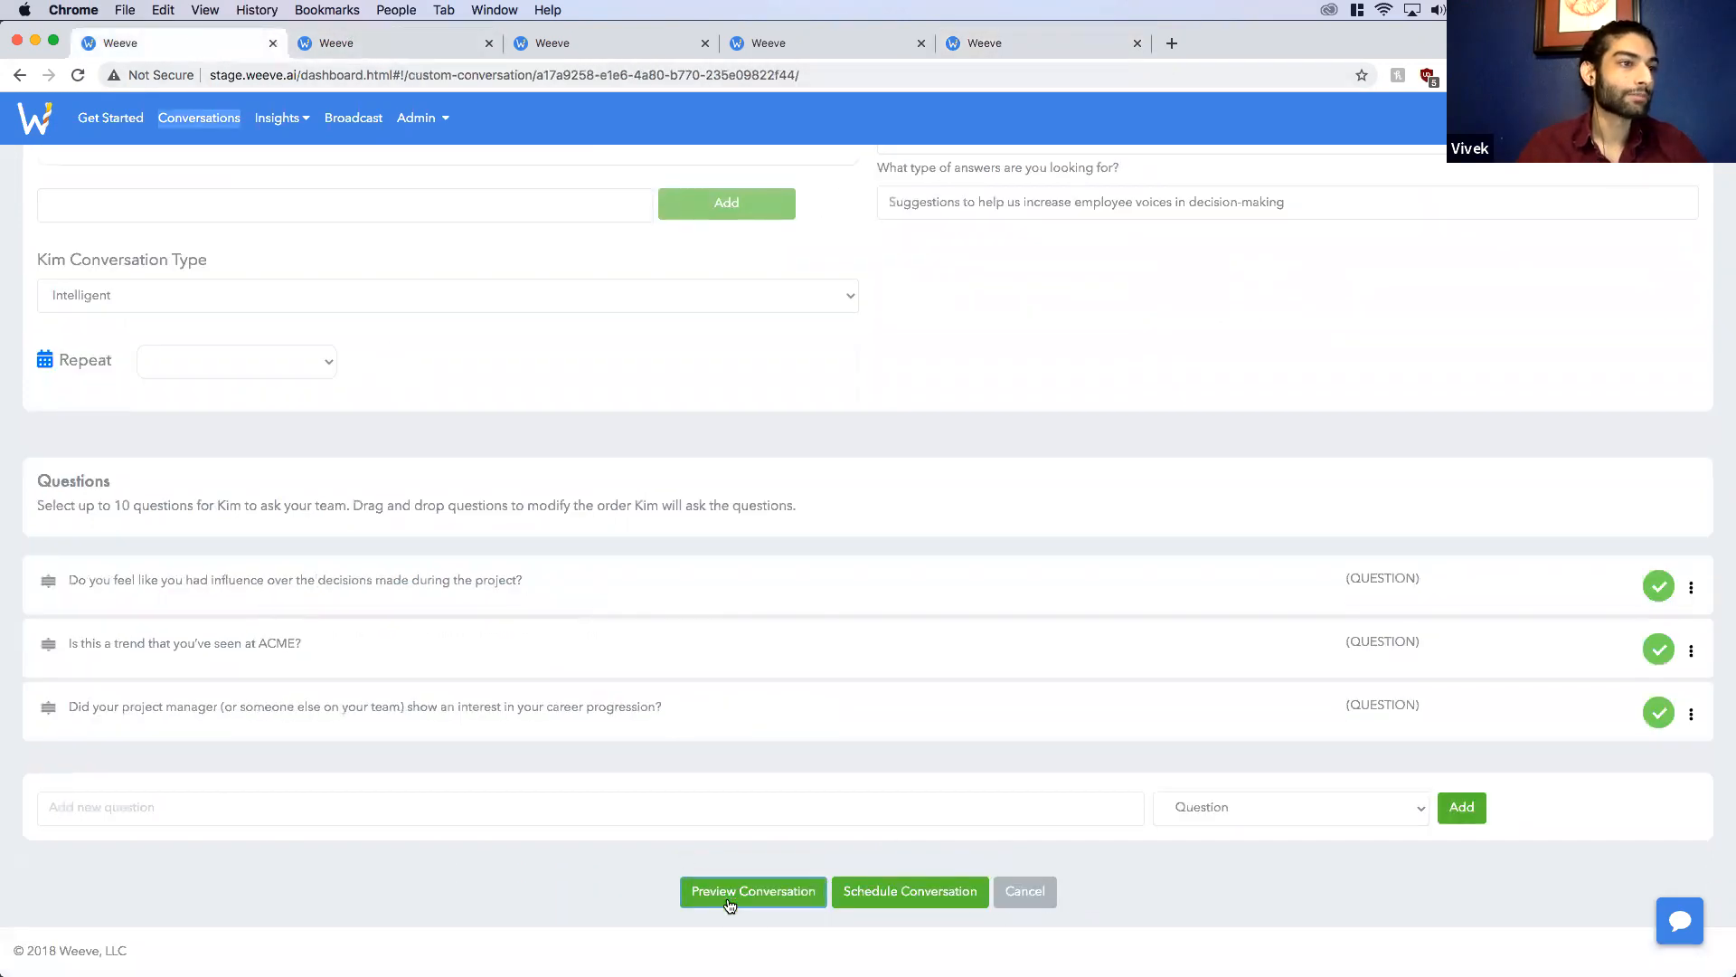
# Step: Launch the custom conversation's live Kim chat preview with Preview Conversation
pyautogui.click(753, 891)
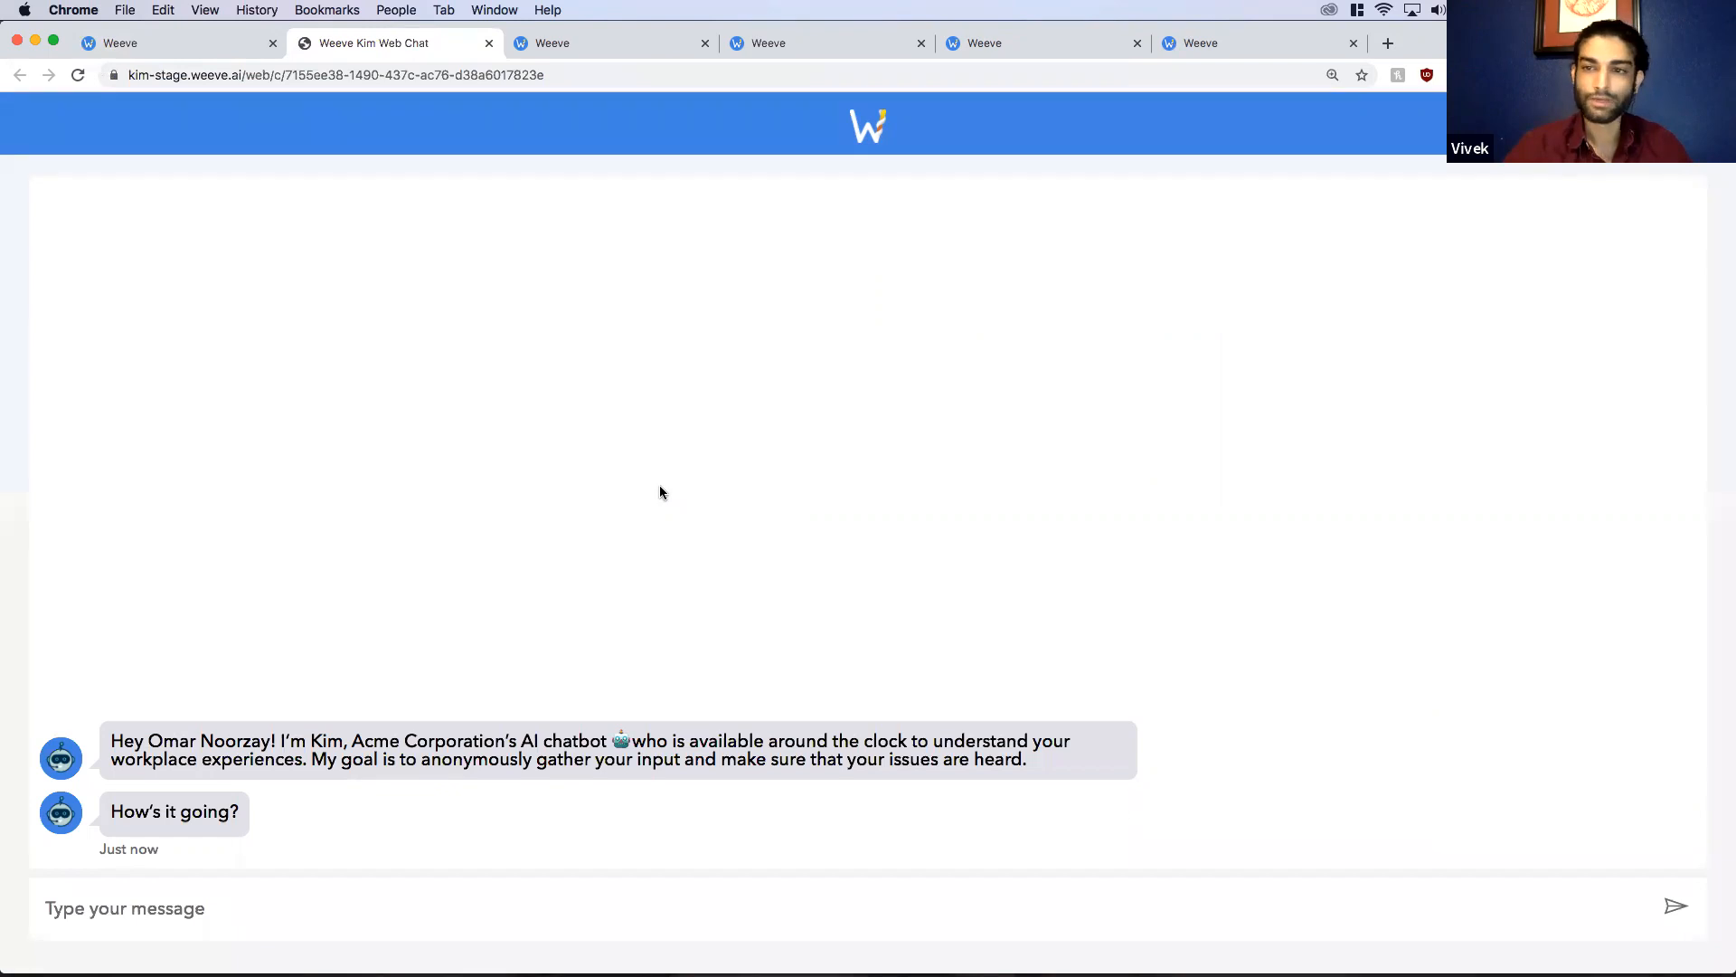
pyautogui.moveTo(388, 887)
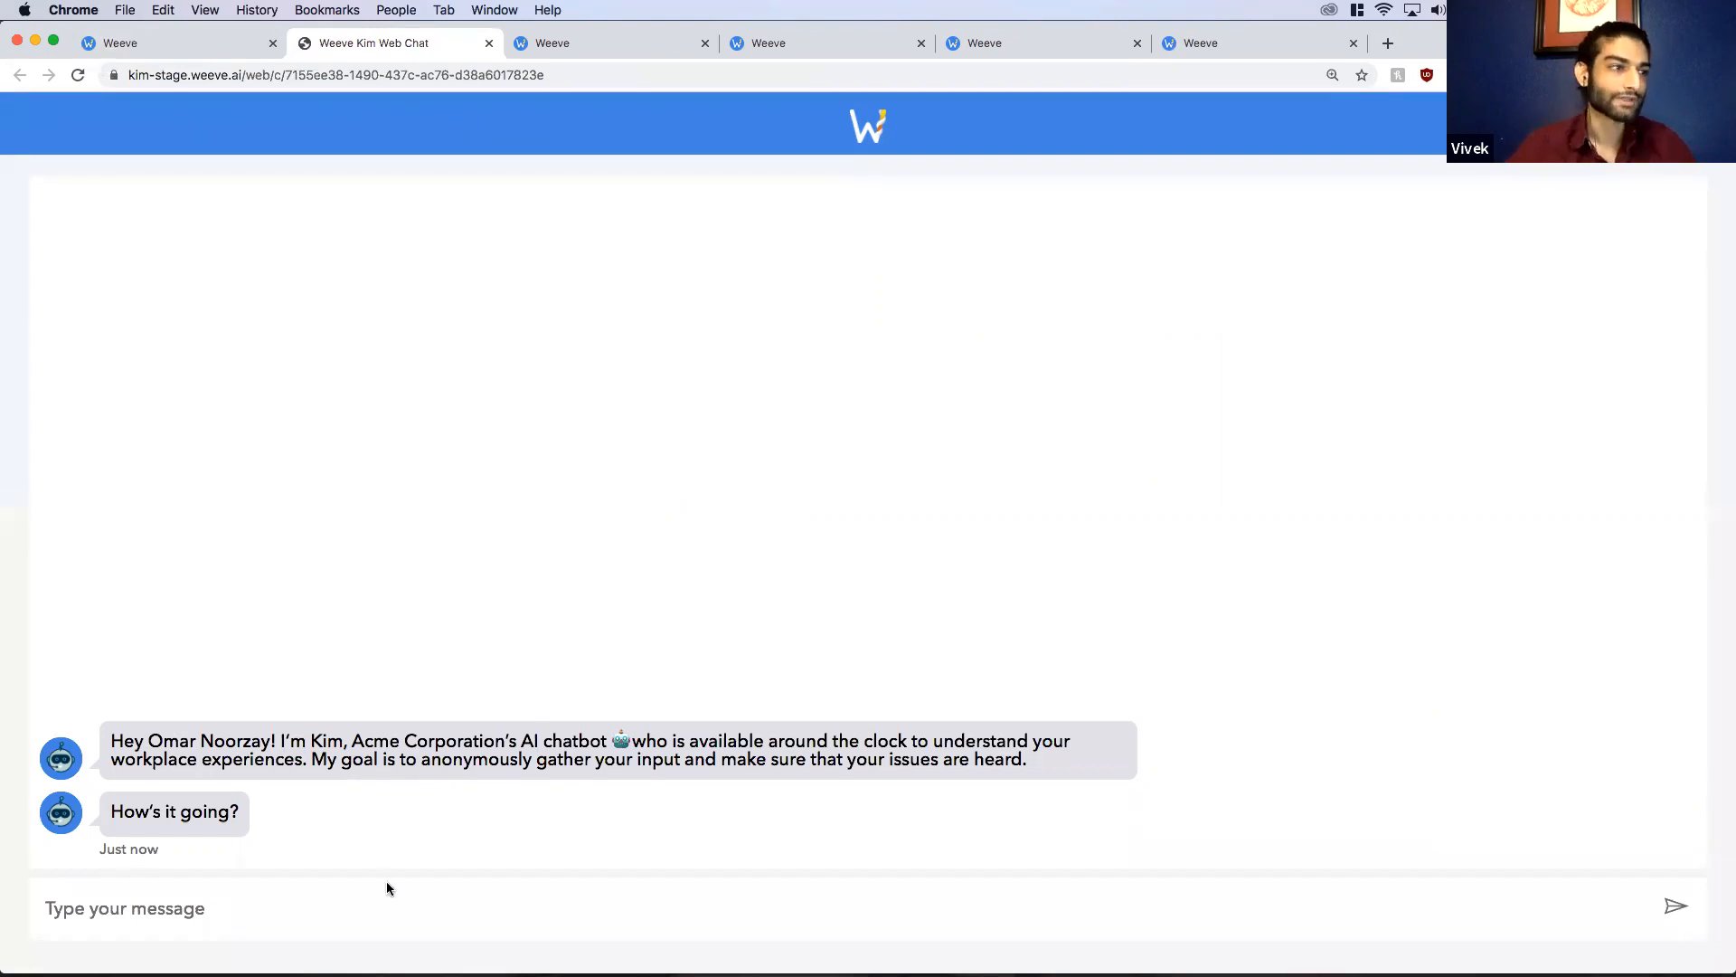
# Step: Reply 'good, you', choose Sure, send 'no, I felt like my ideas were ignored', and start the trend answer
pyautogui.write('good, you')
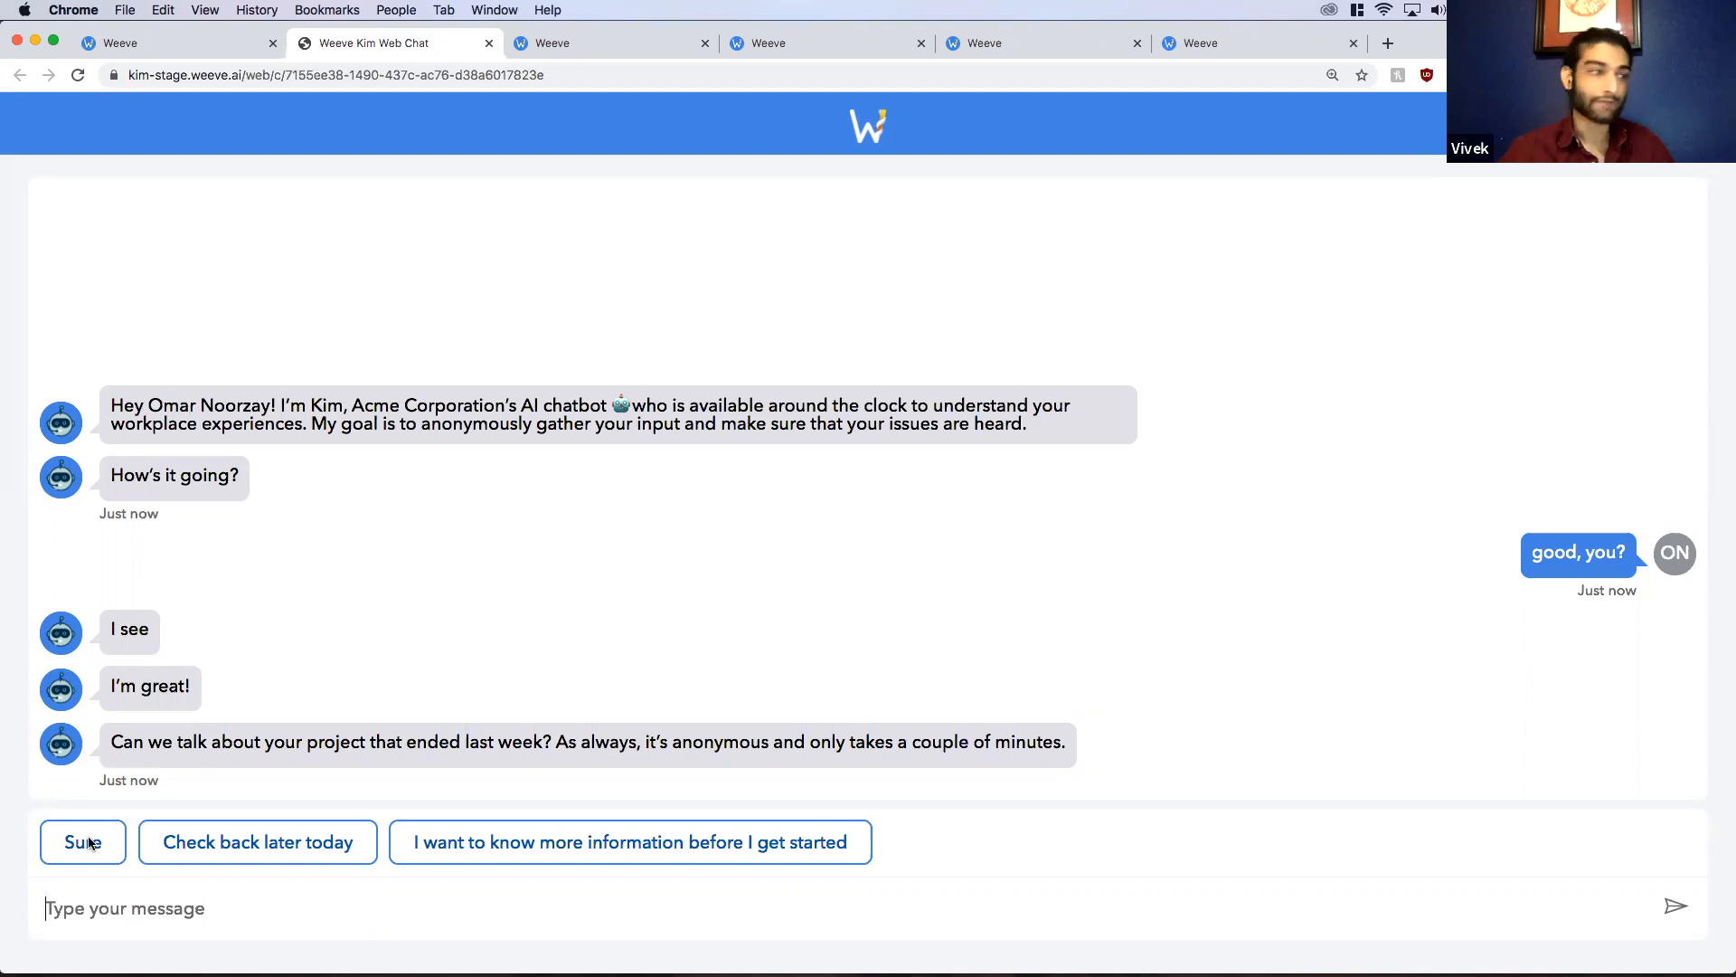
pyautogui.click(82, 842)
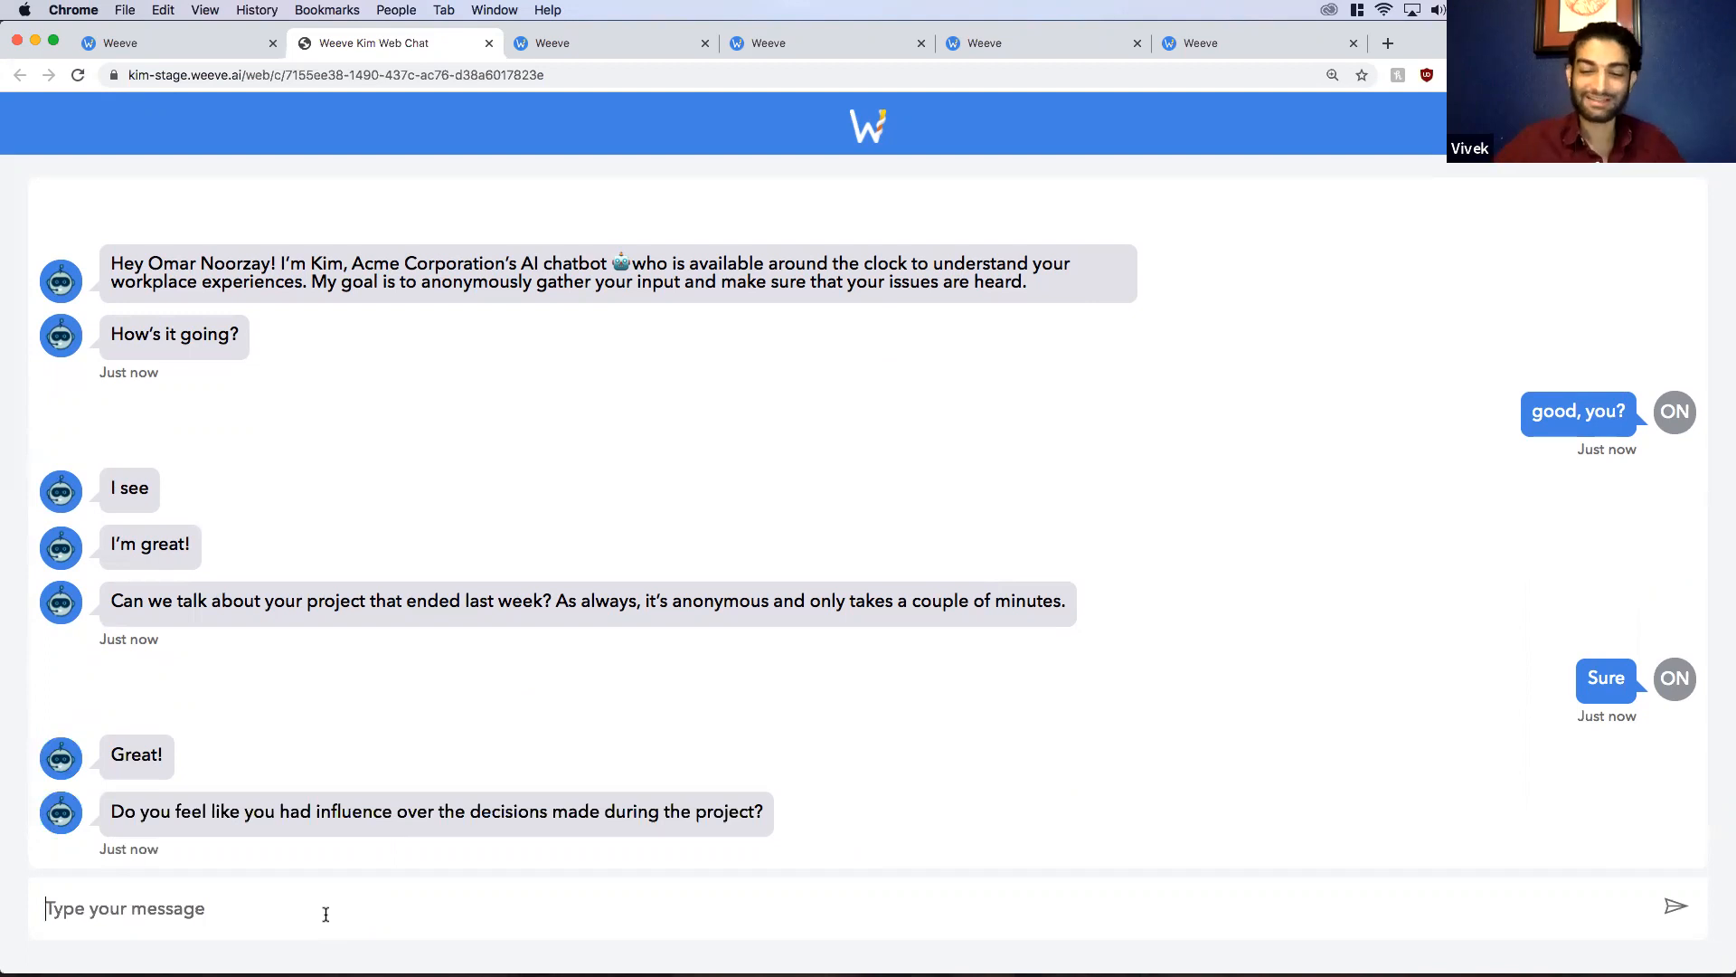
pyautogui.write('no')
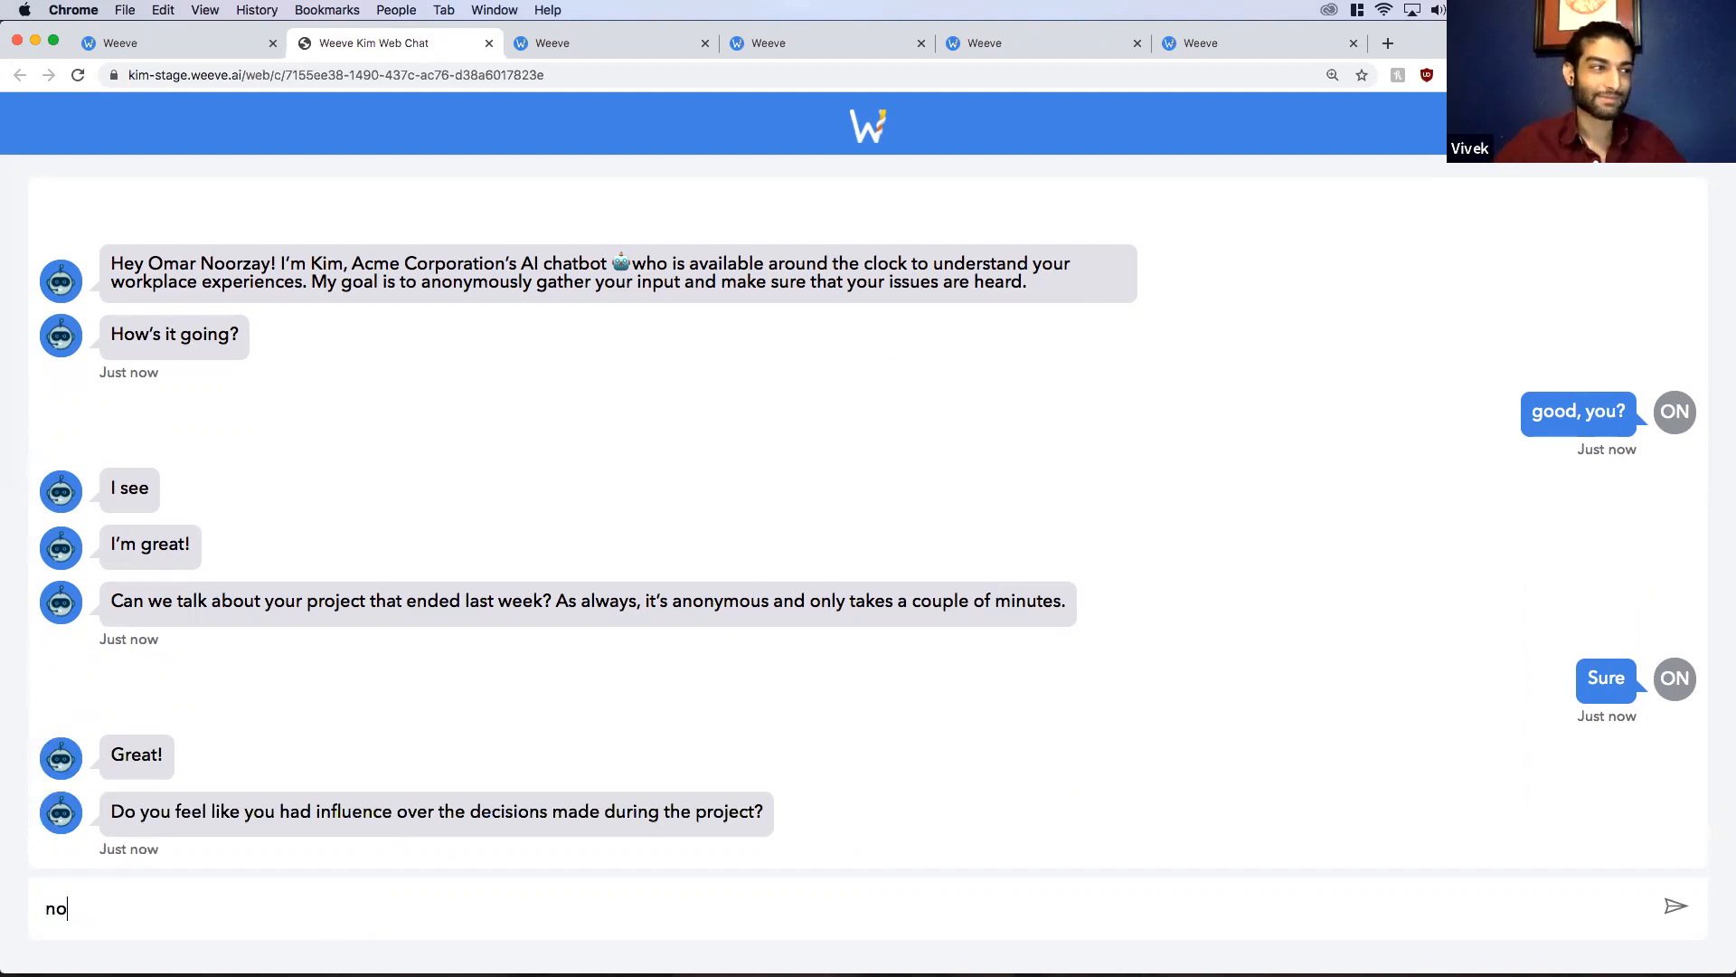
pyautogui.write(', i felt like m')
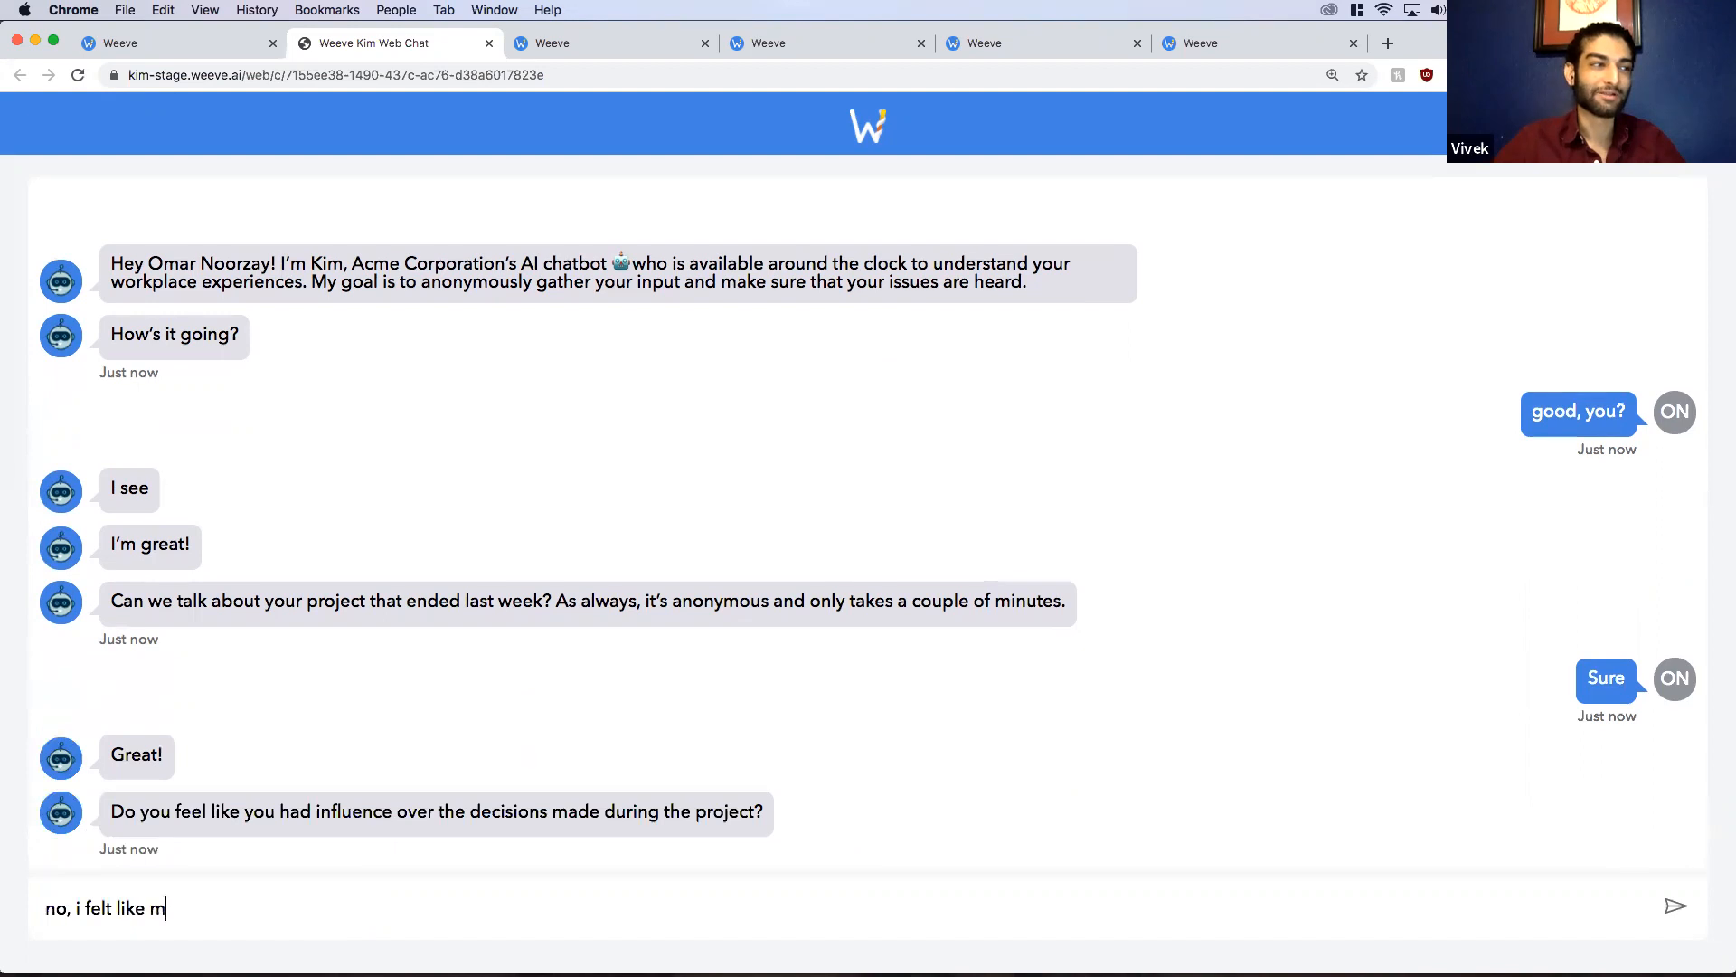
pyautogui.write('y ideas were ignore')
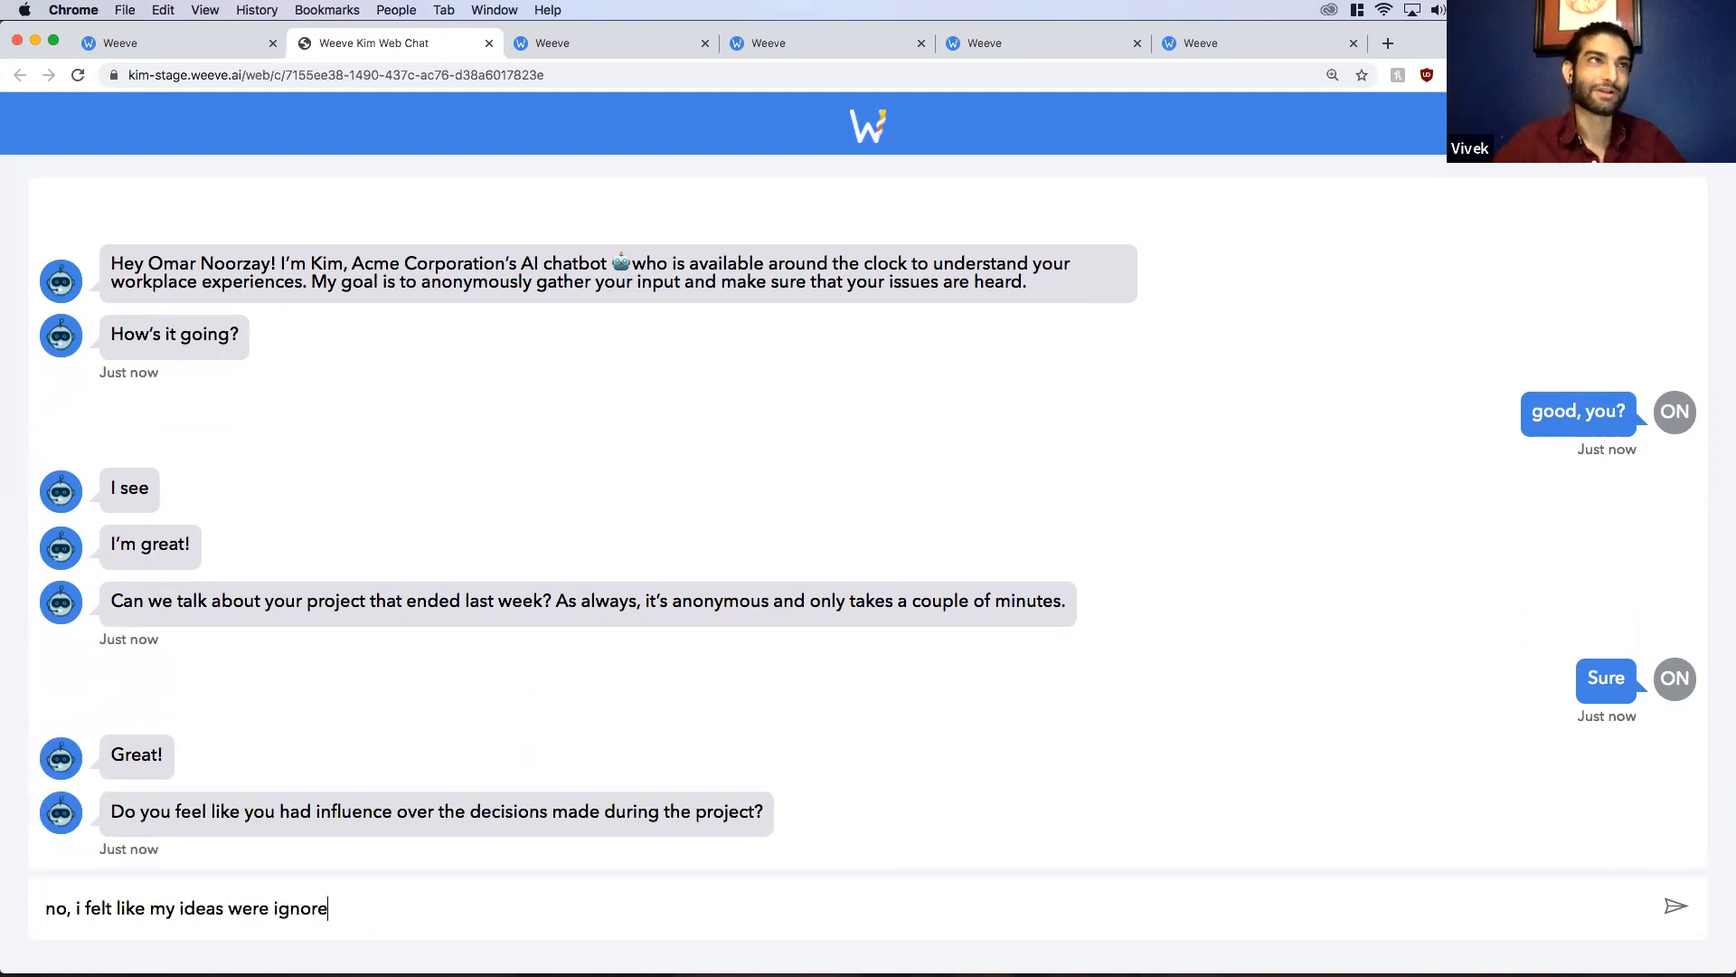
pyautogui.press('enter')
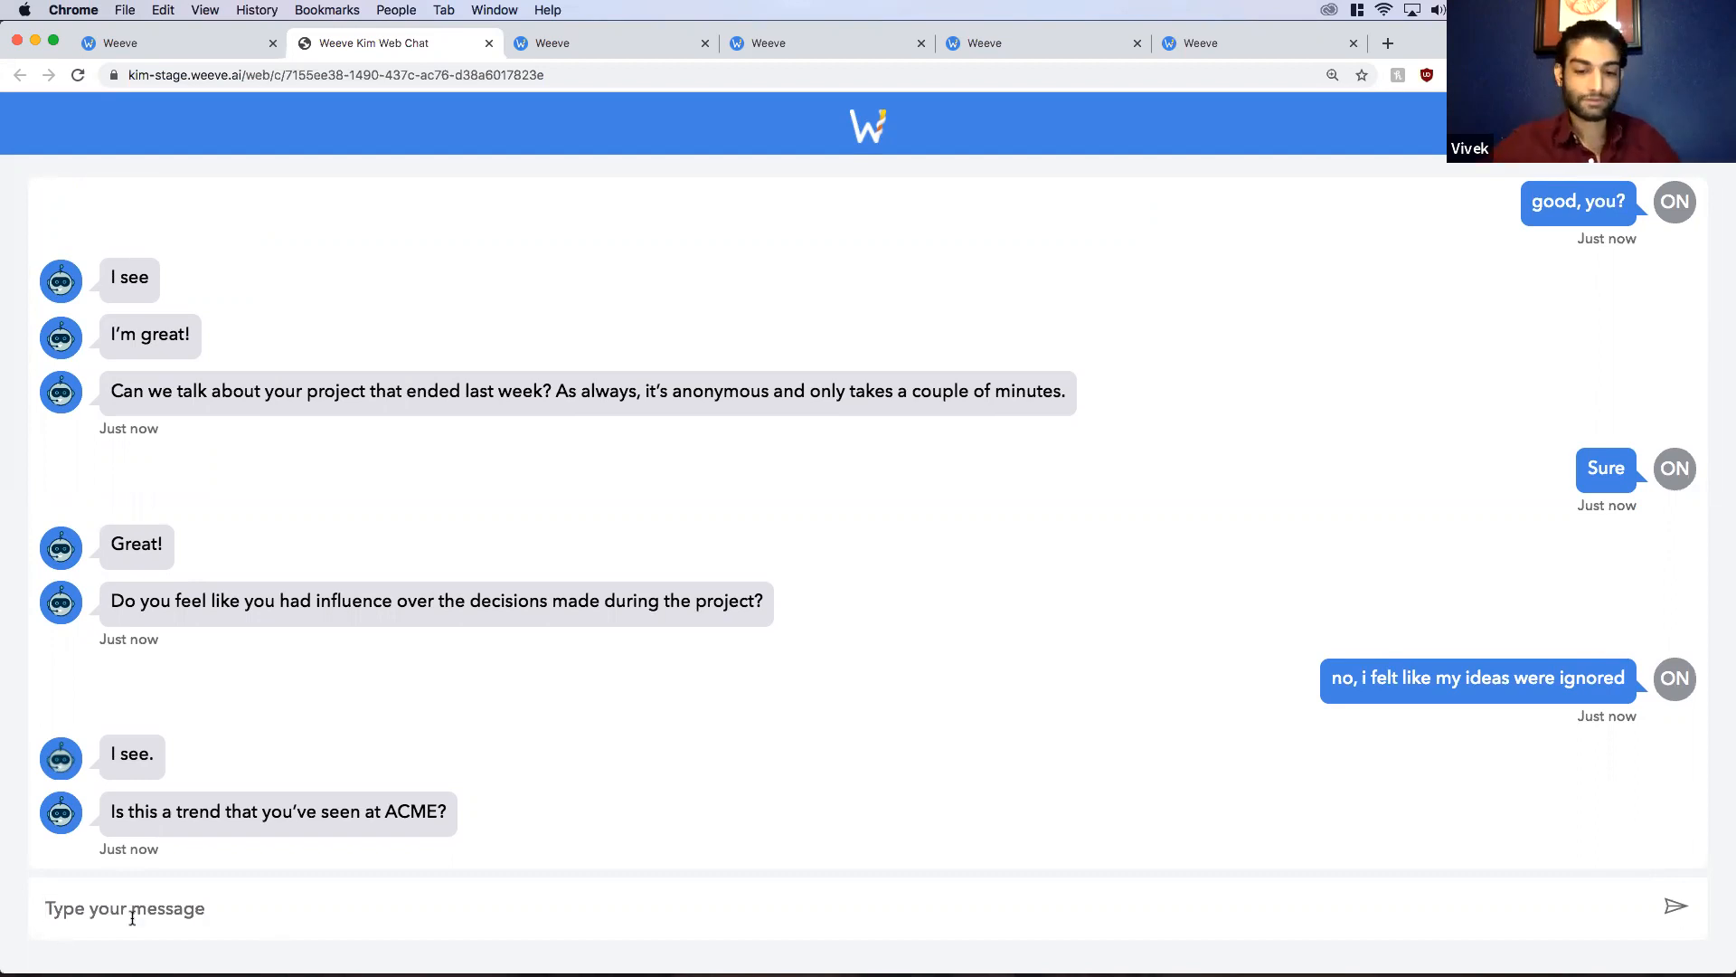
pyautogui.write('yes, some of us')
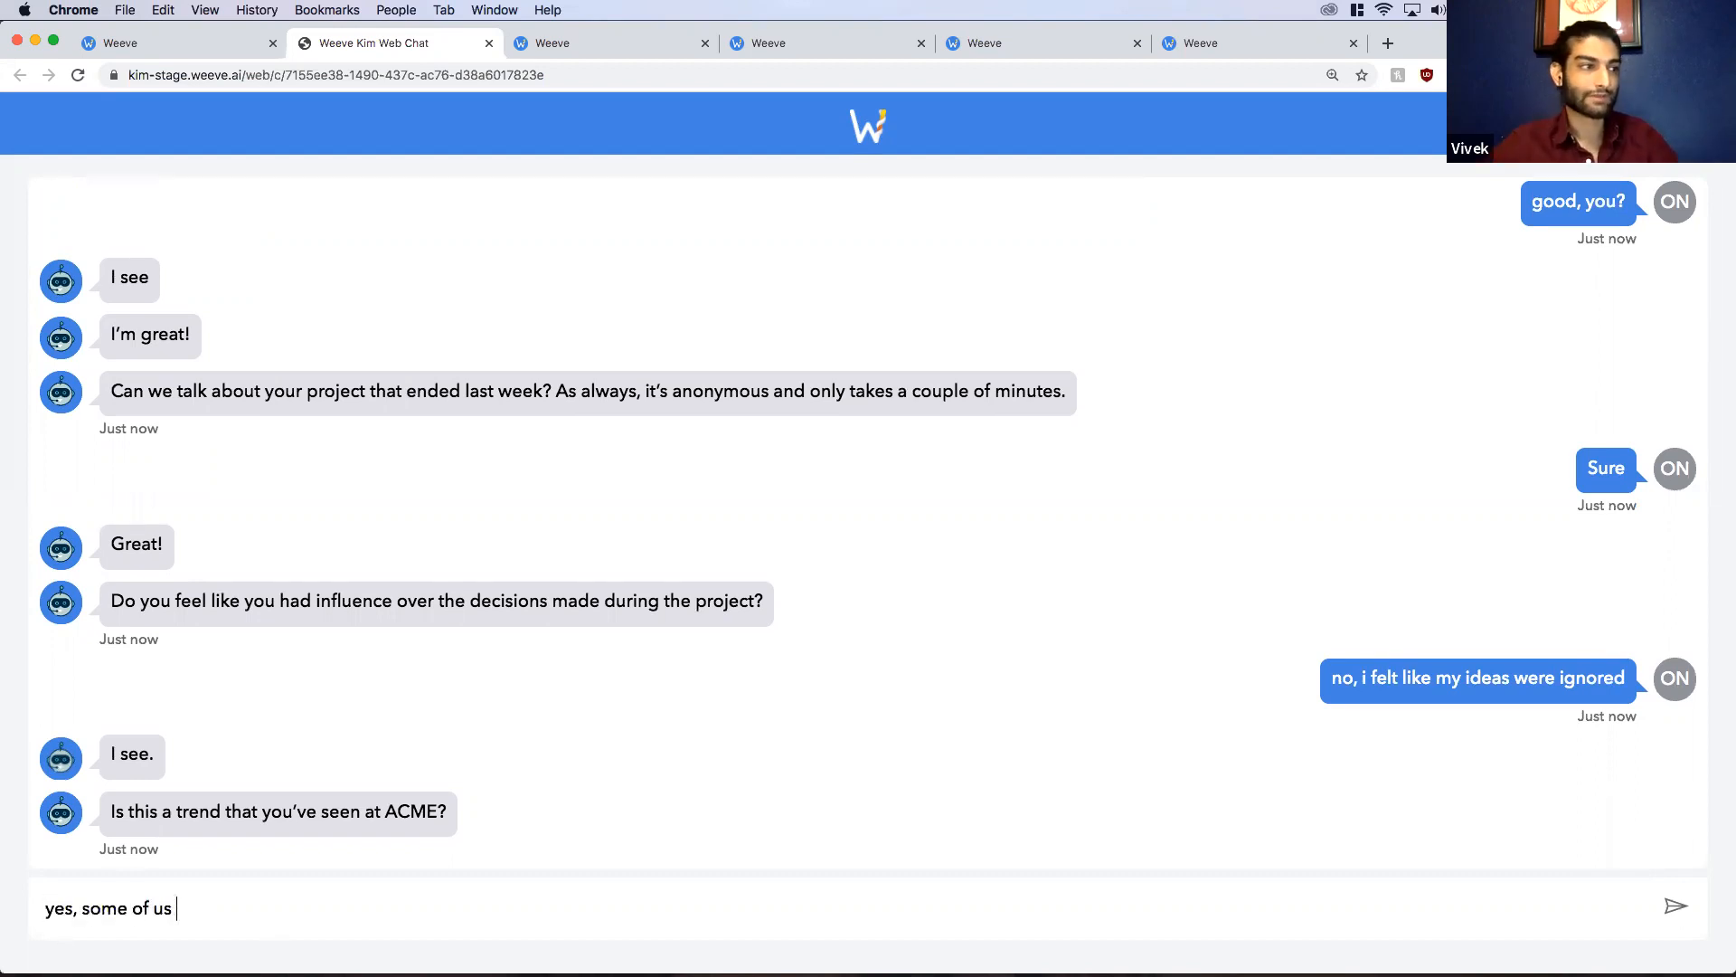
pyautogui.write('have to keep provi')
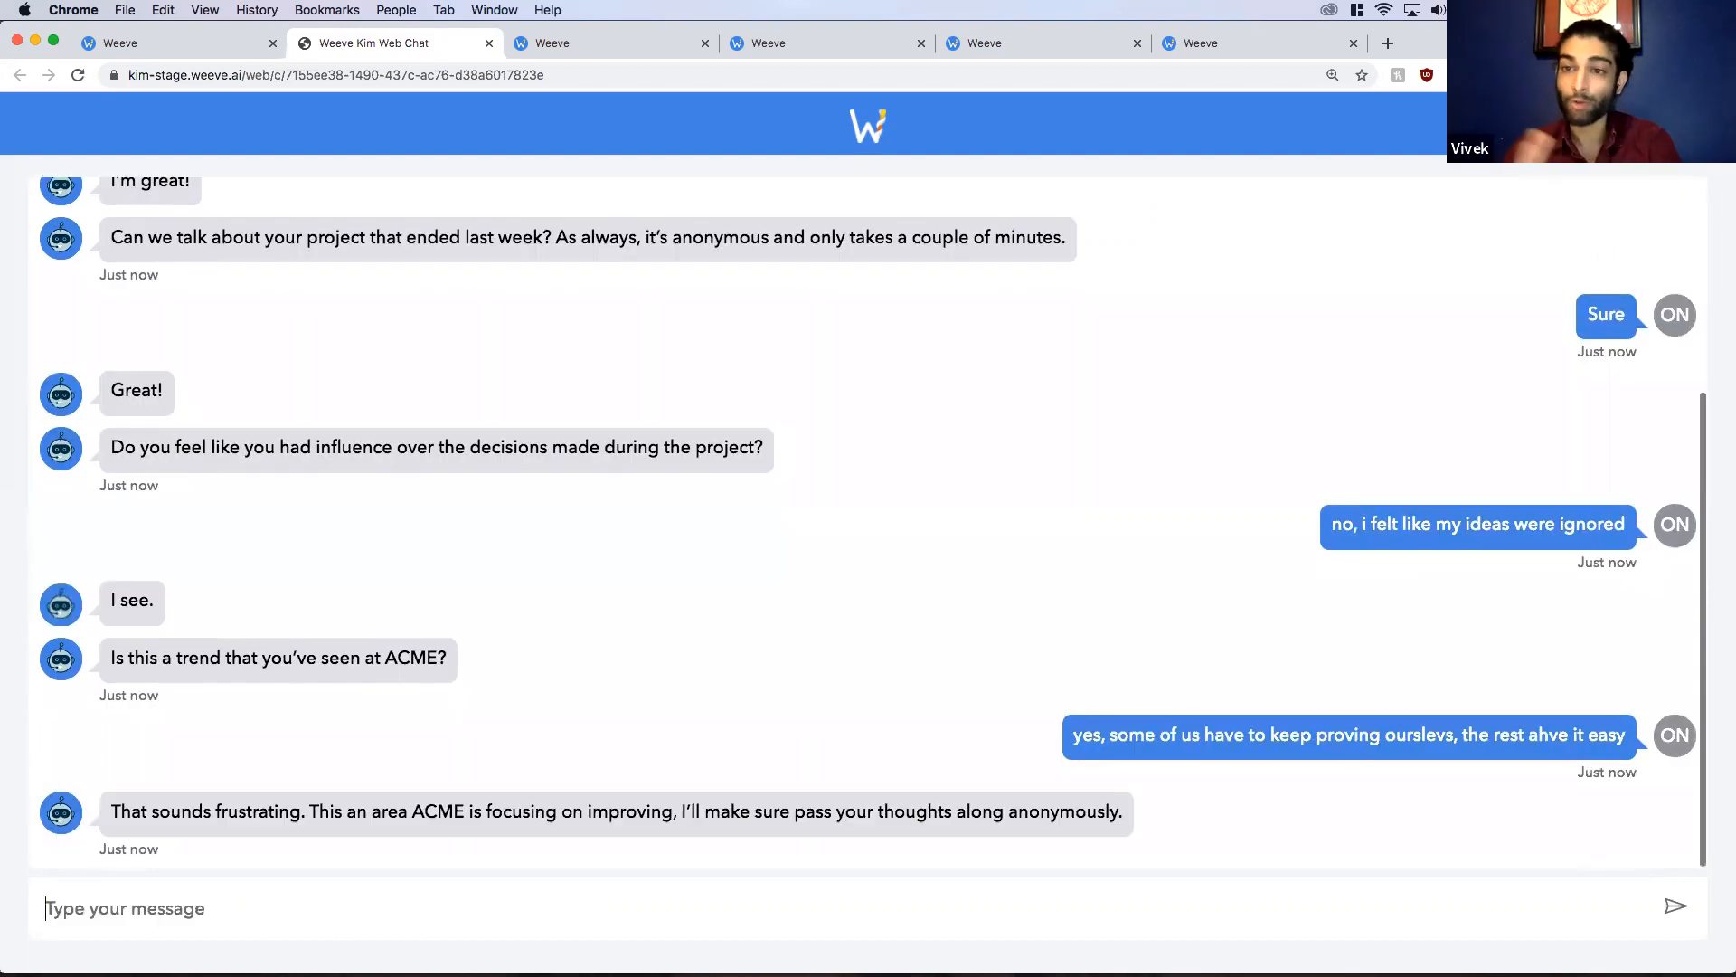
# Step: Scroll the chat through the career-progression question, the joke reply and the repeated question
pyautogui.scroll(-3)
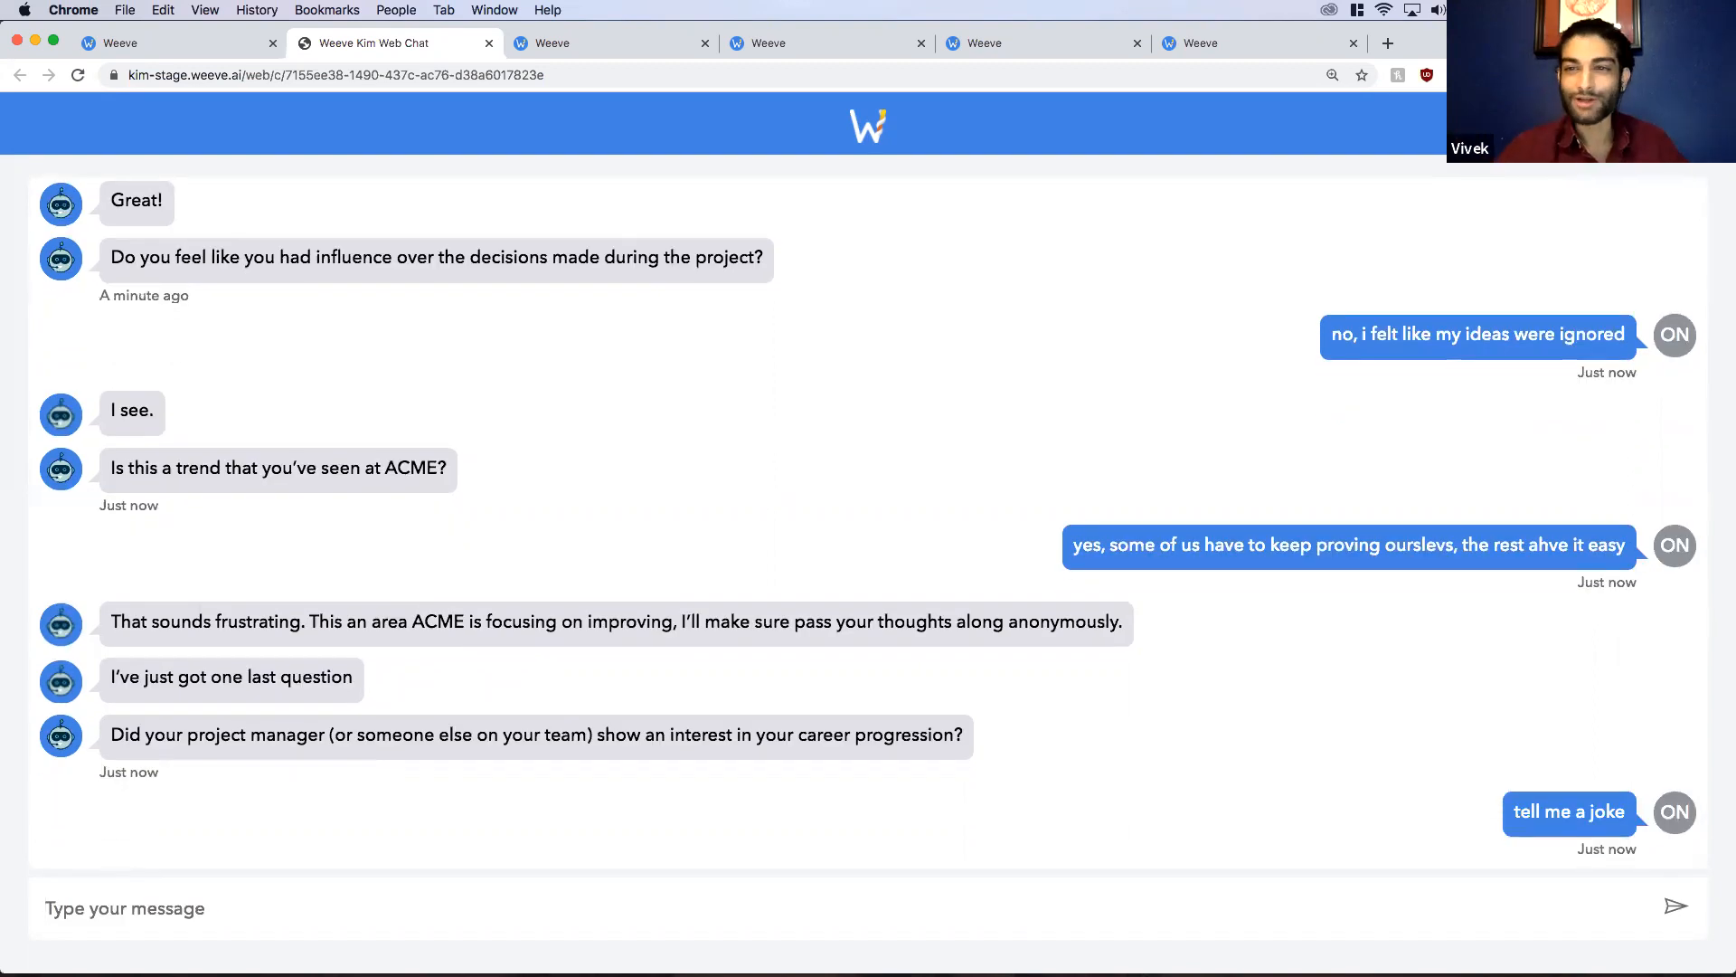
pyautogui.scroll(-3)
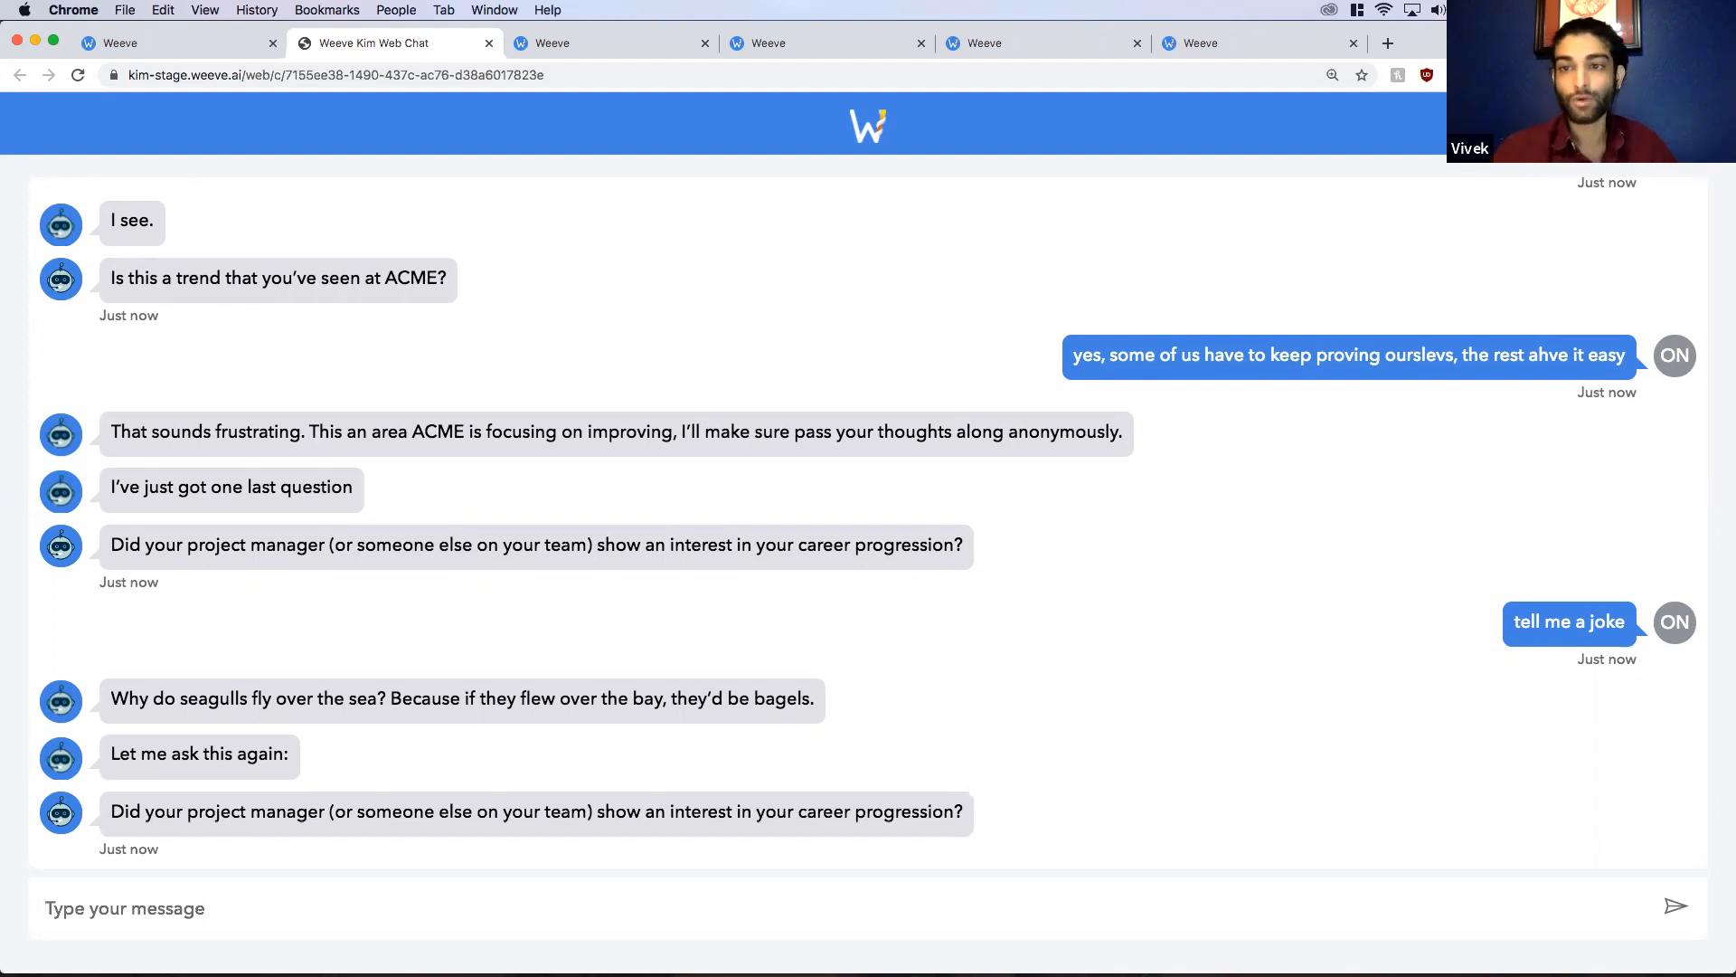
pyautogui.moveTo(292, 719)
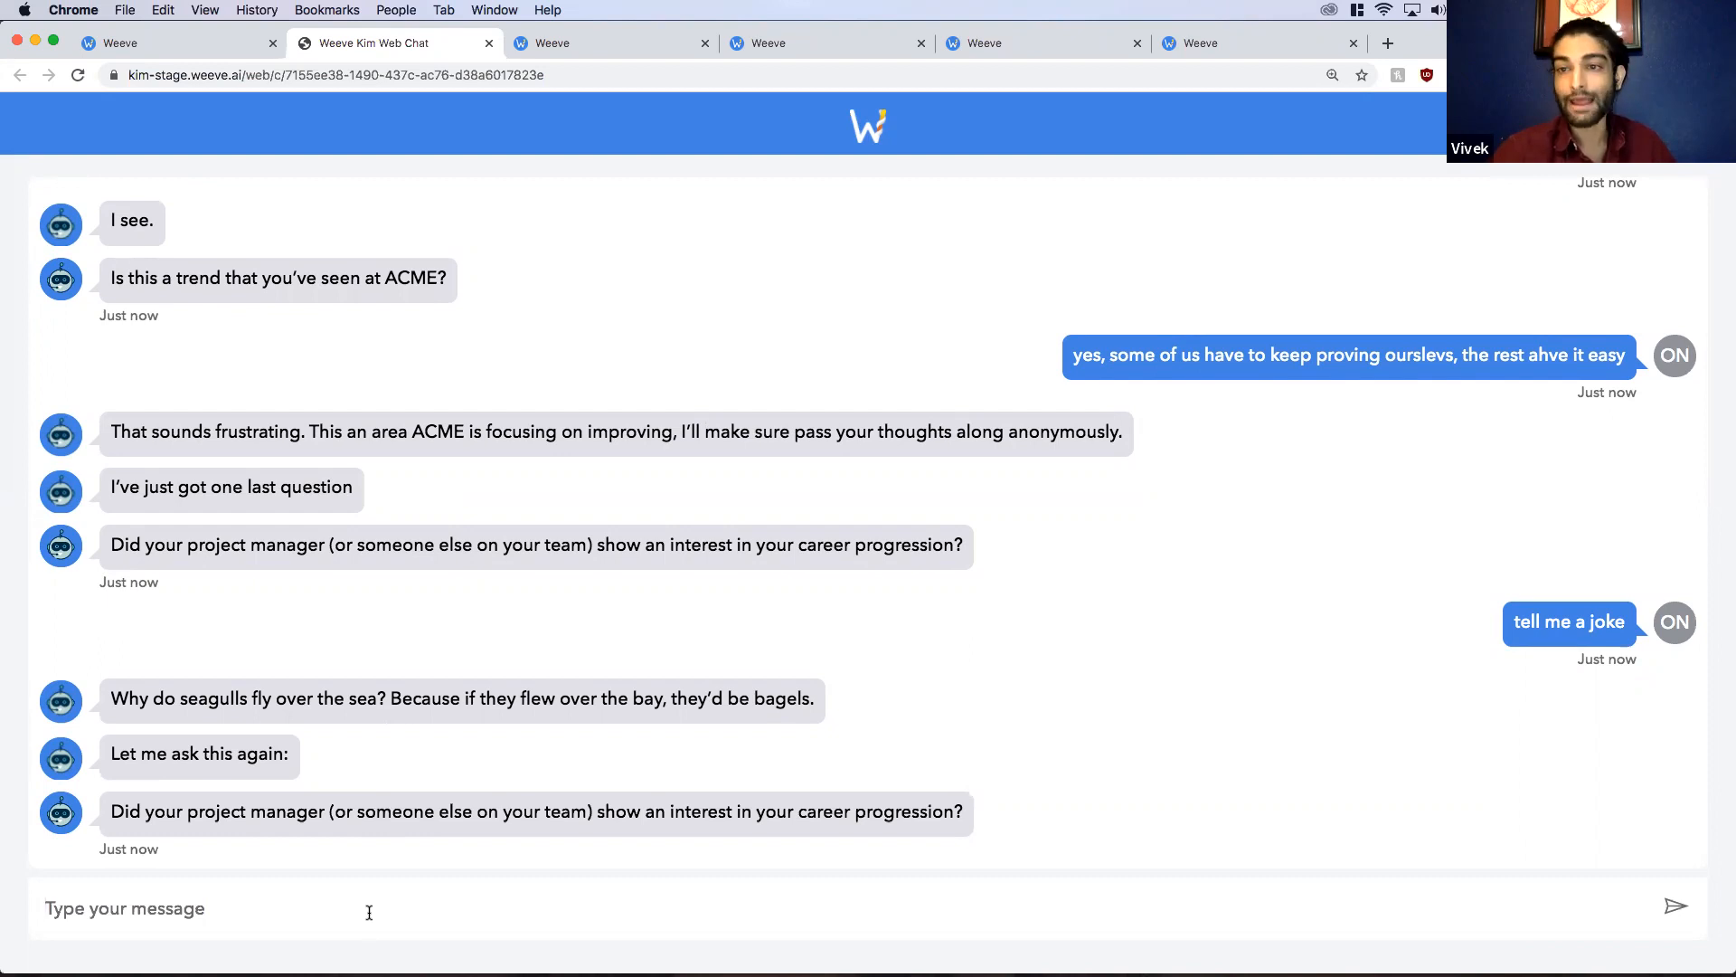
# Step: Tell Kim 'im being bullied', have it shared anonymously, and continue to Kim's last question
pyautogui.click(125, 908)
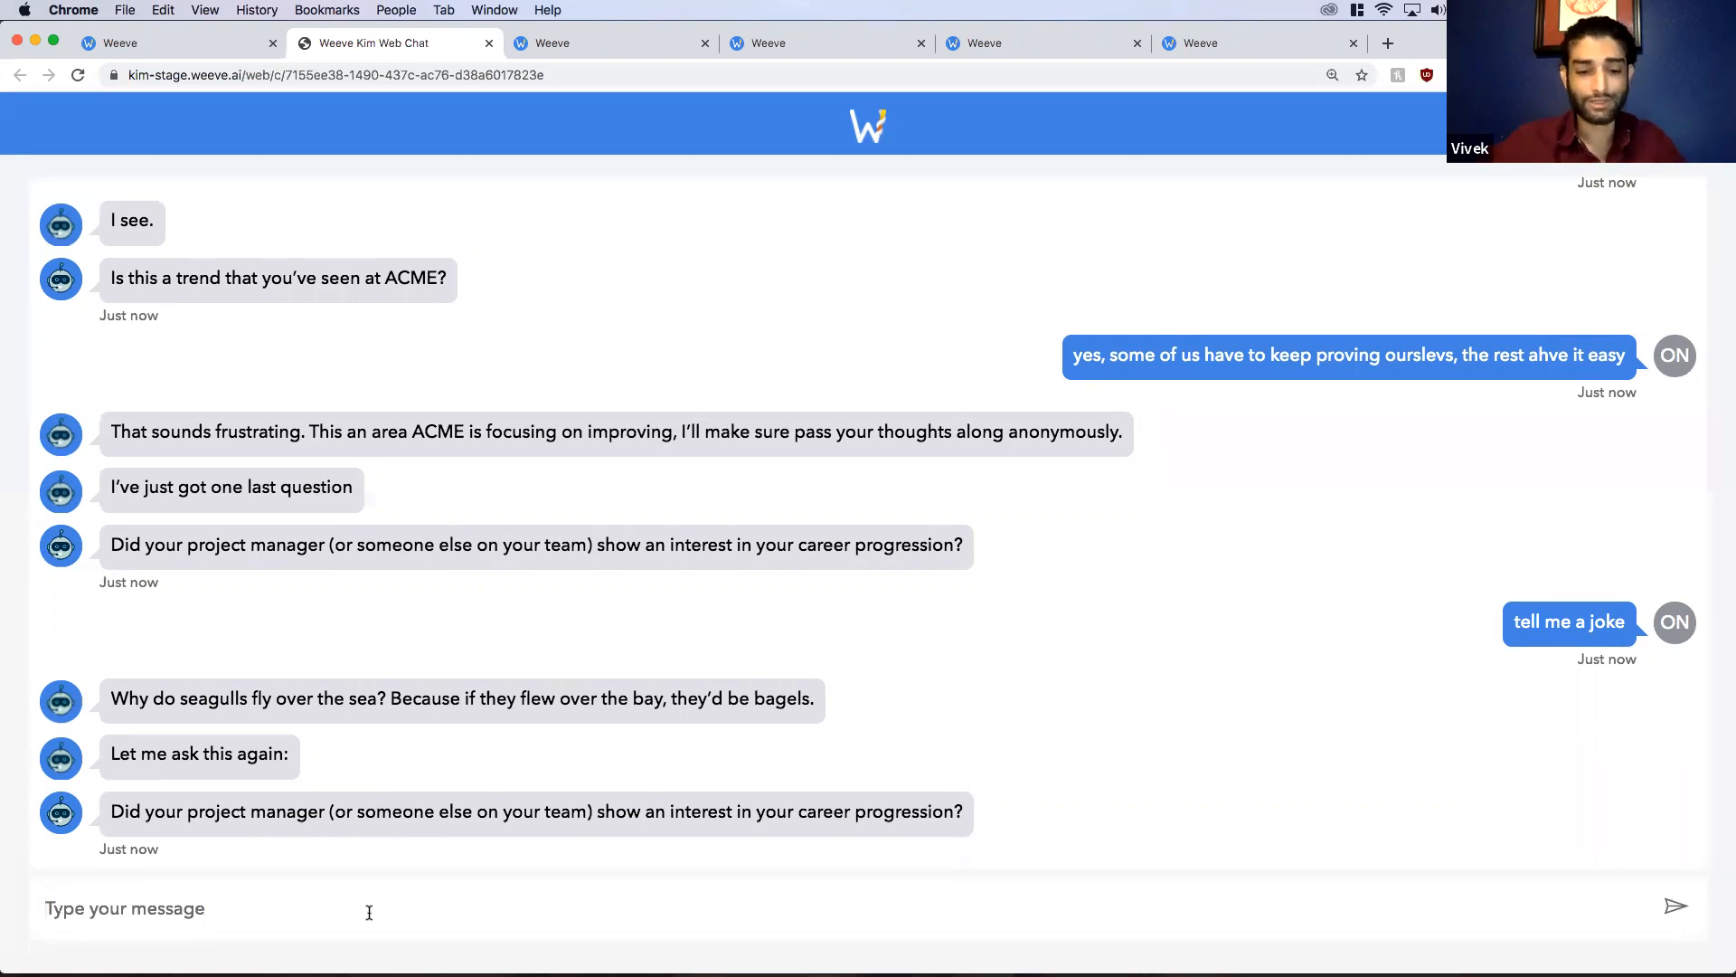
pyautogui.write('are you reall')
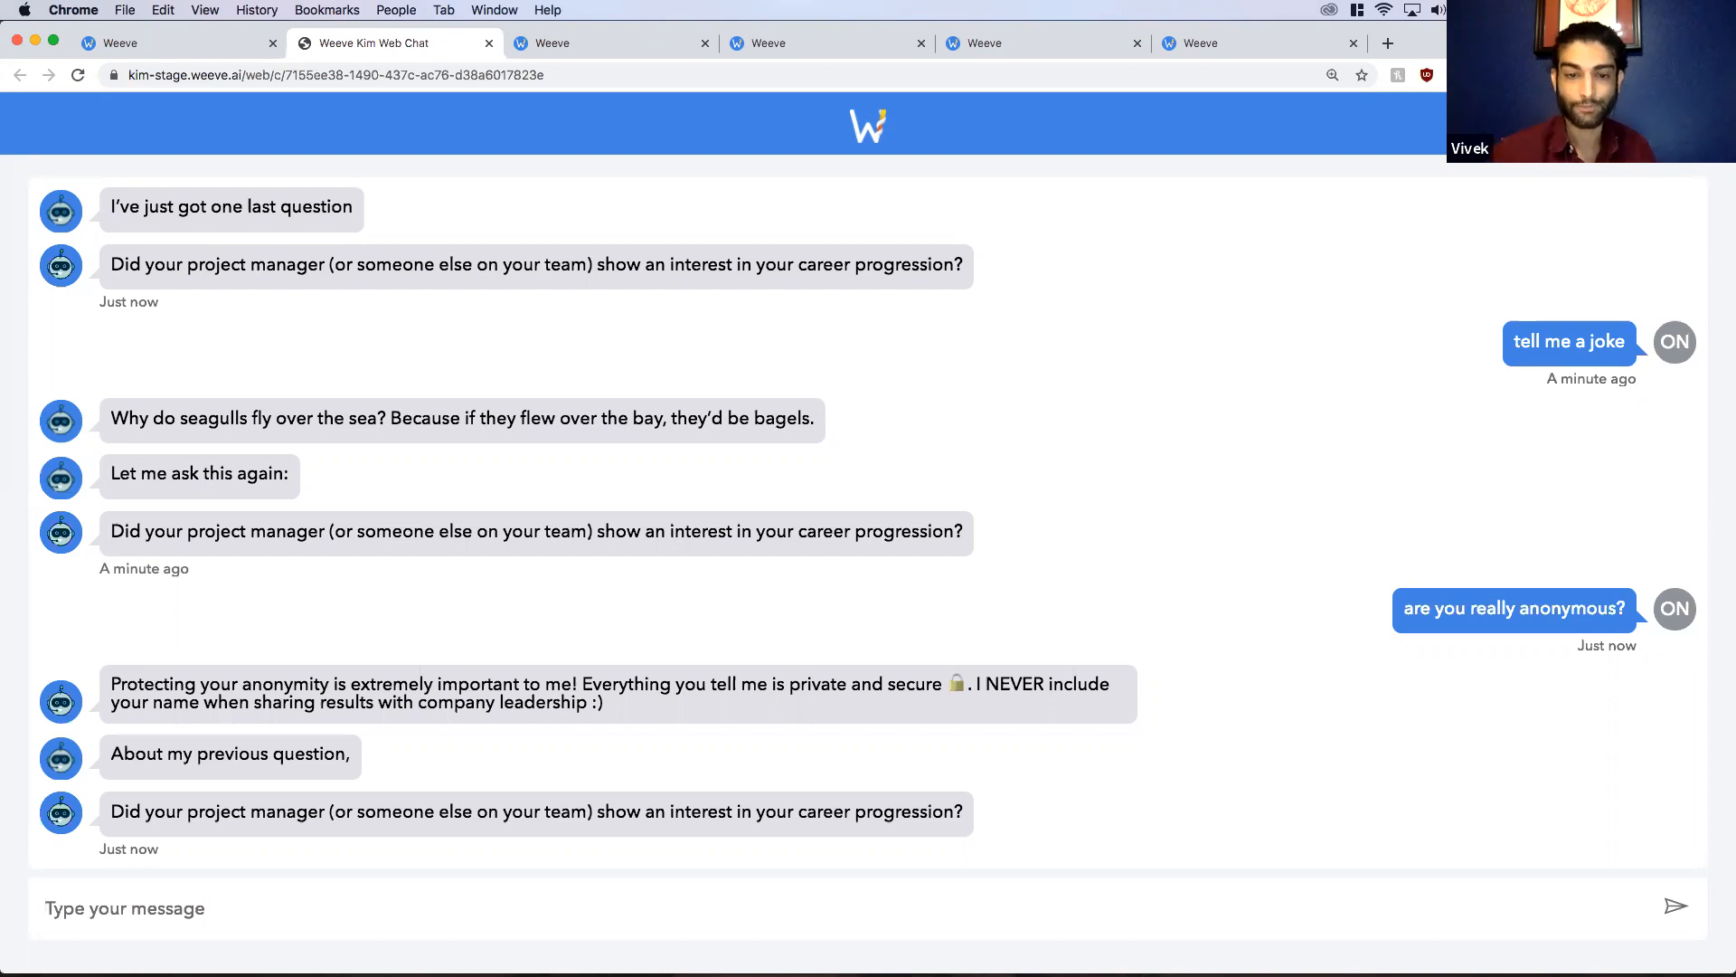
pyautogui.write('te')
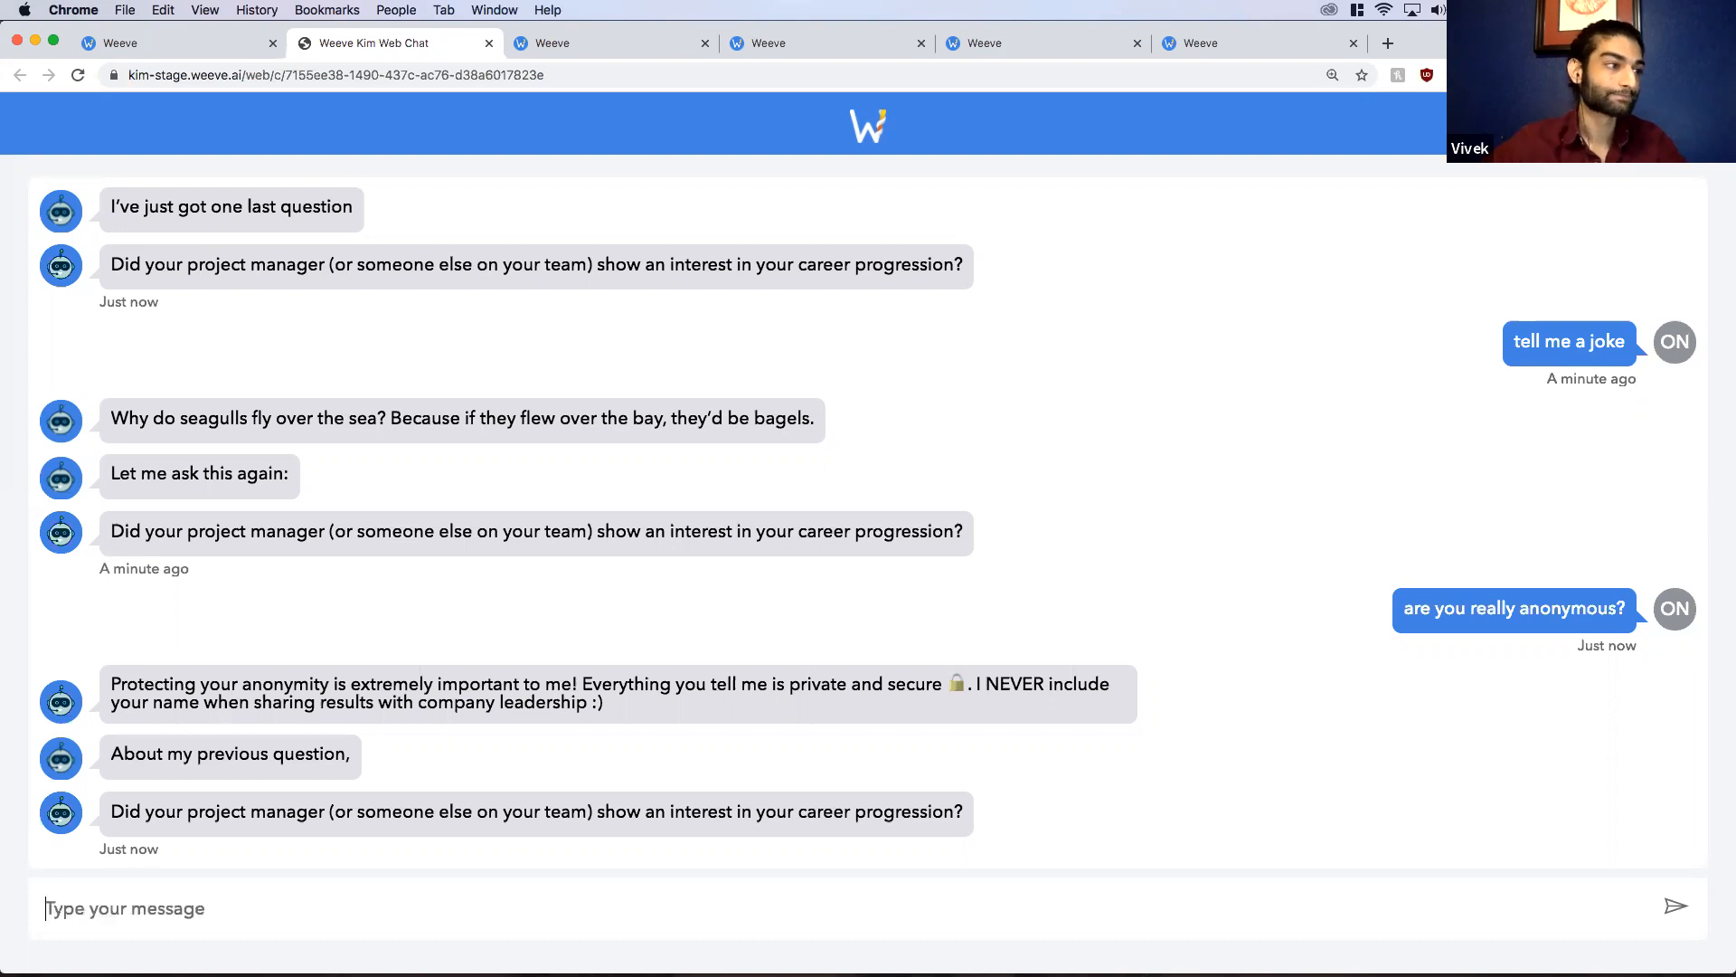
pyautogui.write('im being bullied')
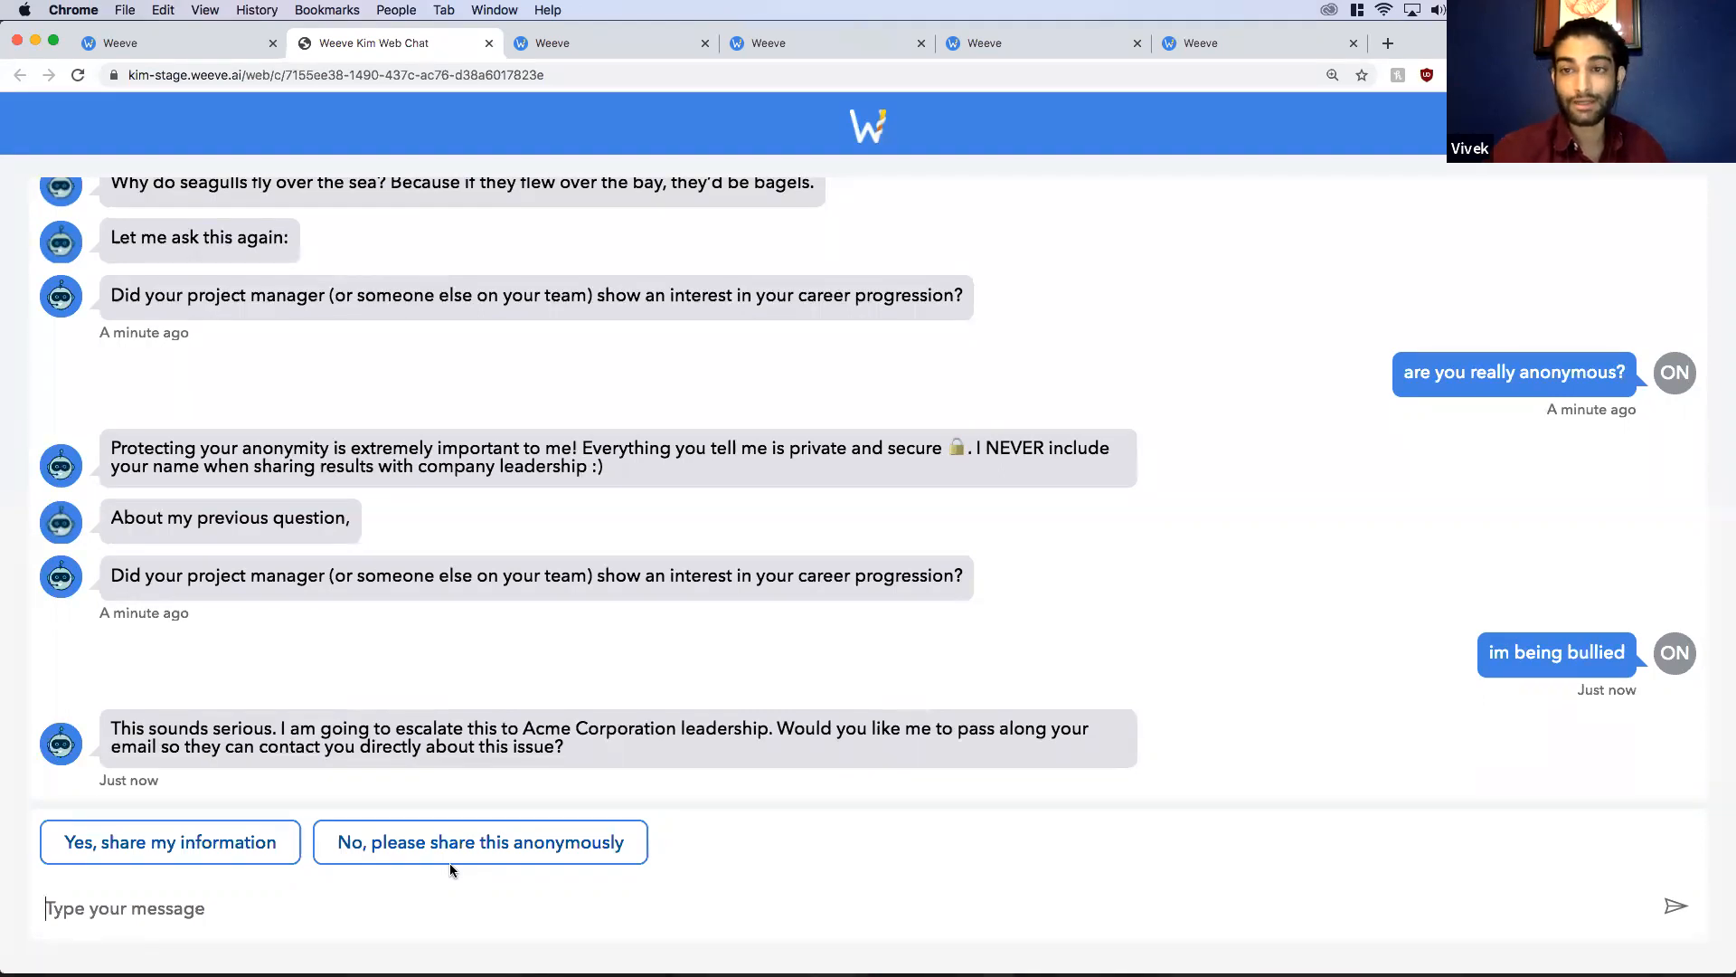
pyautogui.moveTo(227, 862)
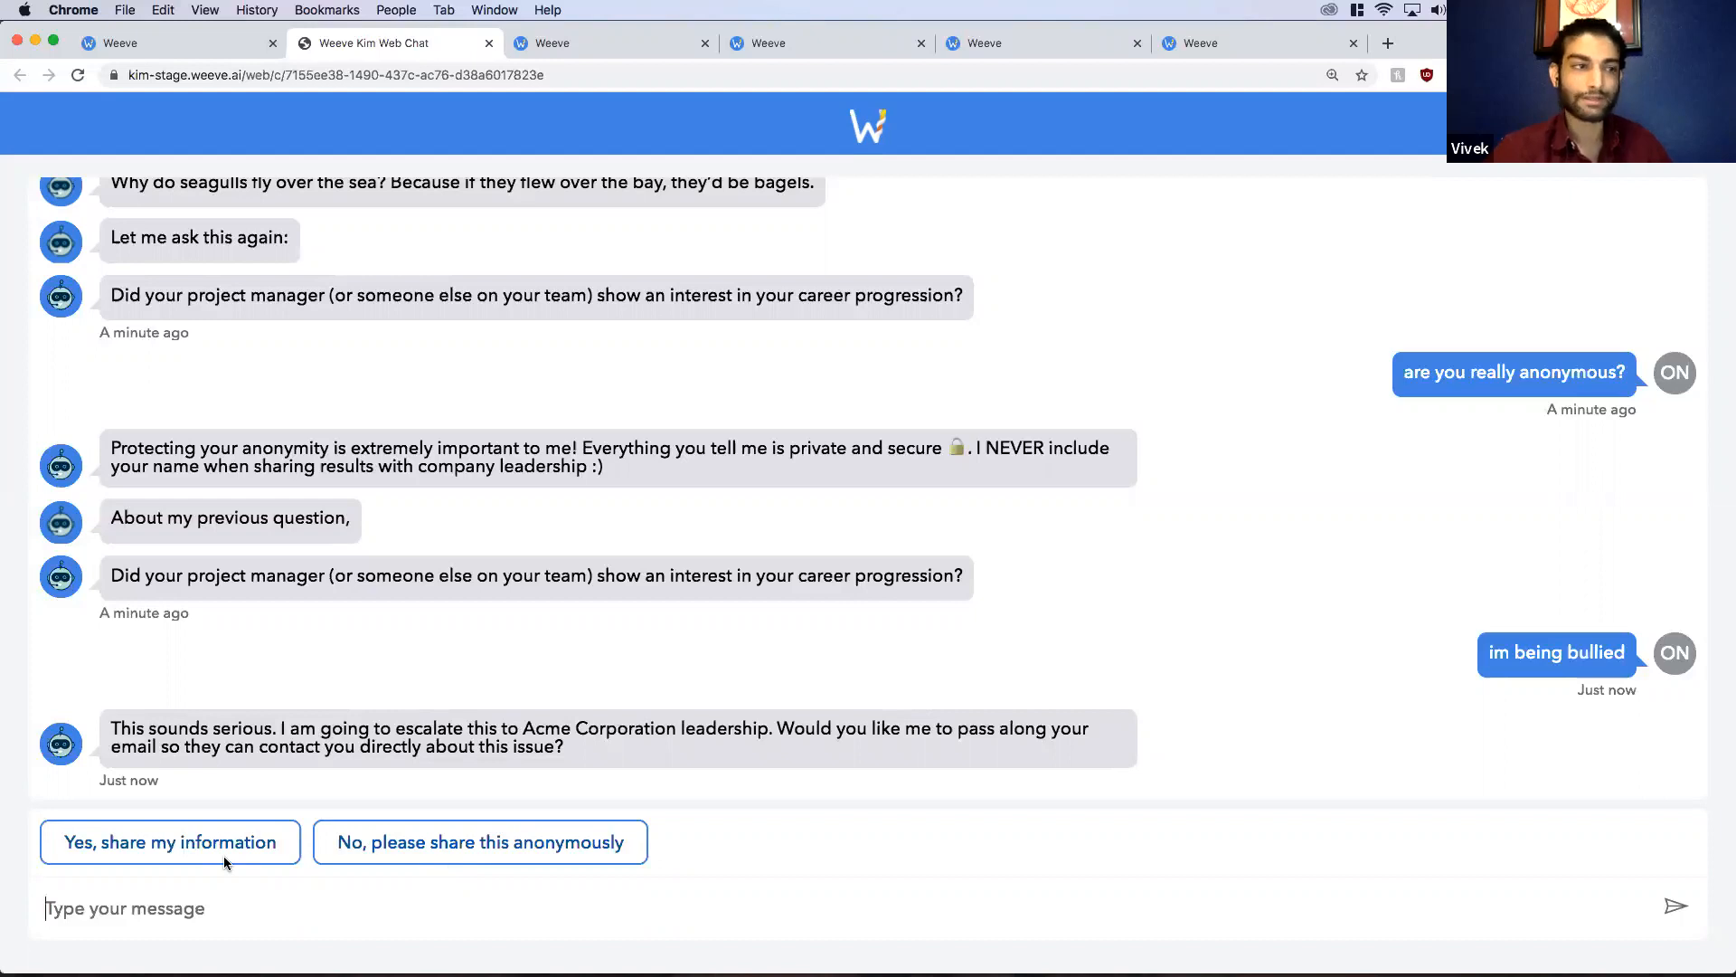
pyautogui.moveTo(572, 862)
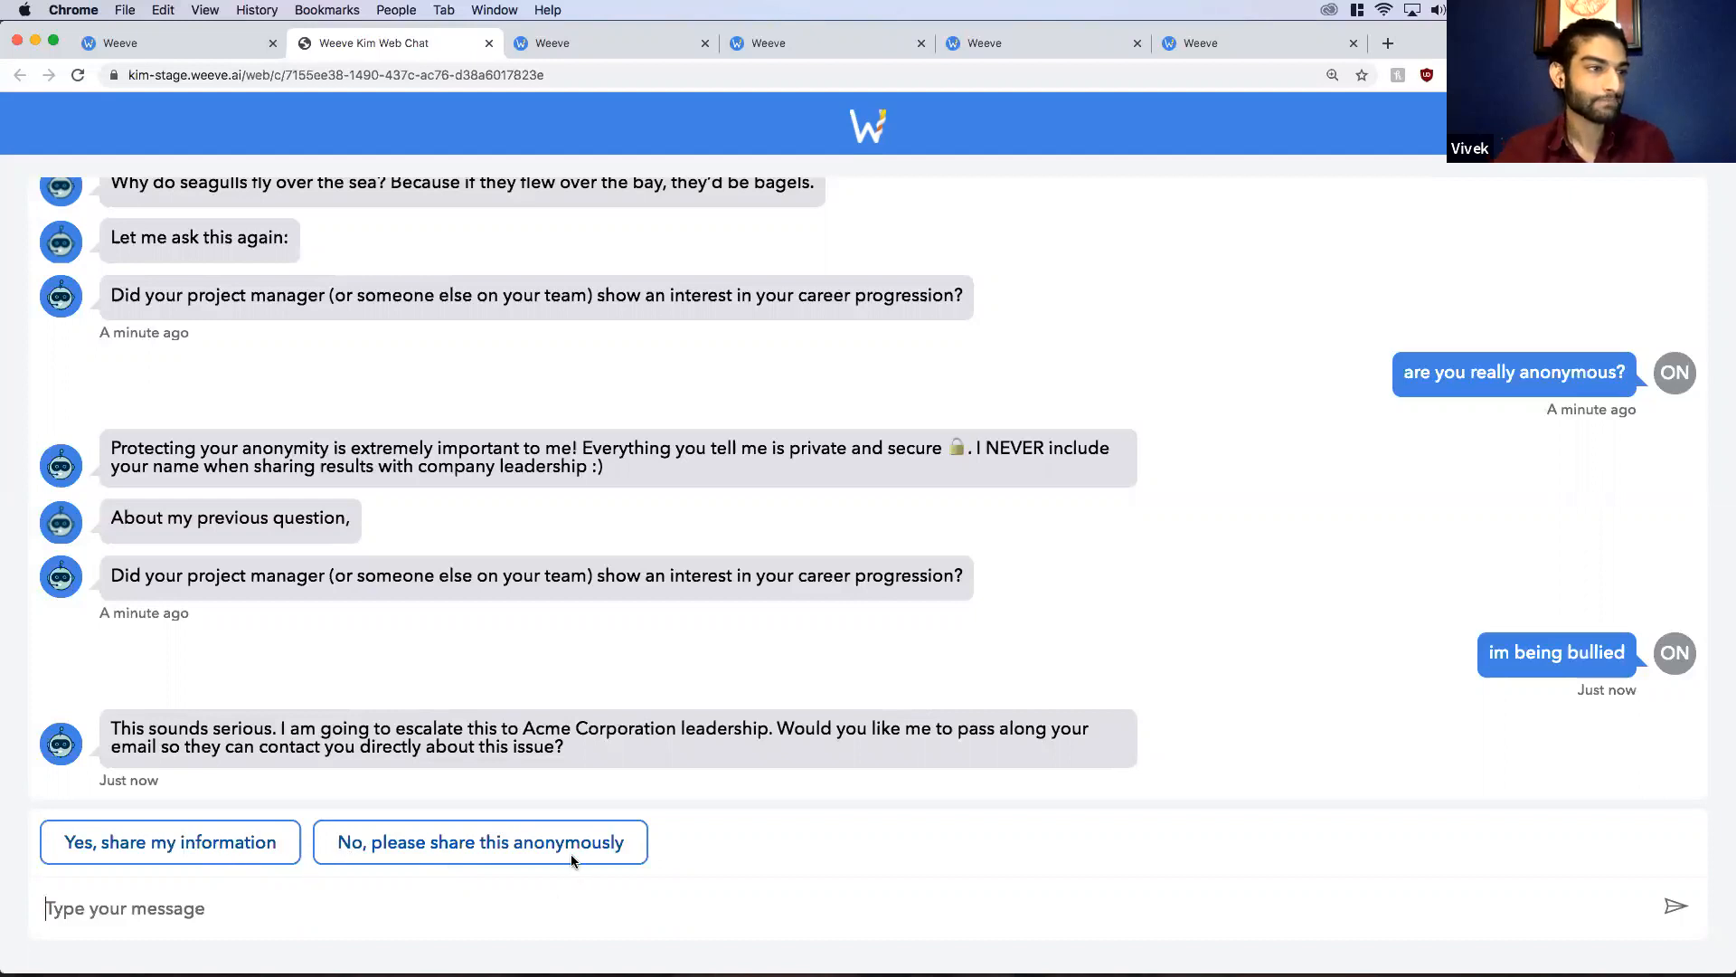
pyautogui.click(479, 841)
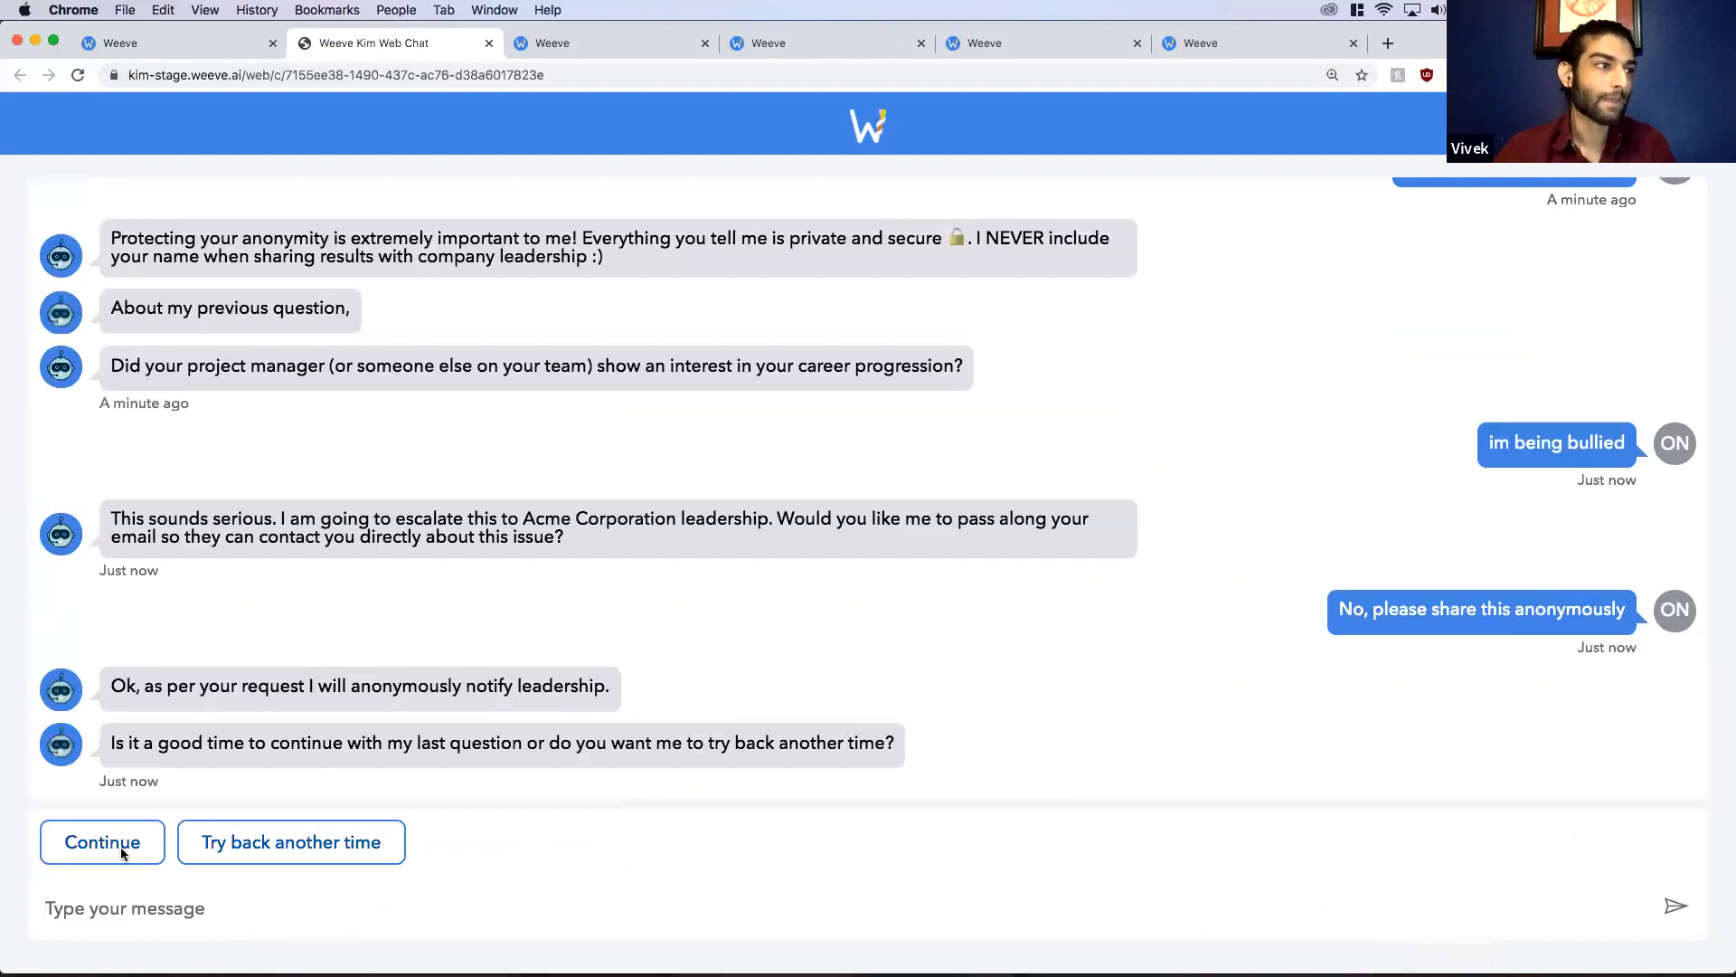
pyautogui.click(102, 842)
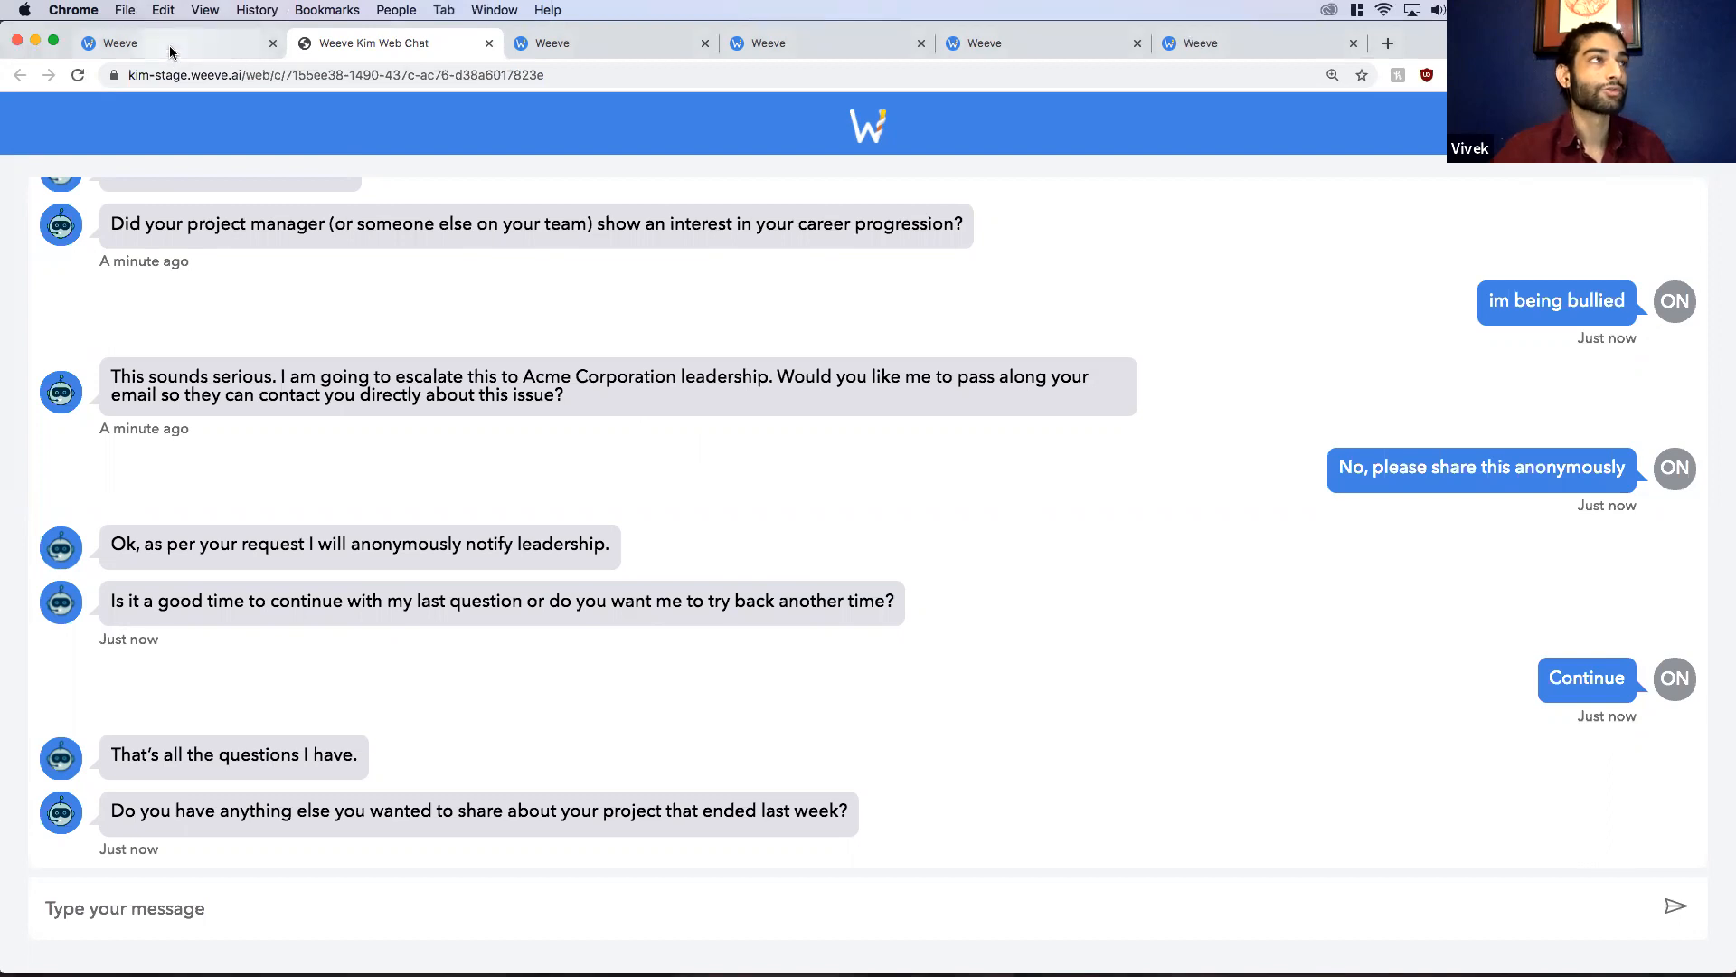
# Step: Return to the Conversation Templates grid and choose the Work & Life Balance template
pyautogui.click(119, 43)
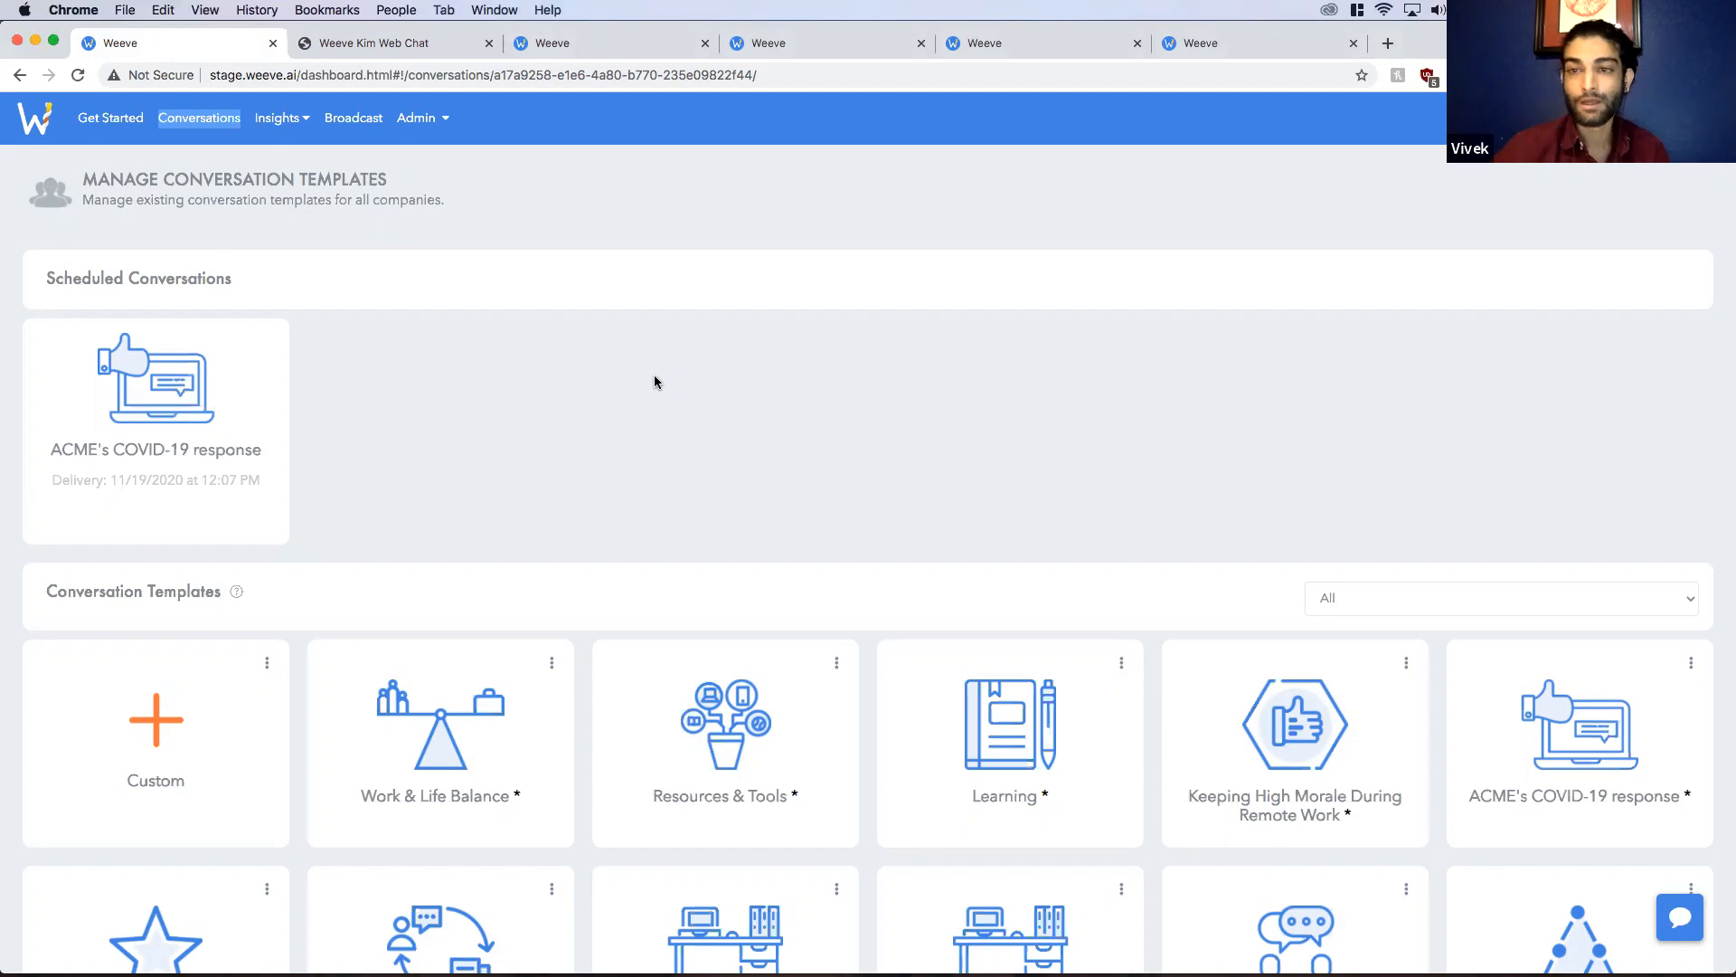
pyautogui.scroll(-3)
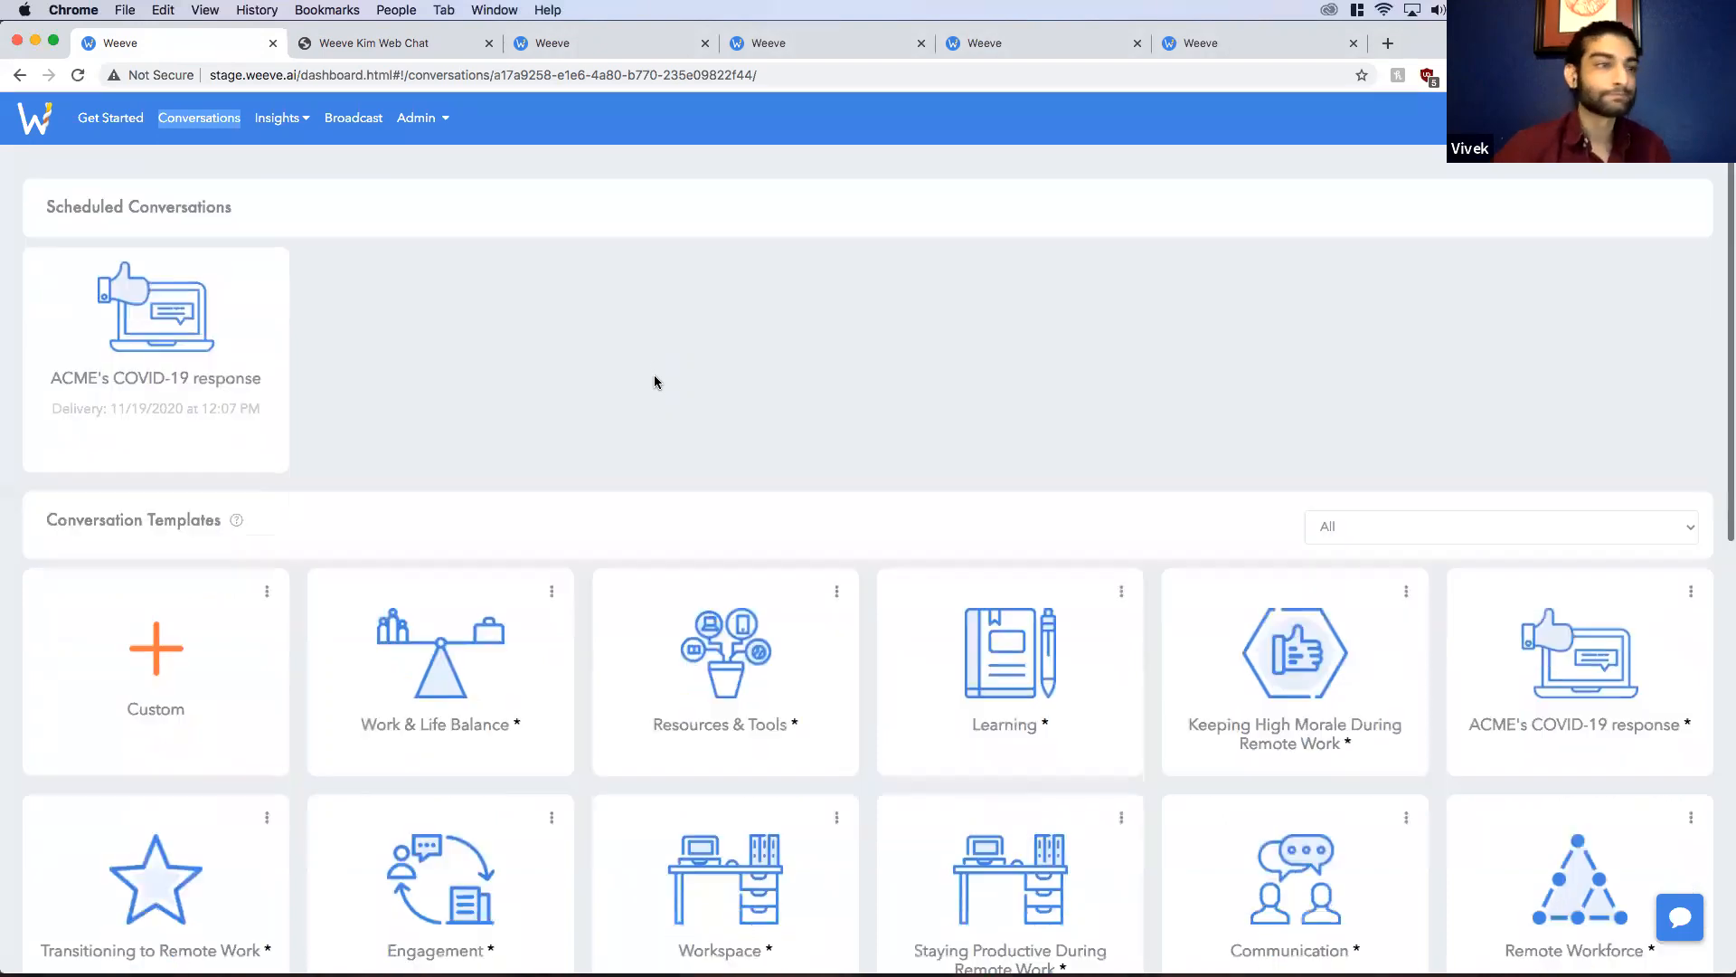
pyautogui.scroll(-3)
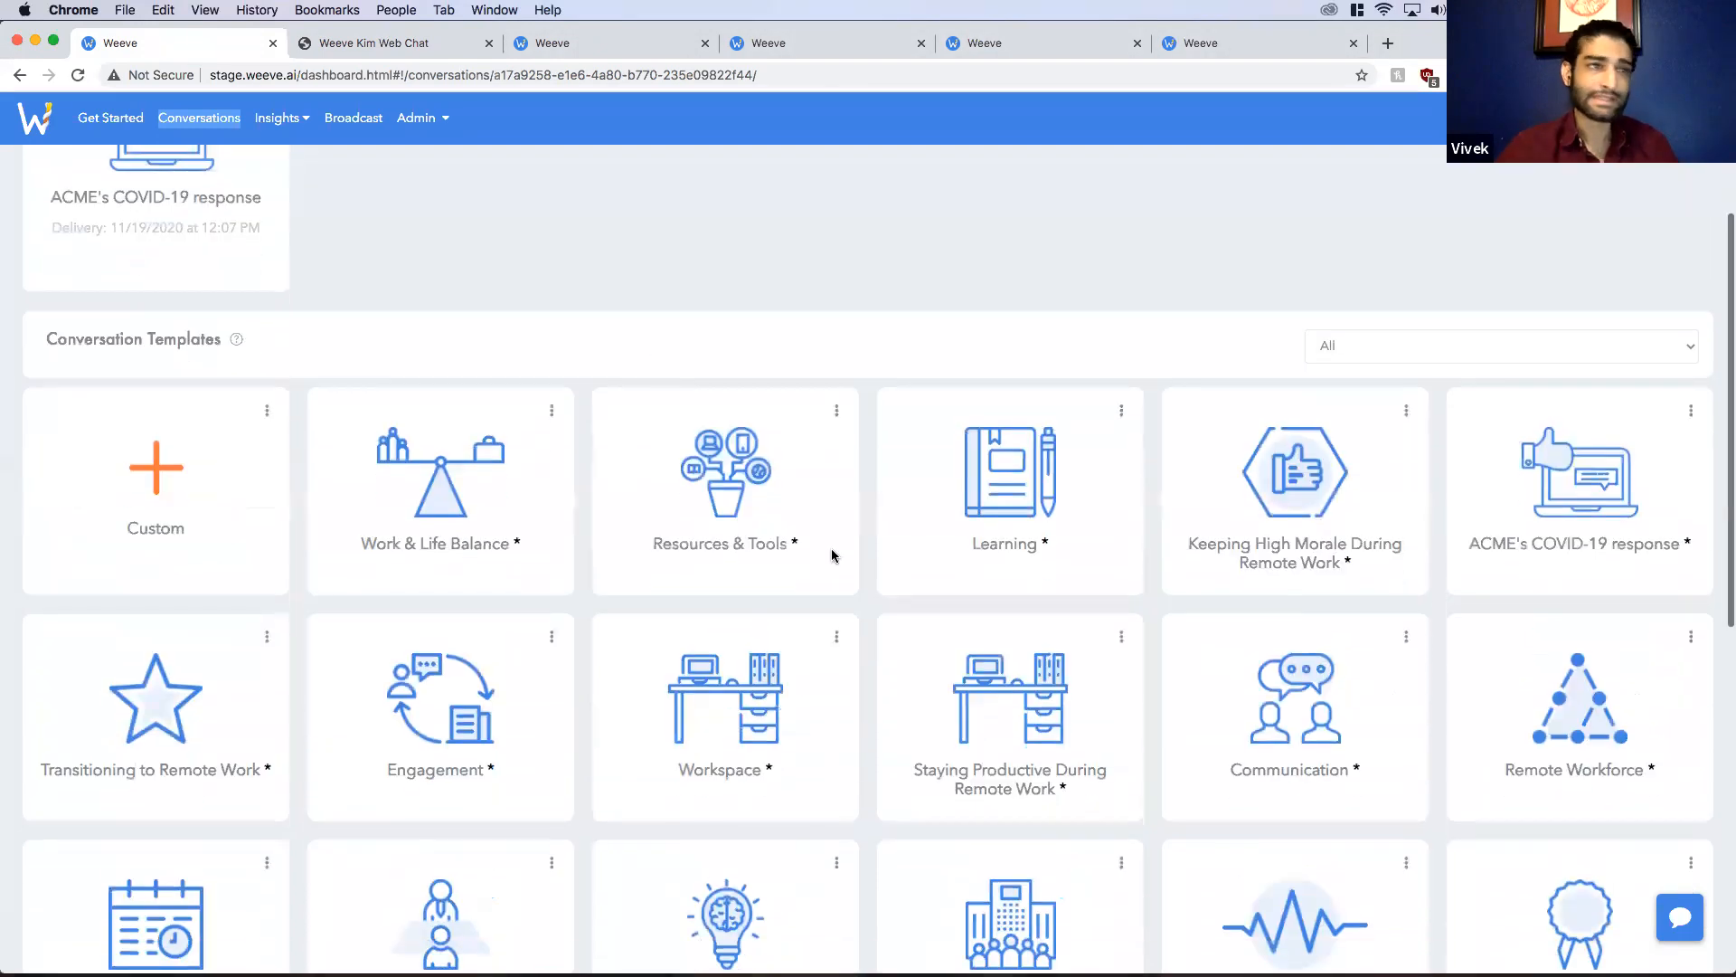
pyautogui.scroll(-3)
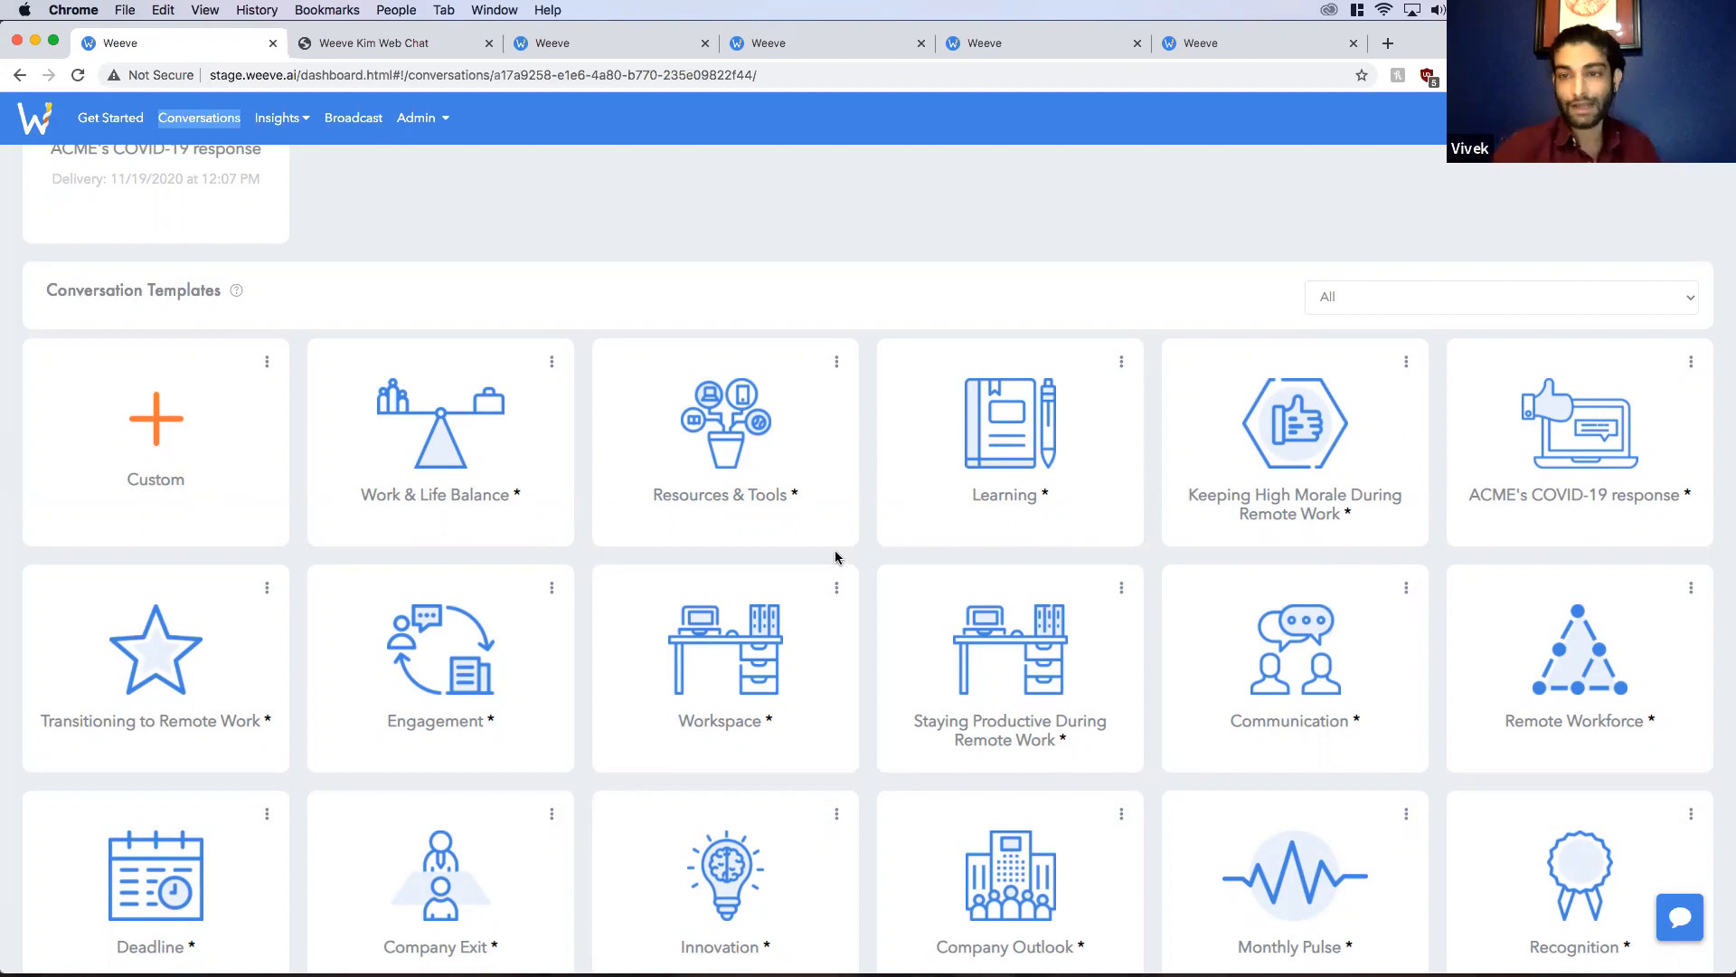
pyautogui.moveTo(1222, 559)
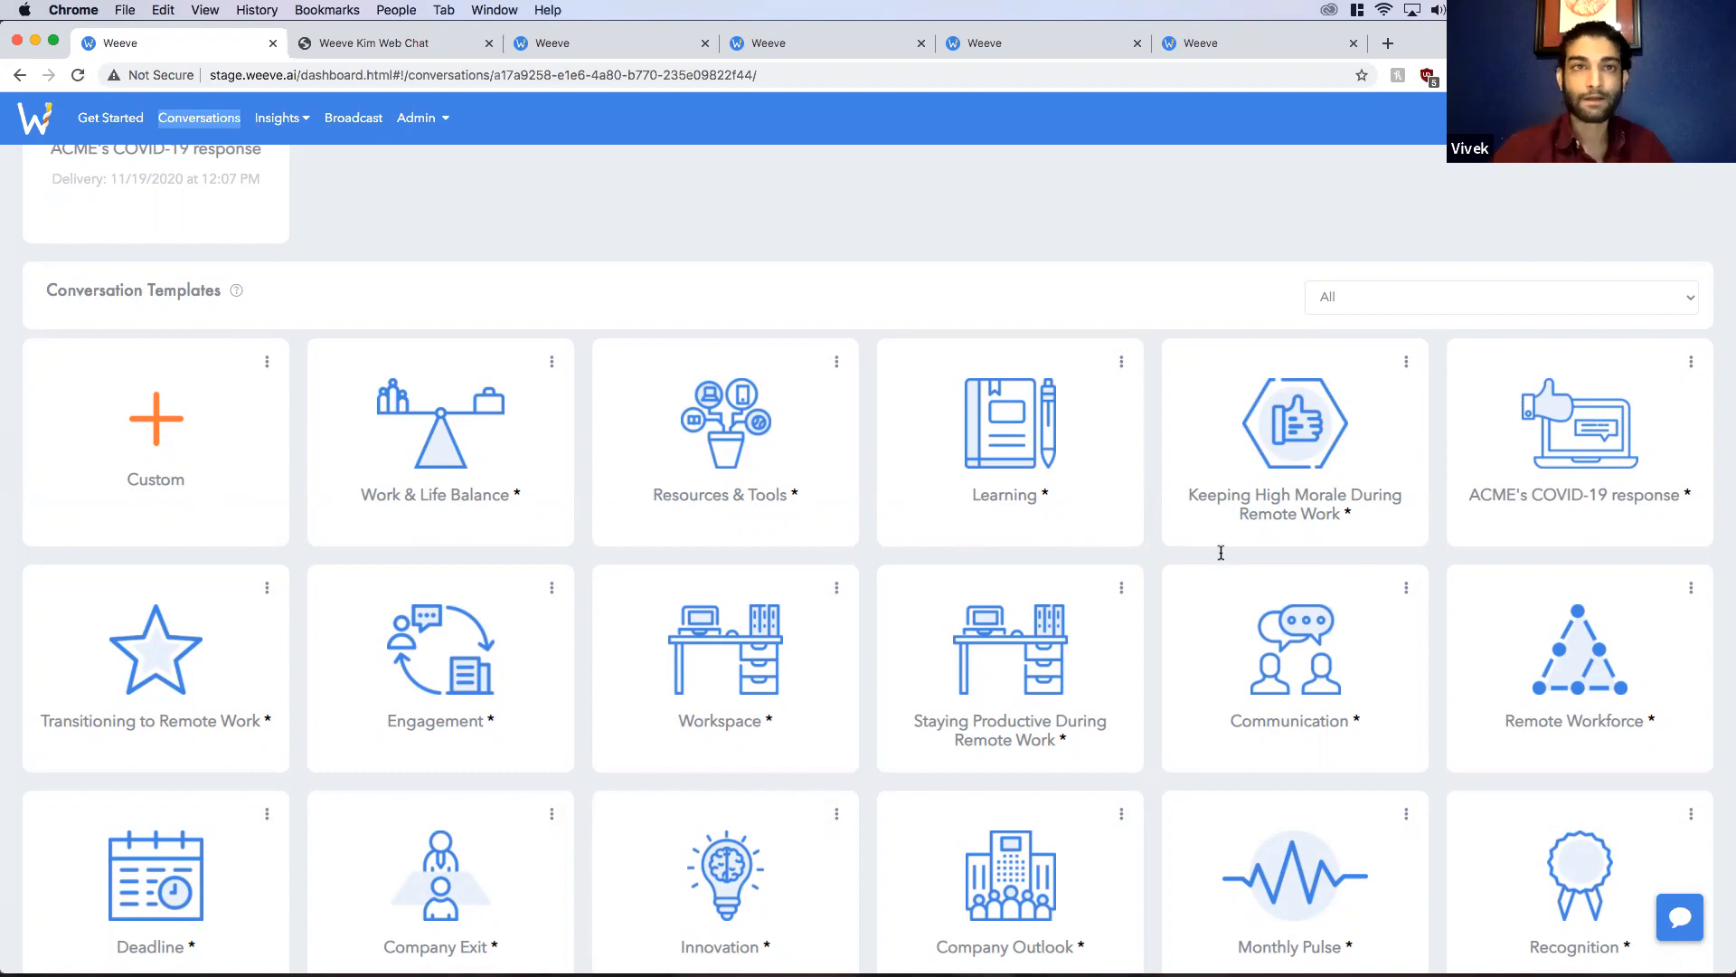
pyautogui.click(1501, 297)
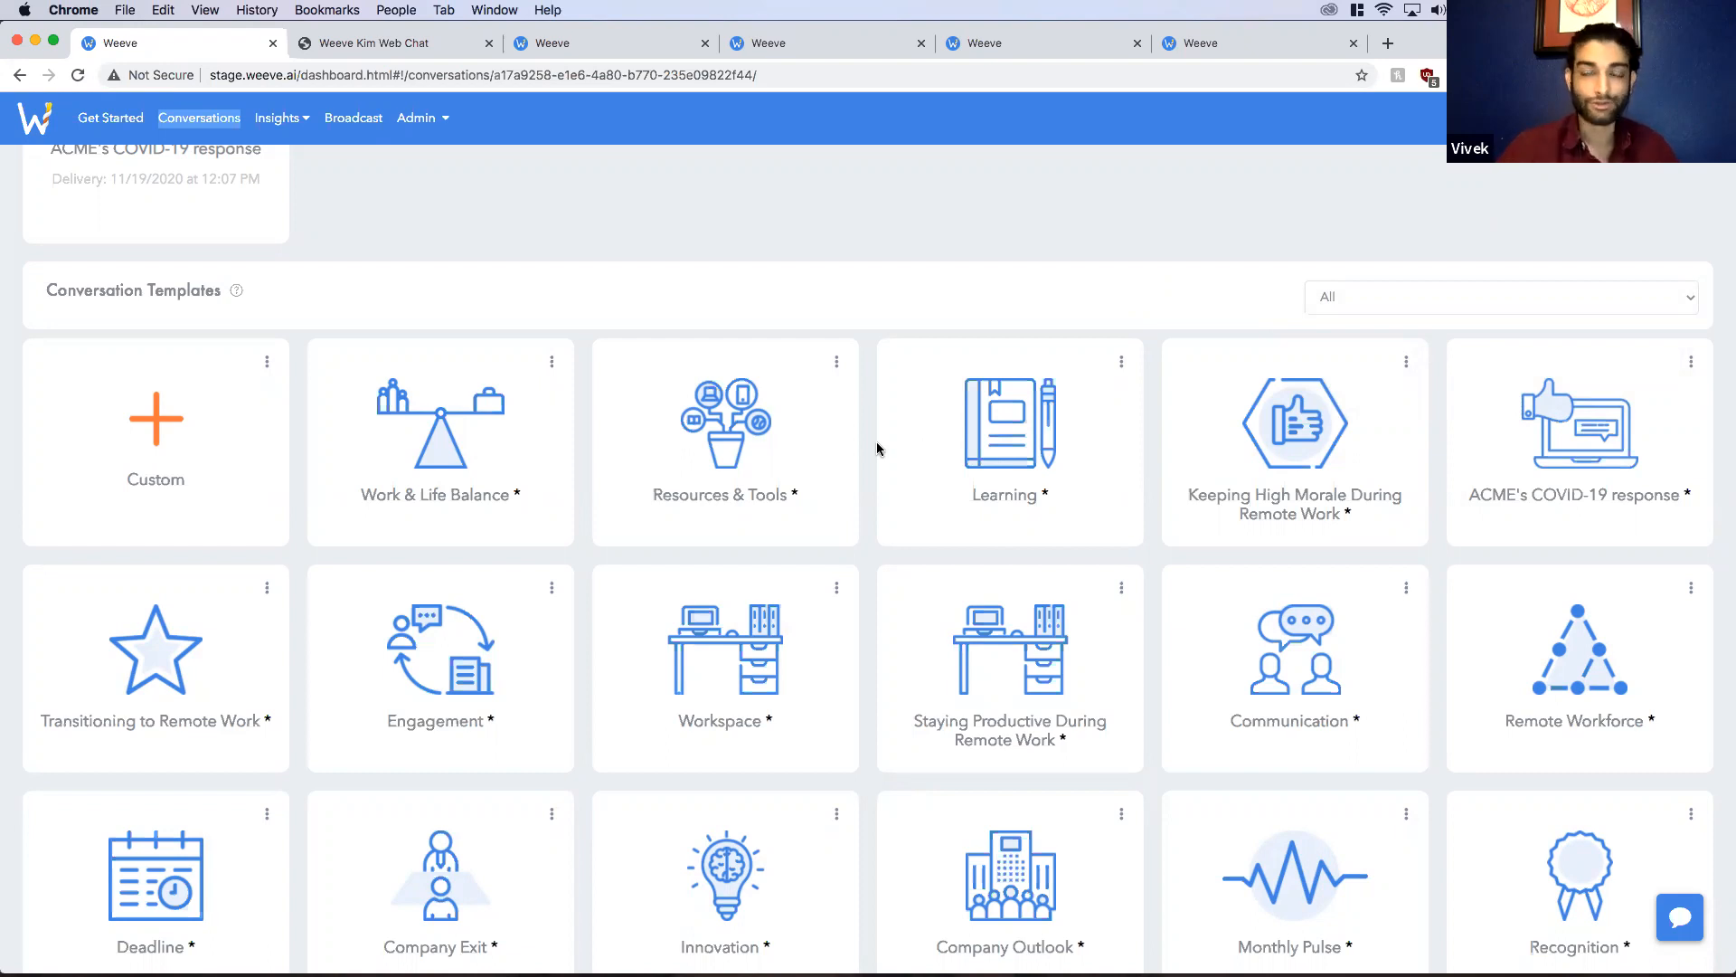
pyautogui.moveTo(307, 426)
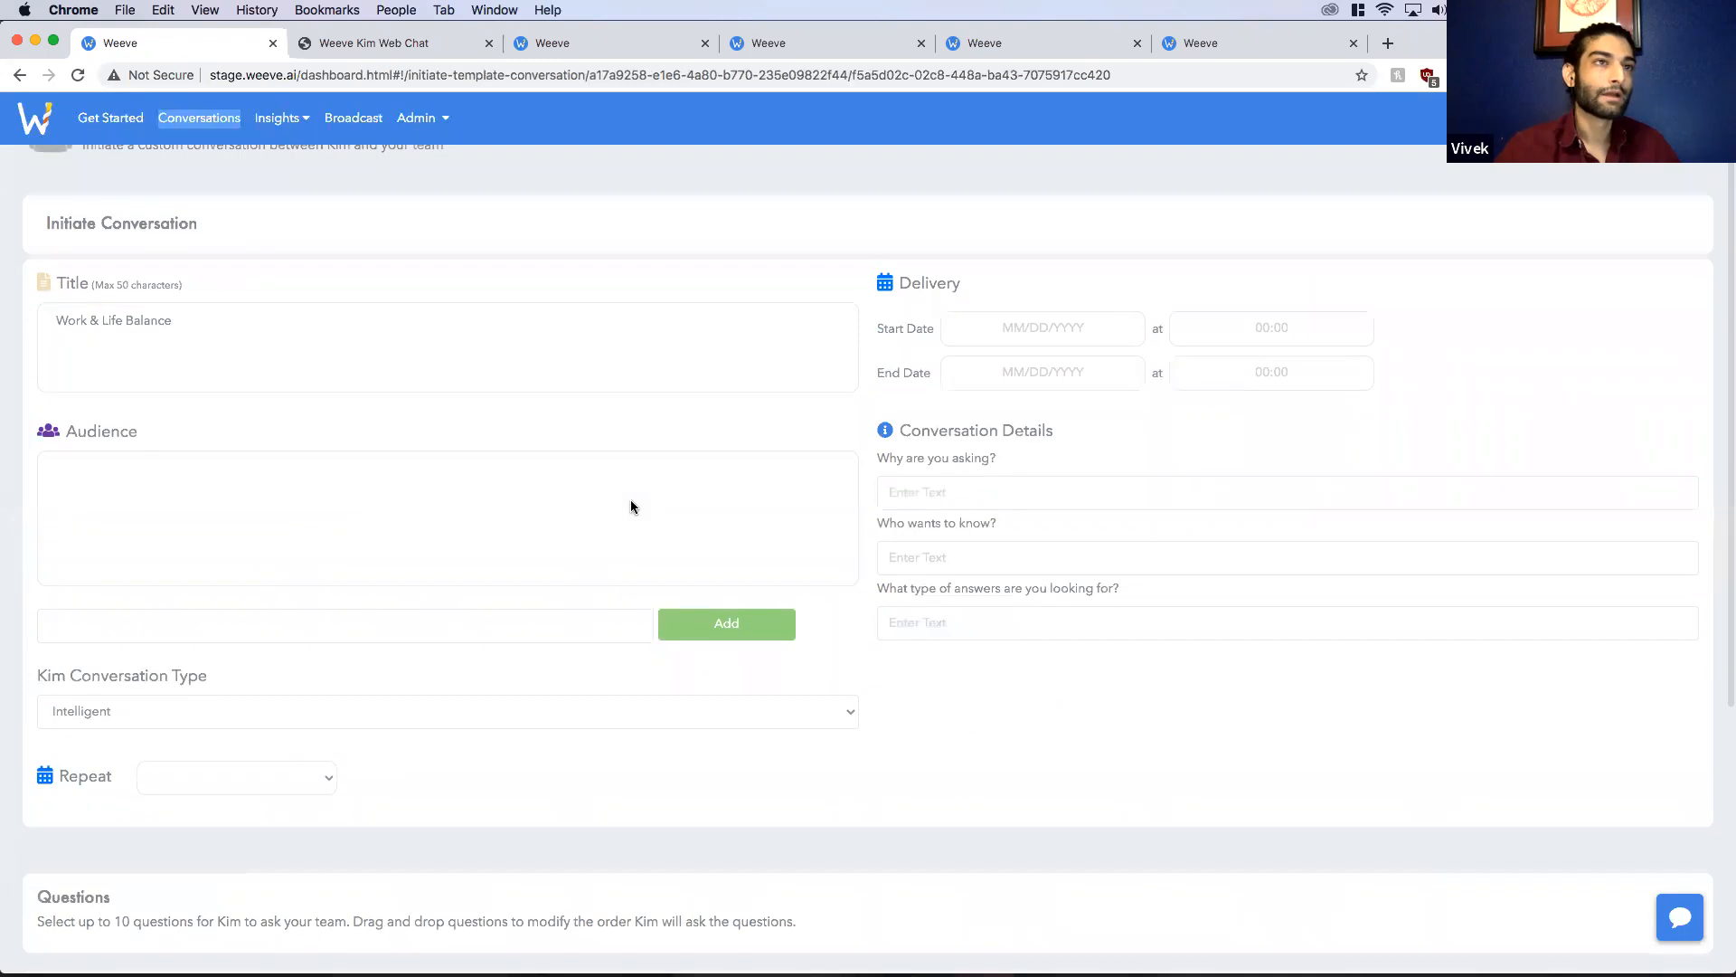
# Step: Start adding the trial question 'test1' under Questions, then cancel back to Manage Conversation Templates
pyautogui.scroll(-3)
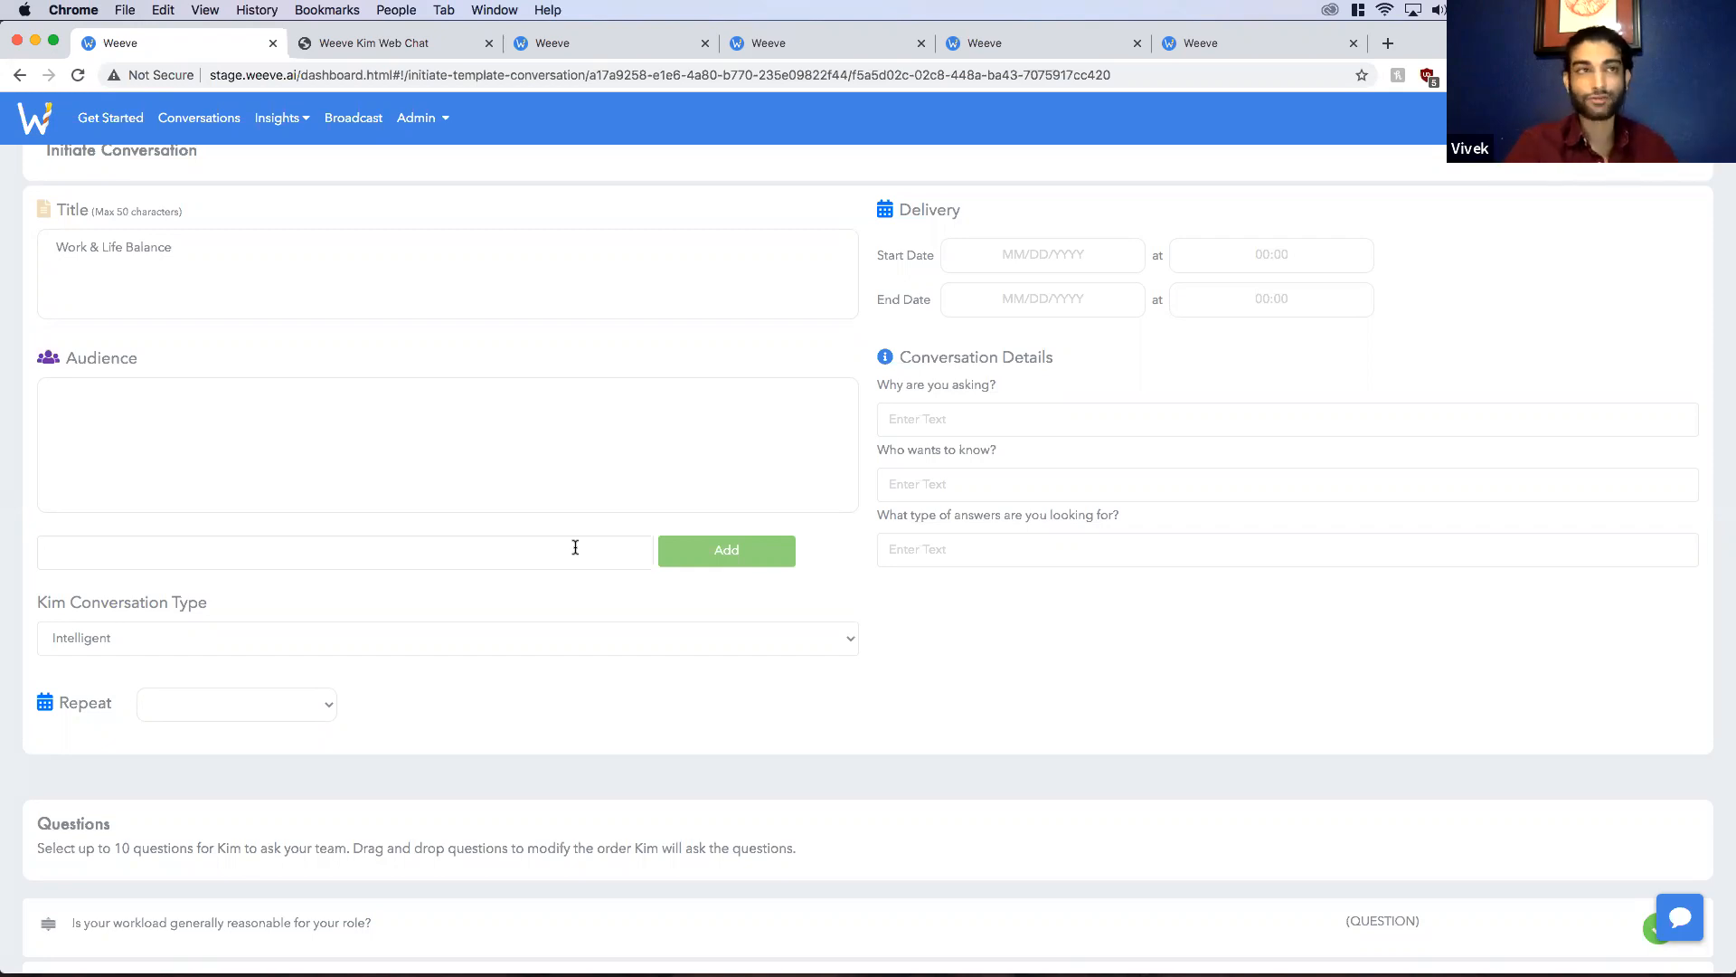
pyautogui.scroll(-3)
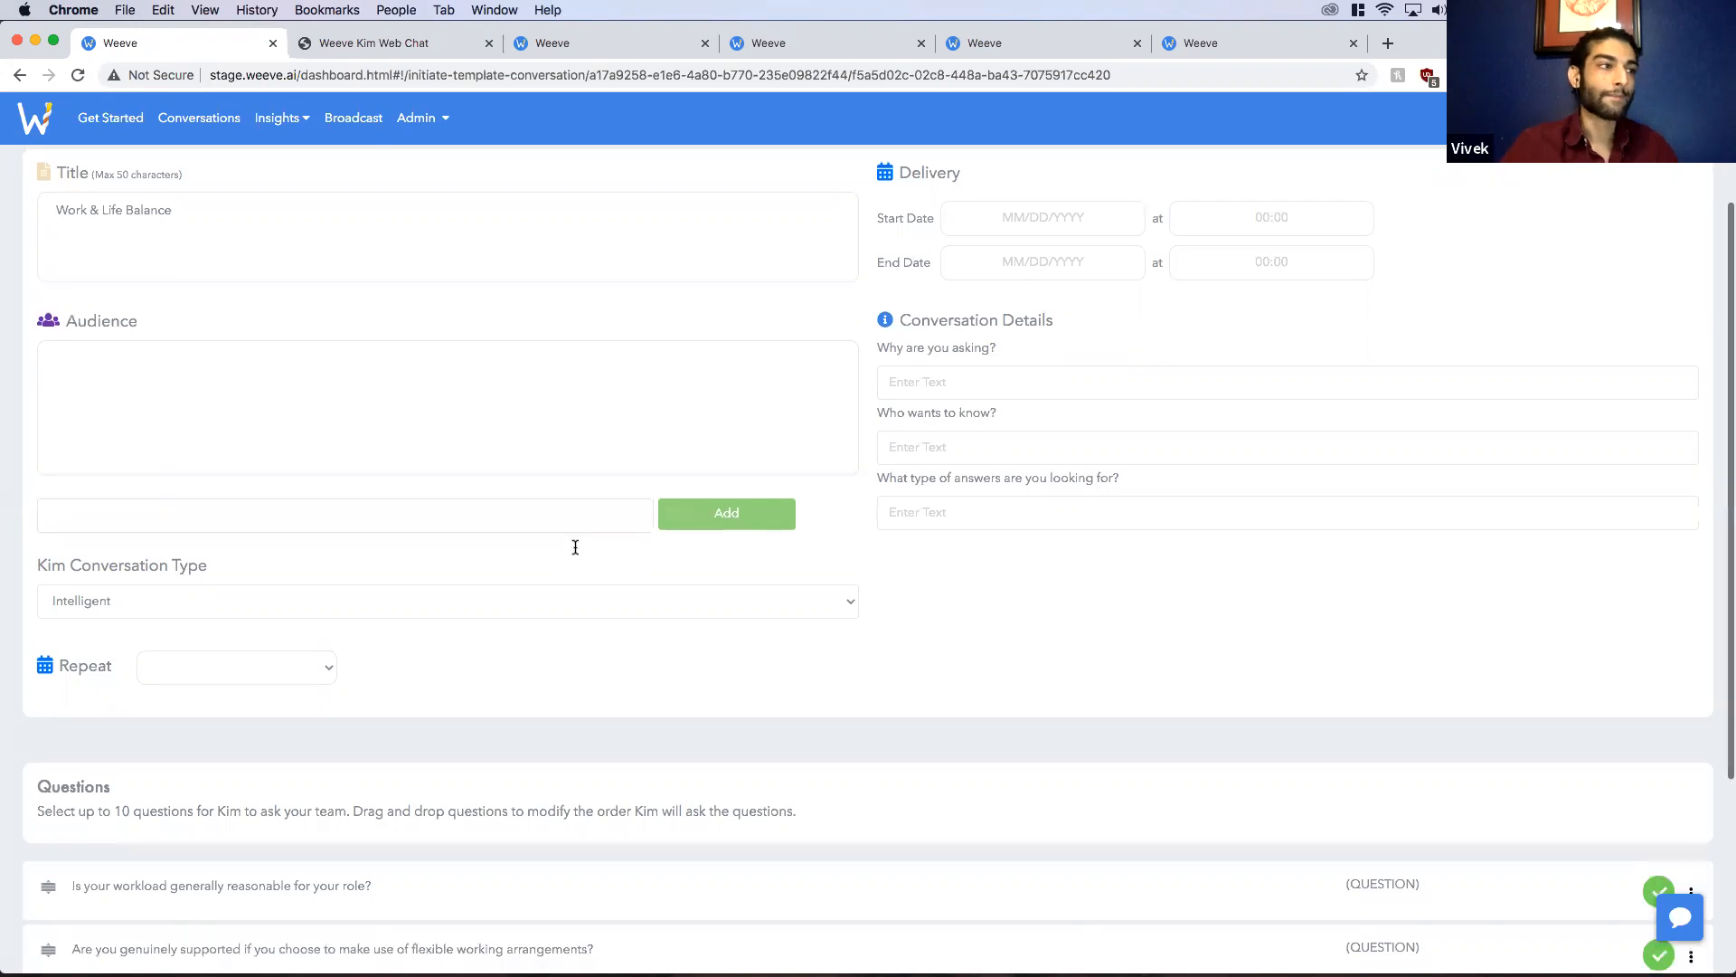
pyautogui.scroll(-3)
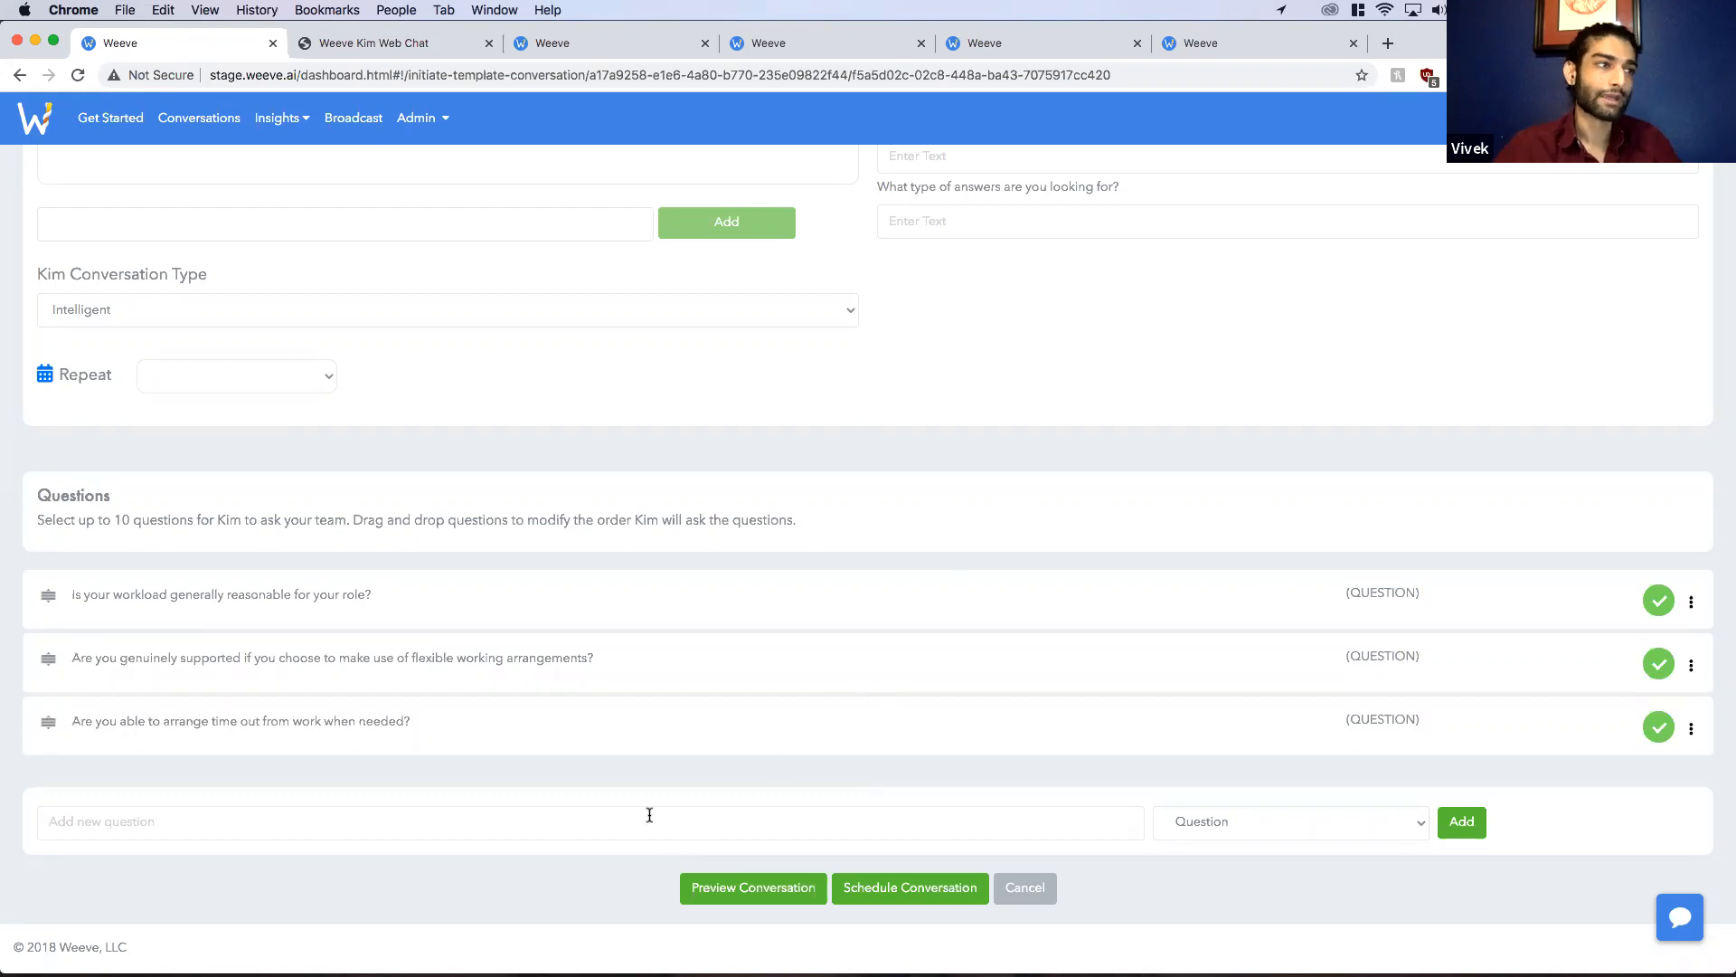
pyautogui.click(1461, 820)
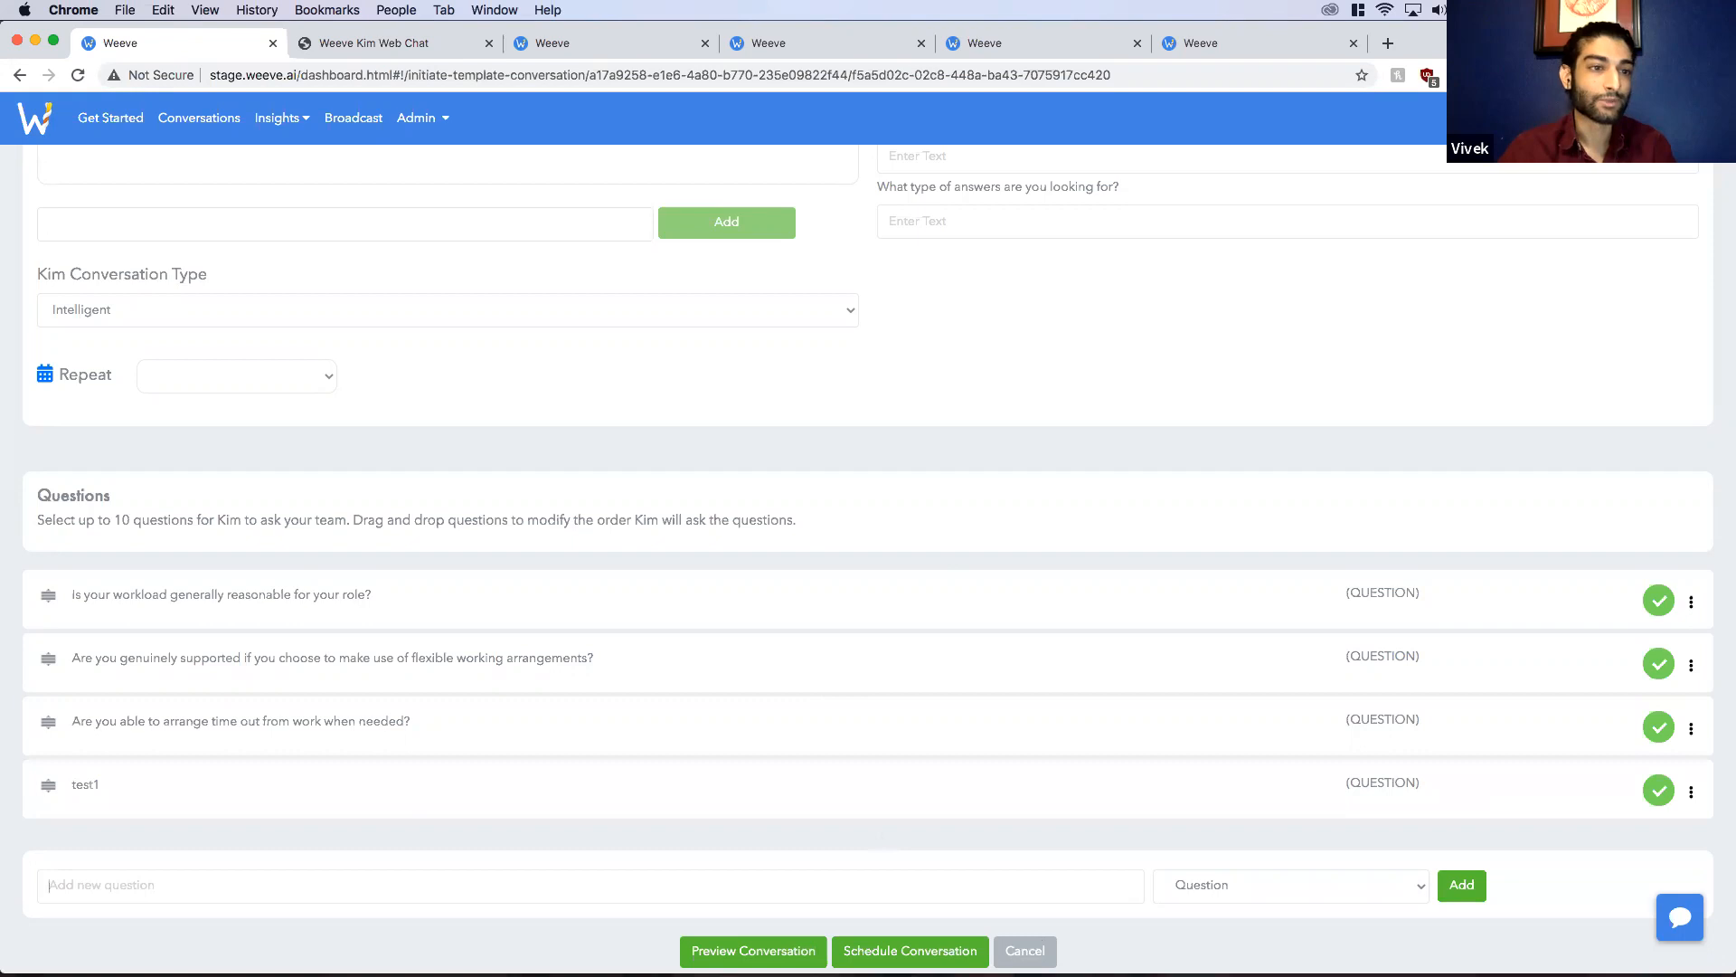
pyautogui.click(1022, 951)
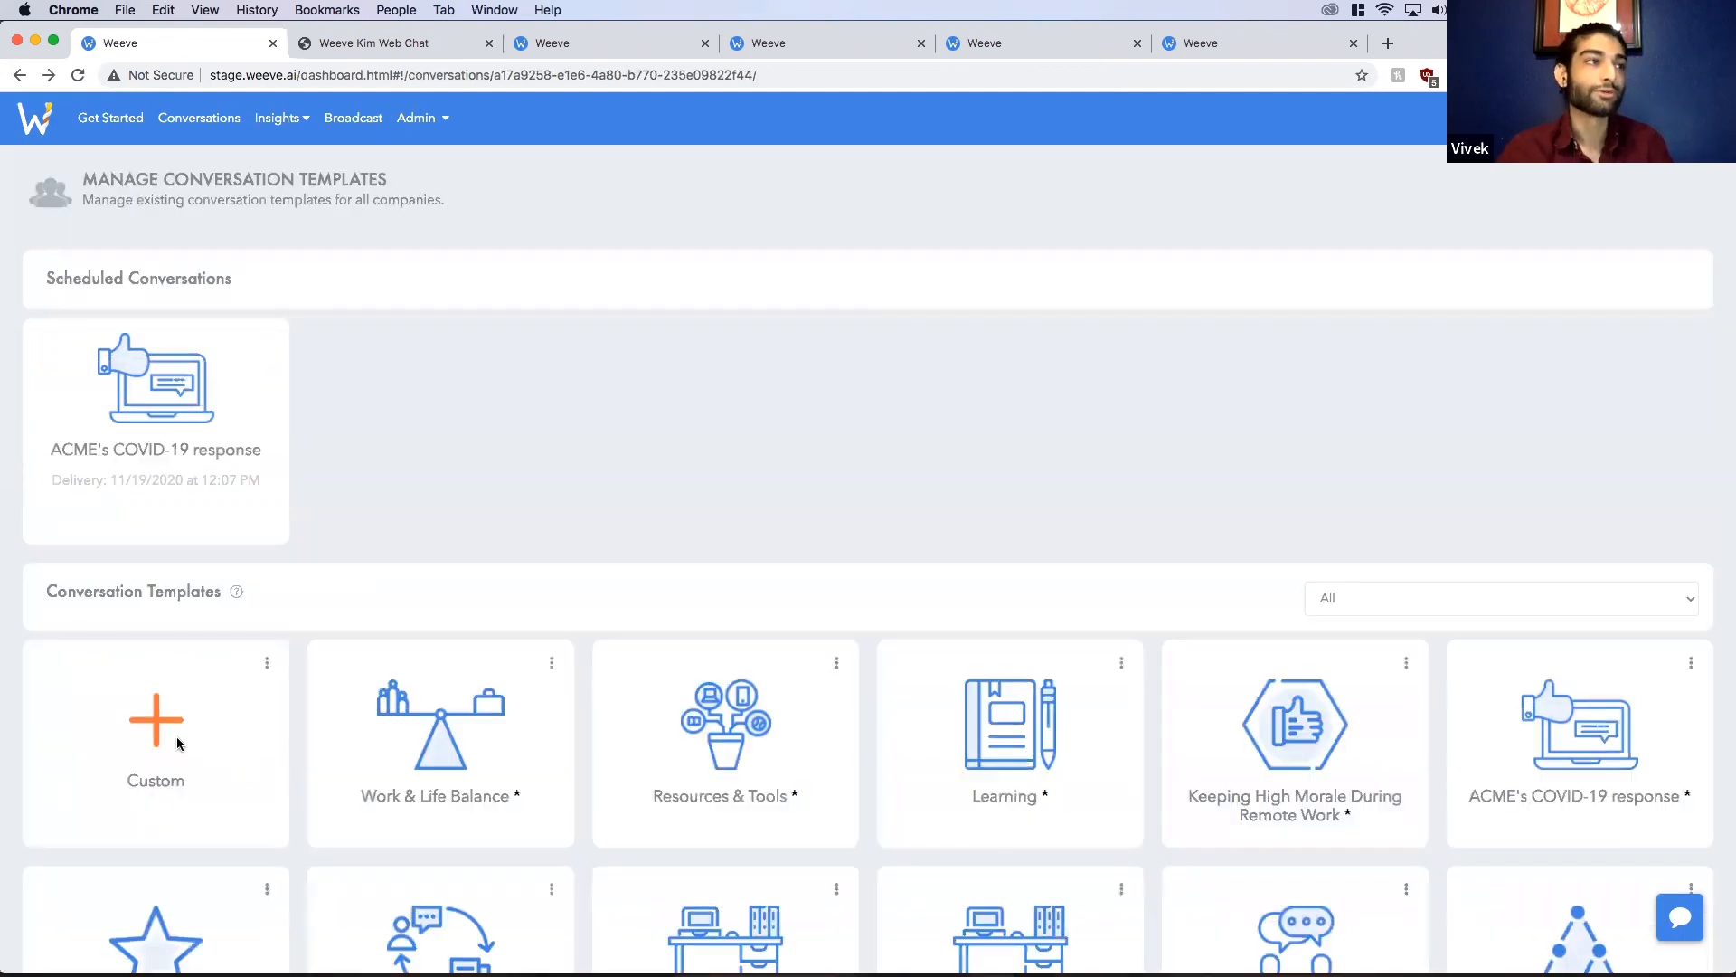
pyautogui.click(155, 725)
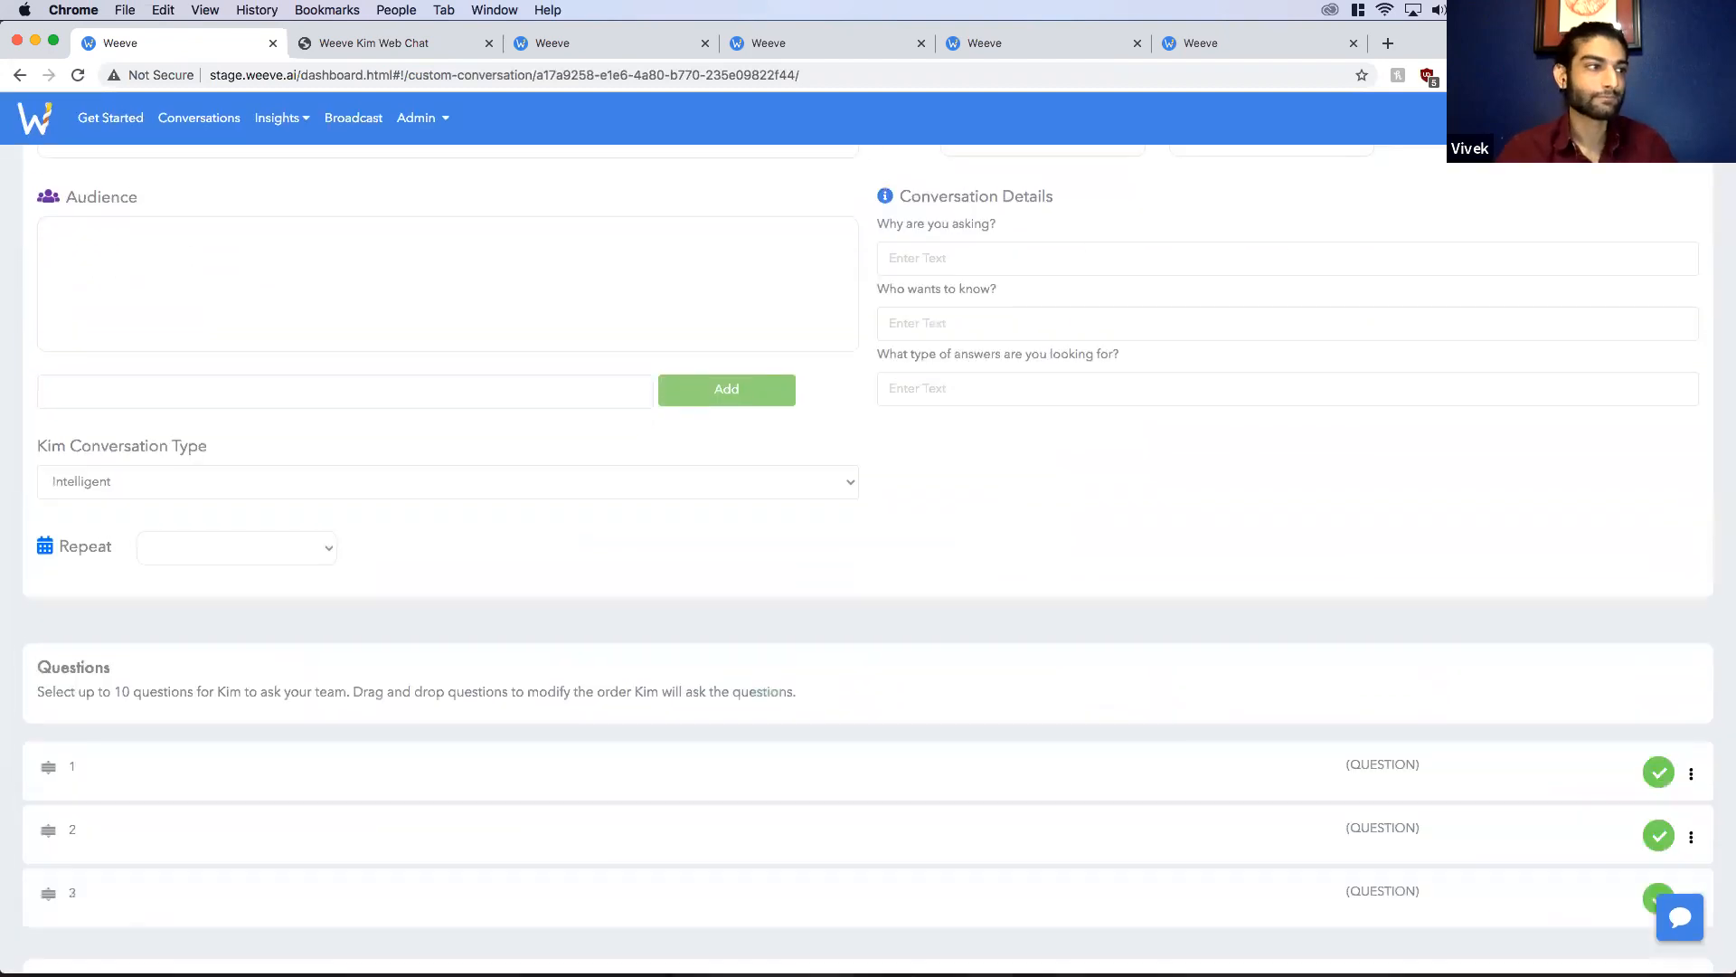
pyautogui.scroll(-3)
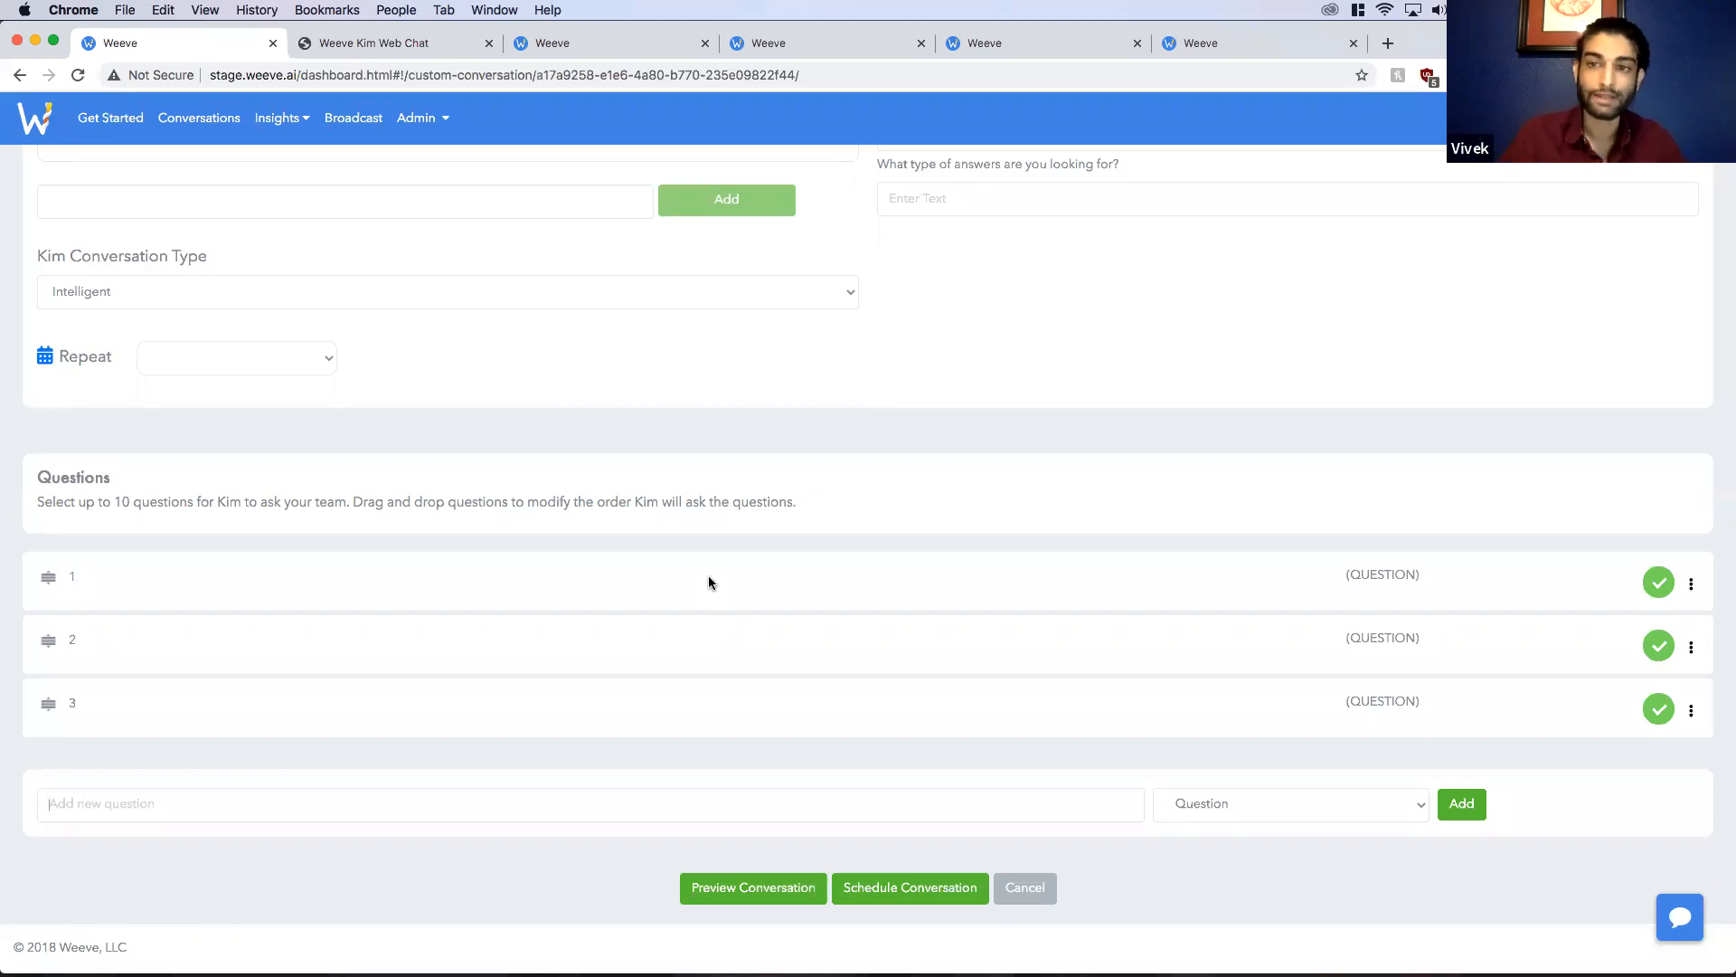
pyautogui.click(1288, 803)
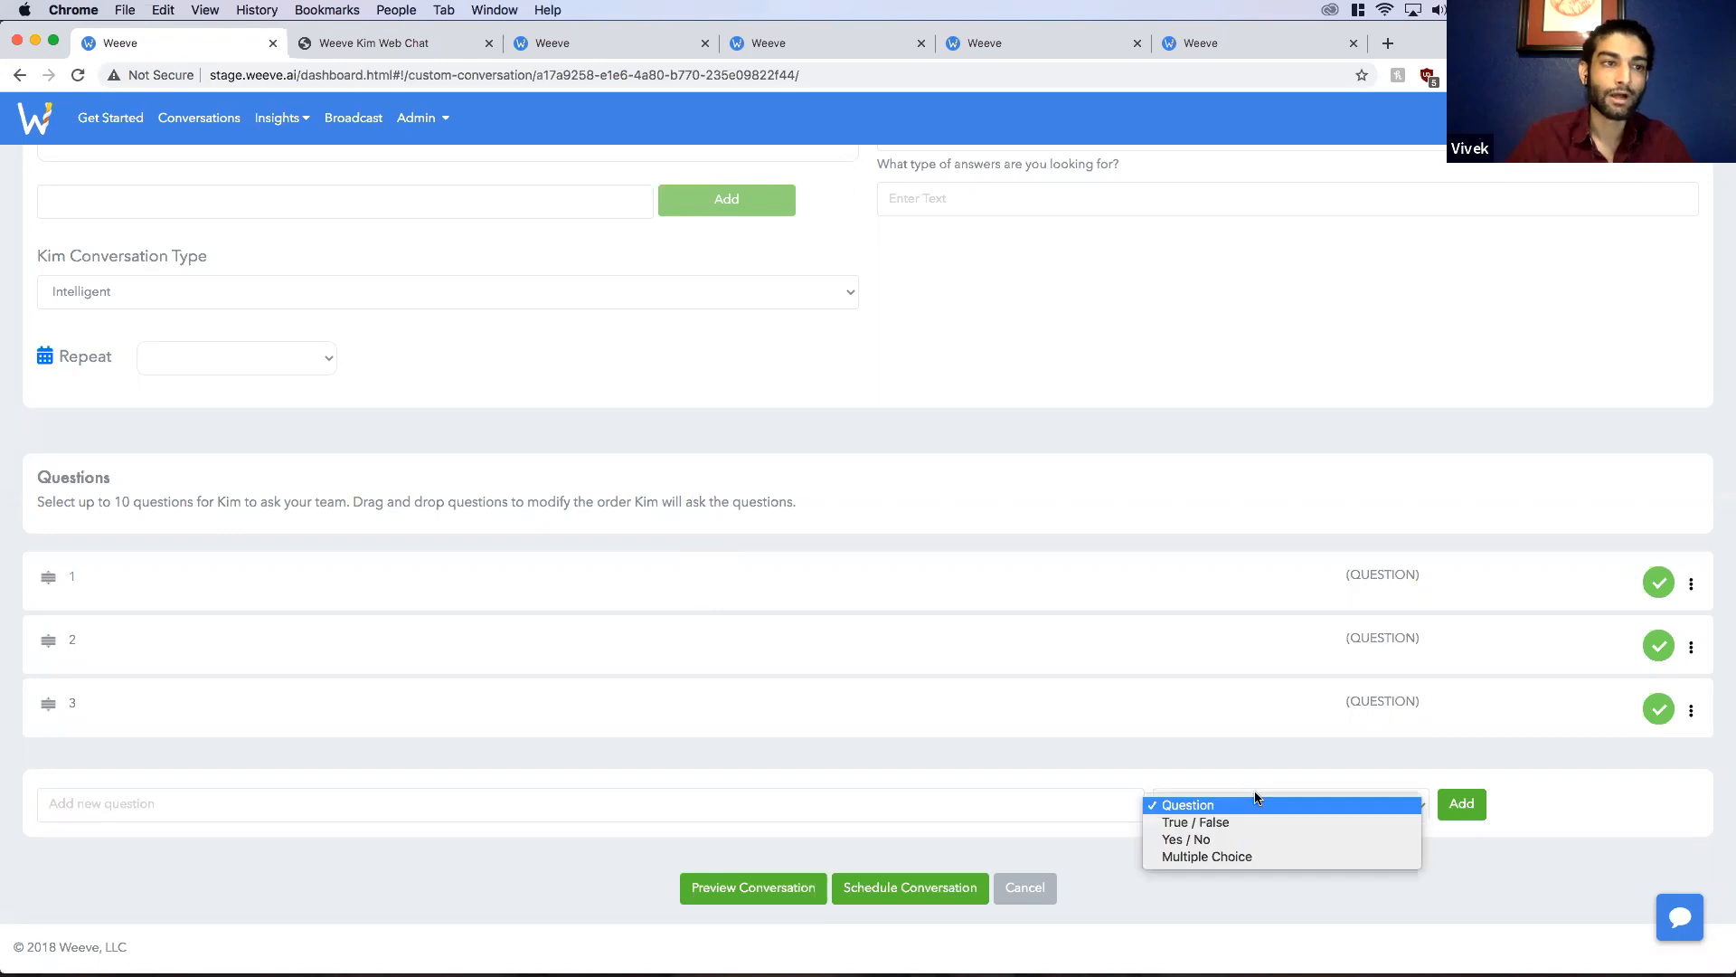
pyautogui.click(1195, 823)
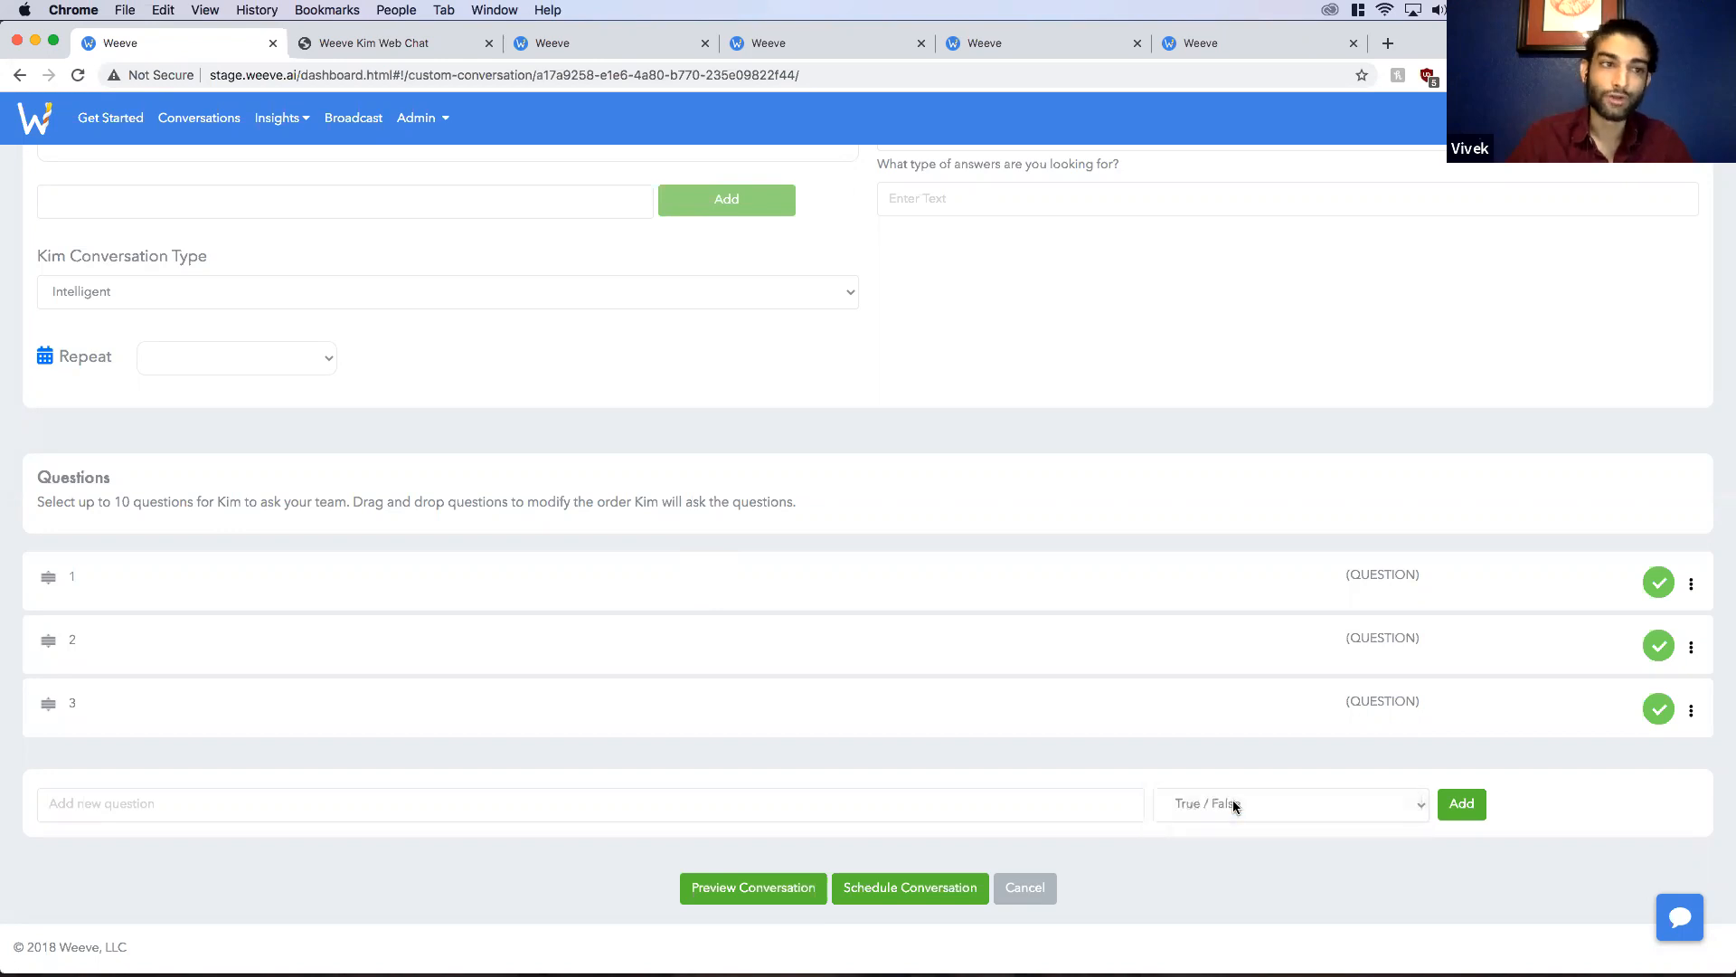
pyautogui.click(1290, 803)
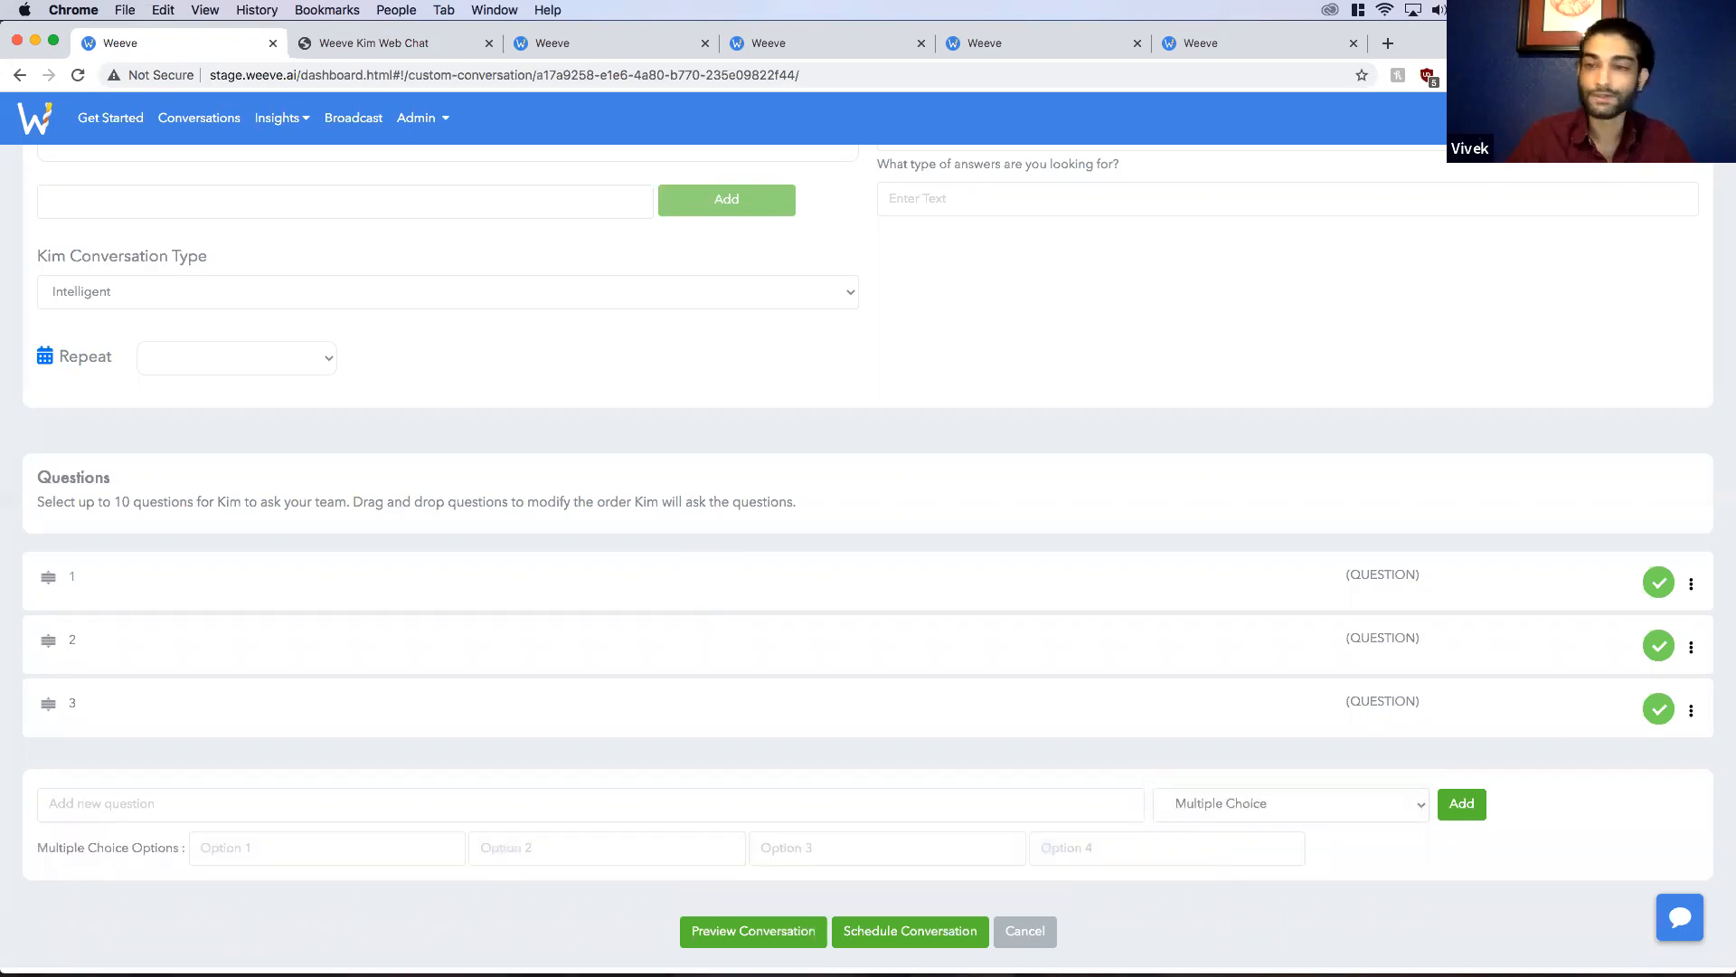
pyautogui.moveTo(908, 764)
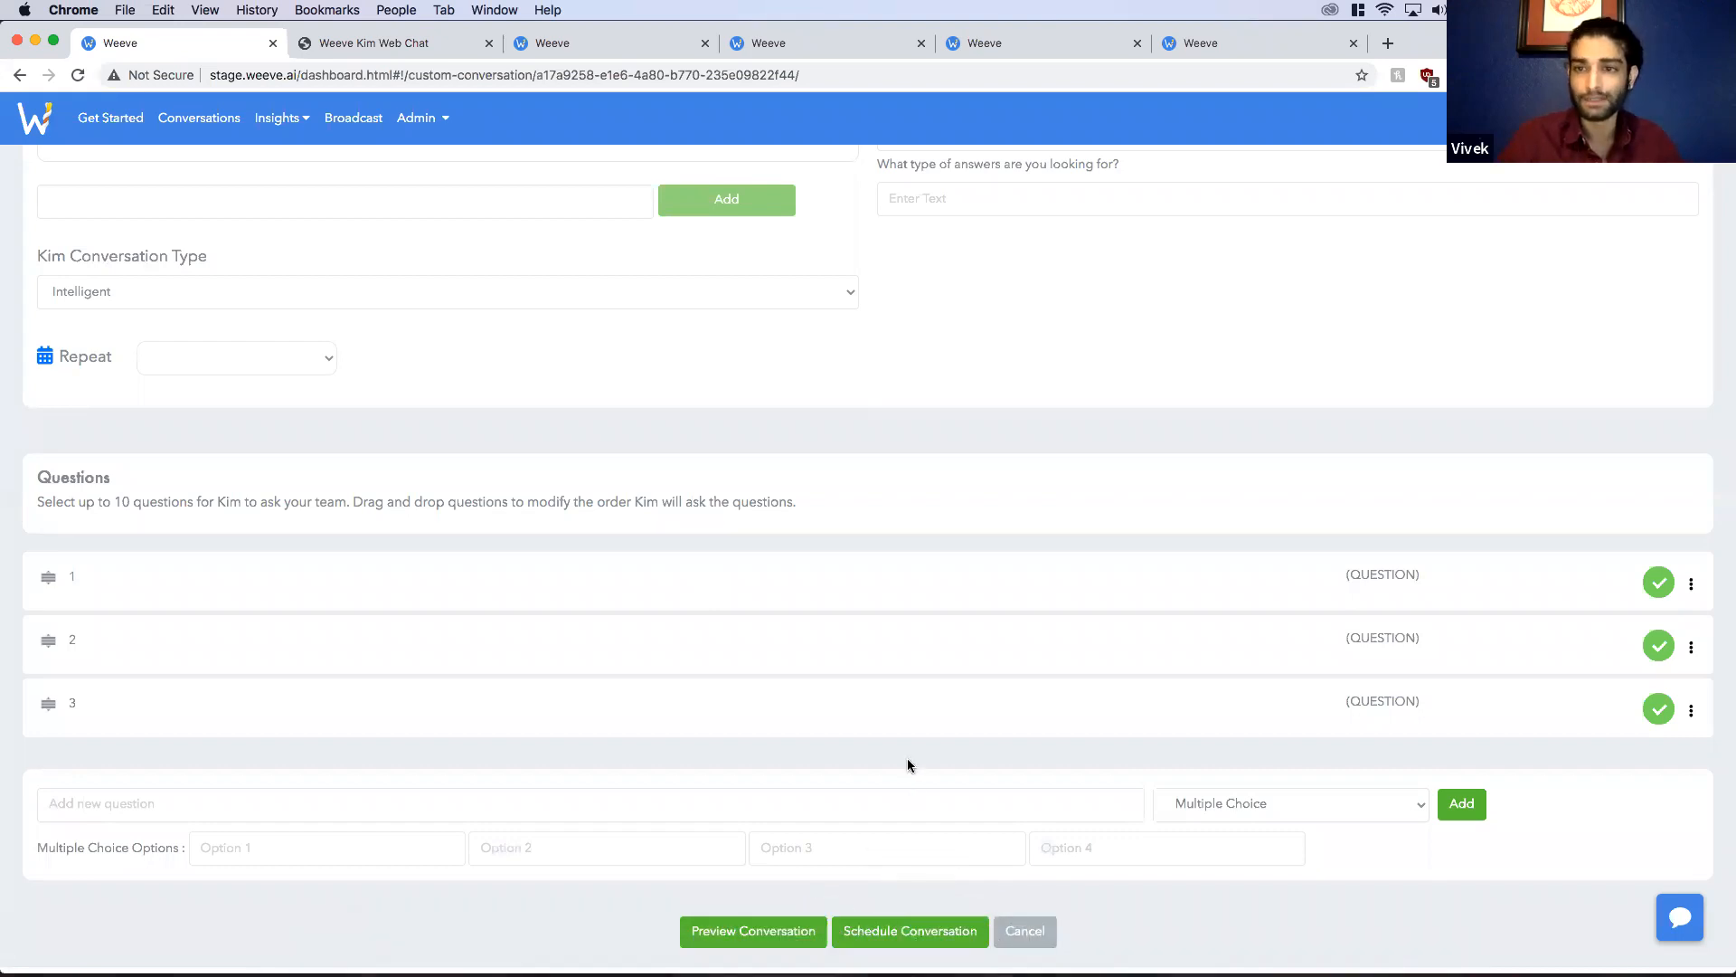
pyautogui.moveTo(946, 682)
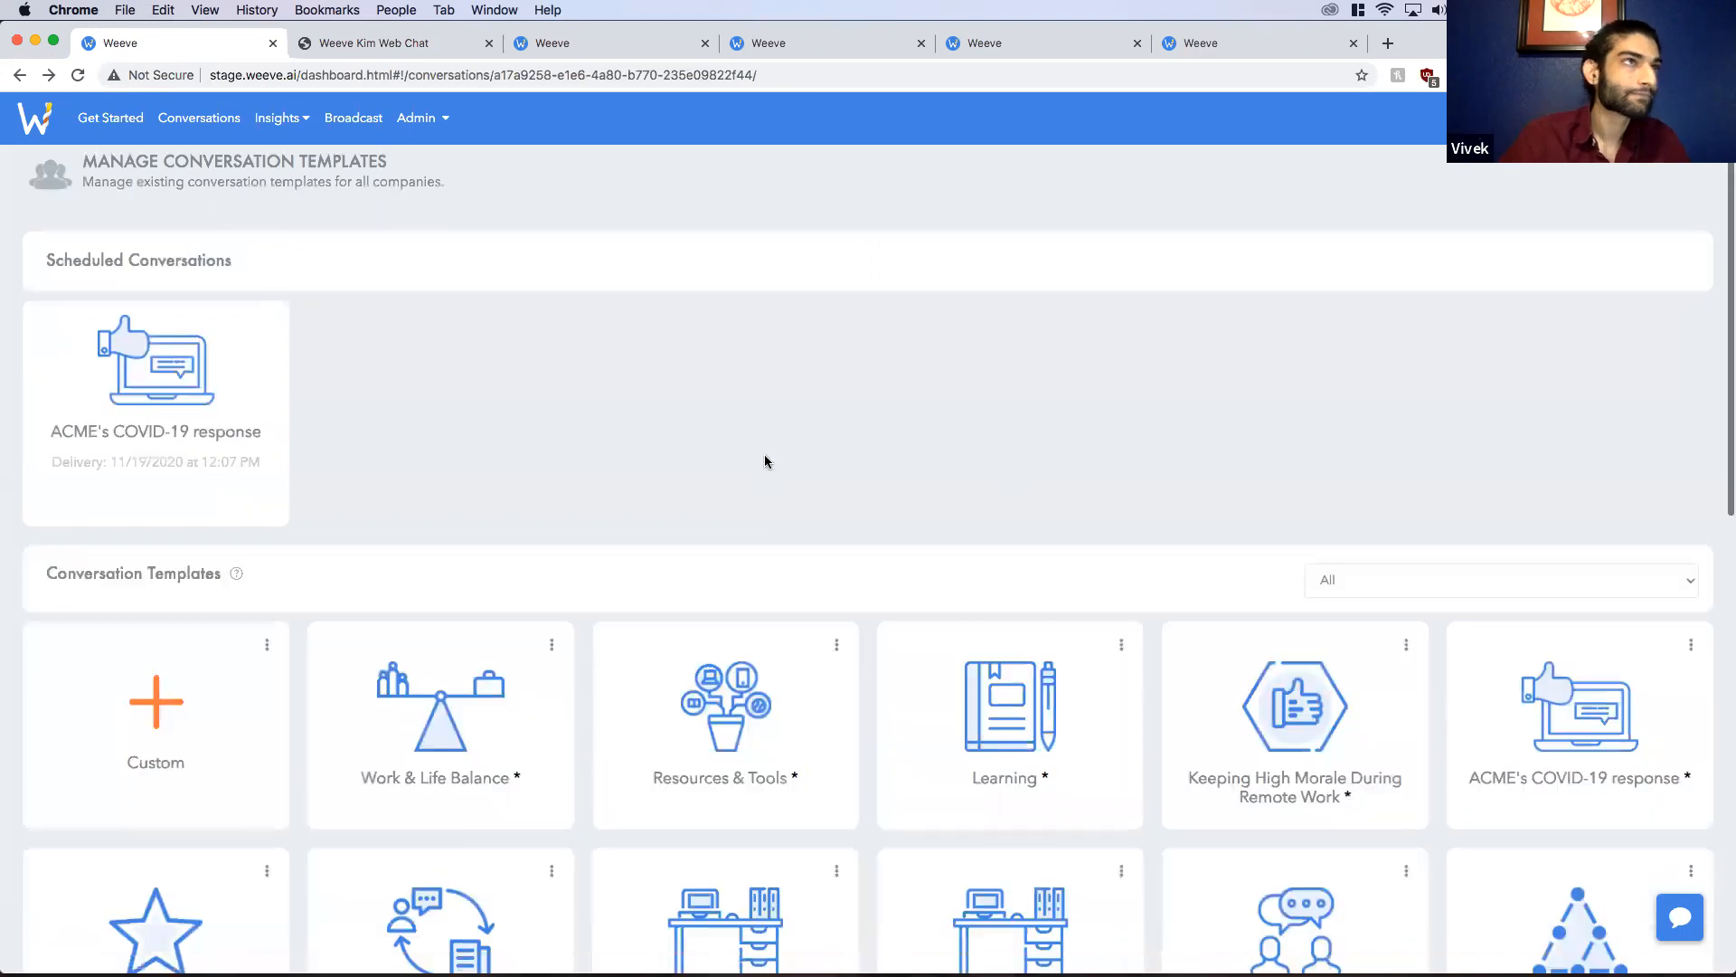
pyautogui.scroll(-3)
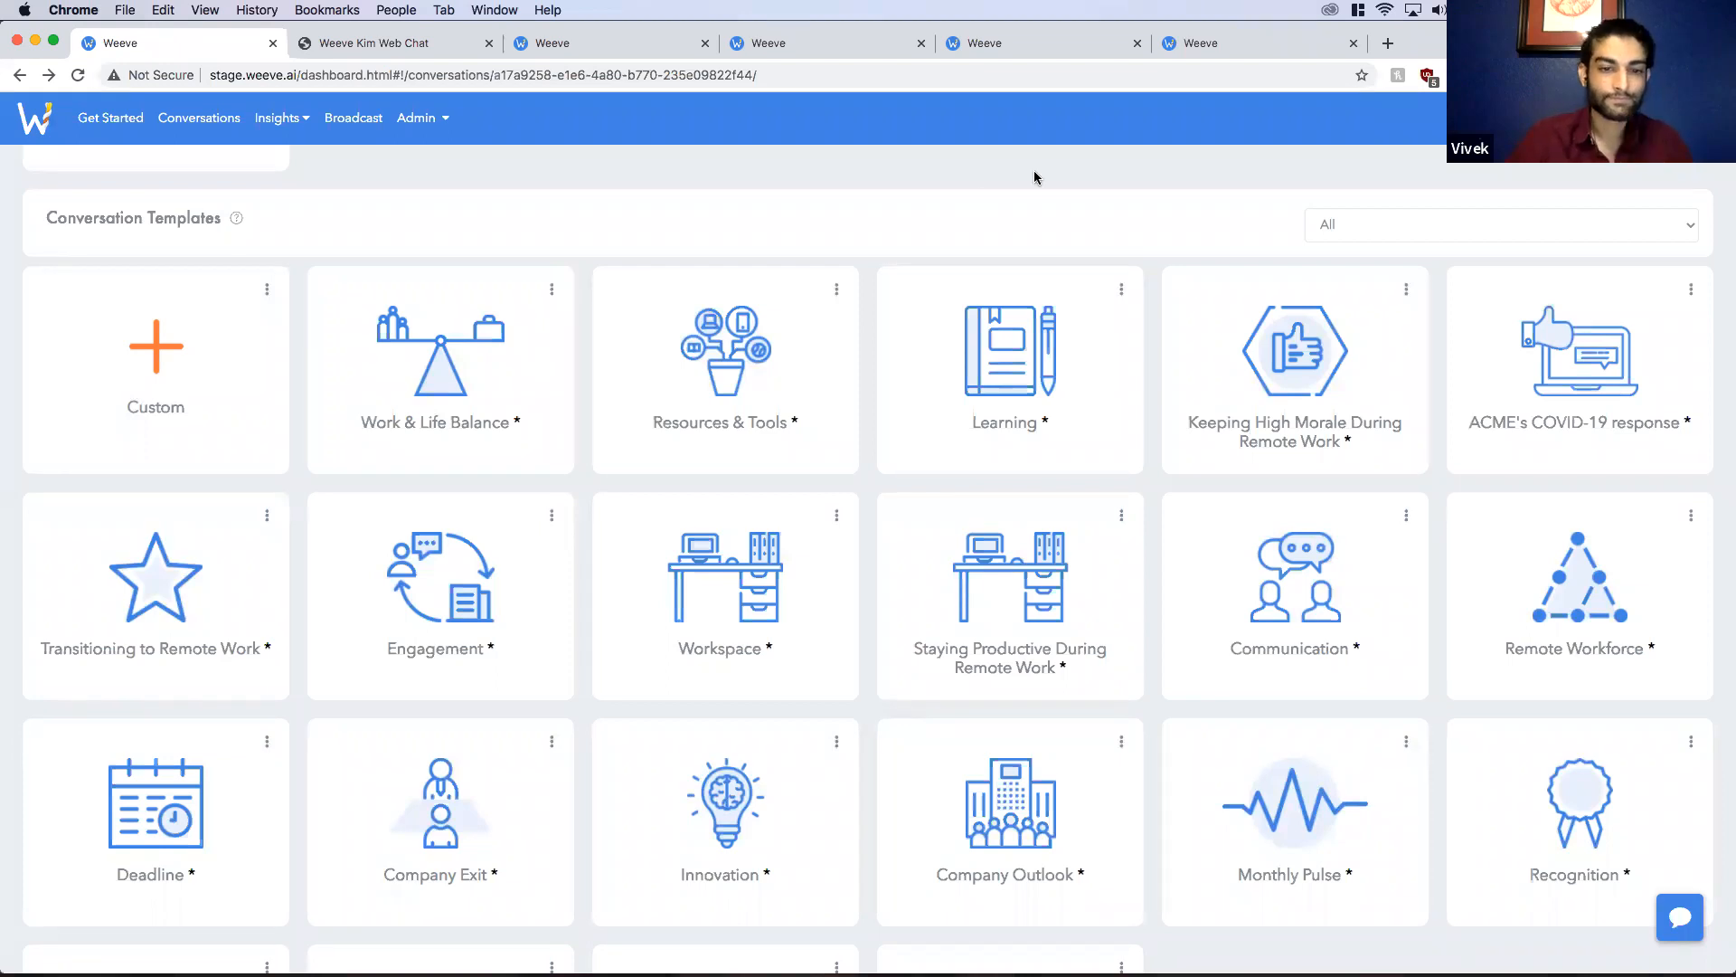
pyautogui.moveTo(1100, 211)
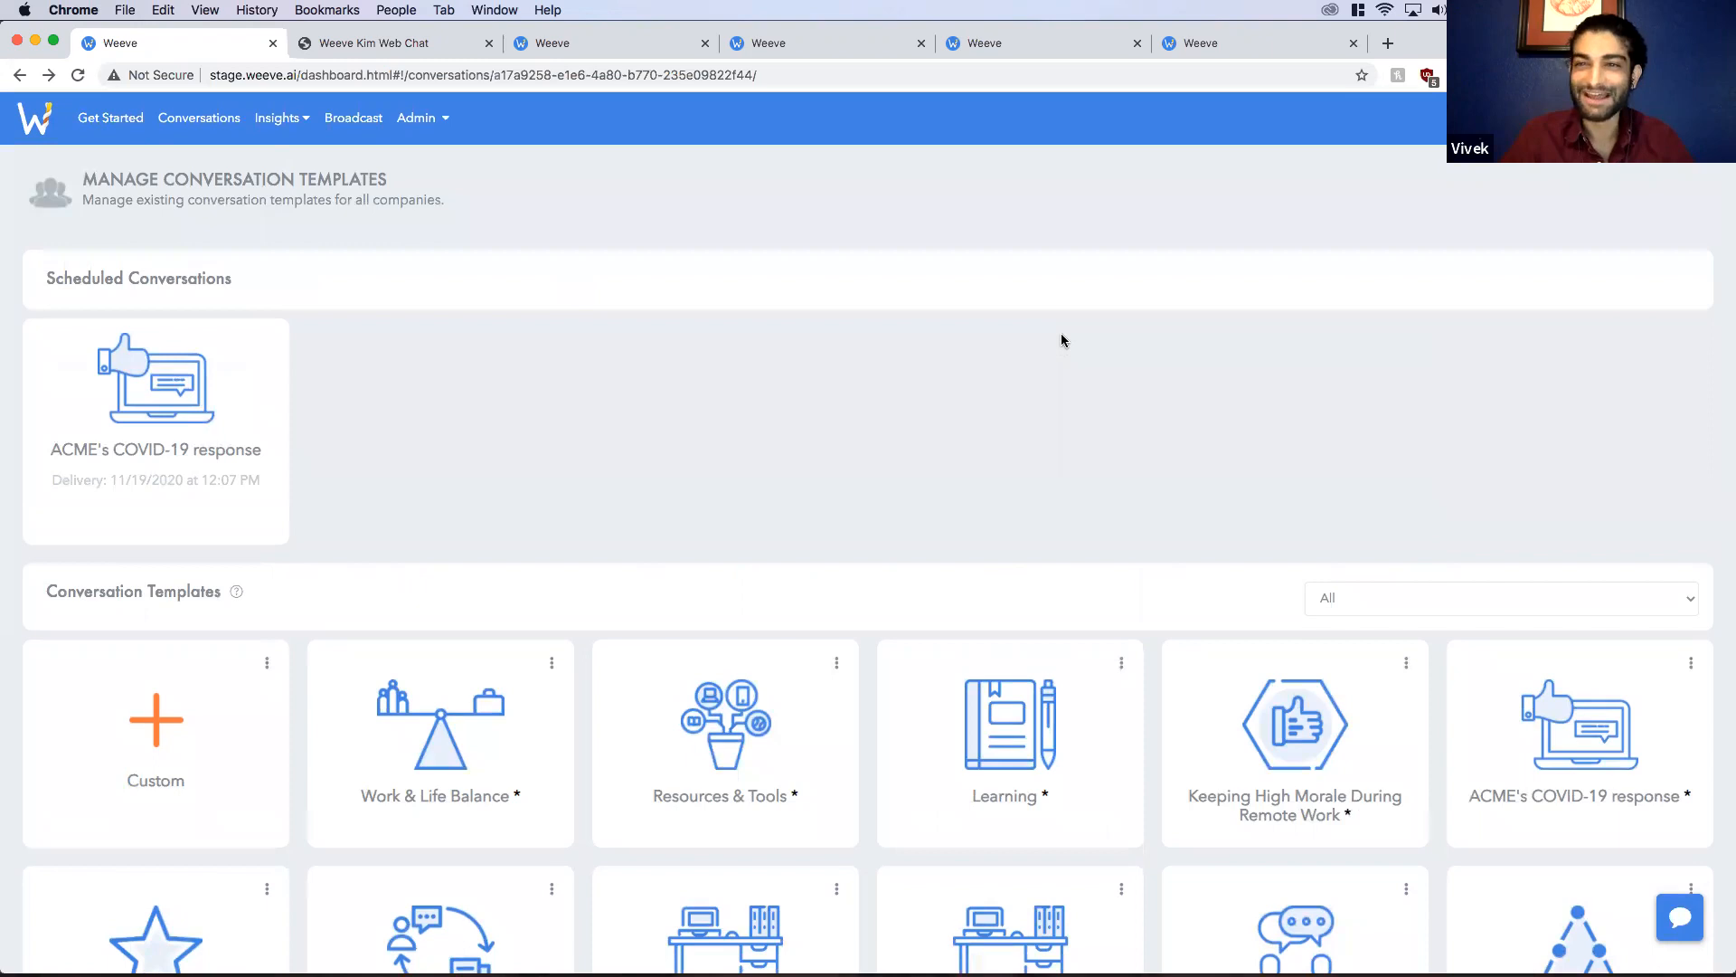
pyautogui.moveTo(1024, 193)
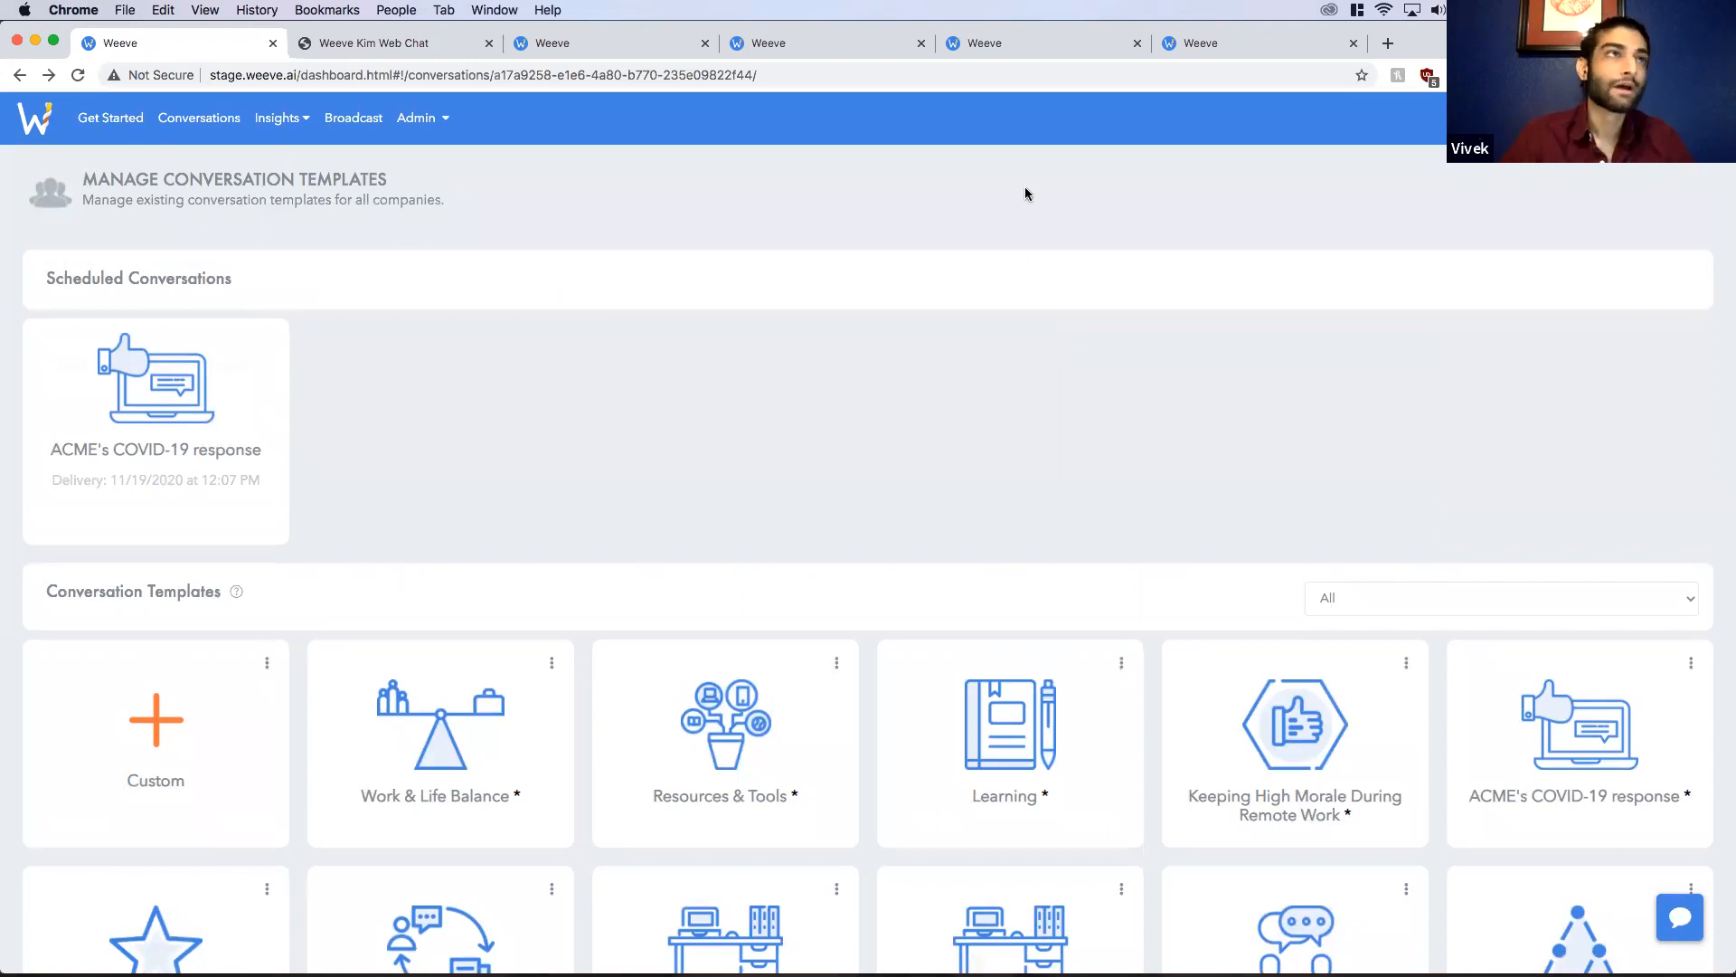